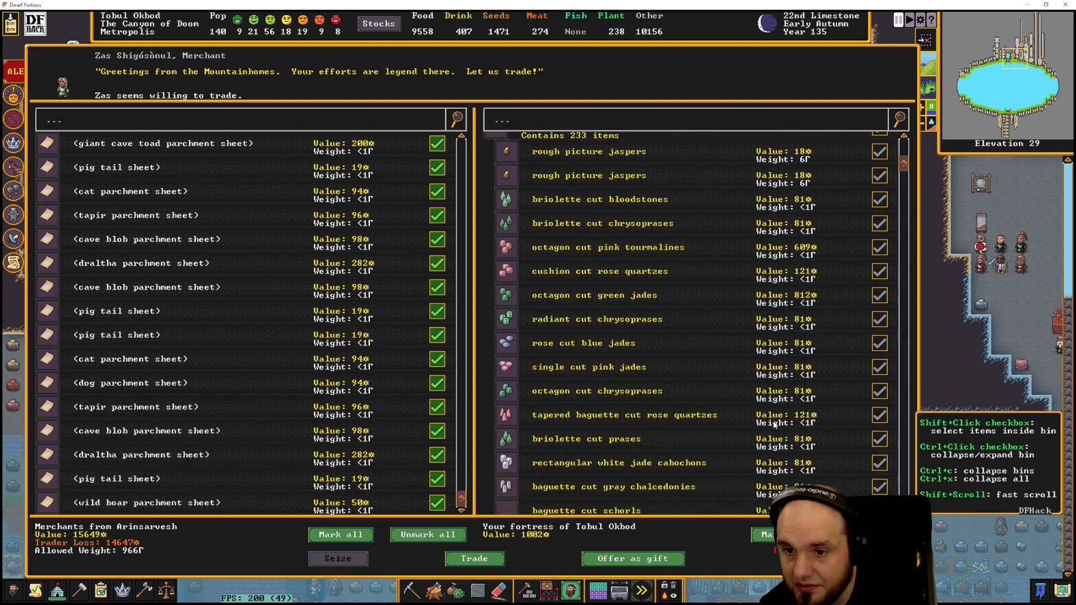
Mark the round brilliant cut rubies for trade, then scroll back up the merchant list
{"action": "scroll", "scroll_direction": "down", "scroll_amount": 3}
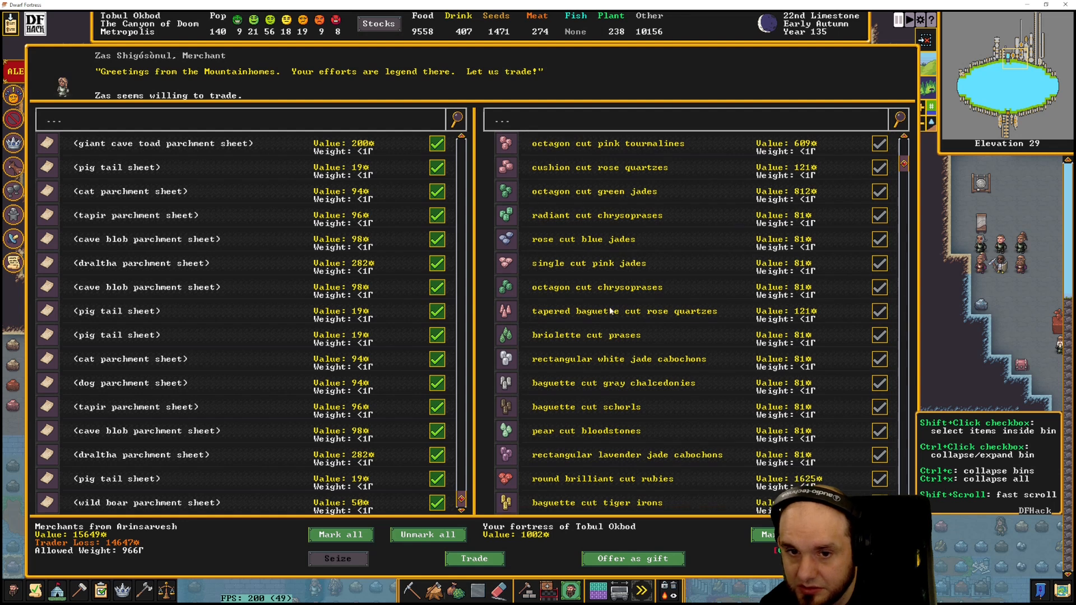
{"action": "scroll", "scroll_direction": "down", "scroll_amount": 3}
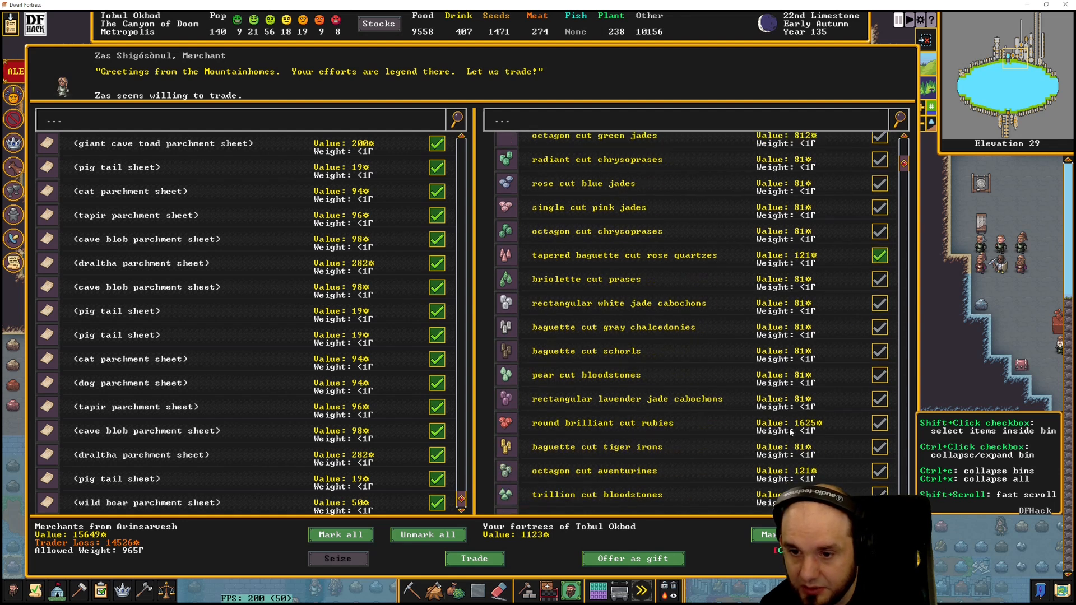
{"action": "left_click", "coordinate": [879, 423]}
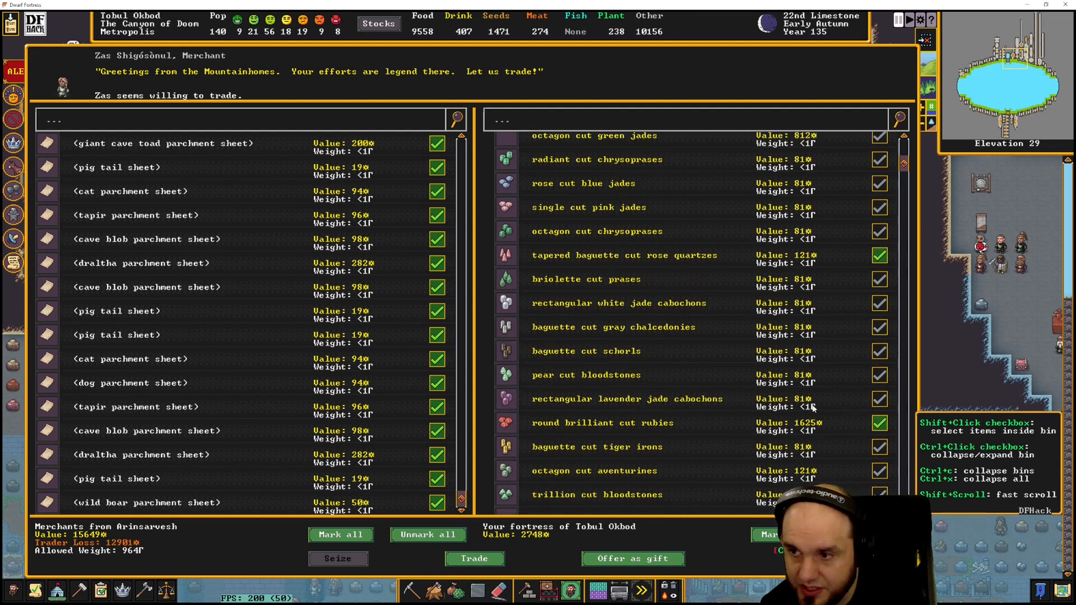
{"action": "mouse_move", "coordinate": [751, 405]}
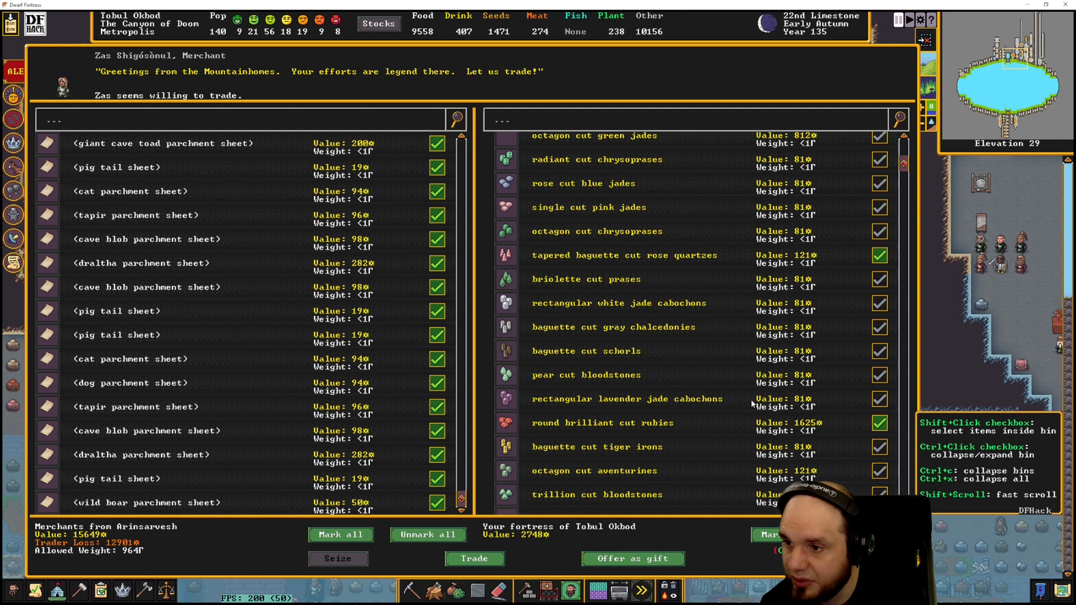
{"action": "mouse_move", "coordinate": [451, 295]}
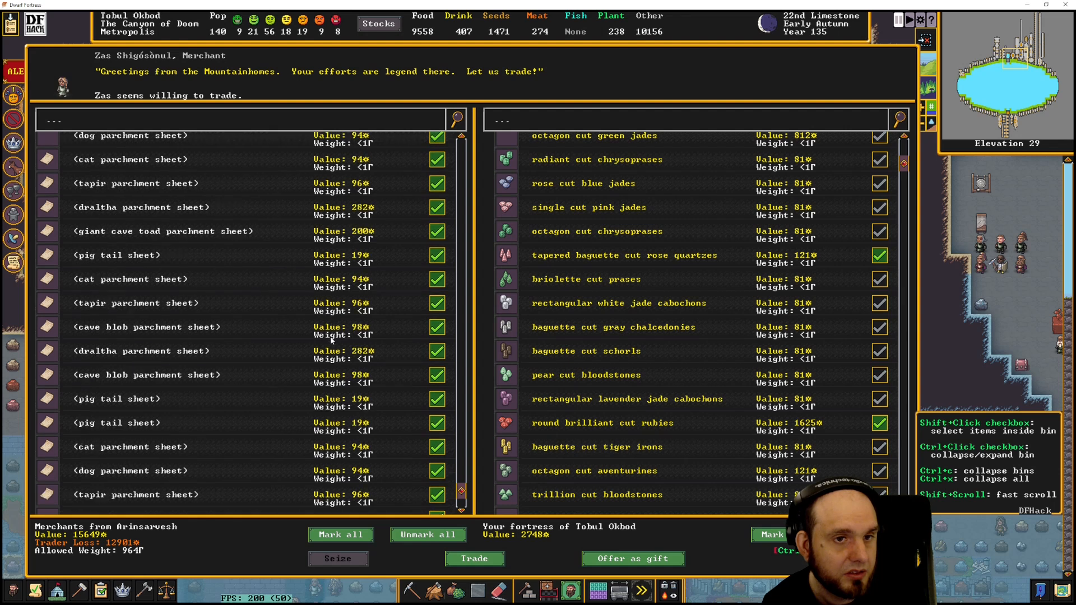
{"action": "scroll", "scroll_direction": "up", "scroll_amount": 3}
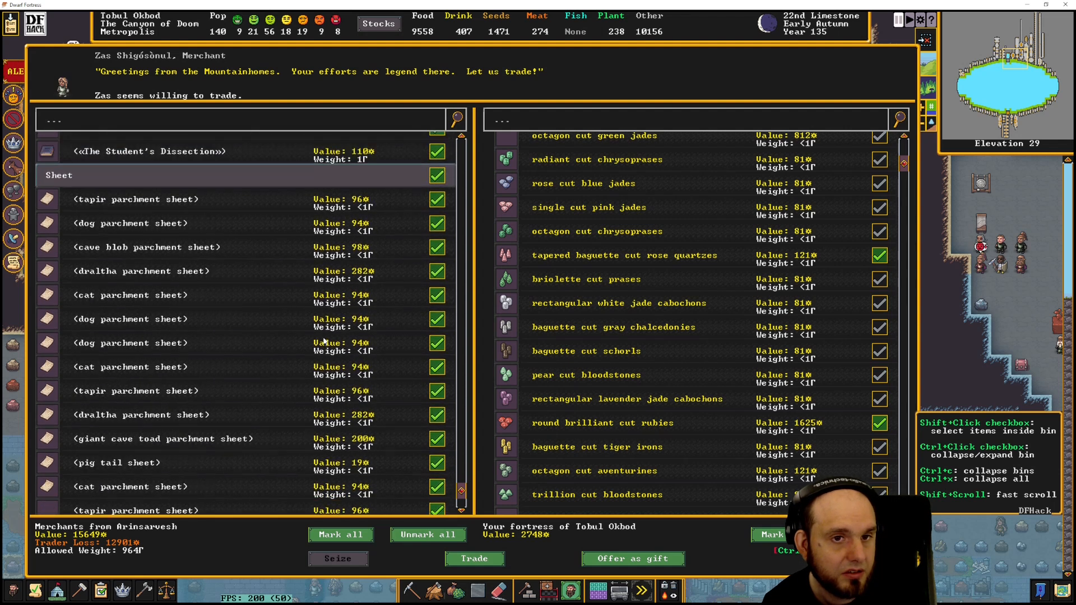
{"action": "scroll", "scroll_direction": "up", "scroll_amount": 3}
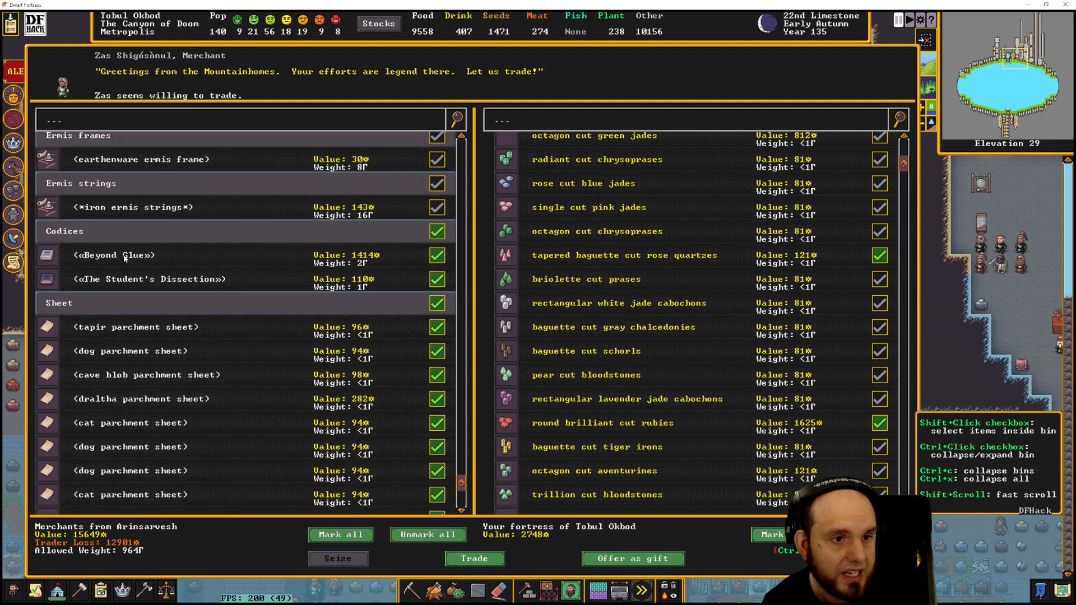
{"action": "scroll", "scroll_direction": "up", "scroll_amount": 3}
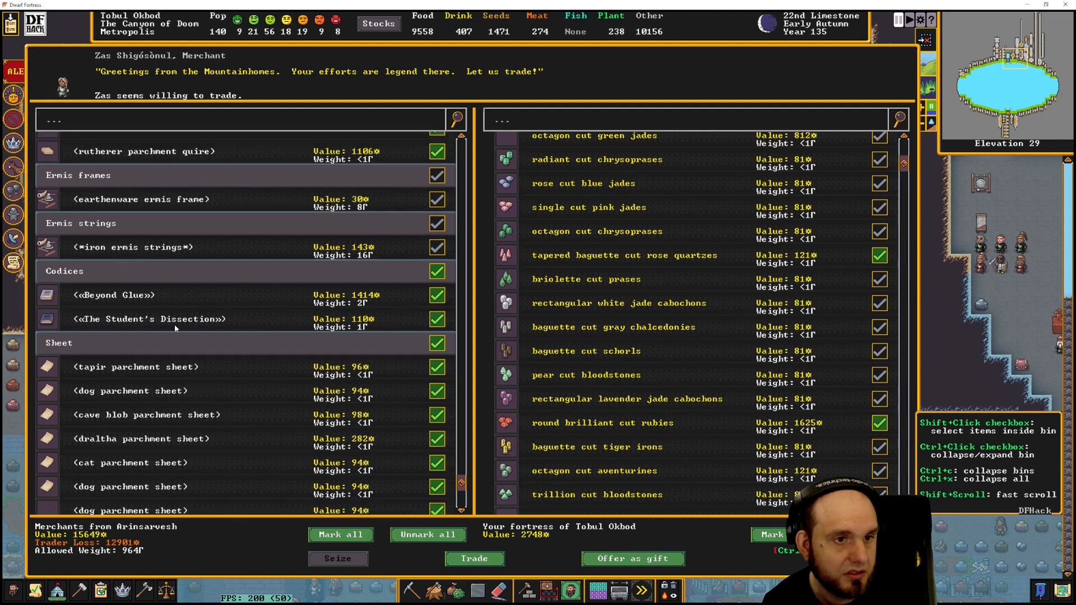
{"action": "scroll", "scroll_direction": "up", "scroll_amount": 3}
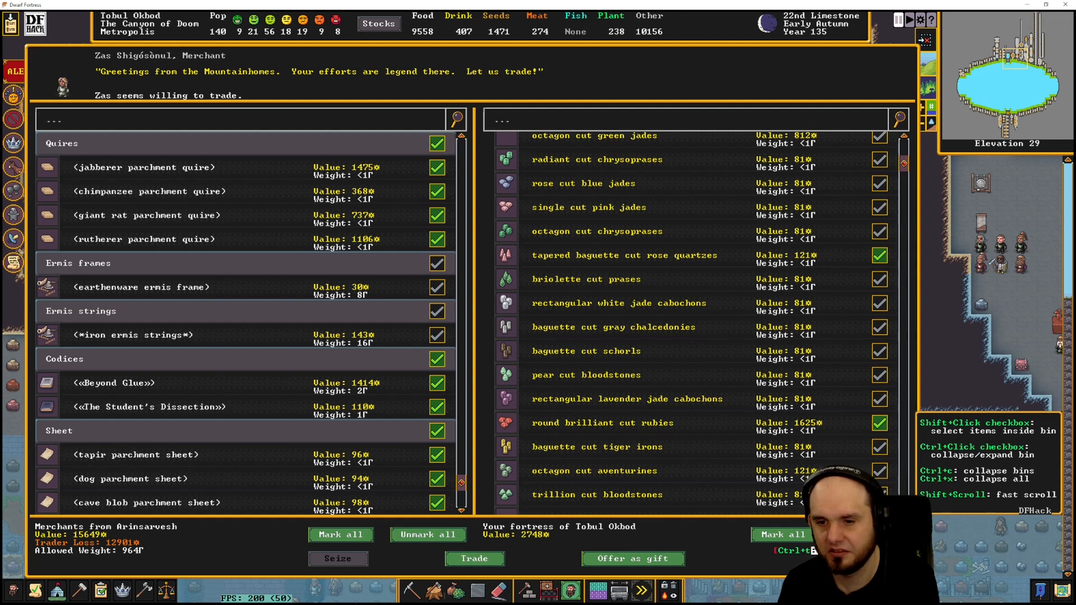
{"action": "mouse_move", "coordinate": [982, 437]}
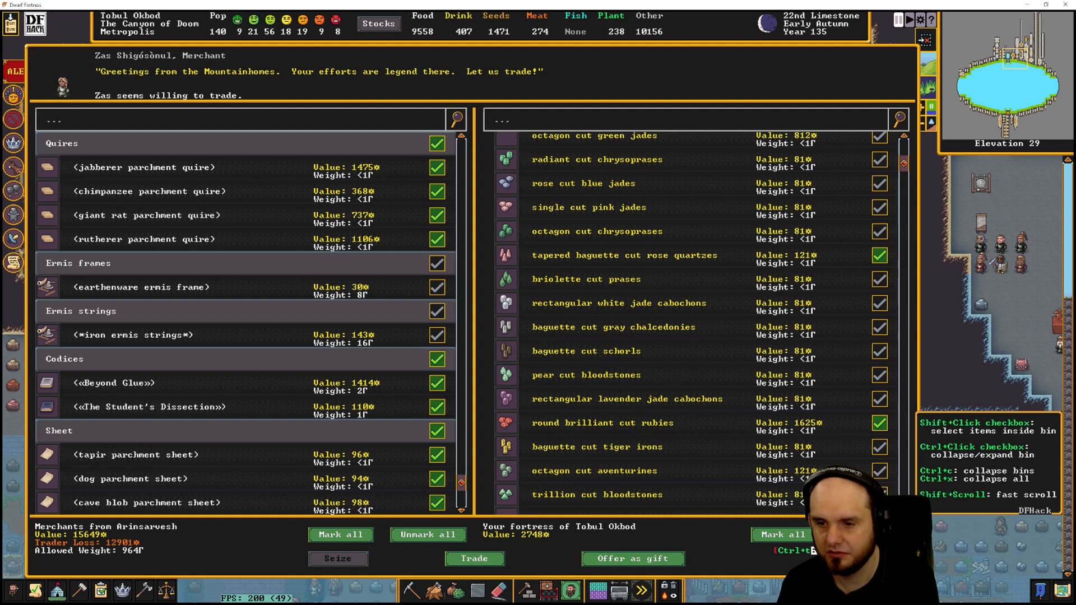
Bring up the DFHack Select trade goods overlay on the Fort goods tab and mark the gold ring
{"action": "left_click", "coordinate": [456, 119]}
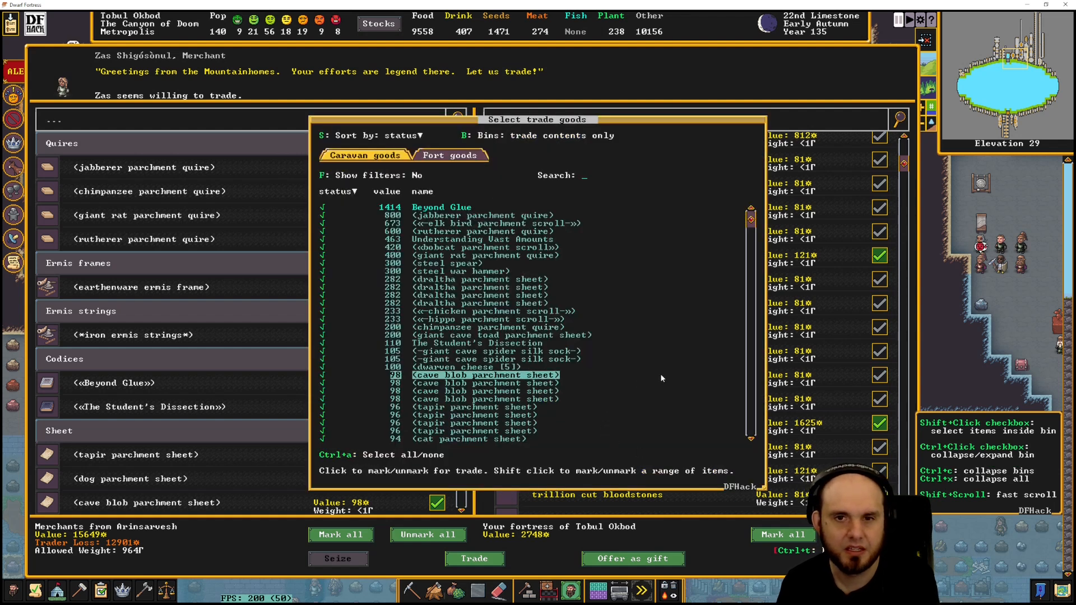
{"action": "left_click", "coordinate": [483, 247]}
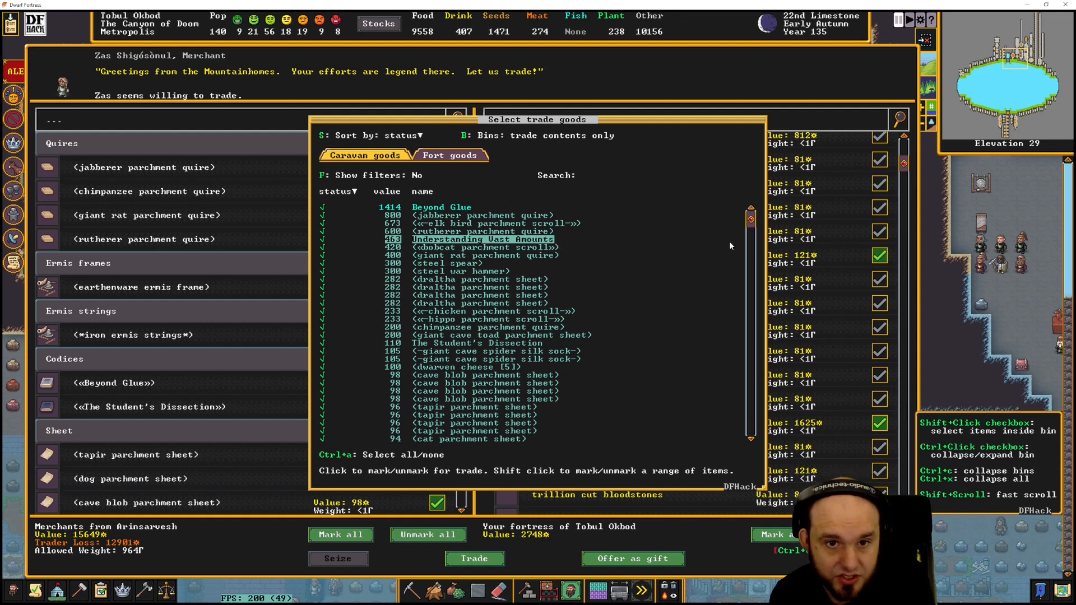
{"action": "left_click", "coordinate": [480, 215]}
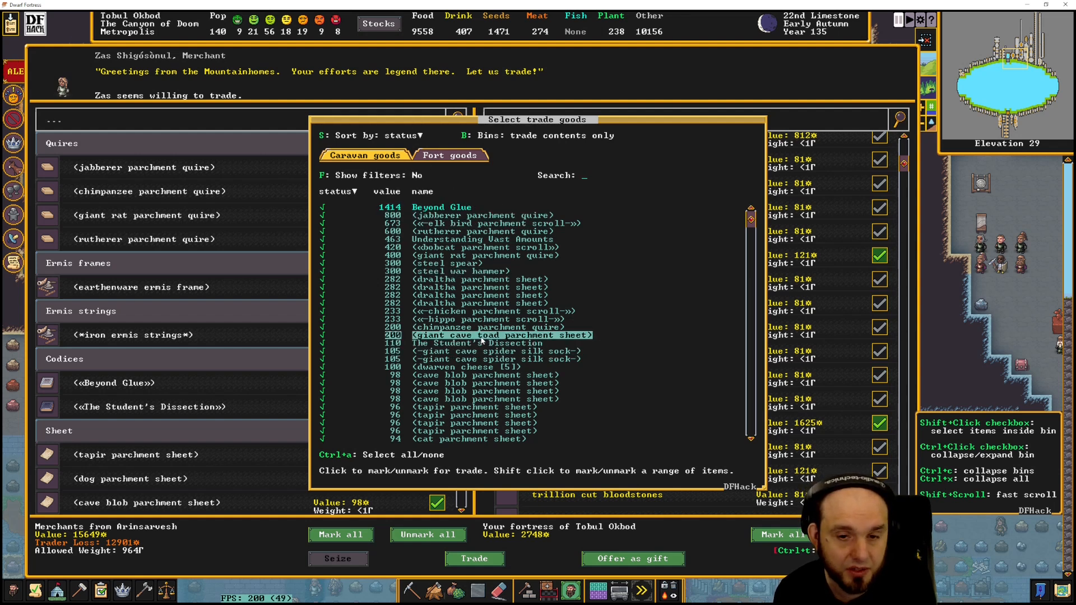
{"action": "mouse_move", "coordinate": [485, 375]}
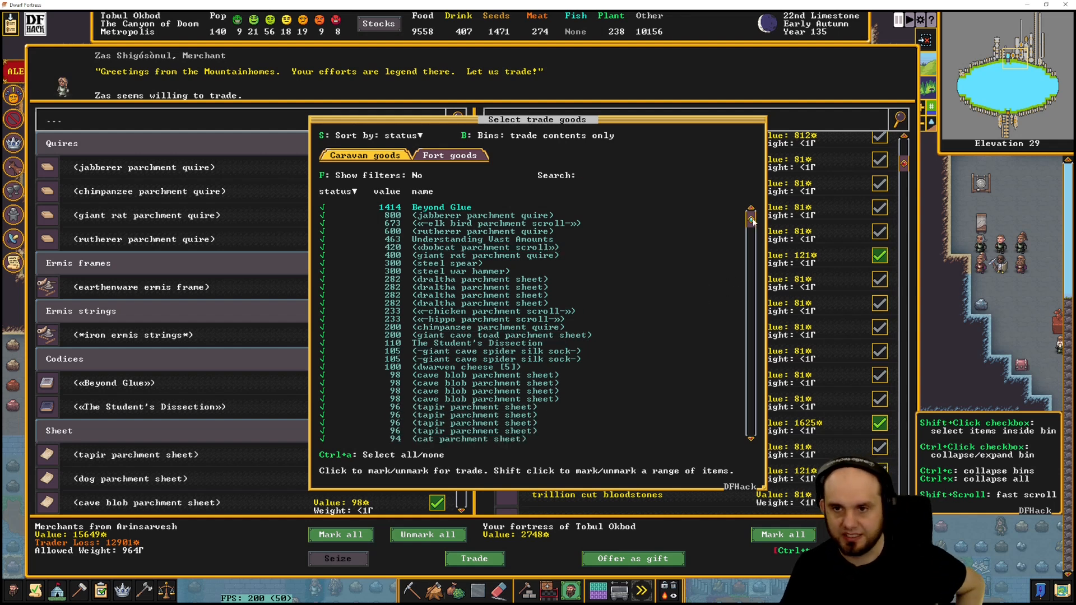
{"action": "scroll", "scroll_direction": "down", "scroll_amount": 3}
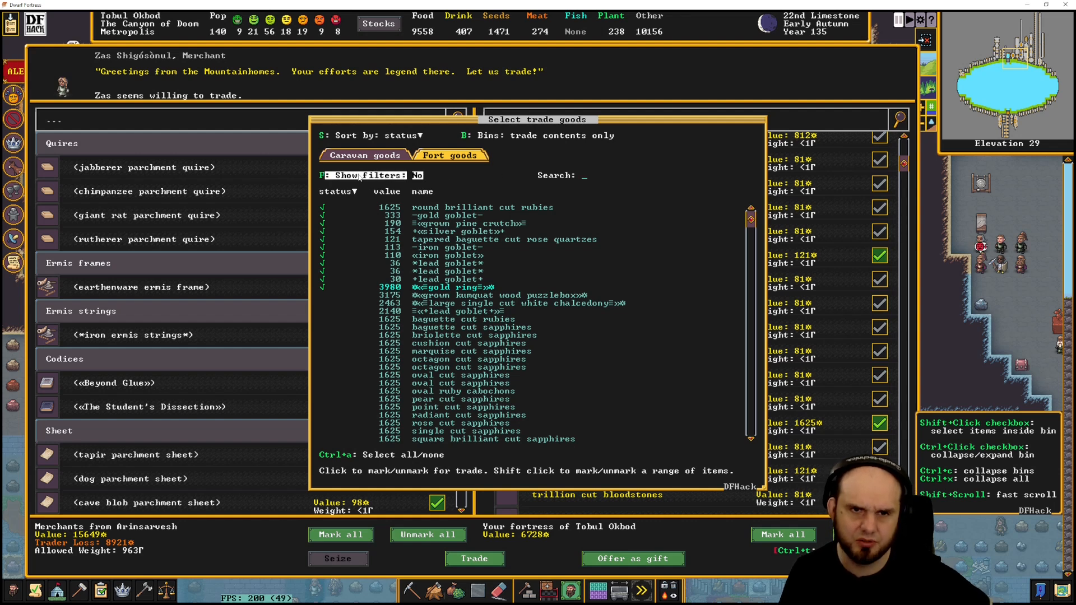
Show the goods filter options and order the fortress goods by value
{"action": "left_click", "coordinate": [418, 175]}
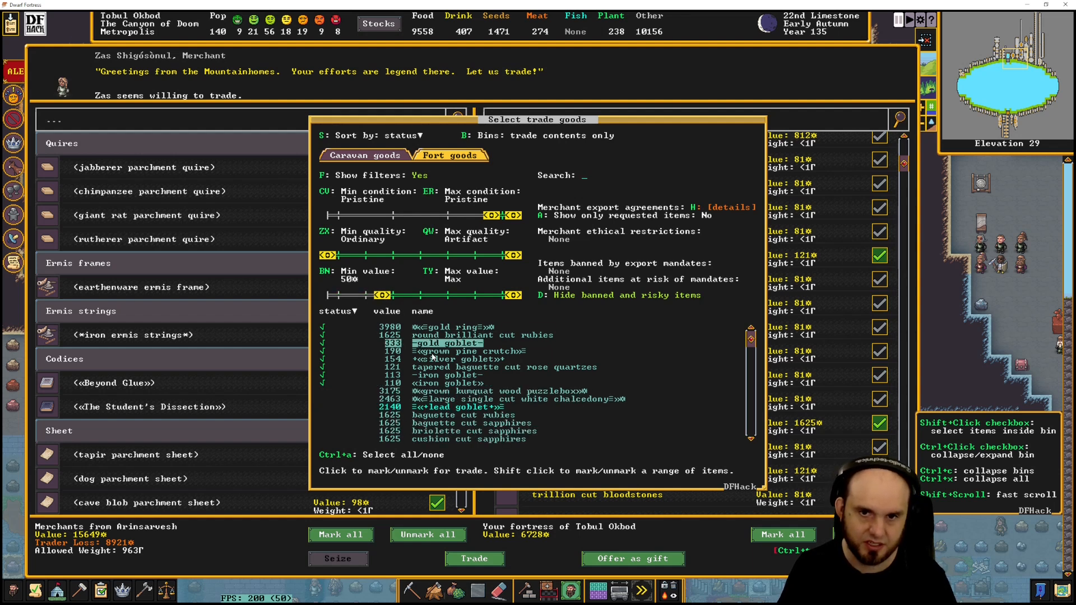
{"action": "left_click", "coordinate": [453, 358]}
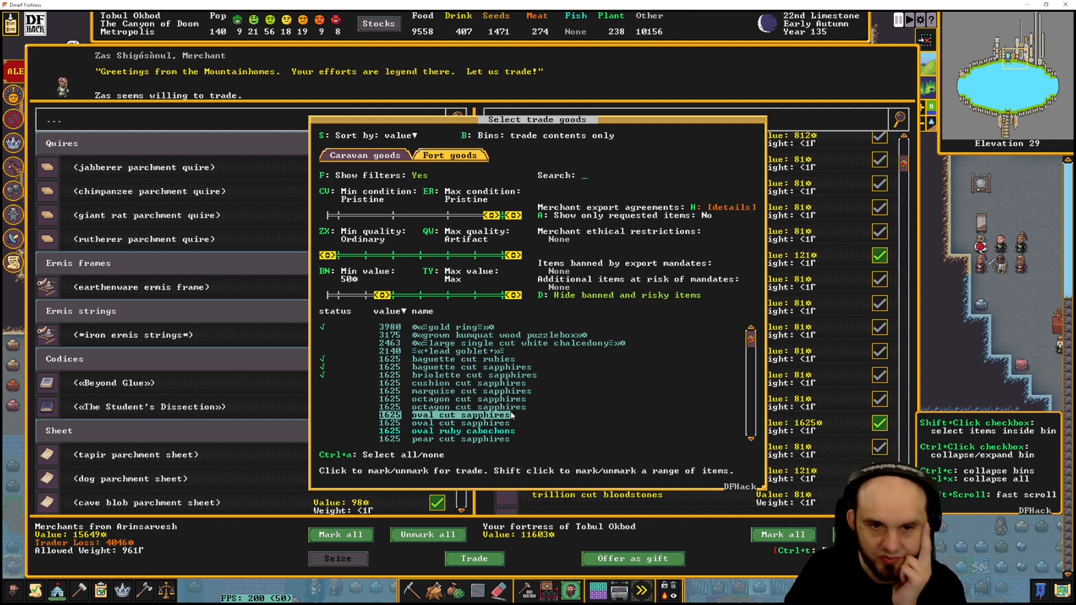
Mark more gold items, a silver earring and further goods until the offer reaches 31647
{"action": "scroll", "scroll_direction": "down", "scroll_amount": 3}
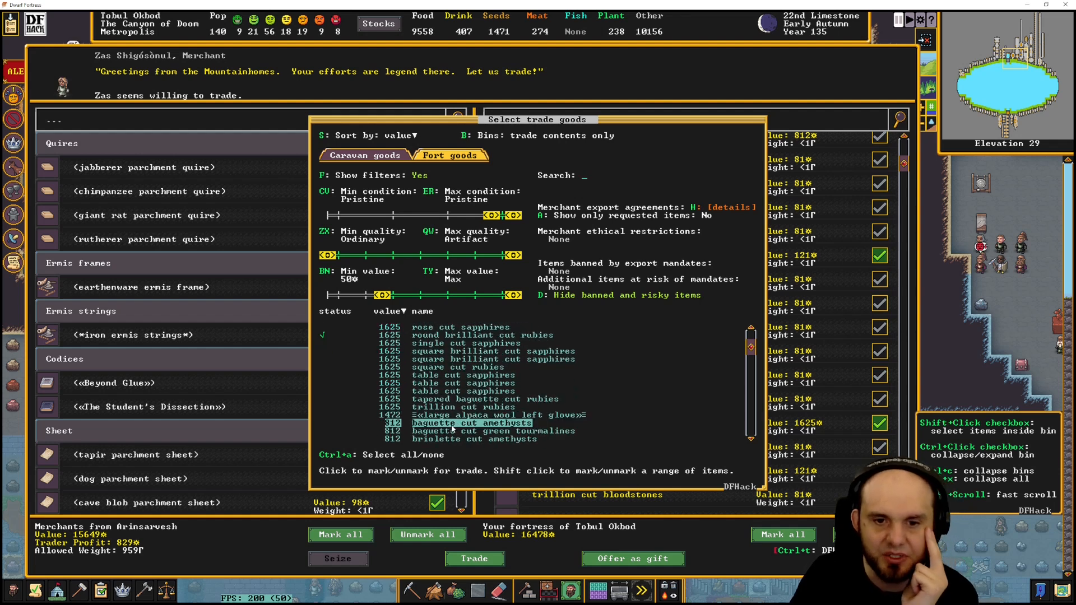
{"action": "scroll", "scroll_direction": "down", "scroll_amount": 3}
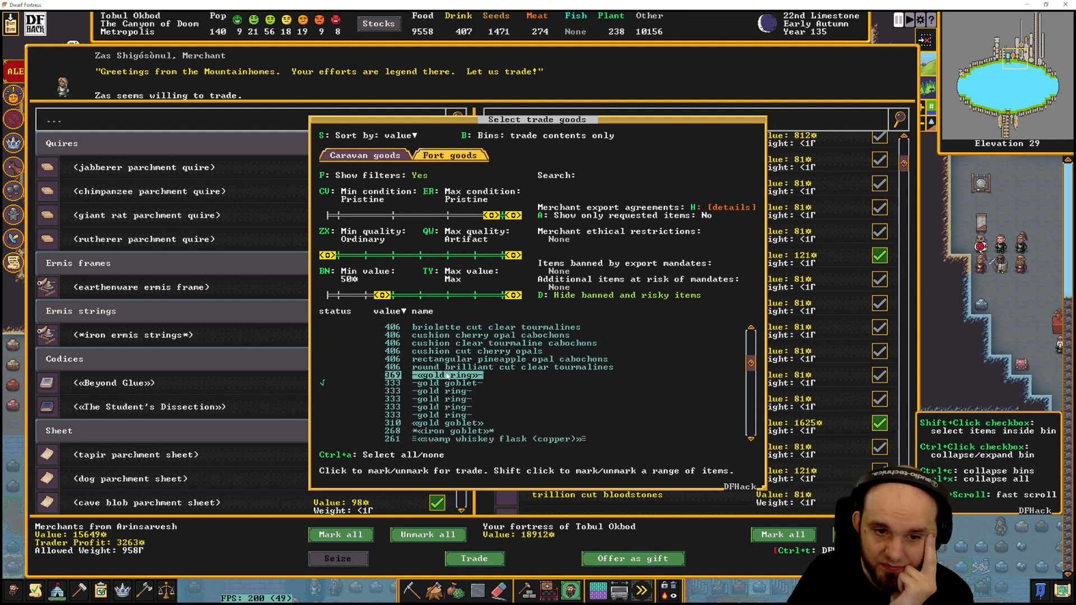
{"action": "left_click", "coordinate": [443, 398]}
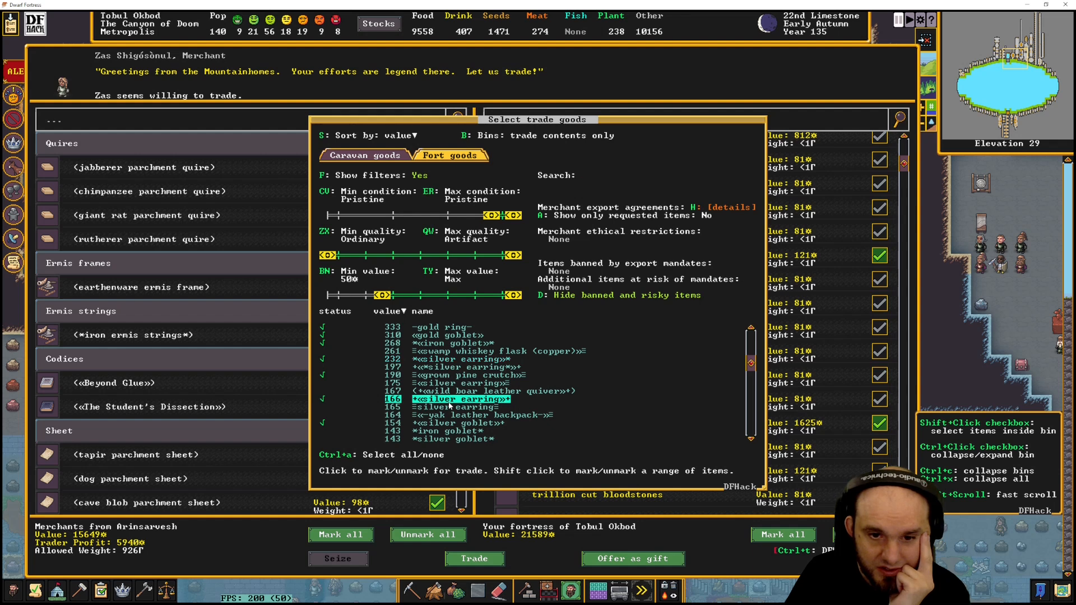
{"action": "left_click", "coordinate": [456, 423]}
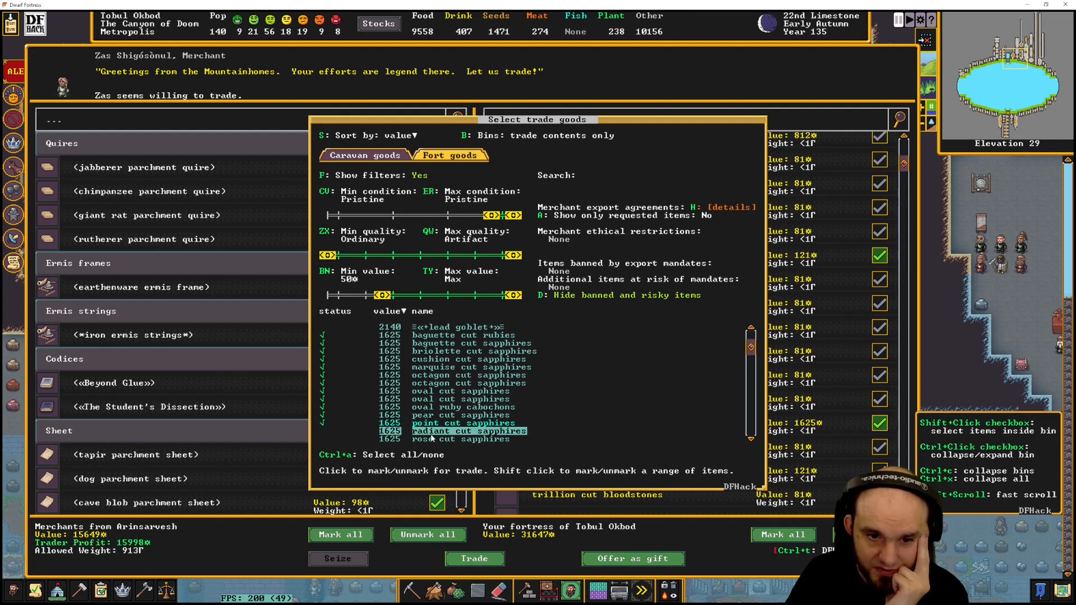
{"action": "left_click", "coordinate": [583, 175]}
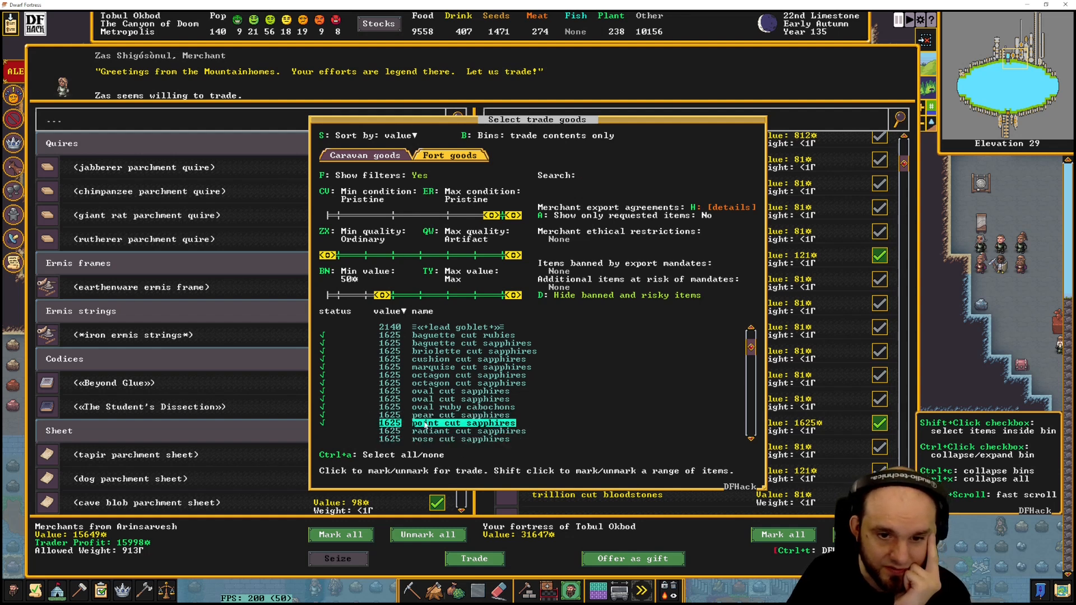
{"action": "left_click", "coordinate": [459, 415]}
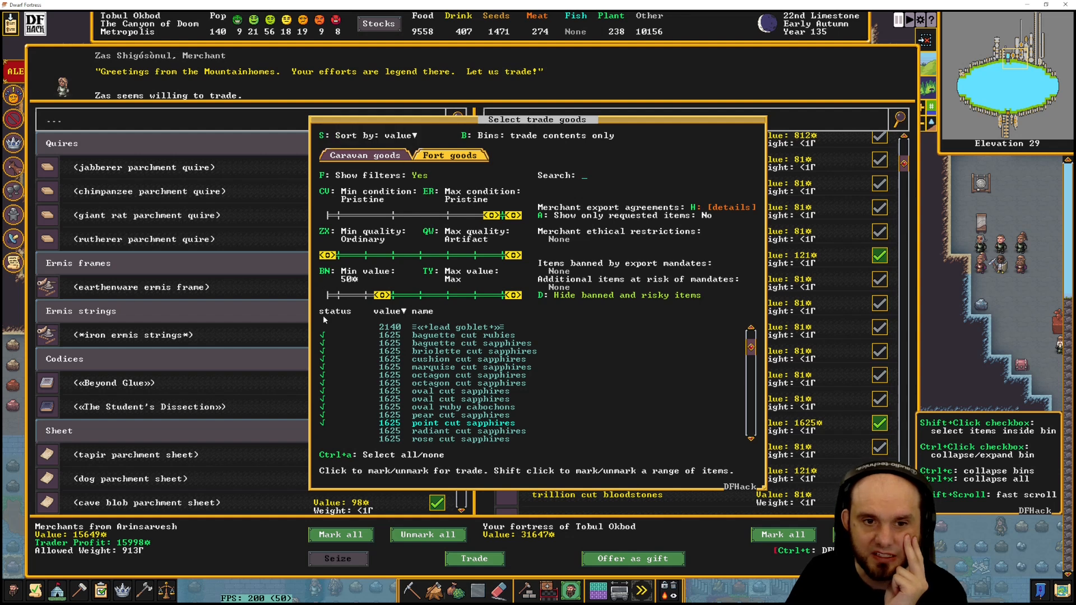
{"action": "left_click", "coordinate": [391, 311]}
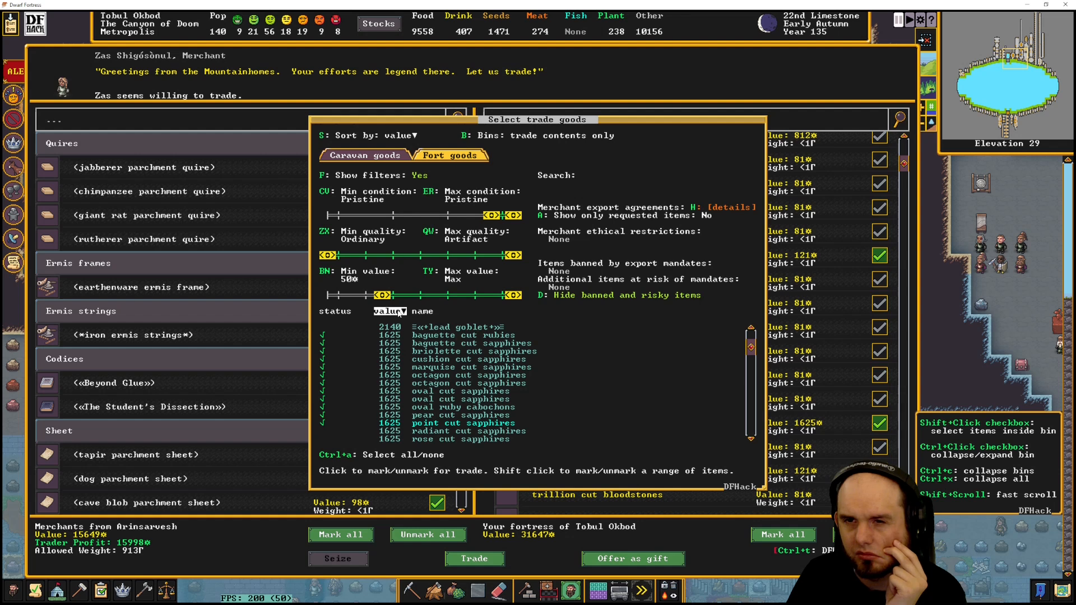
Hide the filters, unmark a range of gems, then re-add the sapphires to restore the 31647 offer
{"action": "left_click", "coordinate": [583, 175]}
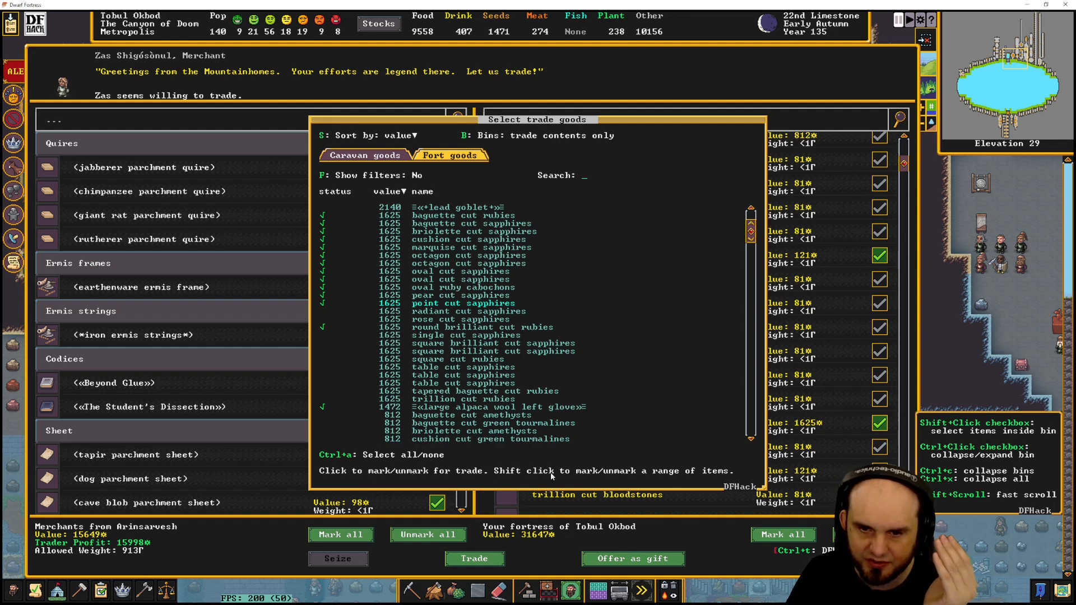
{"action": "mouse_move", "coordinate": [685, 476]}
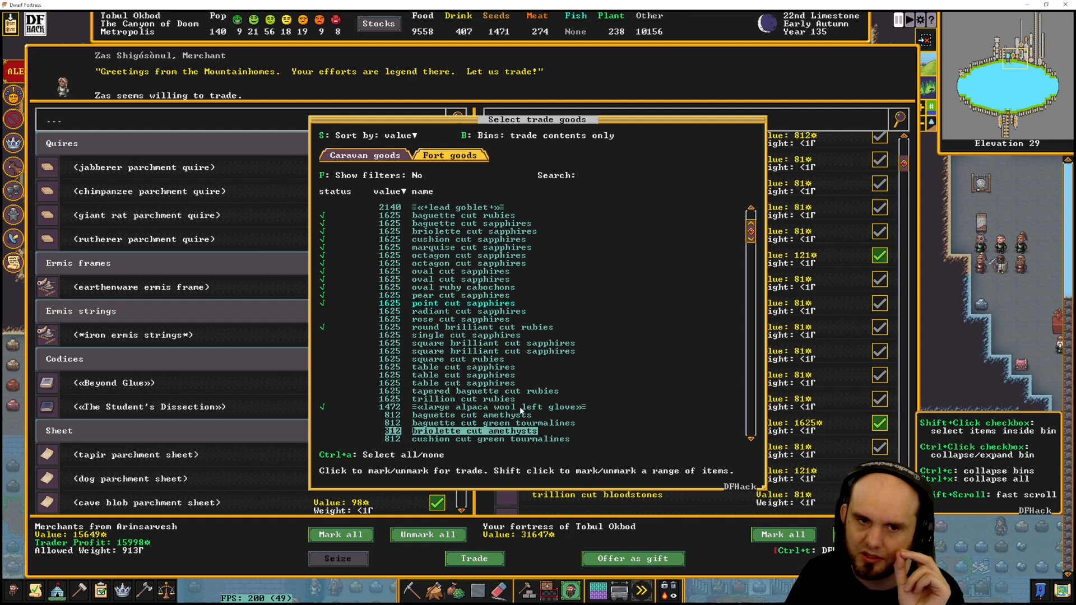
{"action": "scroll", "scroll_direction": "up", "scroll_amount": 3}
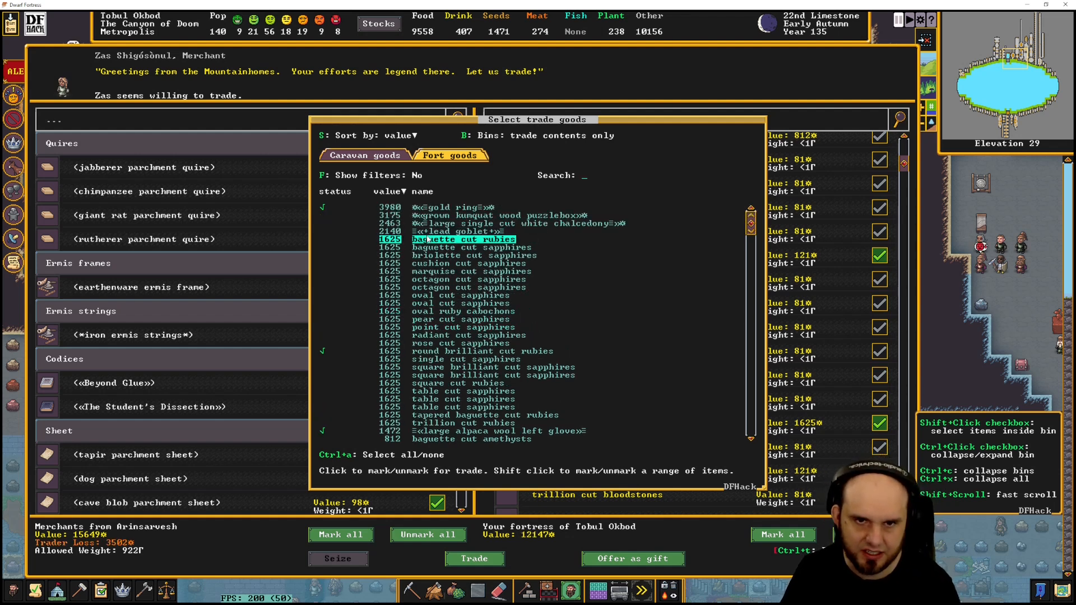
{"action": "left_click", "coordinate": [469, 335]}
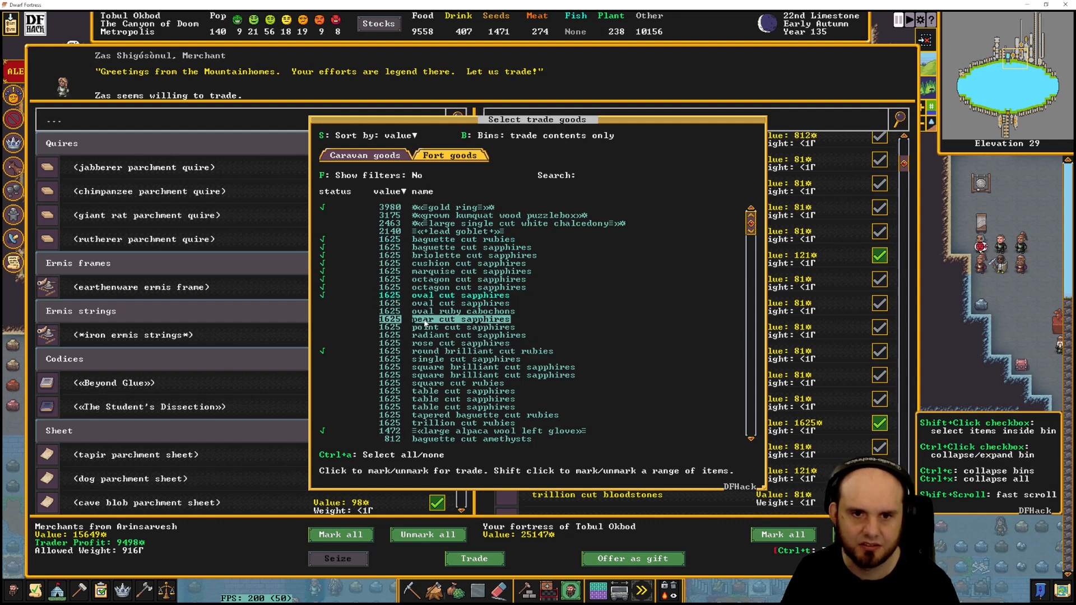
{"action": "left_click", "coordinate": [460, 319]}
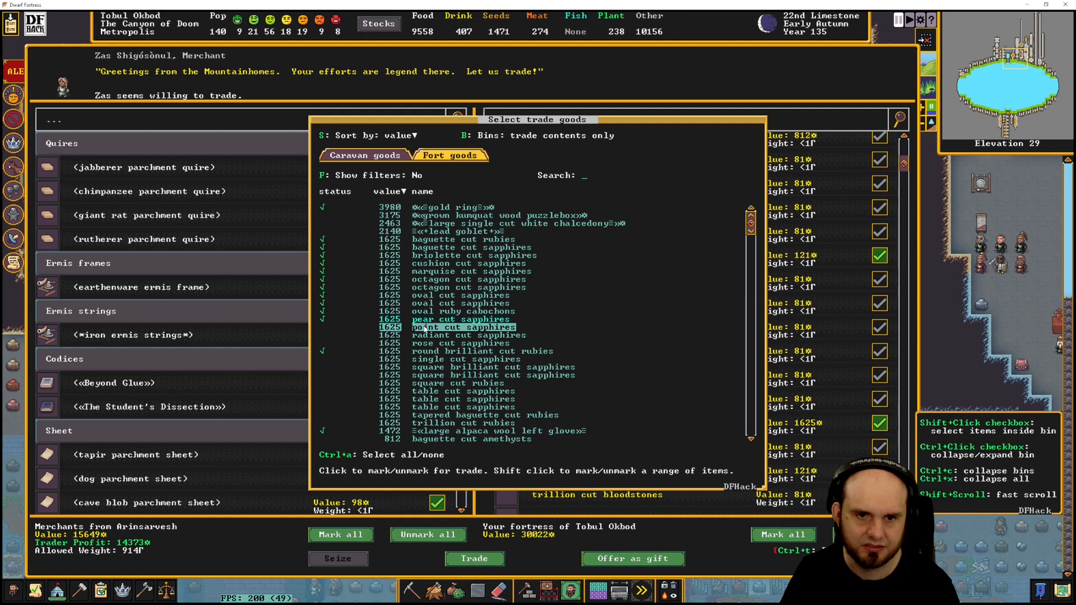
{"action": "left_click", "coordinate": [467, 326]}
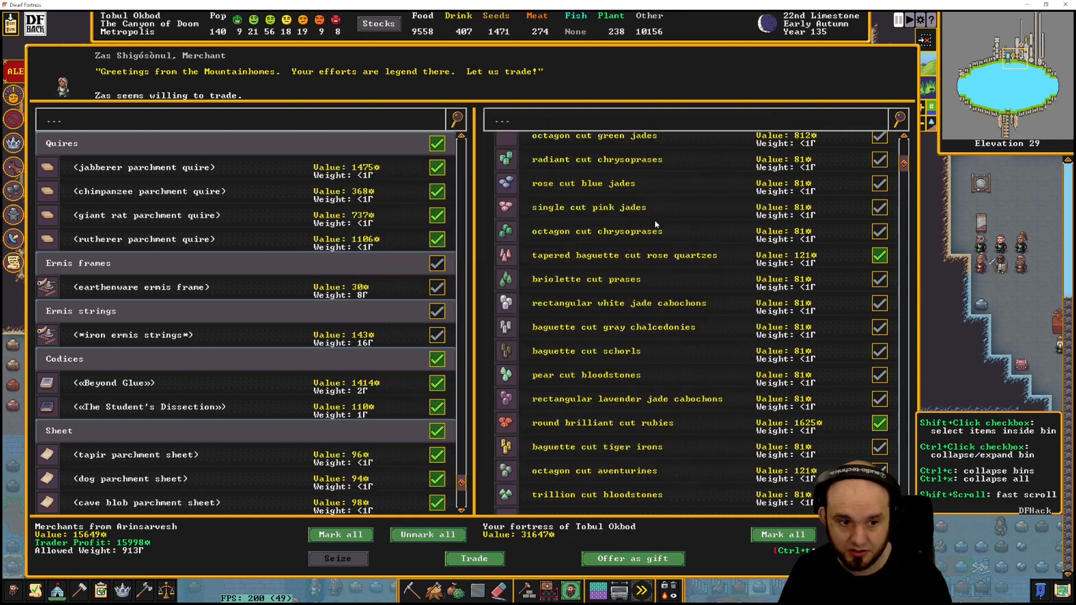
{"action": "mouse_move", "coordinate": [270, 438]}
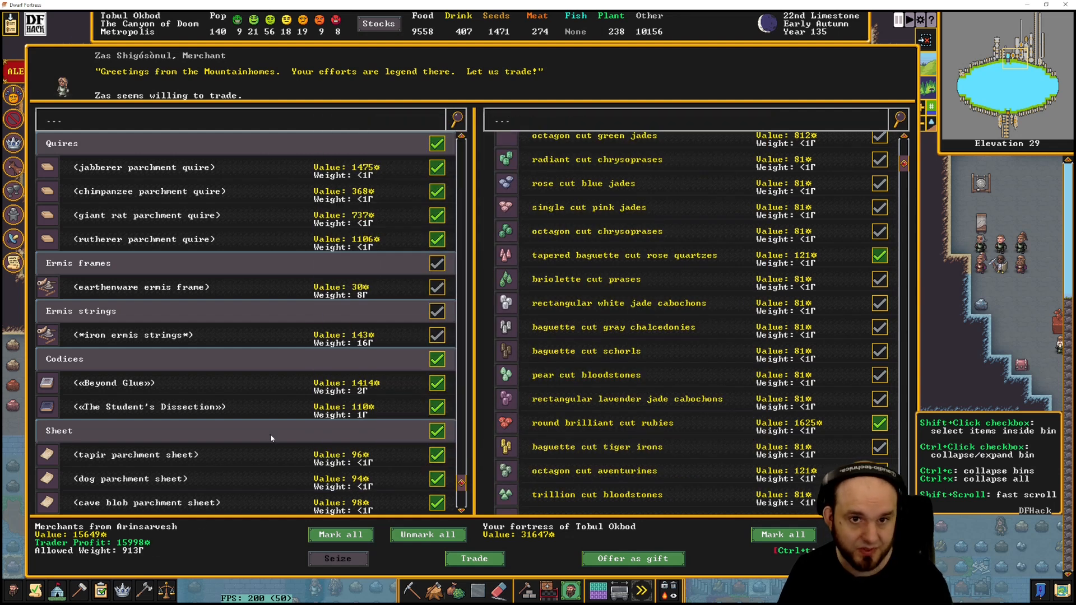
{"action": "mouse_move", "coordinate": [488, 572]}
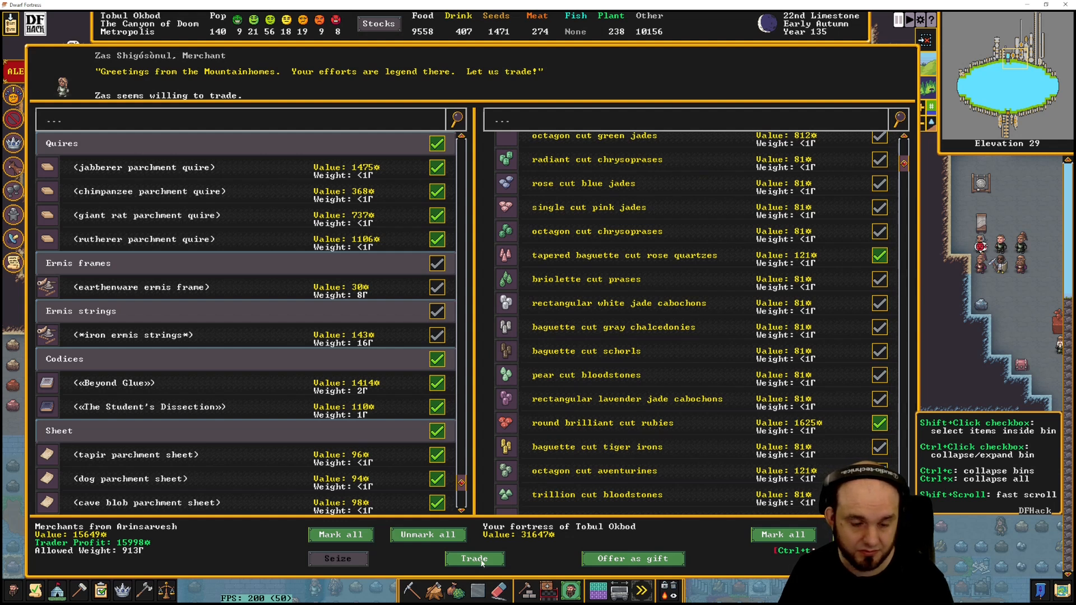
Complete the trade with the merchant and scroll through the reset fort goods list
{"action": "left_click", "coordinate": [473, 559]}
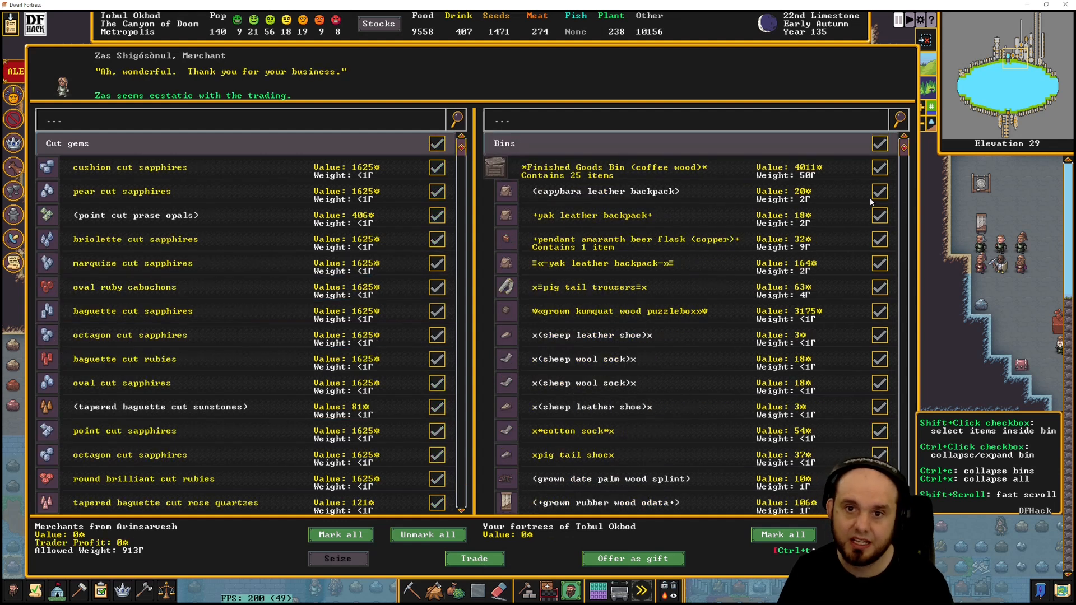
{"action": "scroll", "scroll_direction": "down", "scroll_amount": 3}
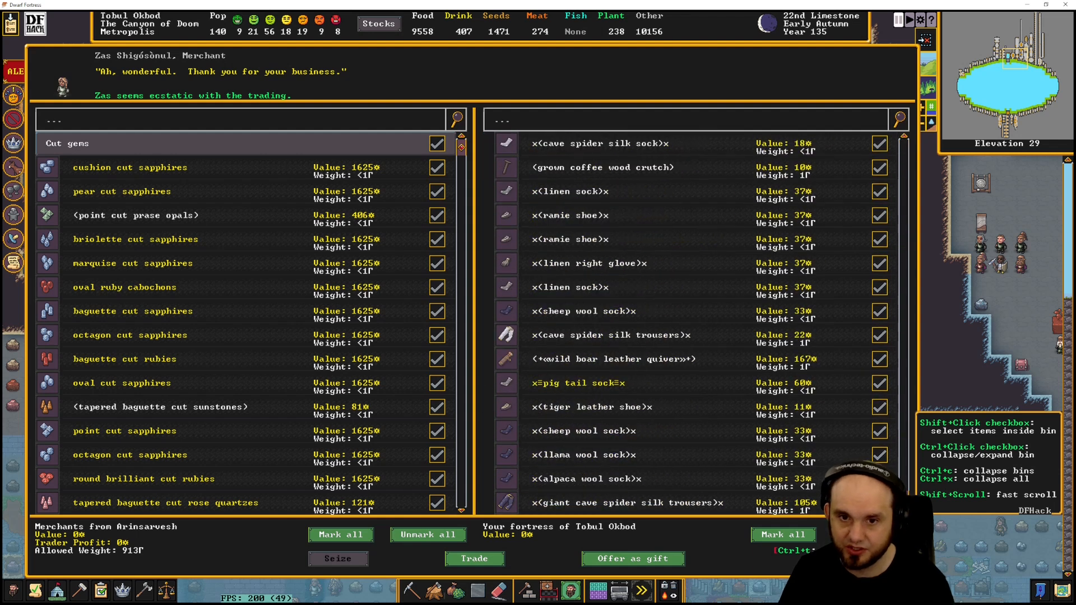
{"action": "scroll", "scroll_direction": "down", "scroll_amount": 3}
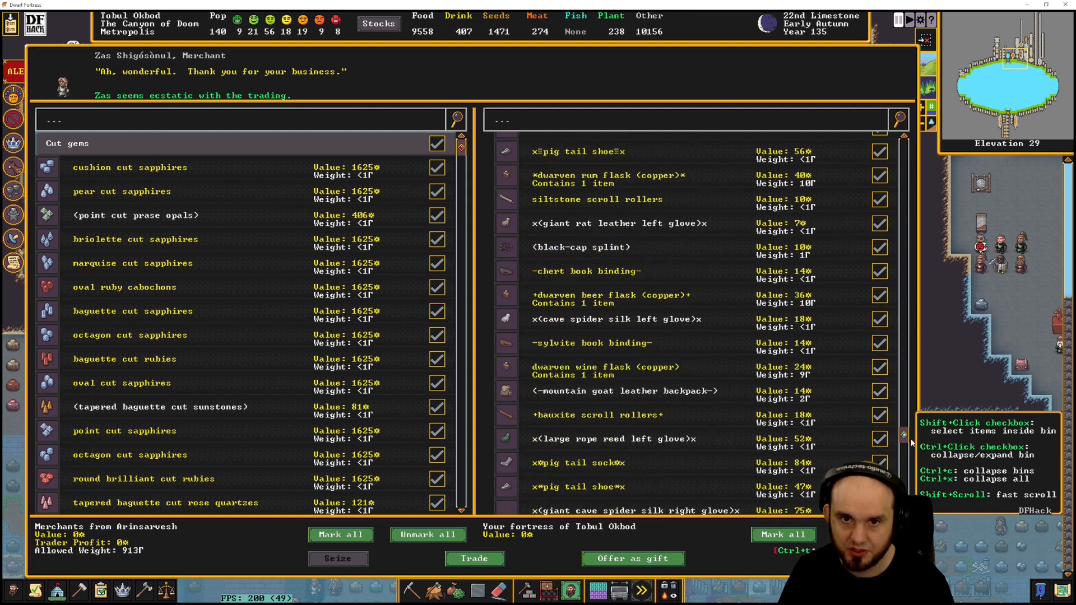
{"action": "scroll", "scroll_direction": "down", "scroll_amount": 3}
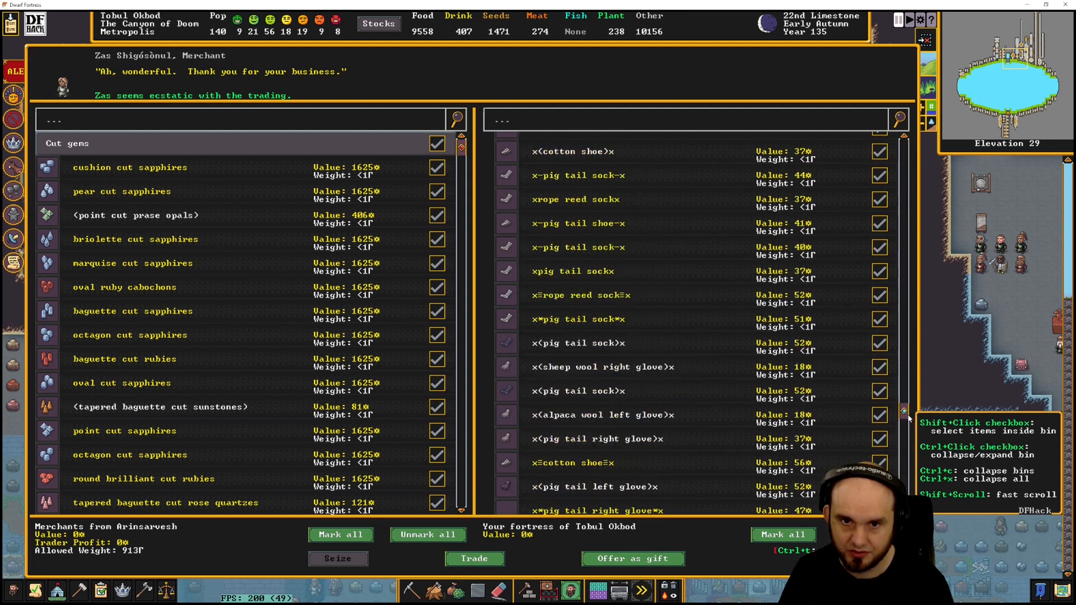
{"action": "scroll", "scroll_direction": "down", "scroll_amount": 3}
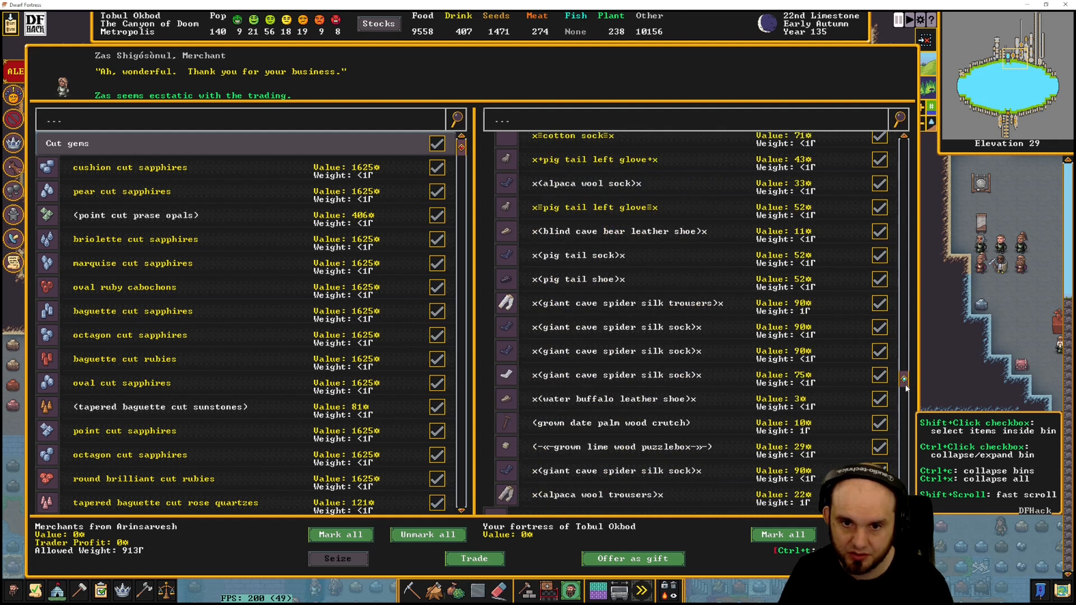
{"action": "scroll", "scroll_direction": "up", "scroll_amount": 3}
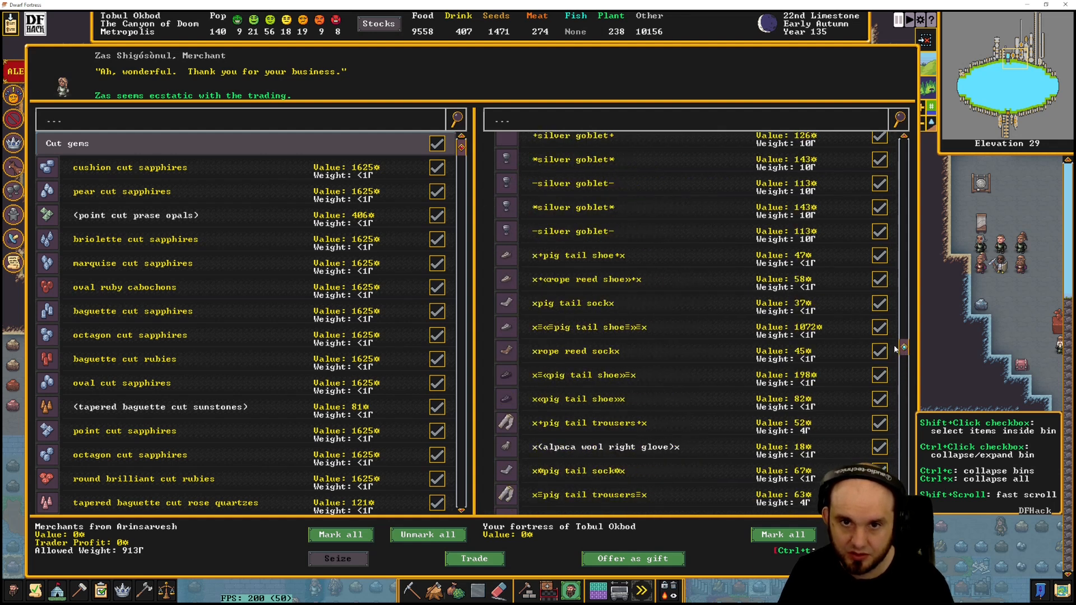
{"action": "scroll", "scroll_direction": "up", "scroll_amount": 3}
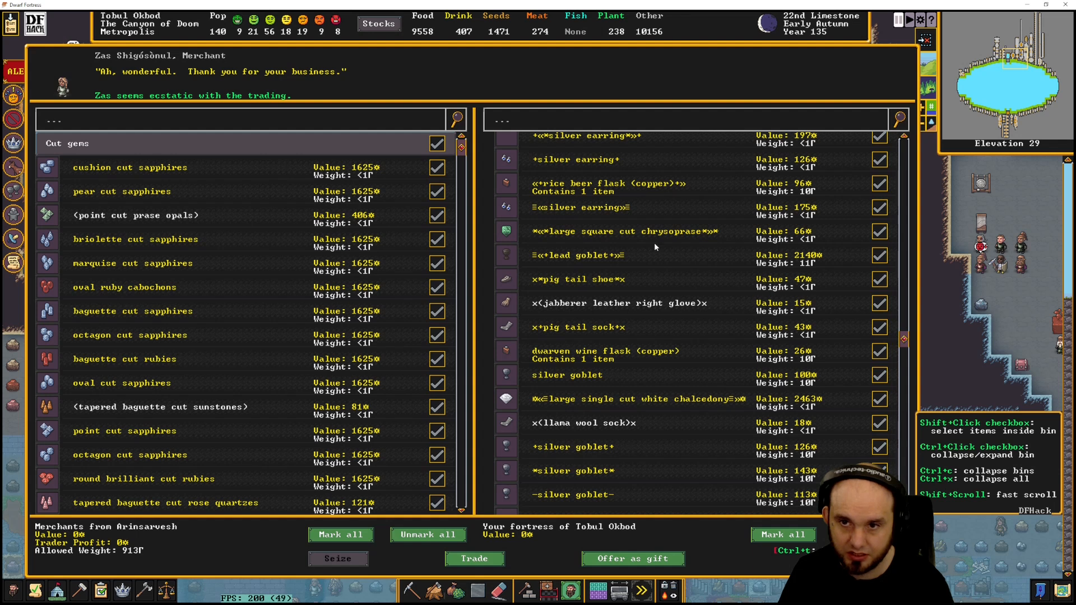
{"action": "mouse_move", "coordinate": [810, 298]}
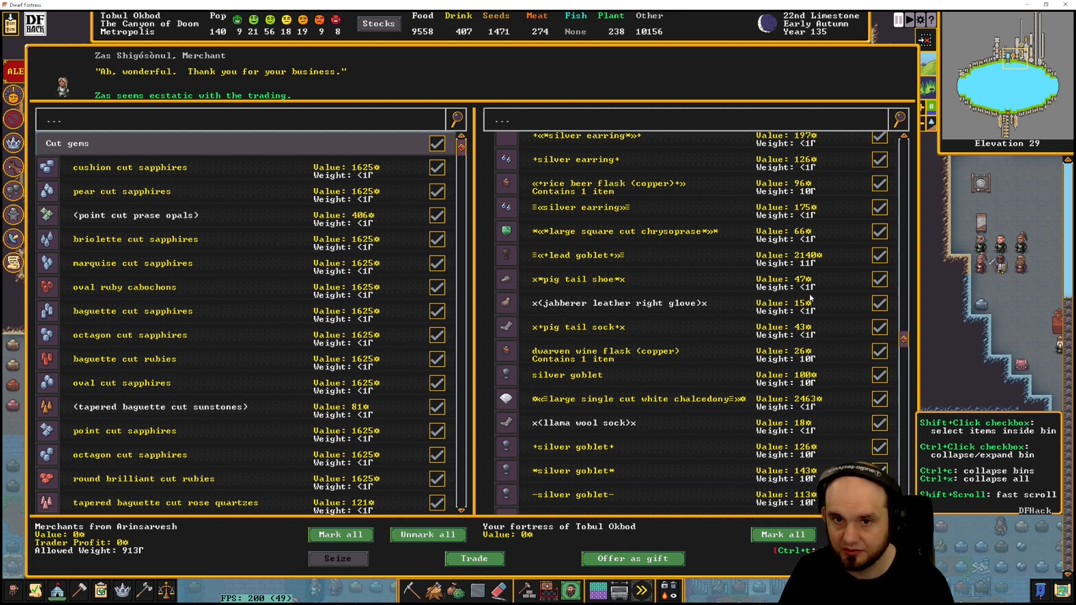
Scroll further down the fort goods list in the reopened picker
{"action": "scroll", "scroll_direction": "down", "scroll_amount": 3}
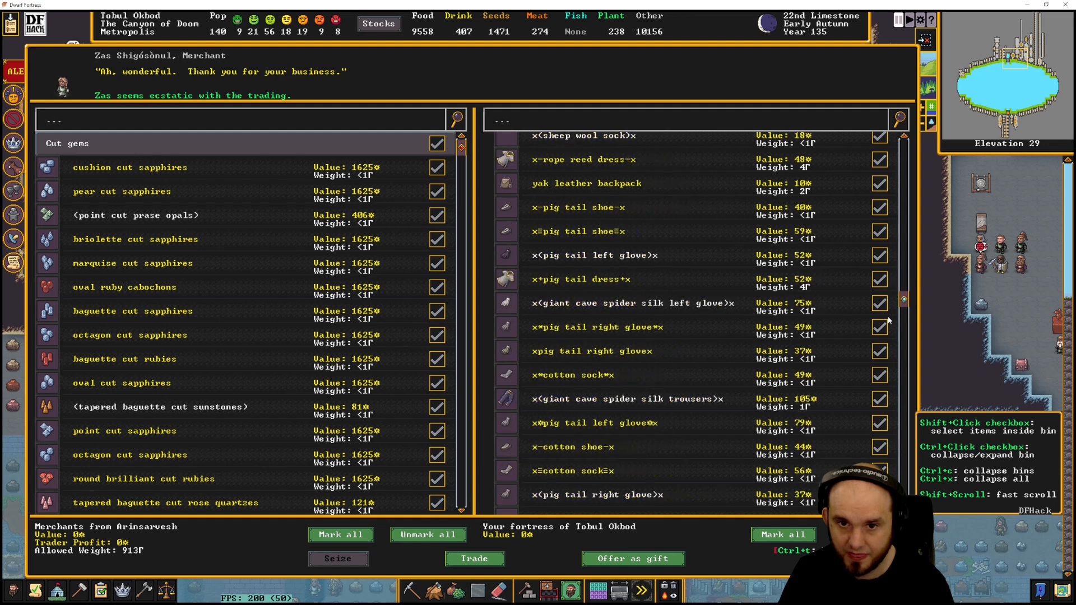
{"action": "scroll", "scroll_direction": "down", "scroll_amount": 3}
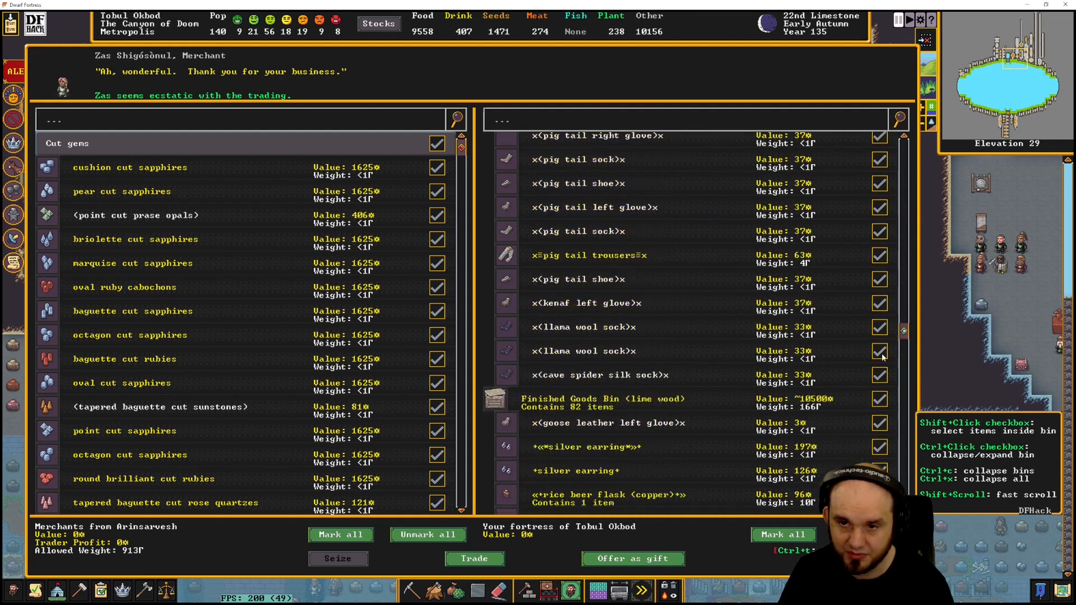
{"action": "scroll", "scroll_direction": "down", "scroll_amount": 3}
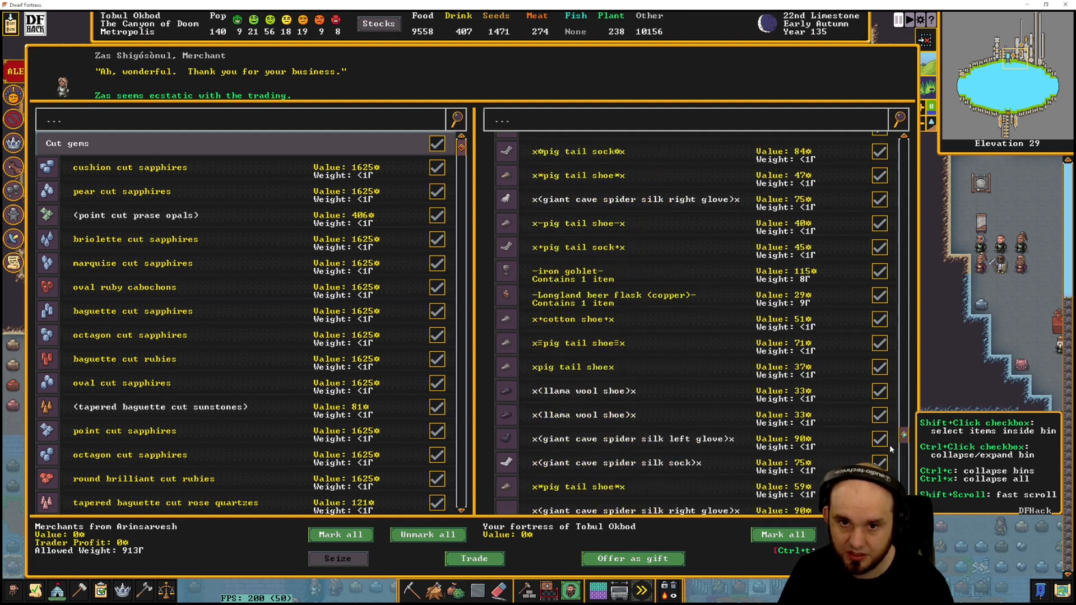
{"action": "scroll", "scroll_direction": "down", "scroll_amount": 3}
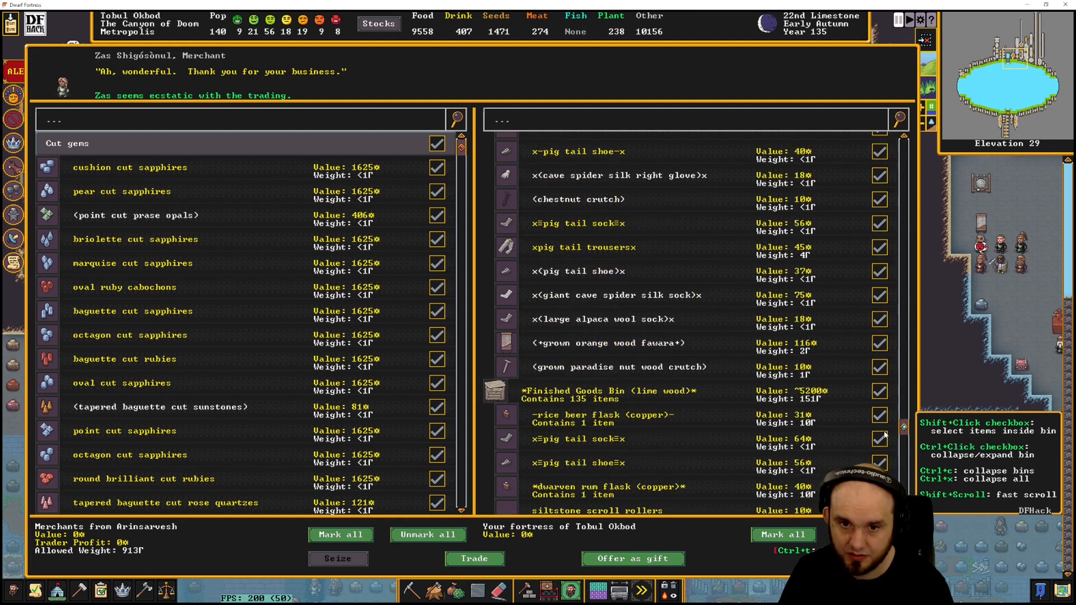
{"action": "scroll", "scroll_direction": "down", "scroll_amount": 3}
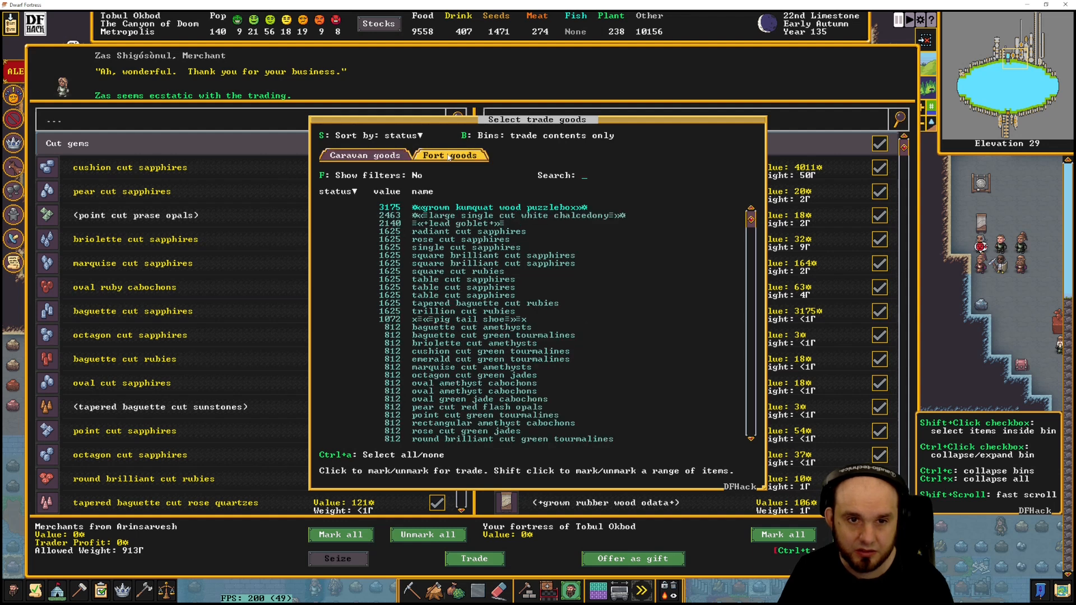
Order fort goods by value and mark the lead goblet and kunquat wood puzzlebox for trade
{"action": "left_click", "coordinate": [363, 154]}
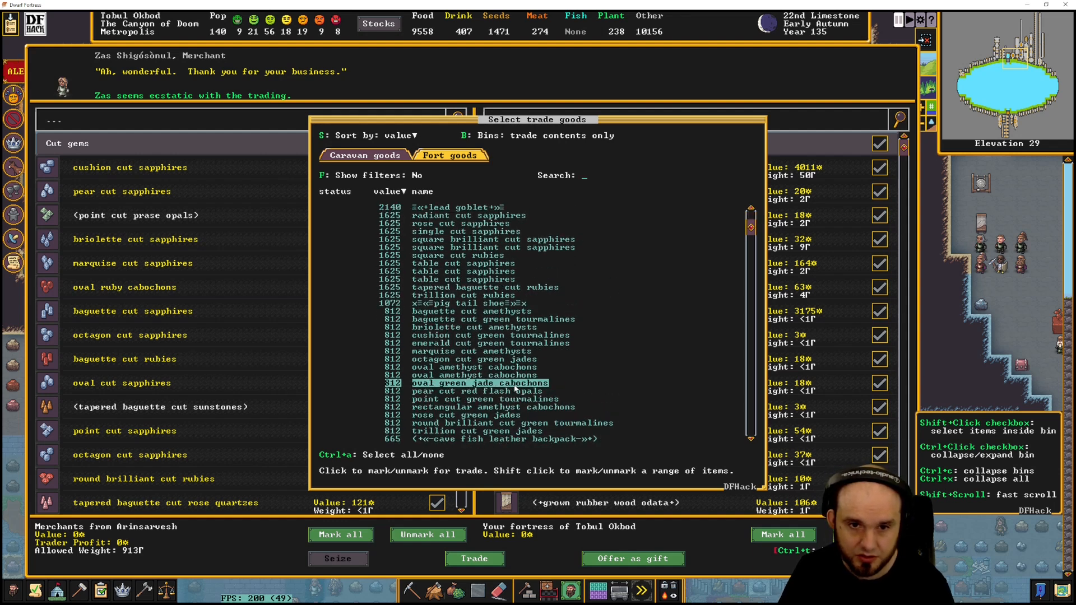
{"action": "scroll", "scroll_direction": "up", "scroll_amount": 3}
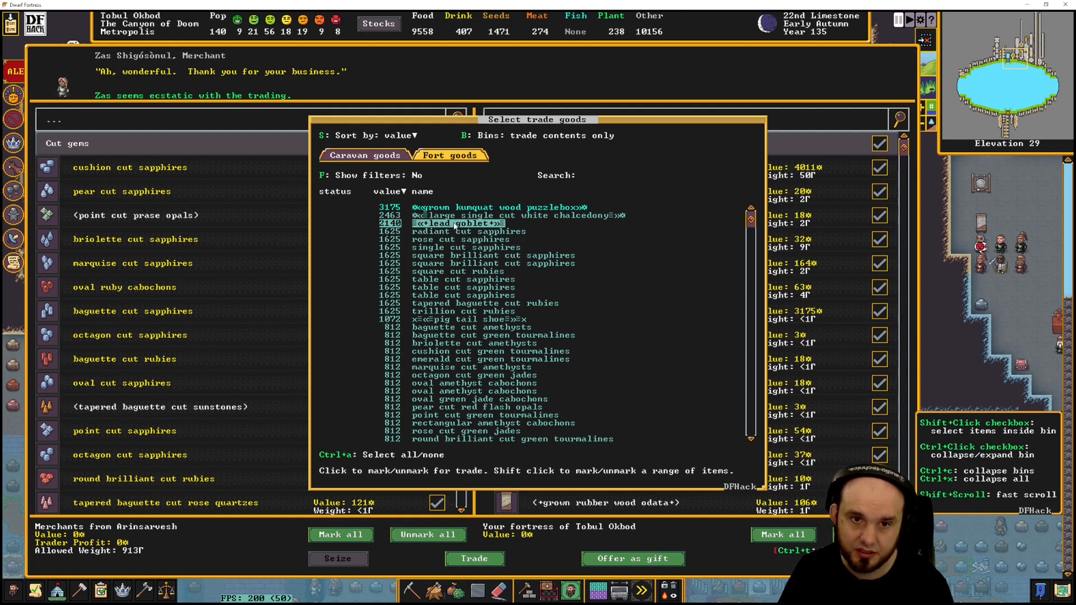
{"action": "left_click", "coordinate": [463, 239]}
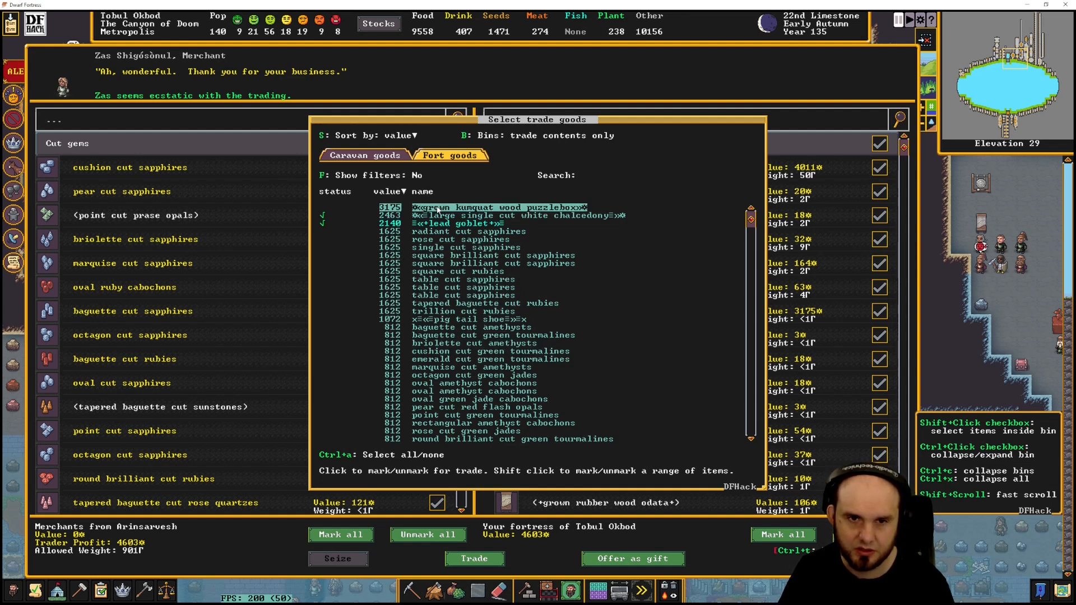
{"action": "left_click", "coordinate": [879, 311]}
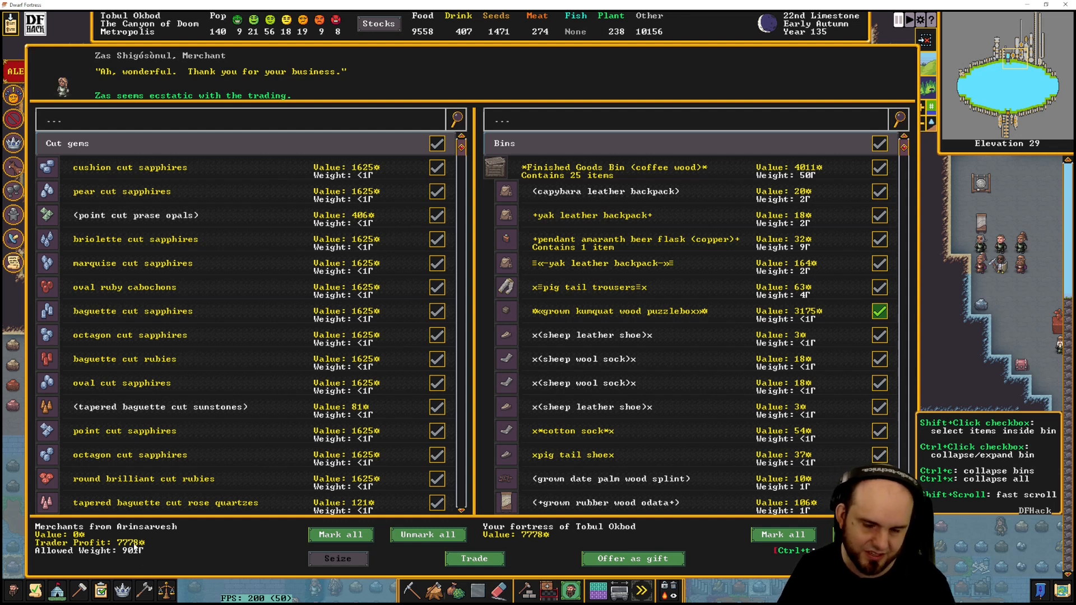
{"action": "mouse_move", "coordinate": [555, 544]}
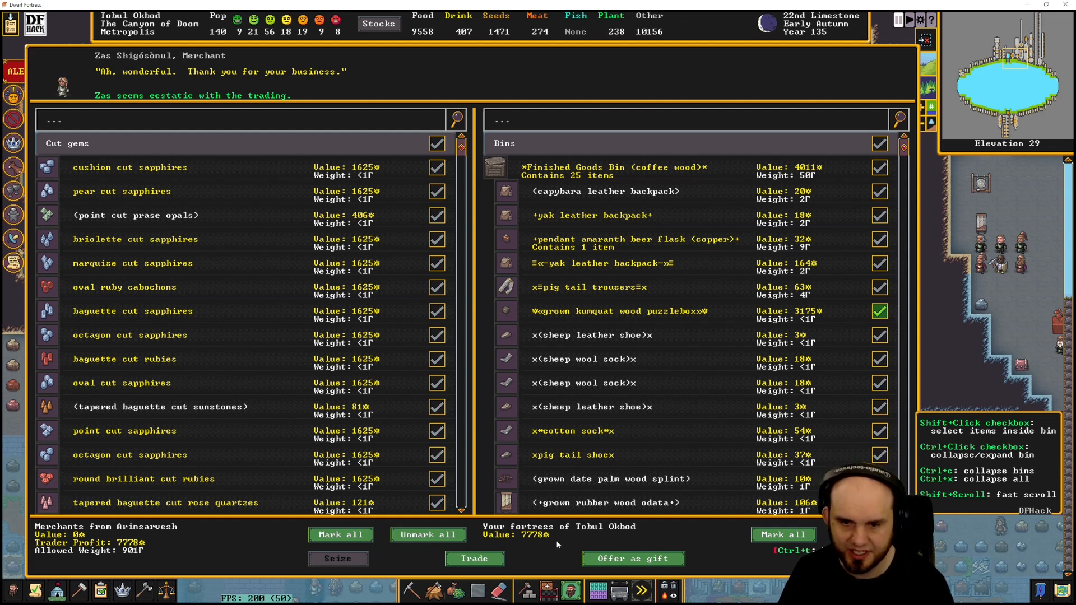
Close the trade screen and return to the fortress map
{"action": "left_click", "coordinate": [631, 558]}
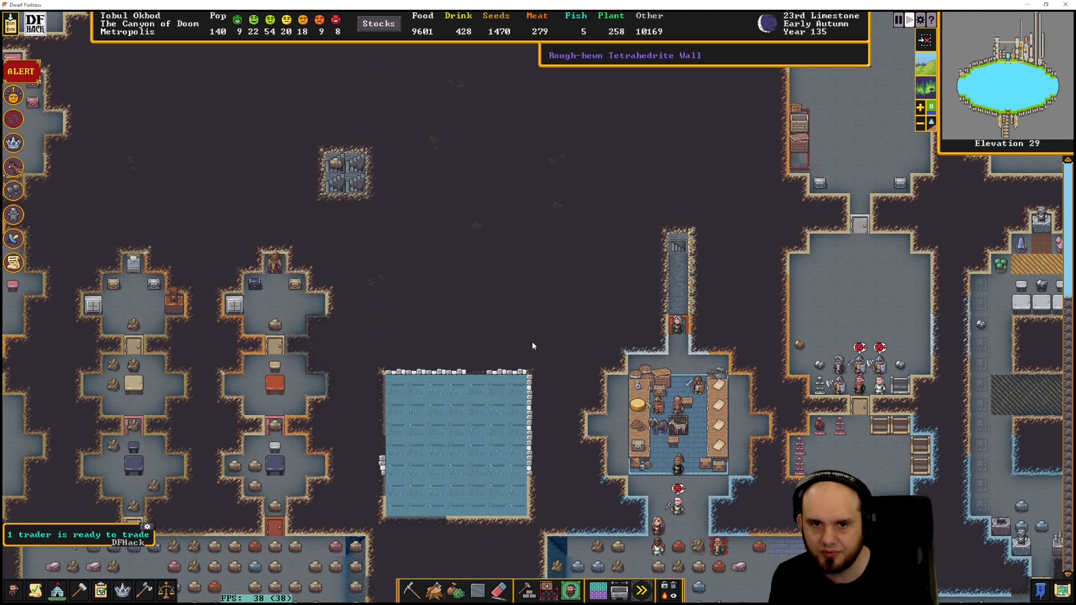
Scroll down the z-levels to the muddy level beneath the channel designations
{"action": "scroll", "scroll_direction": "down", "scroll_amount": 3}
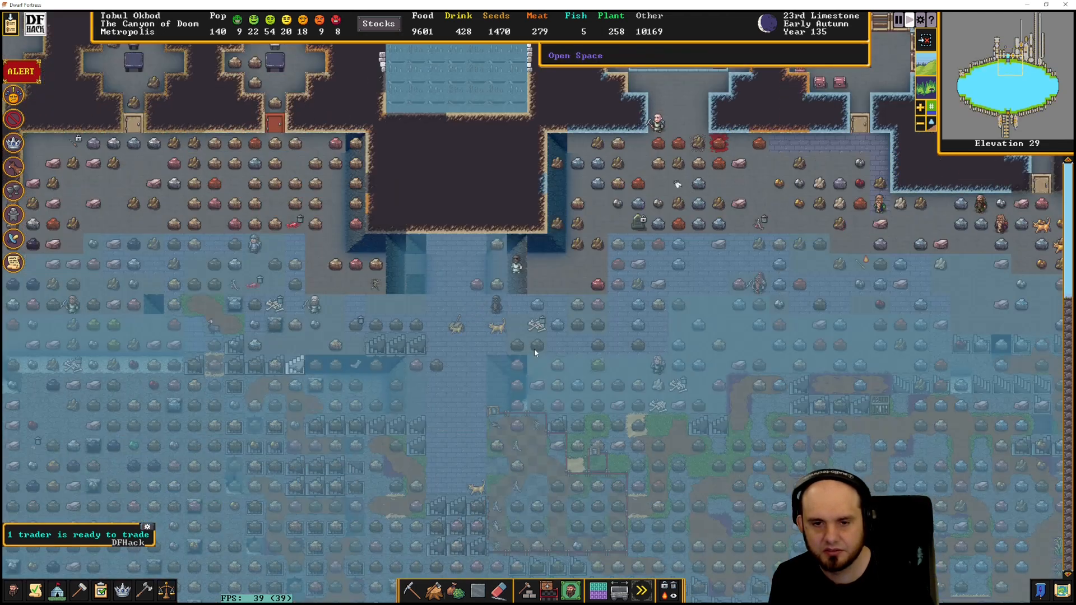
{"action": "scroll", "scroll_direction": "down", "scroll_amount": 3}
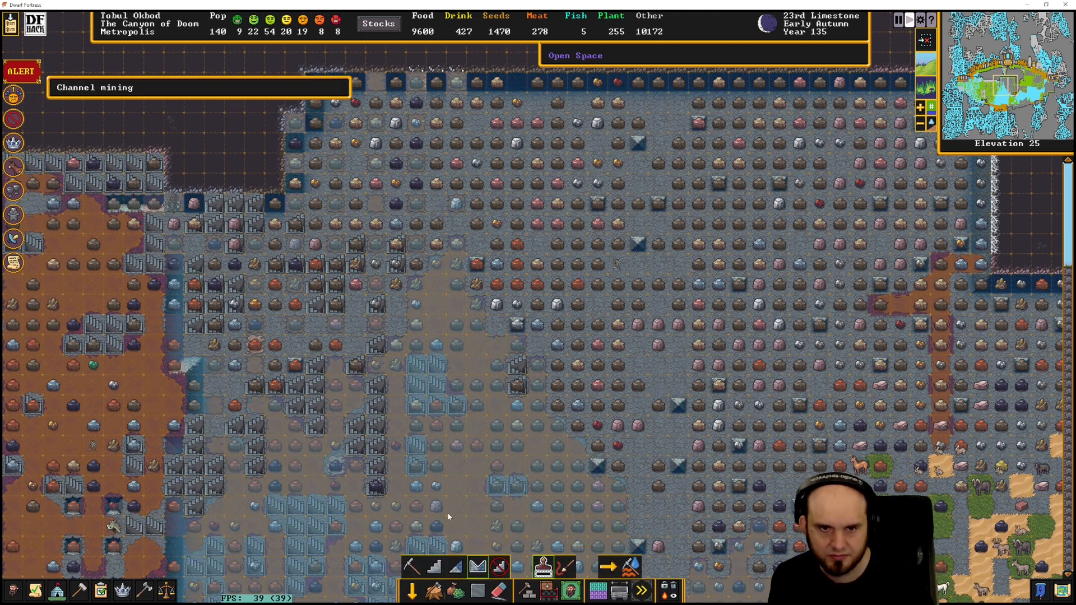
{"action": "scroll", "scroll_direction": "down", "scroll_amount": 3}
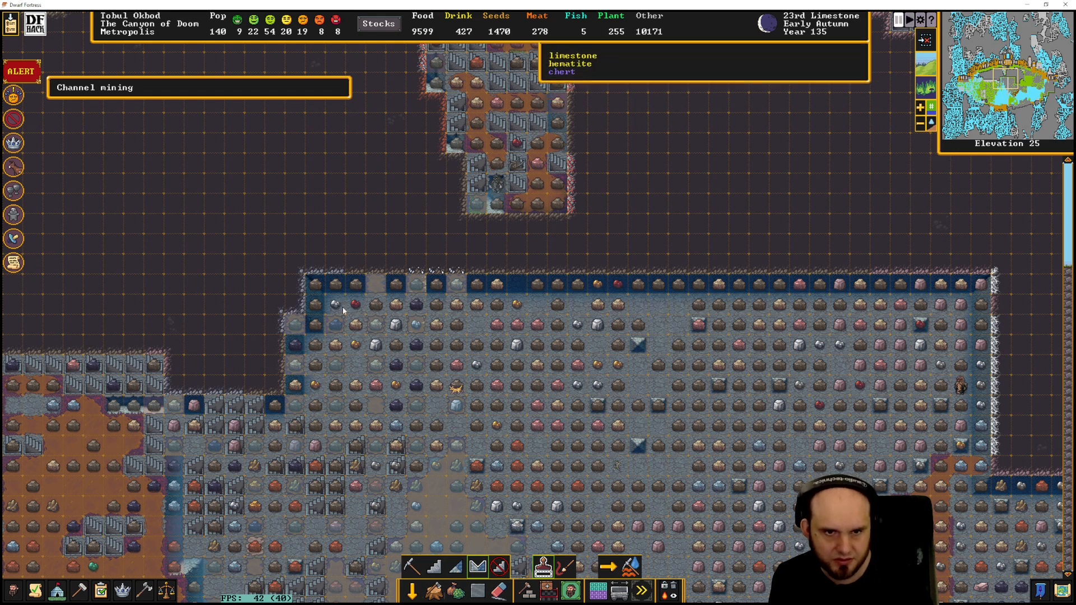
{"action": "scroll", "scroll_direction": "down", "scroll_amount": 3}
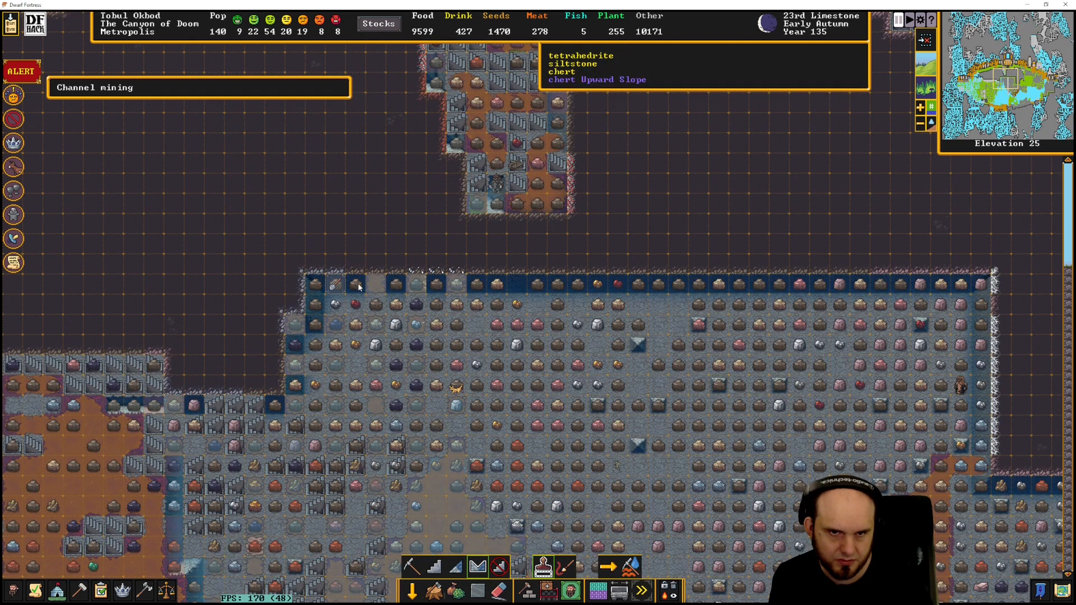
{"action": "mouse_move", "coordinate": [395, 284]}
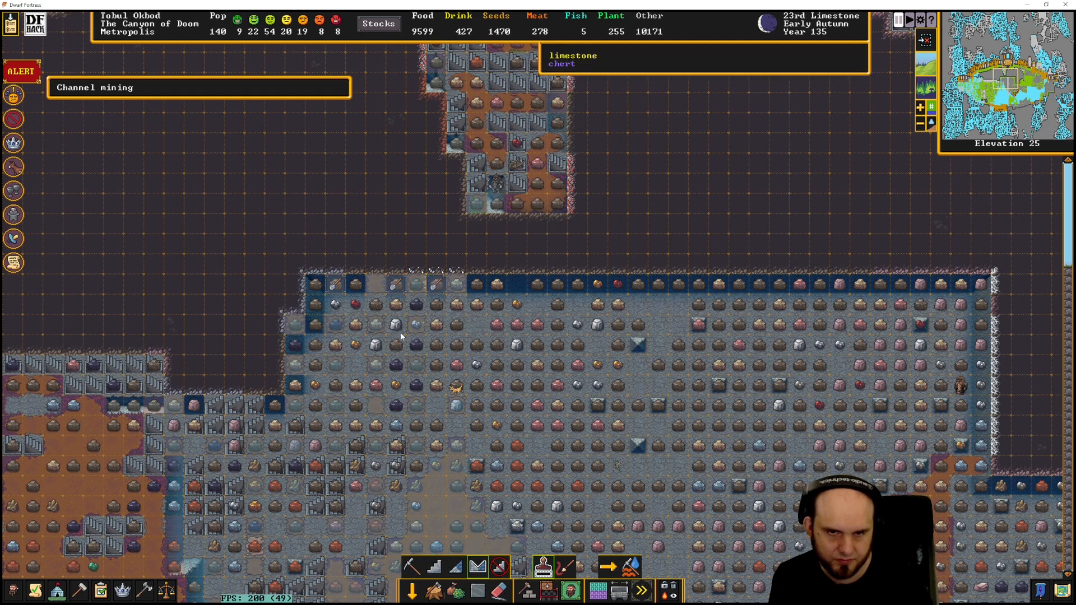
{"action": "mouse_move", "coordinate": [413, 391]}
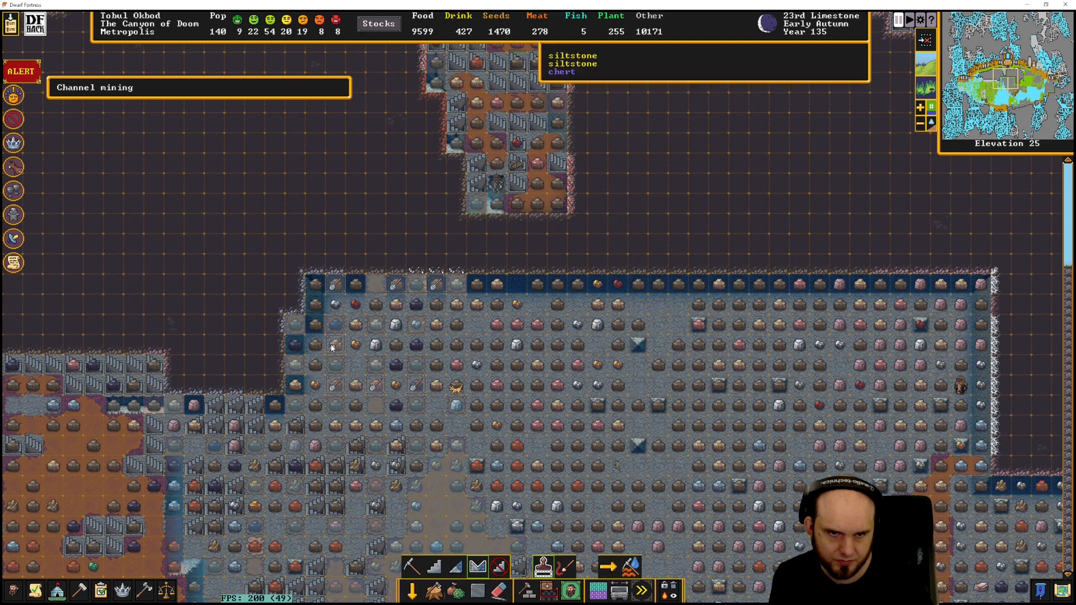
{"action": "mouse_move", "coordinate": [432, 455]}
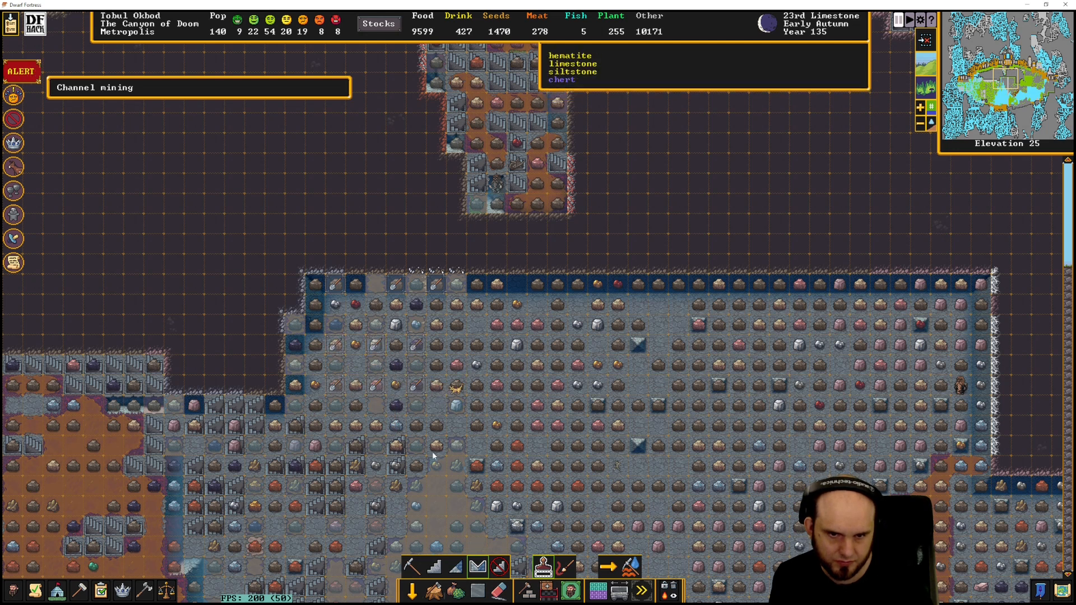
{"action": "mouse_move", "coordinate": [434, 446]}
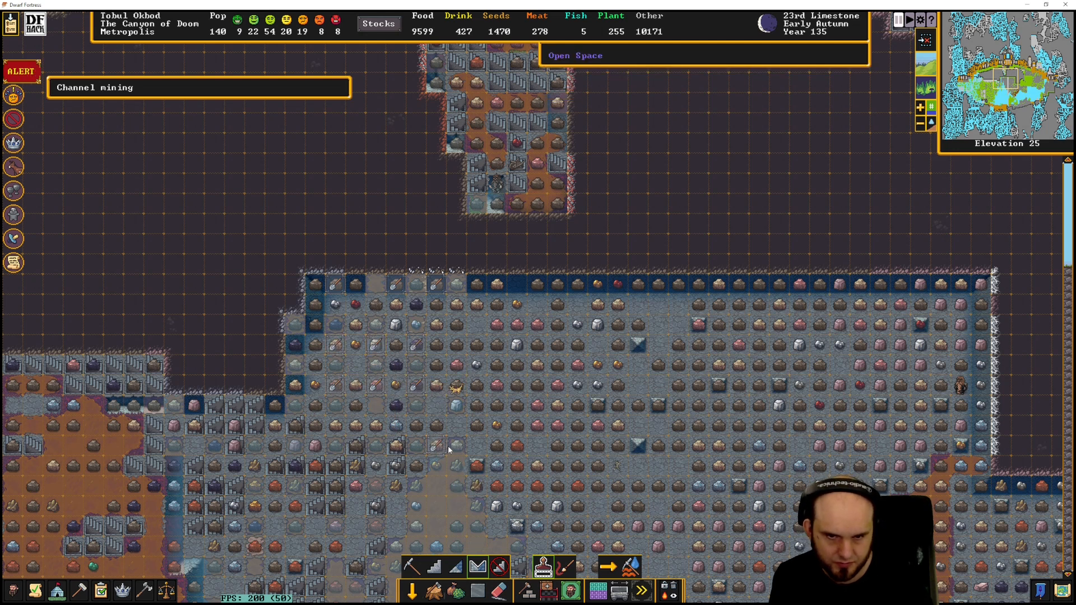
{"action": "scroll", "scroll_direction": "down", "scroll_amount": 3}
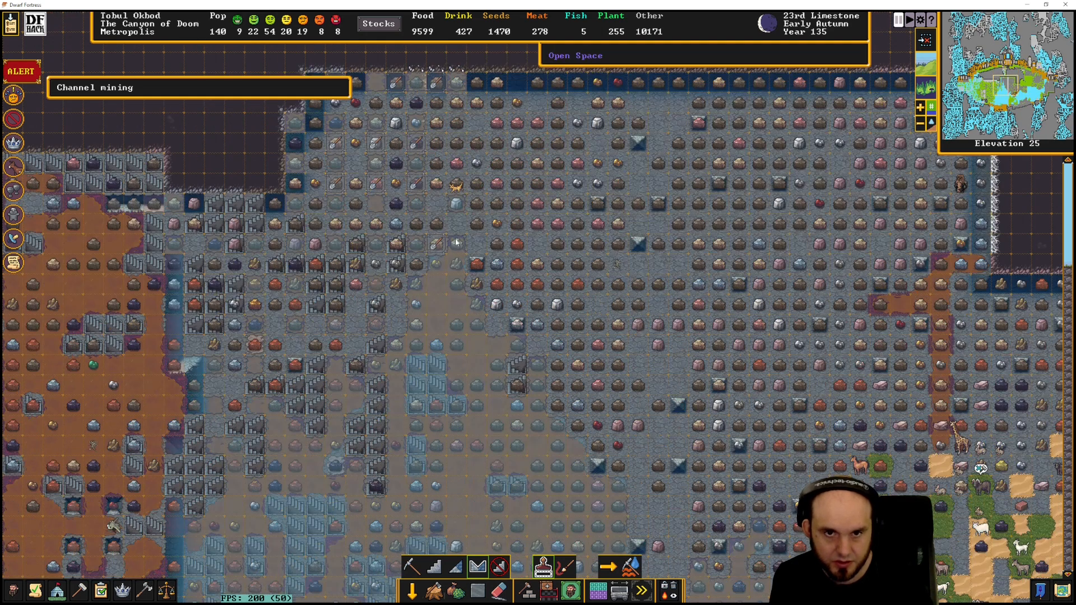
{"action": "scroll", "scroll_direction": "down", "scroll_amount": 3}
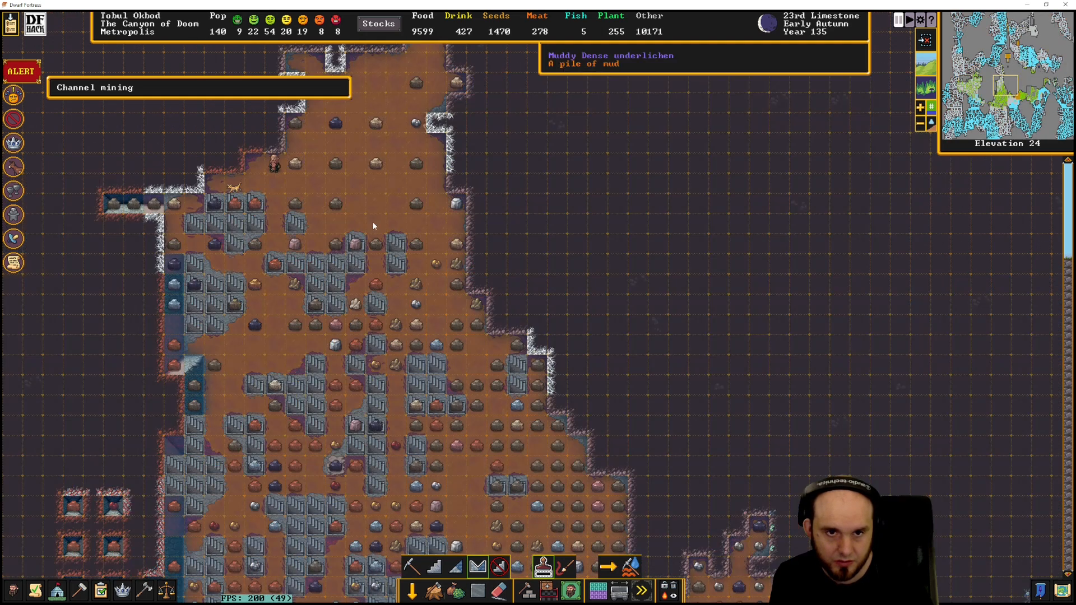
Move between elevations 25 and 26 to review the channel designations around the pit
{"action": "scroll", "scroll_direction": "up", "scroll_amount": 3}
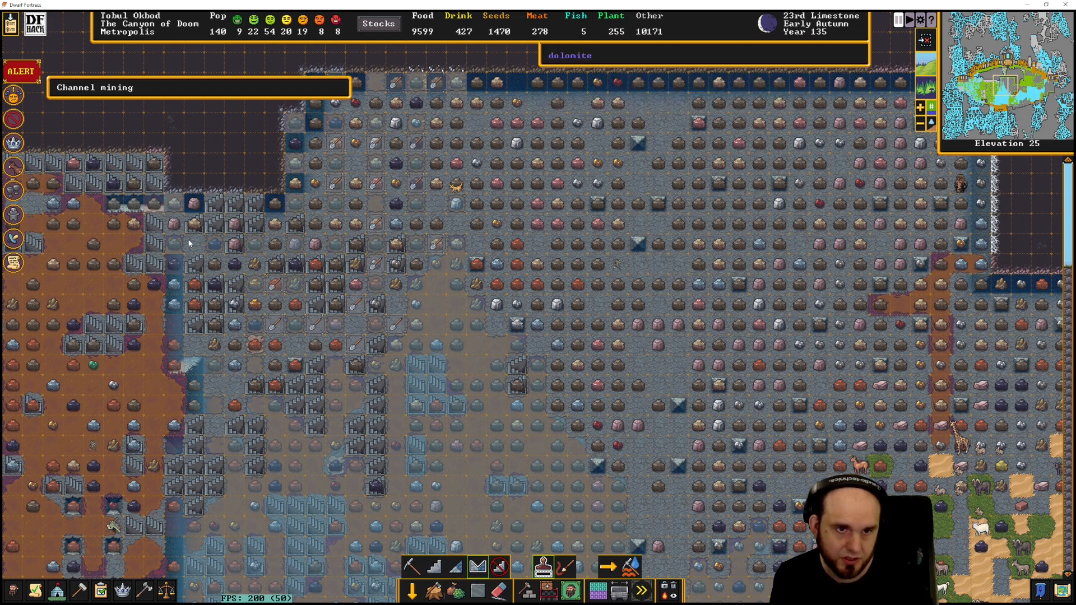
{"action": "mouse_move", "coordinate": [174, 225]}
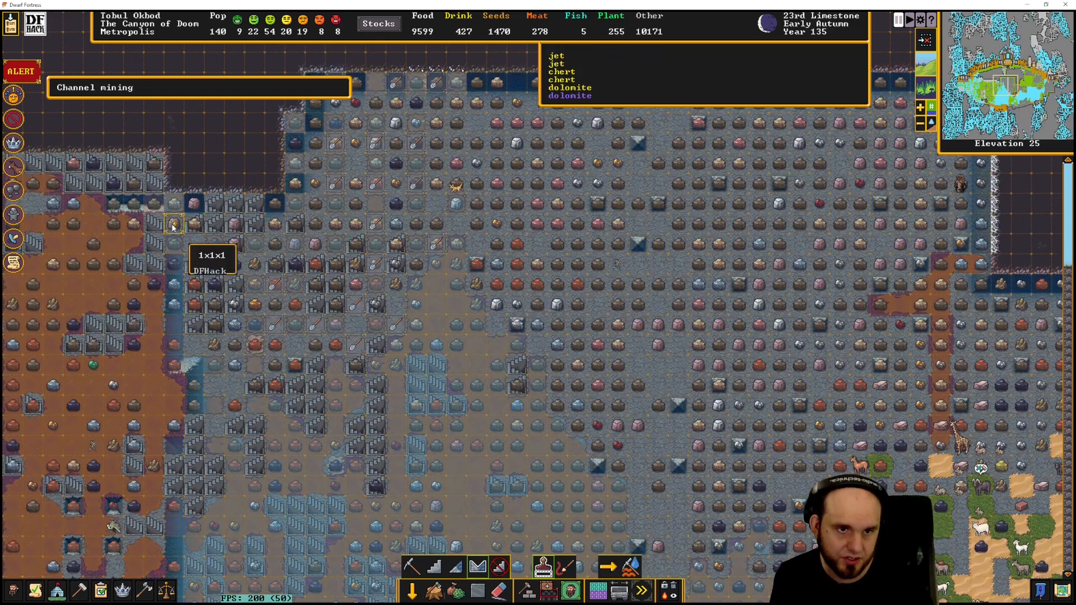
{"action": "mouse_move", "coordinate": [216, 386]}
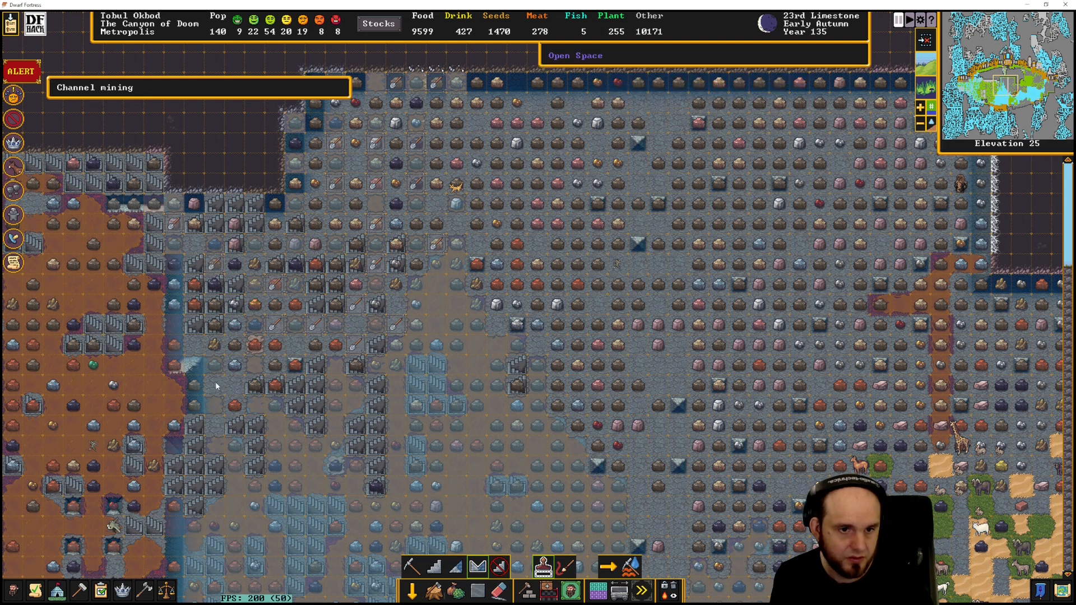
{"action": "mouse_move", "coordinate": [192, 348]}
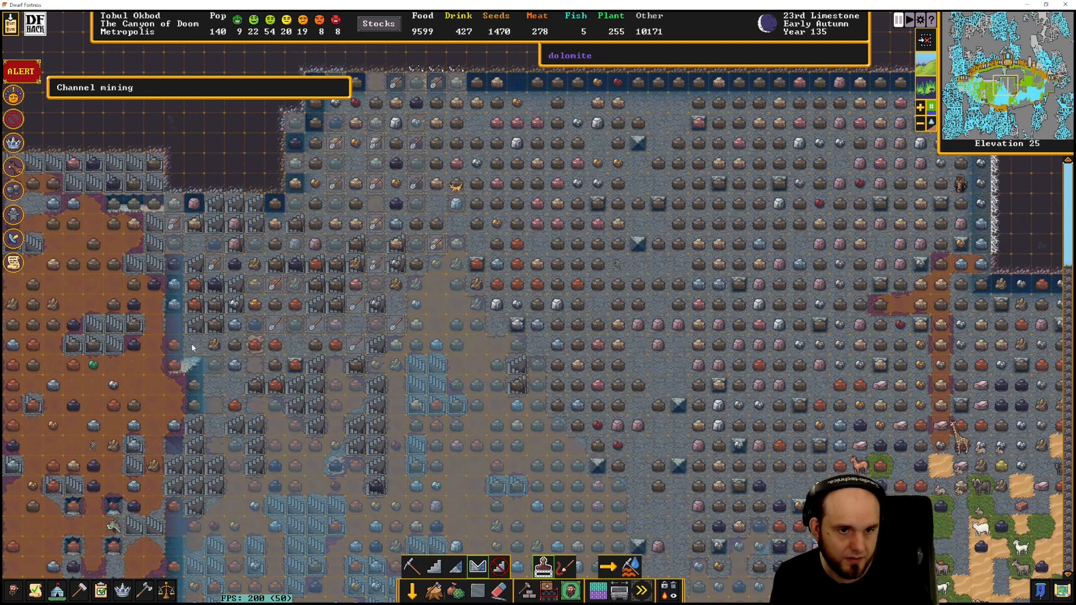
{"action": "mouse_move", "coordinate": [214, 427]}
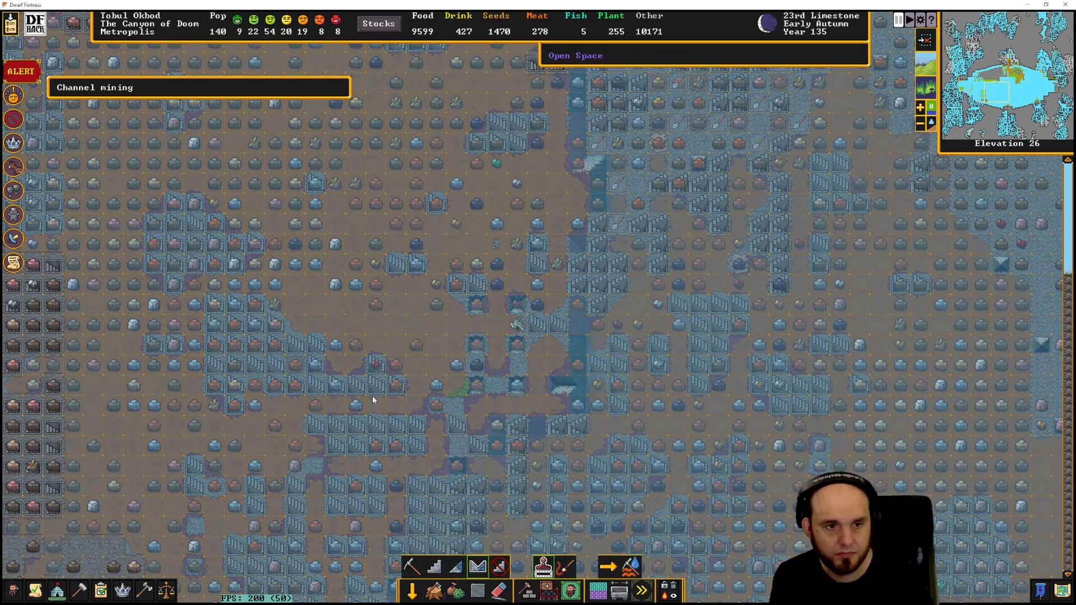
{"action": "scroll", "scroll_direction": "down", "scroll_amount": 3}
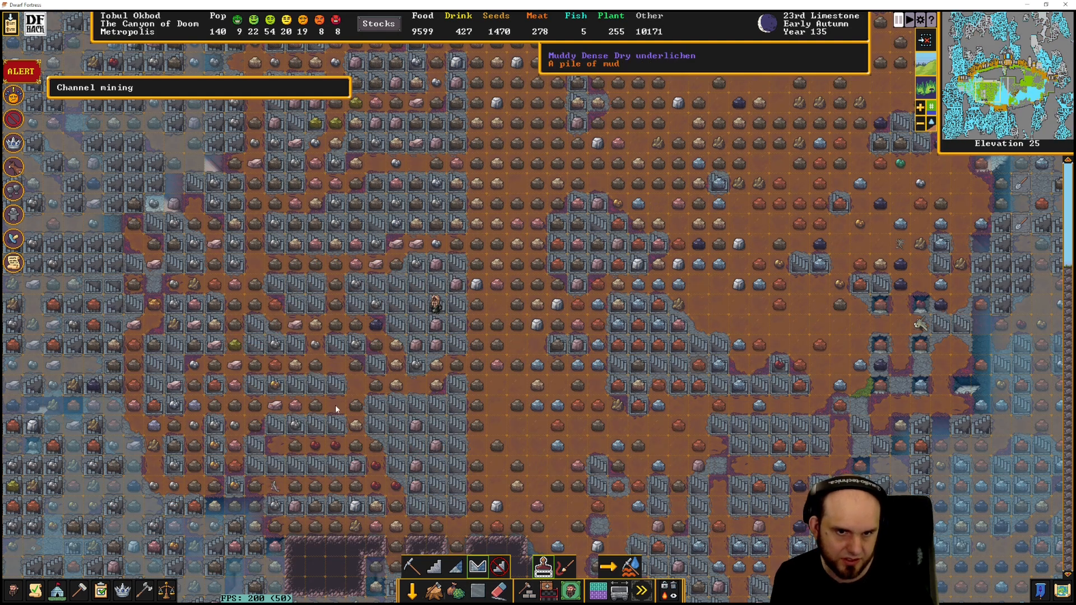
{"action": "scroll", "scroll_direction": "up", "scroll_amount": 3}
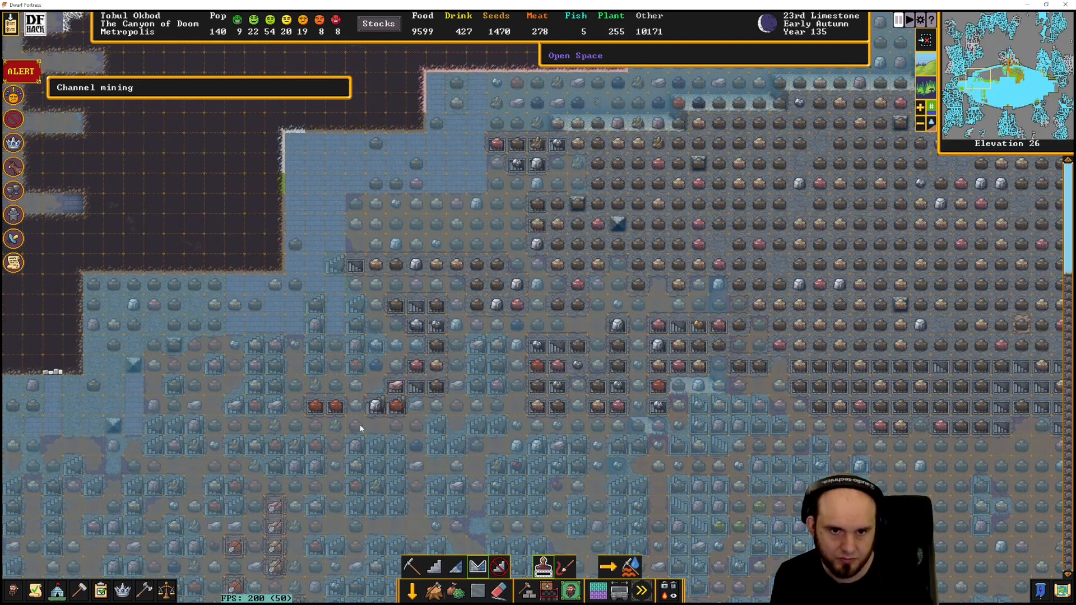
{"action": "scroll", "scroll_direction": "down", "scroll_amount": 3}
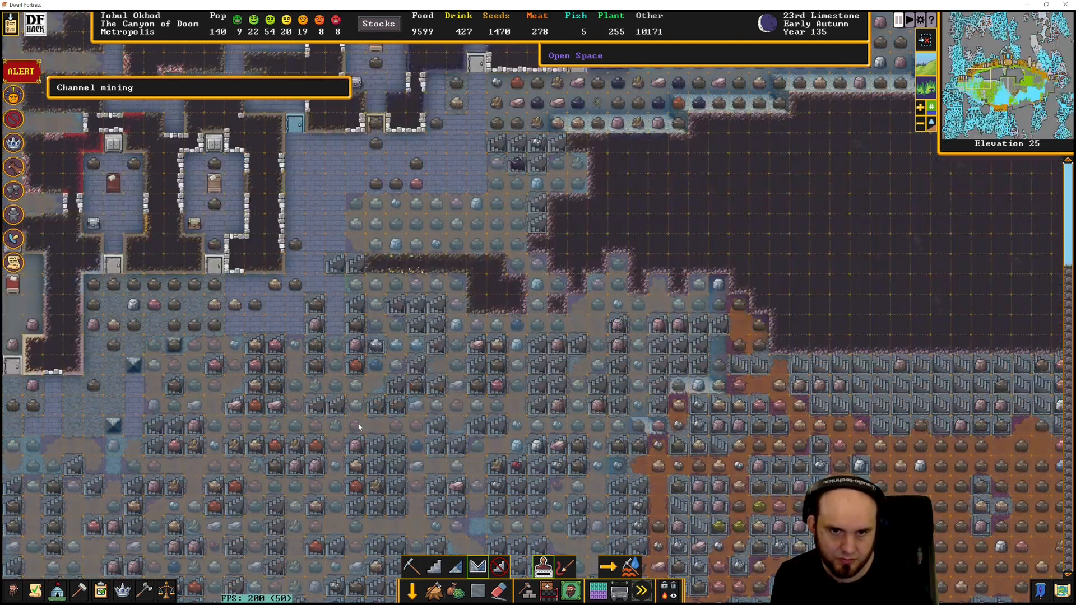
{"action": "mouse_move", "coordinate": [334, 416]}
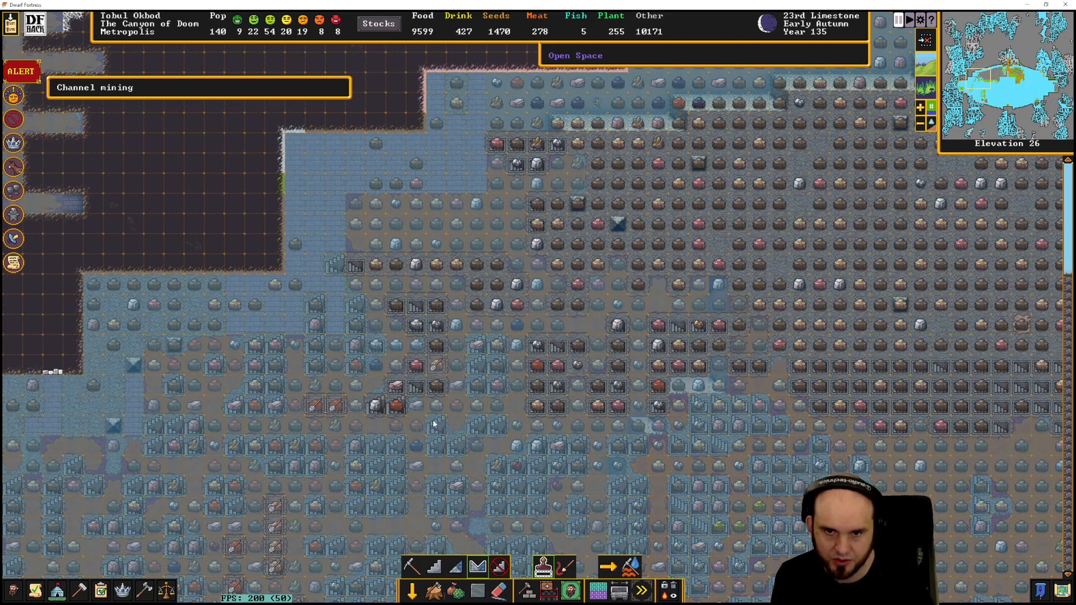
{"action": "scroll", "scroll_direction": "down", "scroll_amount": 3}
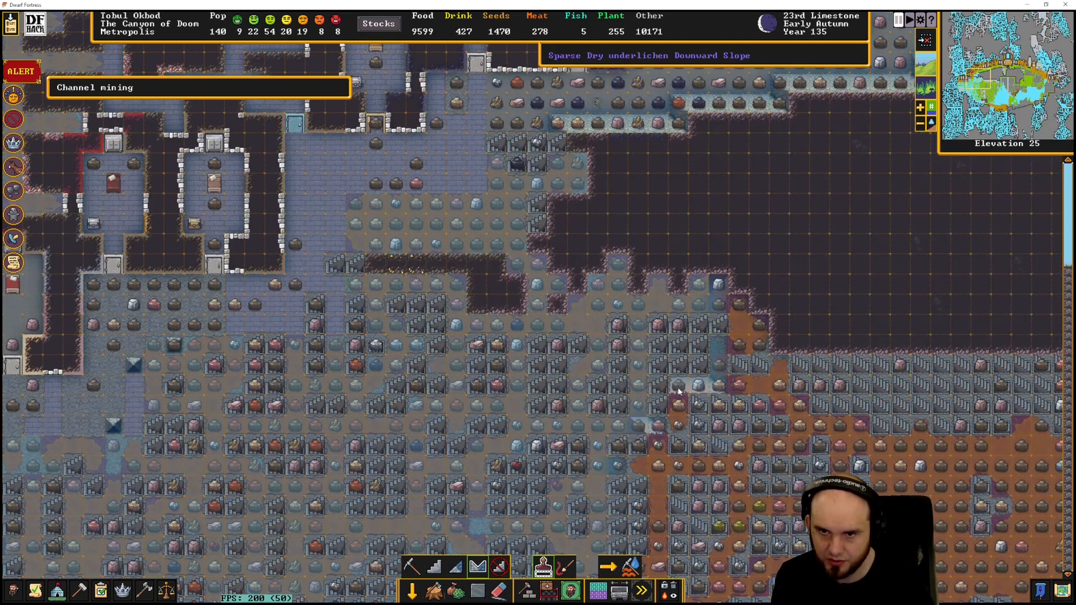
{"action": "mouse_move", "coordinate": [779, 346]}
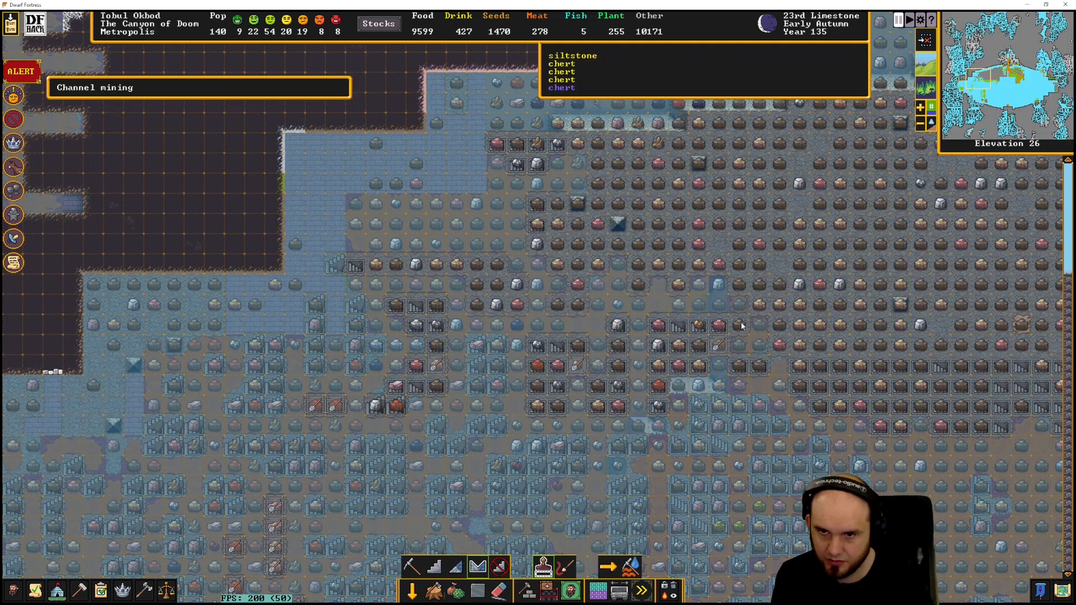
{"action": "mouse_move", "coordinate": [746, 330]}
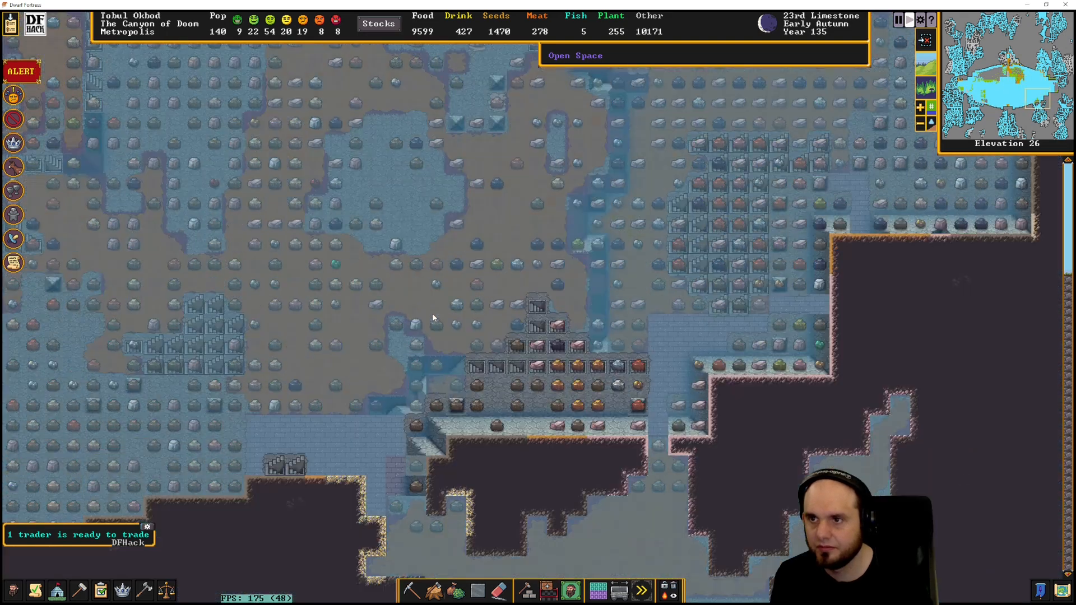
{"action": "scroll", "scroll_direction": "down", "scroll_amount": 3}
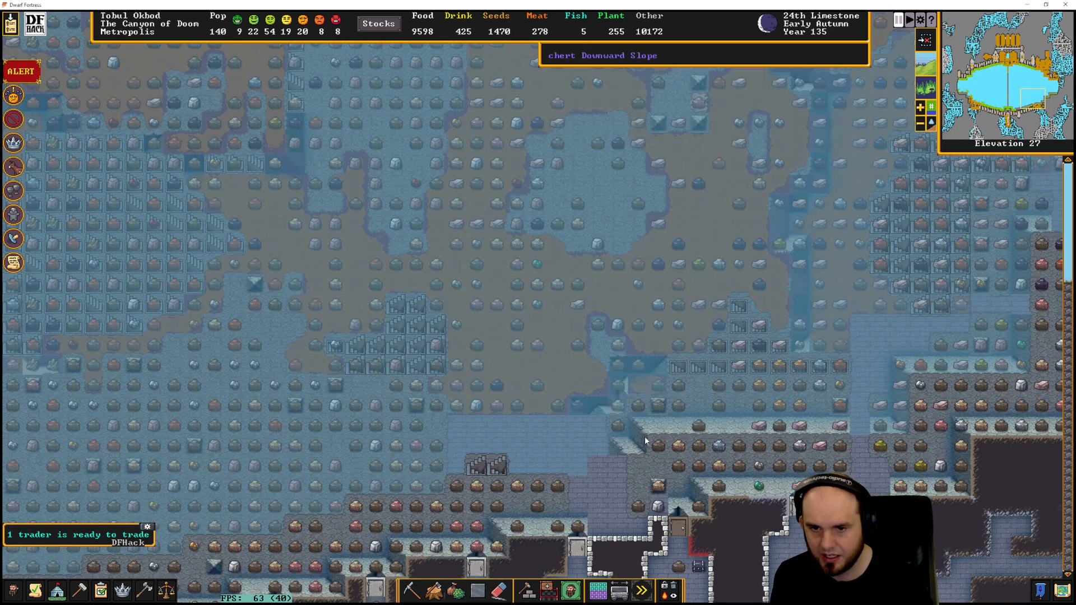
{"action": "scroll", "scroll_direction": "down", "scroll_amount": 3}
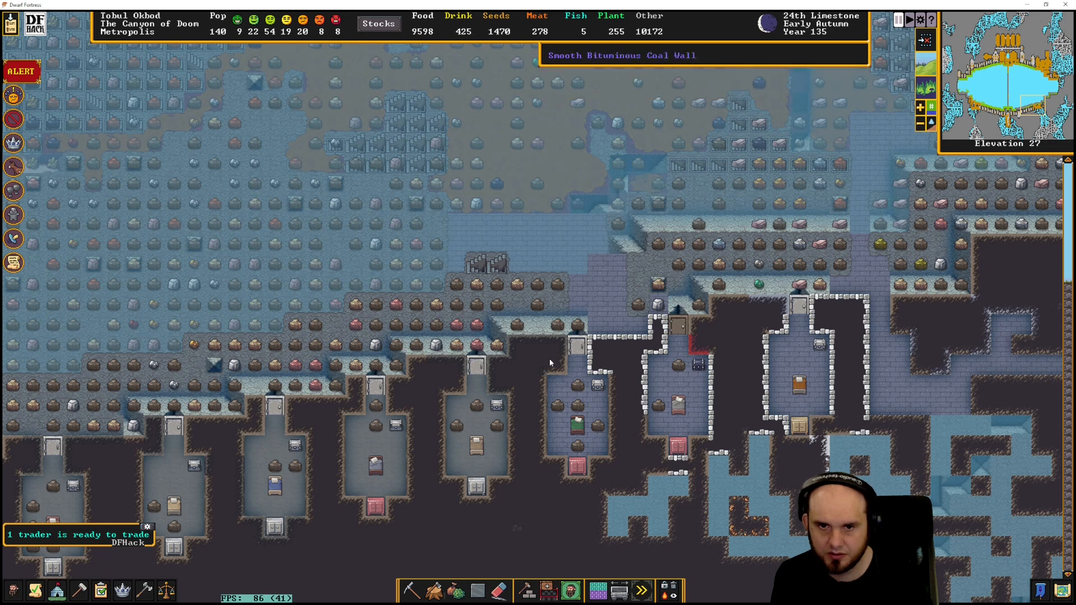
{"action": "scroll", "scroll_direction": "up", "scroll_amount": 3}
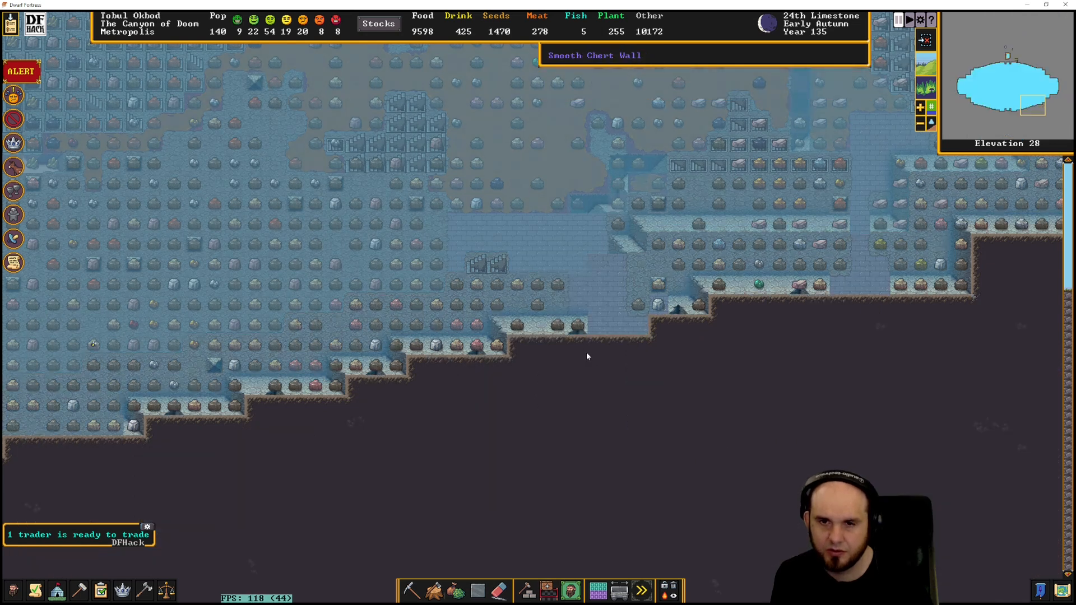
{"action": "scroll", "scroll_direction": "down", "scroll_amount": 3}
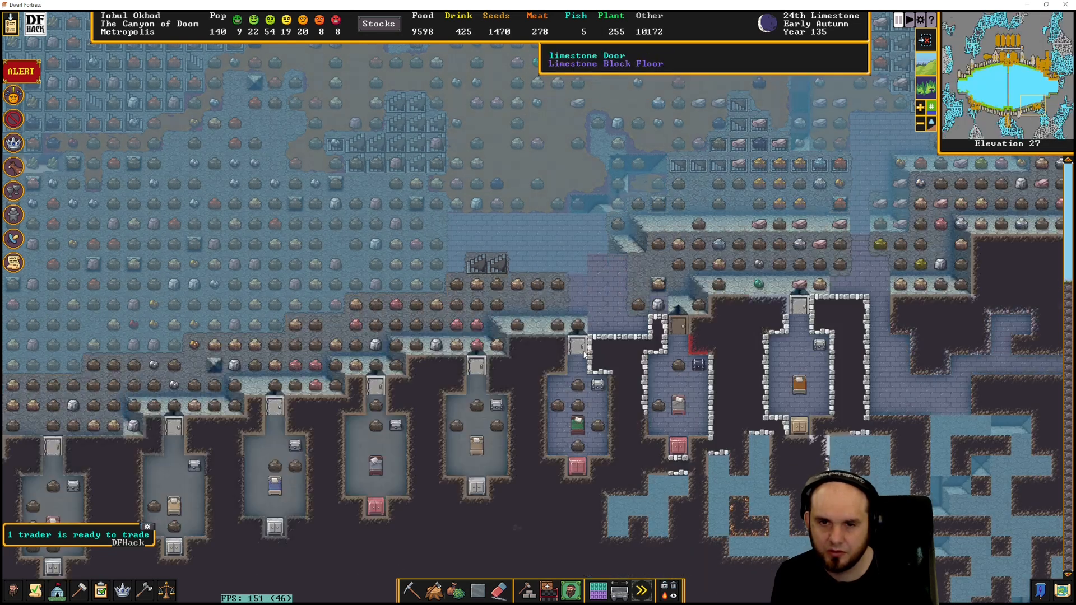
{"action": "scroll", "scroll_direction": "down", "scroll_amount": 3}
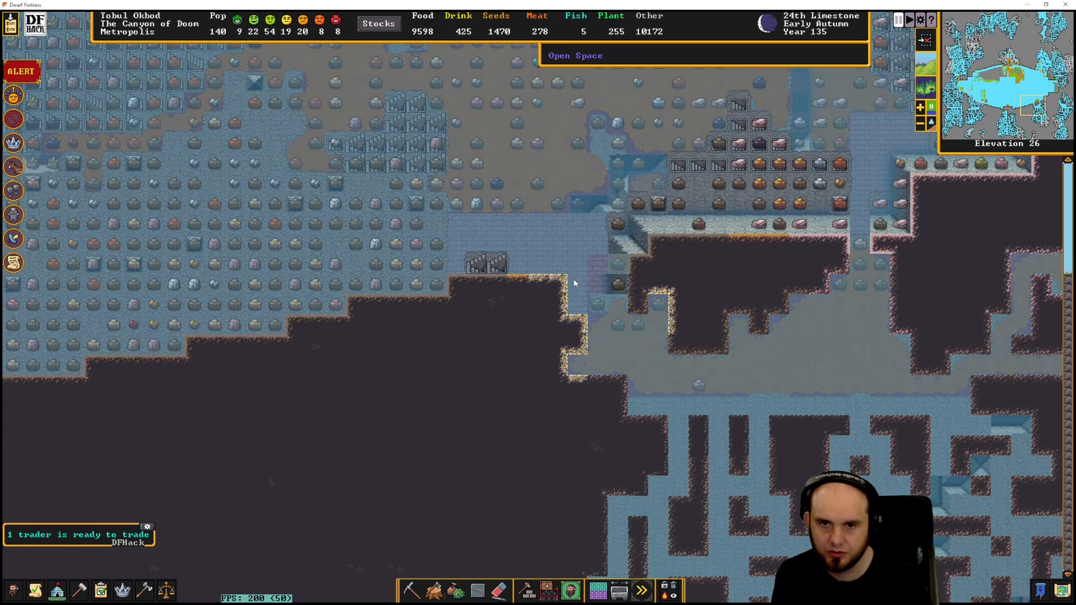
Place a planned limestone wall on a channel-edge tile via Constructions > Wall
{"action": "left_click", "coordinate": [409, 590]}
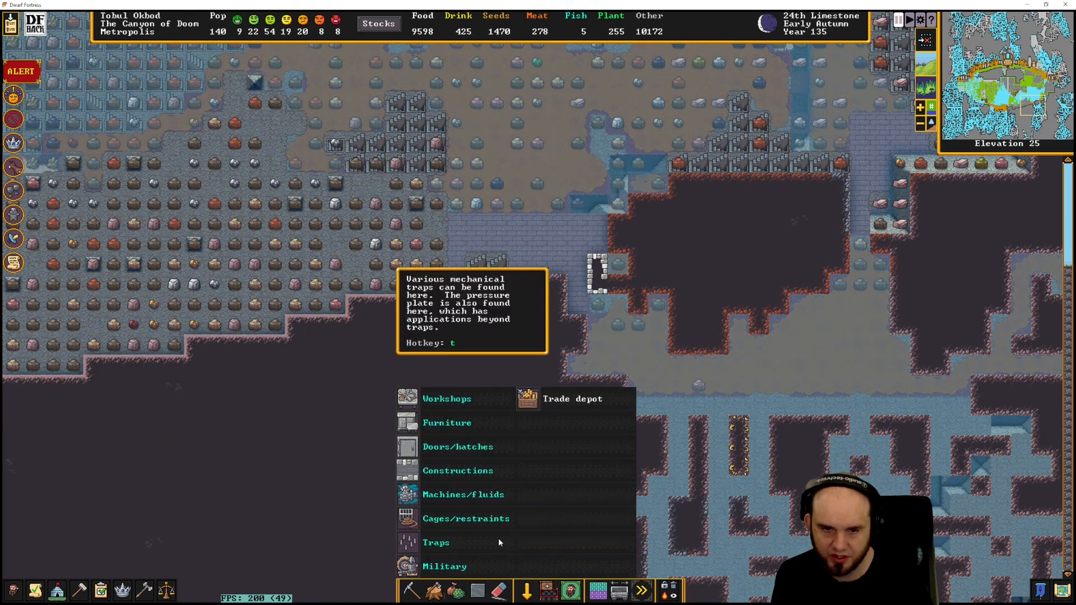
{"action": "mouse_move", "coordinate": [457, 470]}
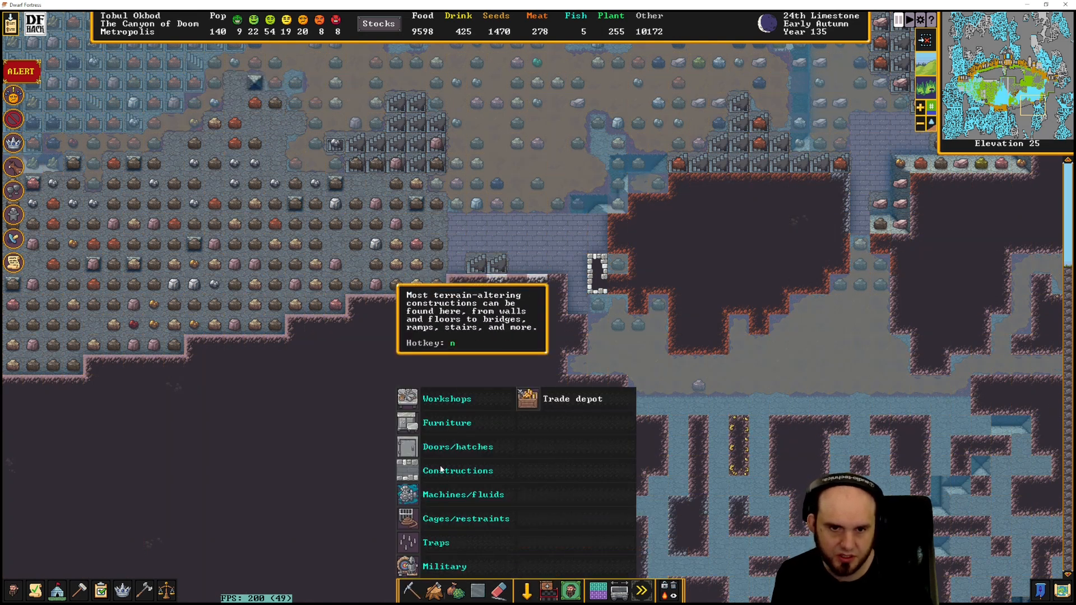
{"action": "left_click", "coordinate": [457, 470]}
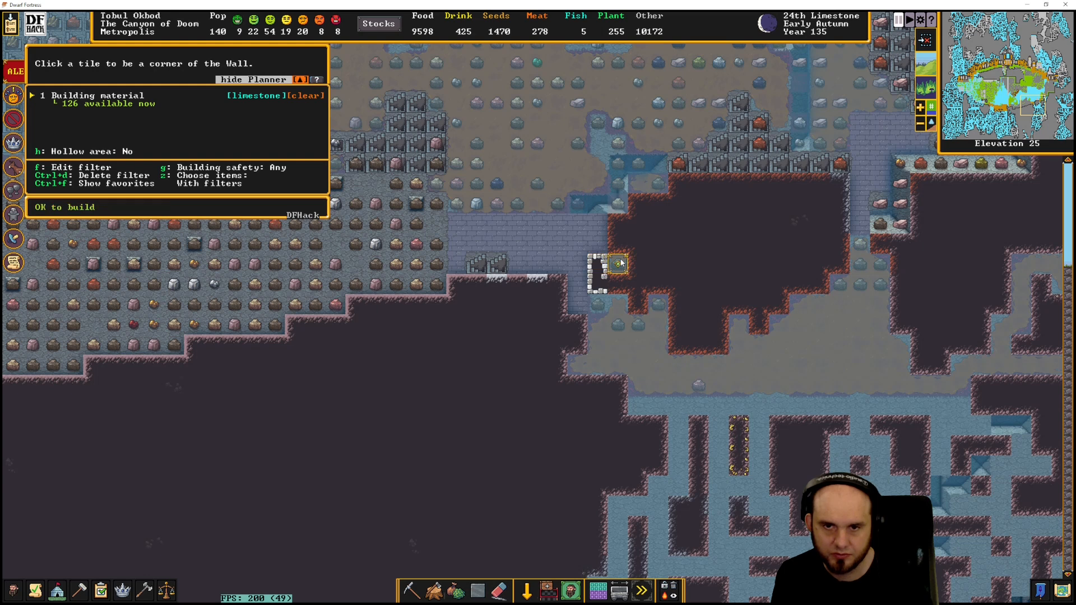
{"action": "left_click", "coordinate": [616, 263]}
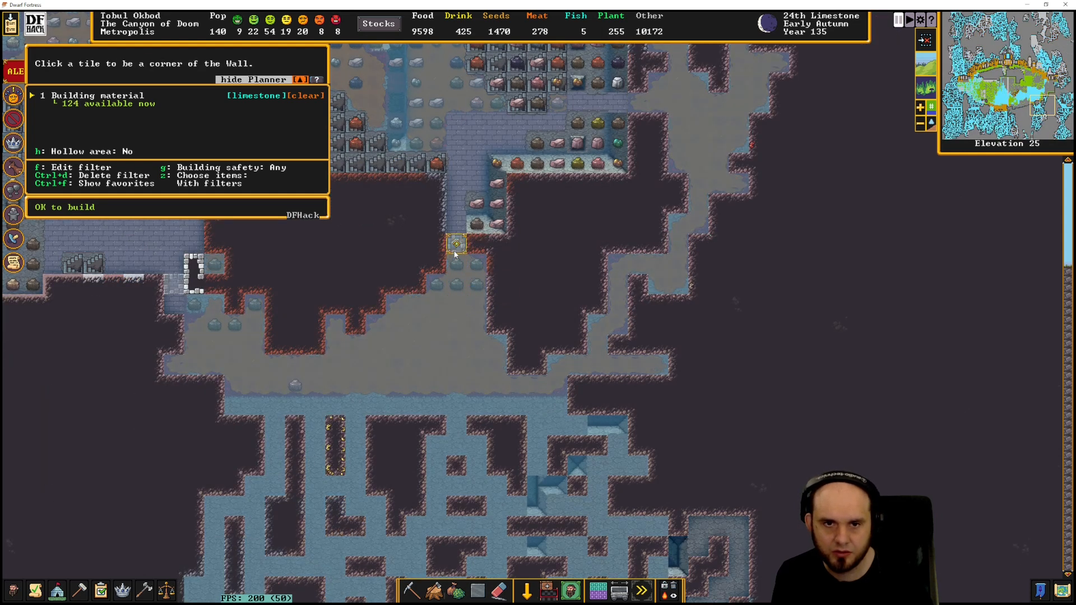
{"action": "scroll", "scroll_direction": "up", "scroll_amount": 3}
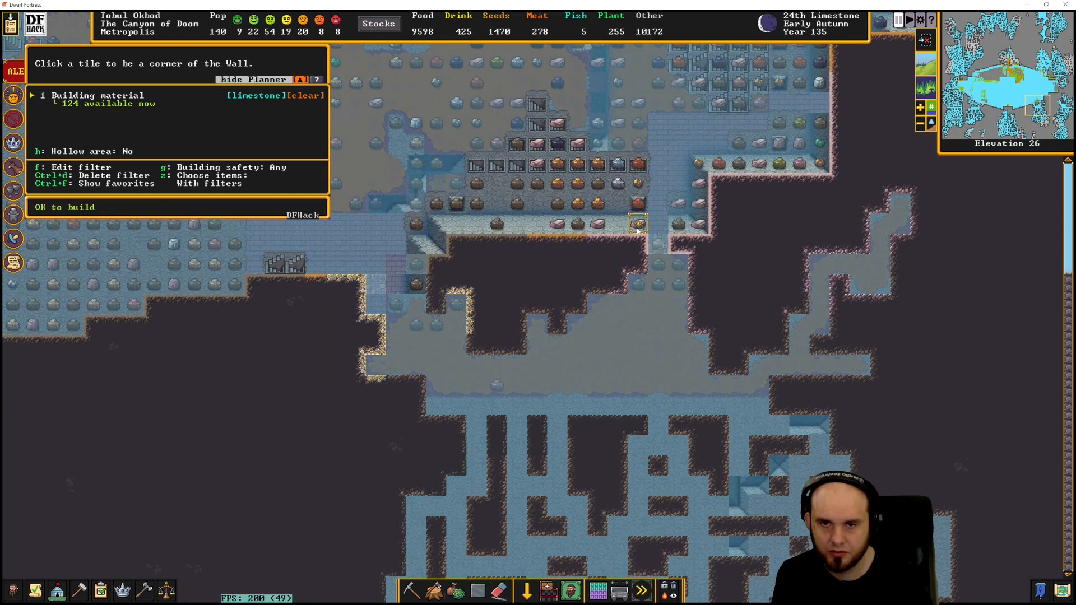
{"action": "scroll", "scroll_direction": "down", "scroll_amount": 3}
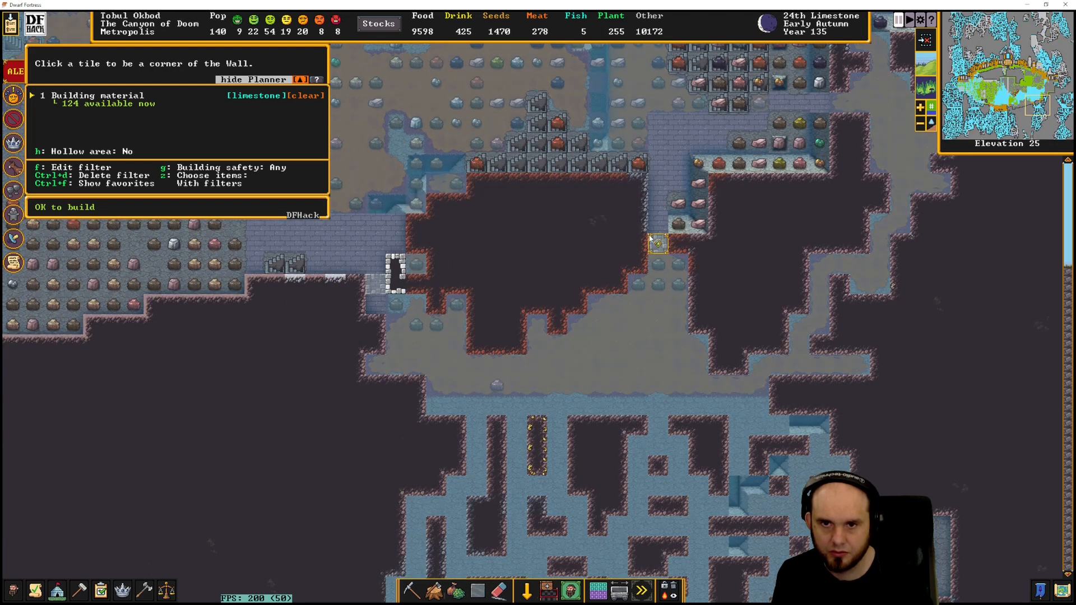
{"action": "scroll", "scroll_direction": "up", "scroll_amount": 3}
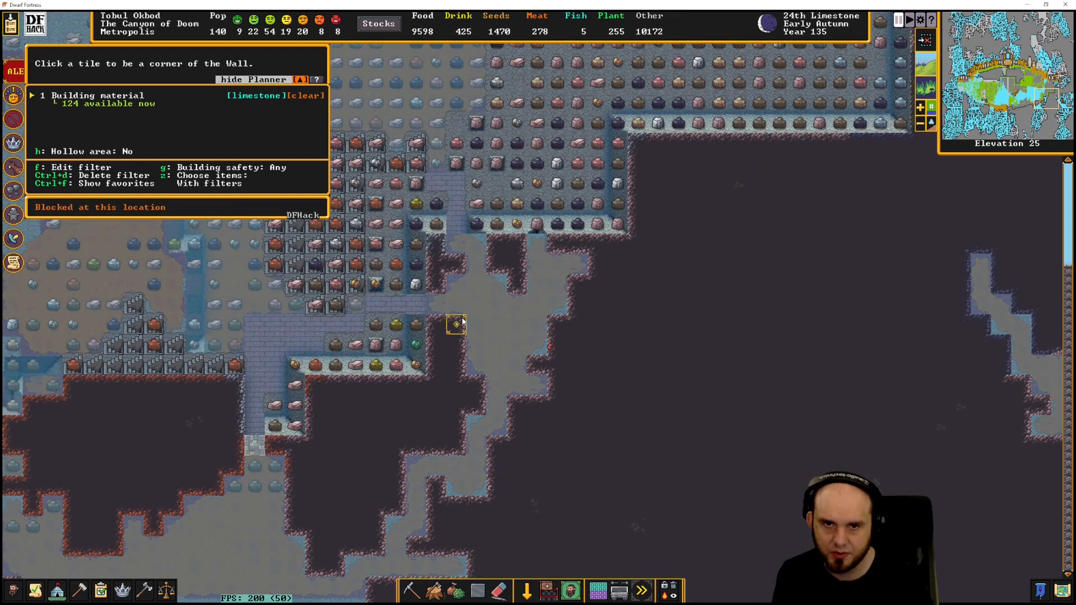
{"action": "mouse_move", "coordinate": [436, 304]}
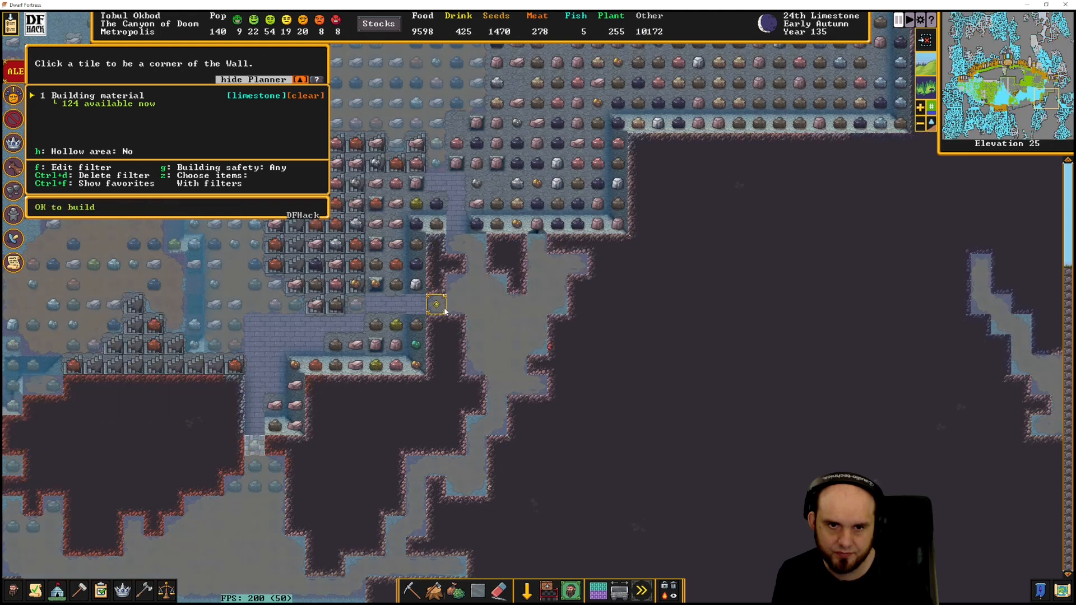
Place another limestone wall beside the gap, then move up to the stockpile level
{"action": "left_click", "coordinate": [435, 304]}
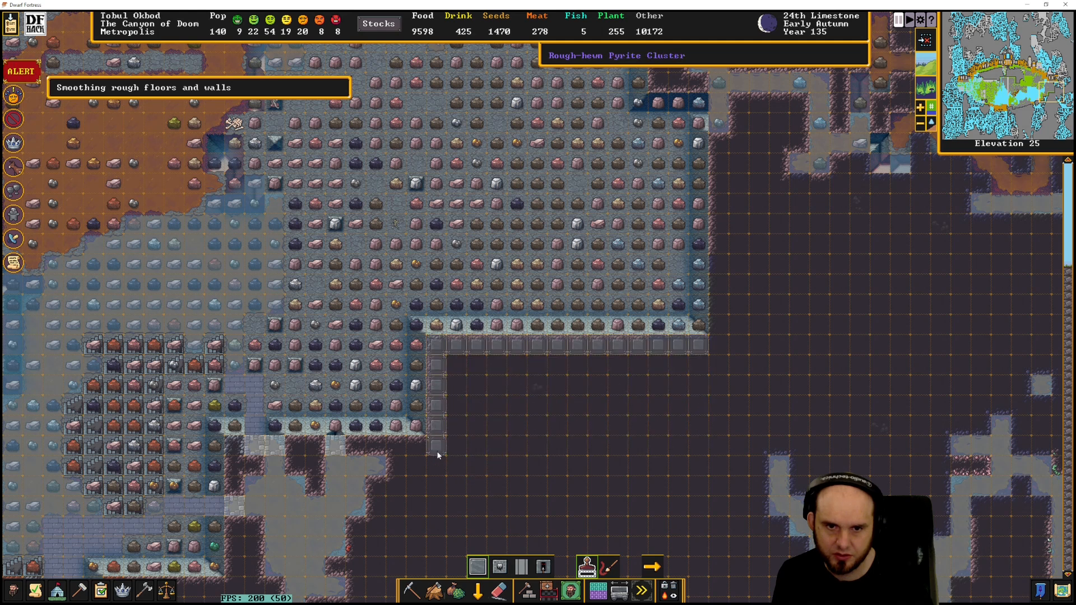
{"action": "mouse_move", "coordinate": [264, 446]}
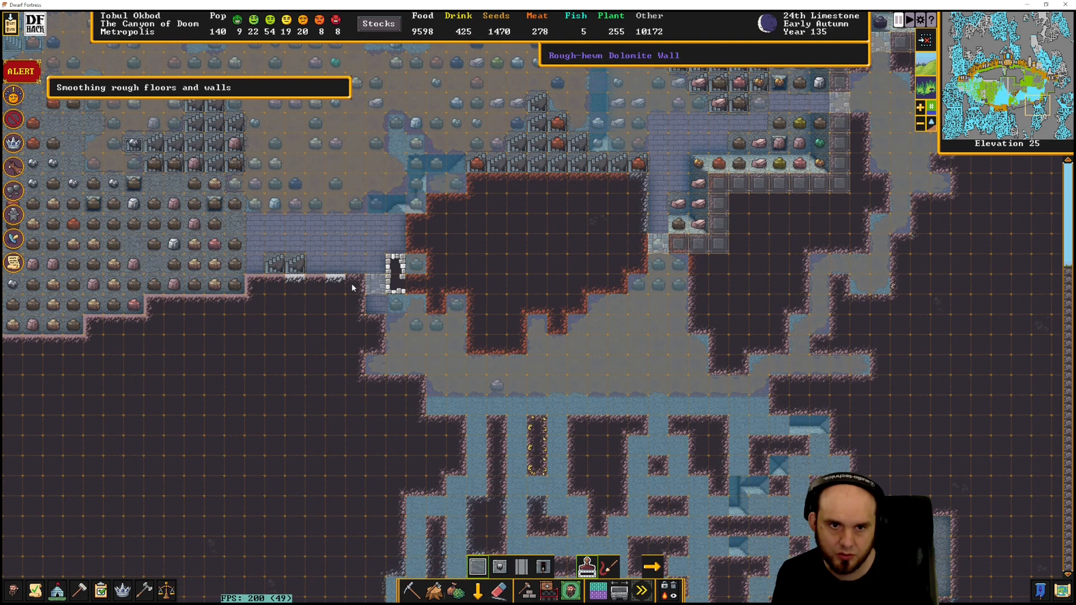
{"action": "scroll", "scroll_direction": "up", "scroll_amount": 3}
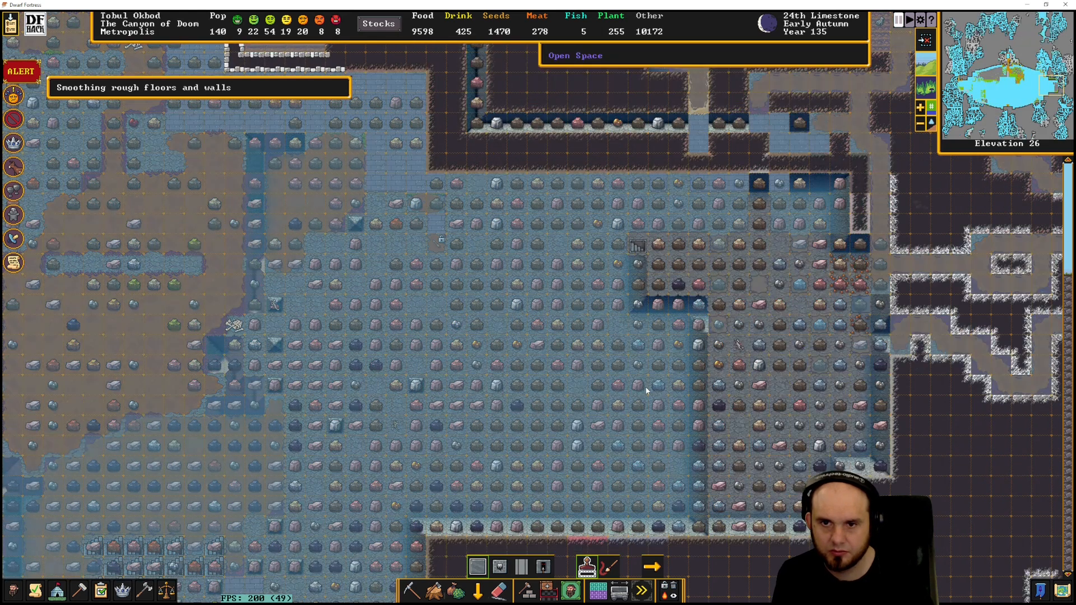
{"action": "scroll", "scroll_direction": "down", "scroll_amount": 3}
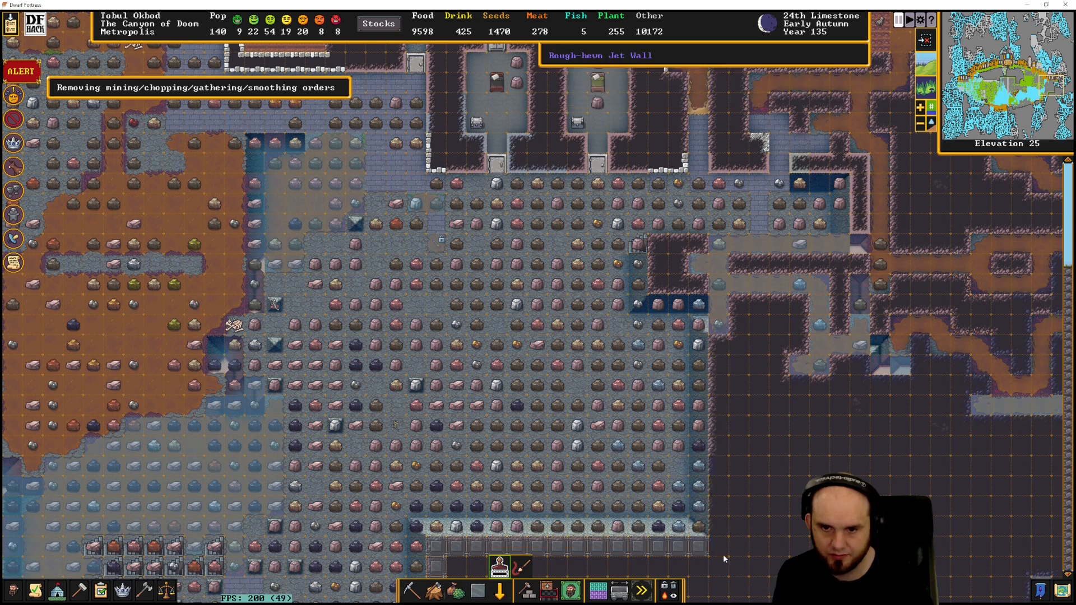
{"action": "scroll", "scroll_direction": "up", "scroll_amount": 3}
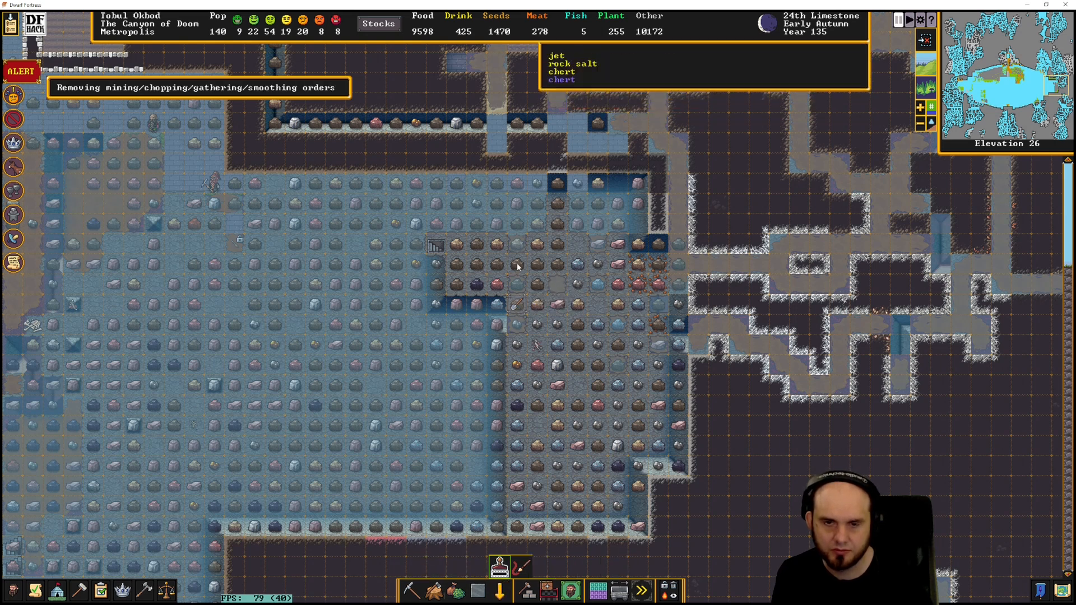
{"action": "mouse_move", "coordinate": [515, 307]}
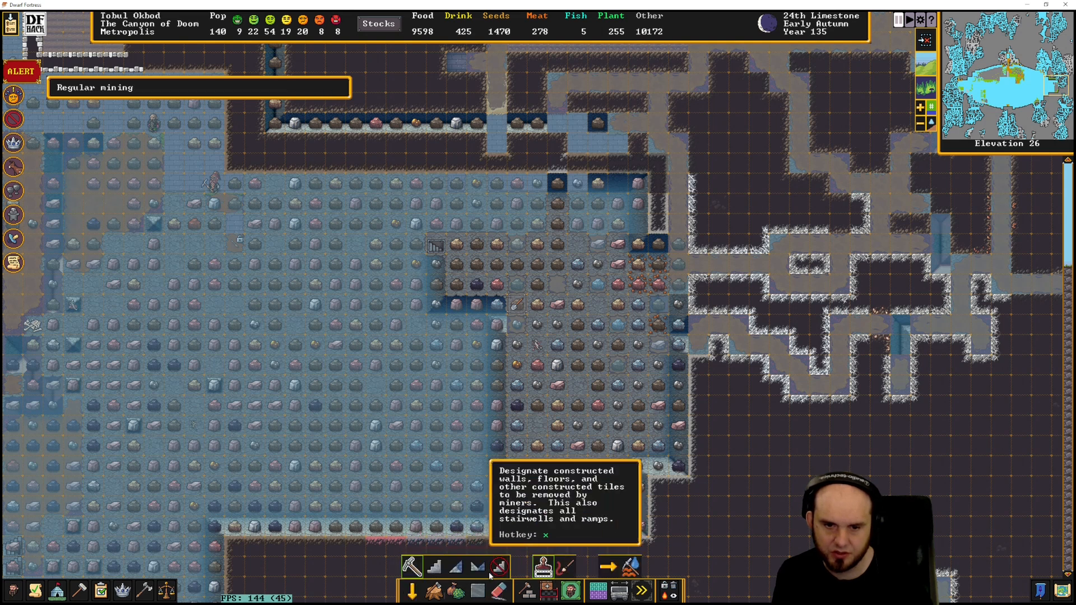
Designate channel digging on tiles along the right side of the stockpile room
{"action": "left_click", "coordinate": [477, 566]}
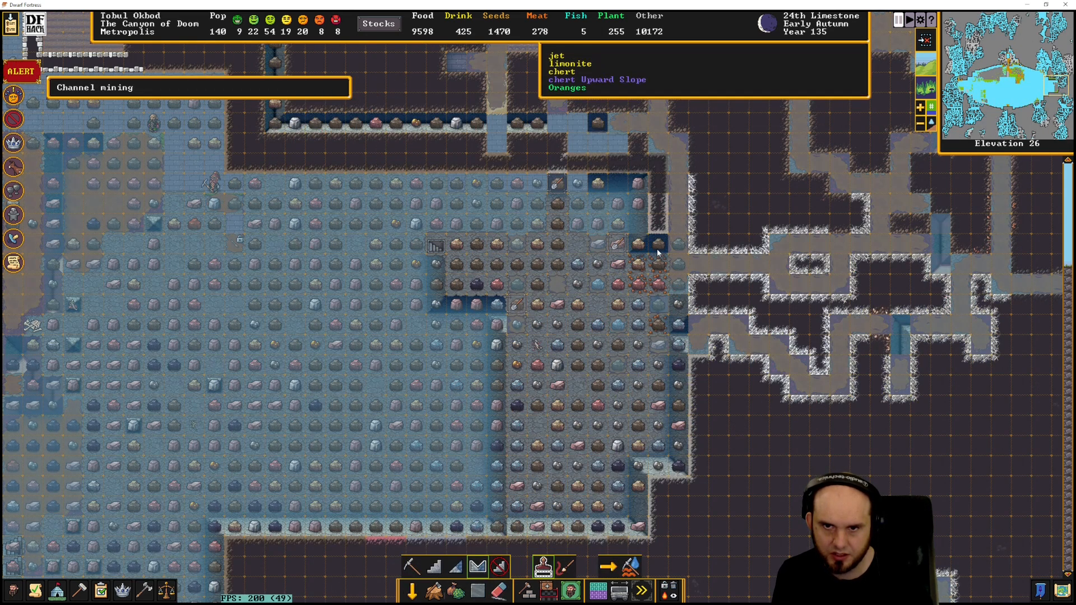
{"action": "scroll", "scroll_direction": "down", "scroll_amount": 3}
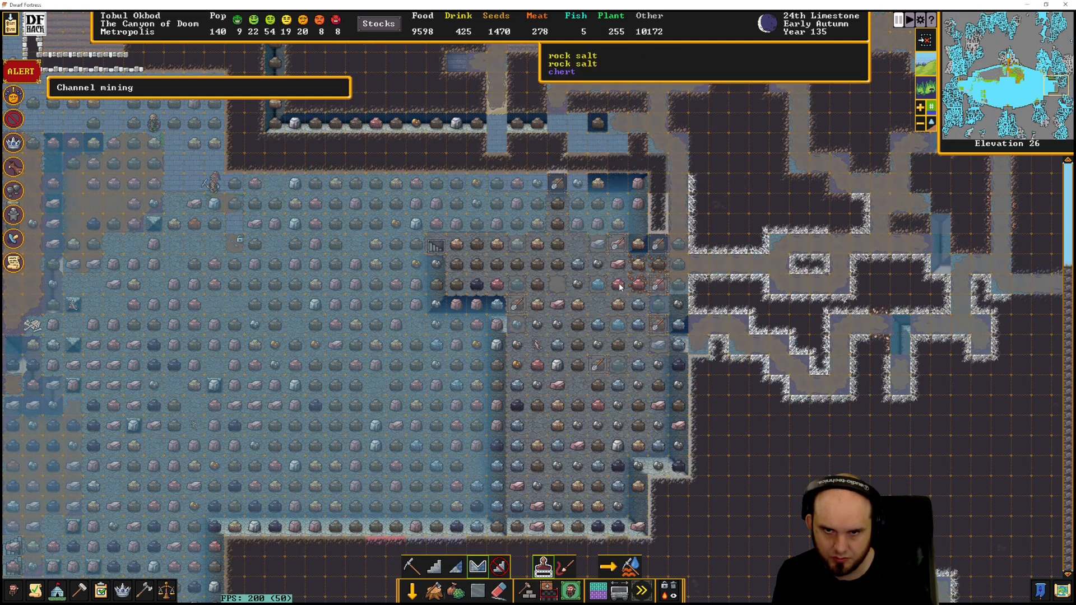
{"action": "mouse_move", "coordinate": [563, 314]}
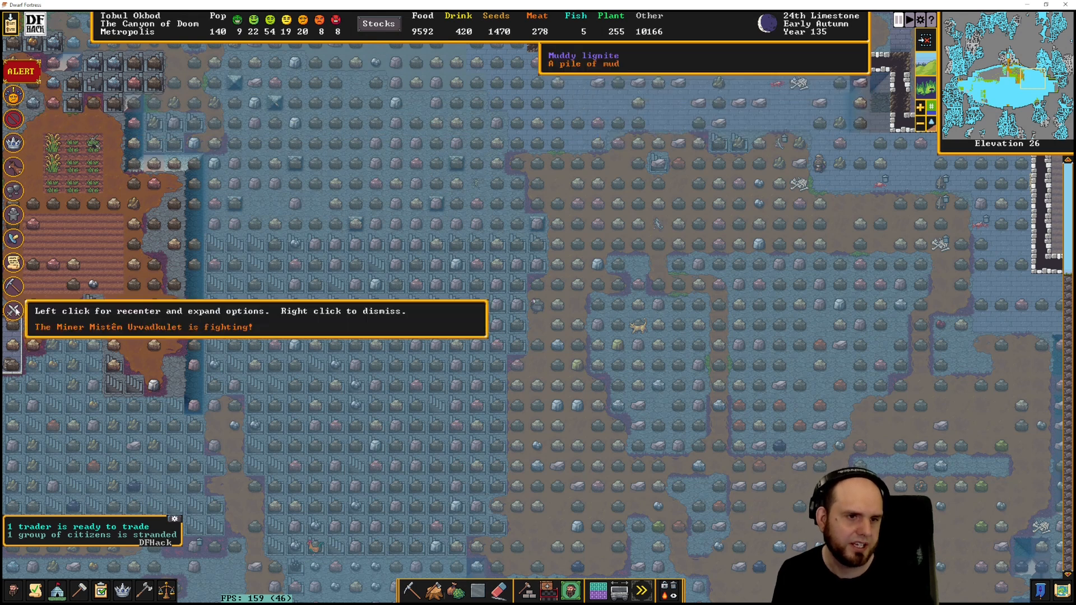
Read the 'Miner is fighting' sand-cloud report, then look over the sandy cavern level
{"action": "left_click", "coordinate": [206, 319]}
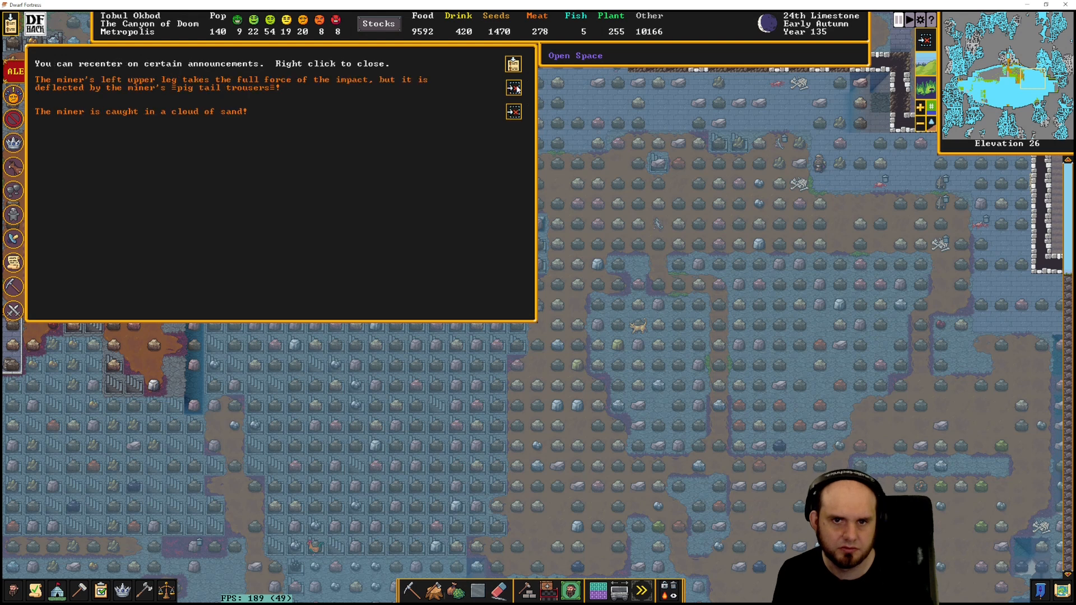
{"action": "mouse_move", "coordinate": [513, 110]}
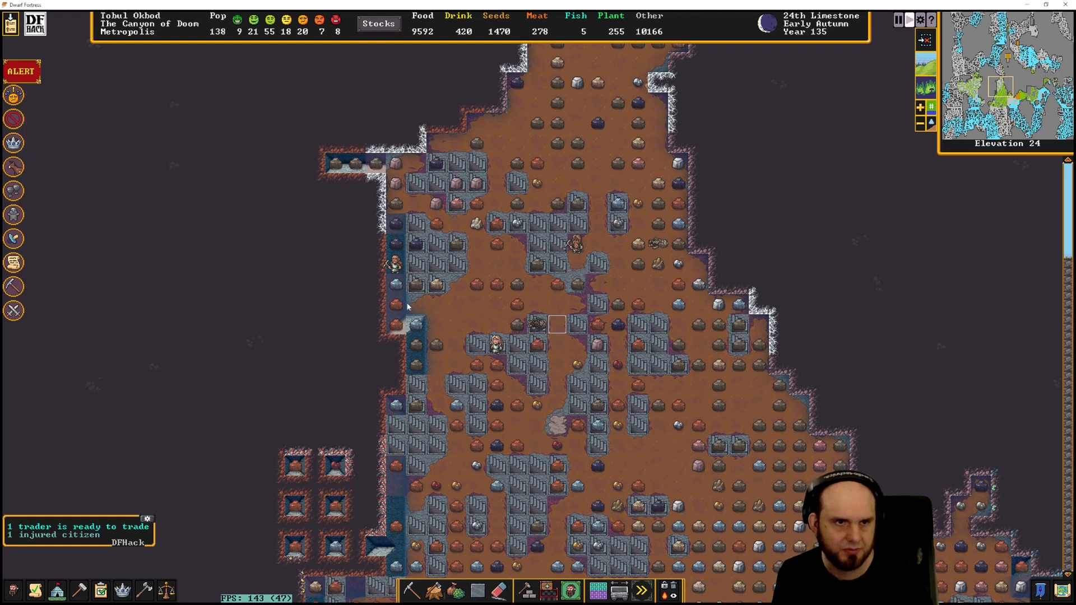
{"action": "scroll", "scroll_direction": "up", "scroll_amount": 3}
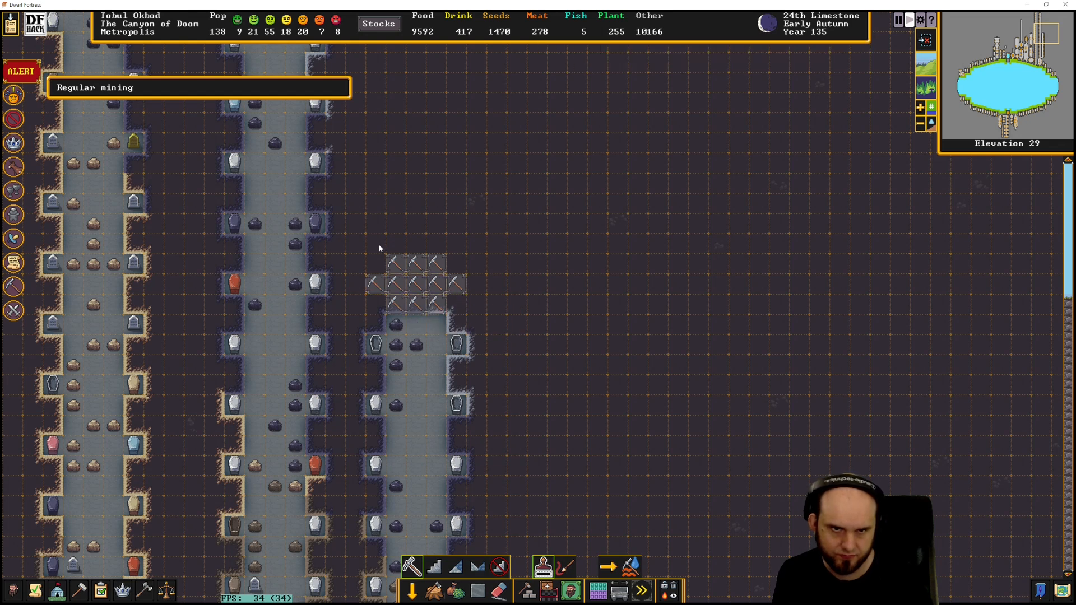
{"action": "mouse_move", "coordinate": [455, 244]}
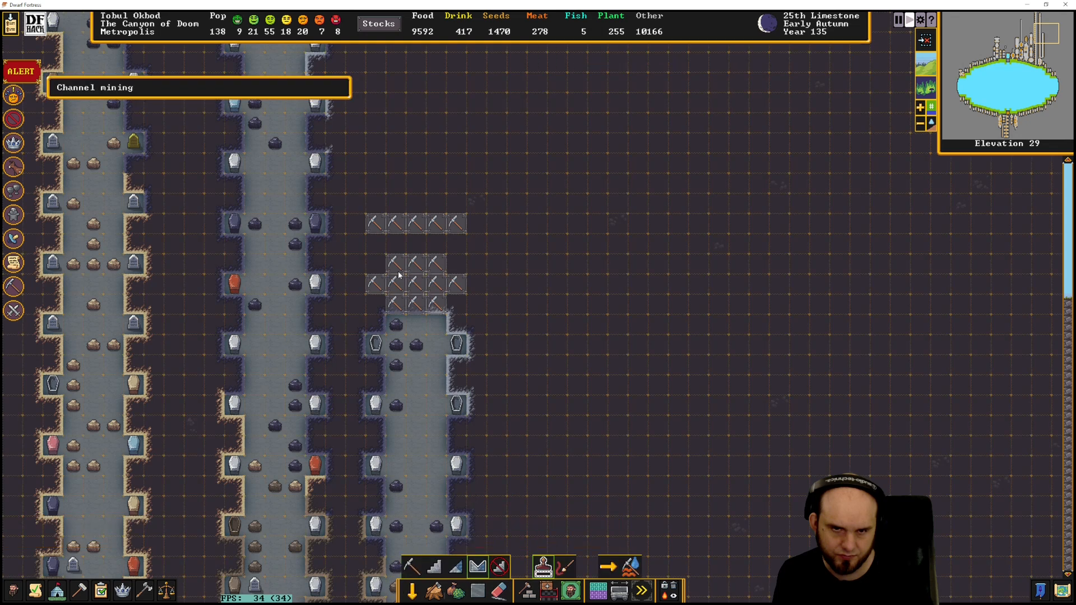
Mark a row of channel-dig tiles above the block at the tomb corridor's end
{"action": "left_click", "coordinate": [412, 565]}
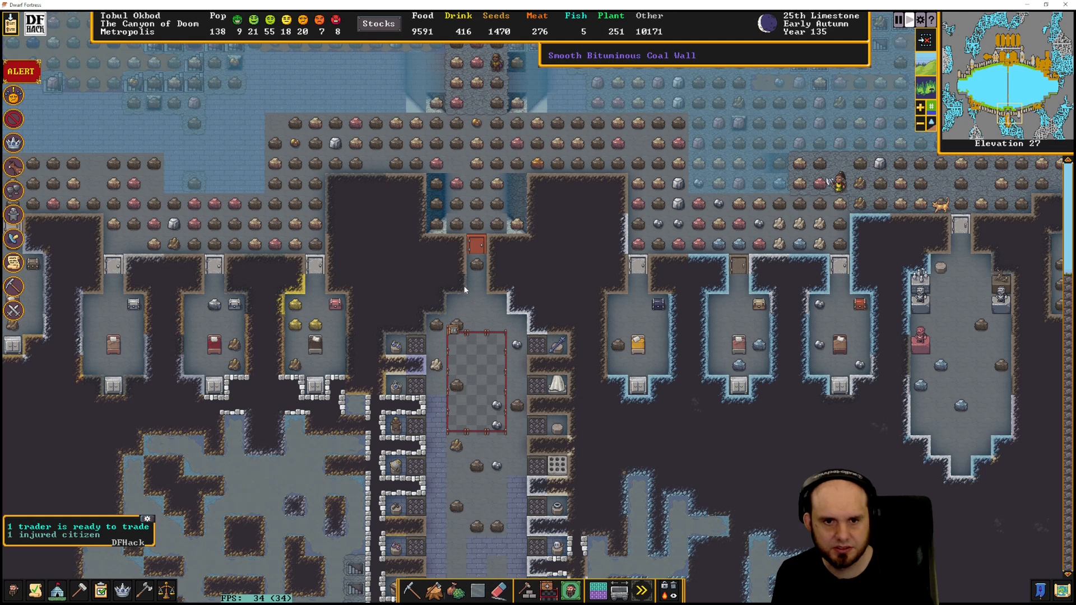
Dismiss the animal birth announcement and bring up the Citizens list
{"action": "scroll", "scroll_direction": "down", "scroll_amount": 3}
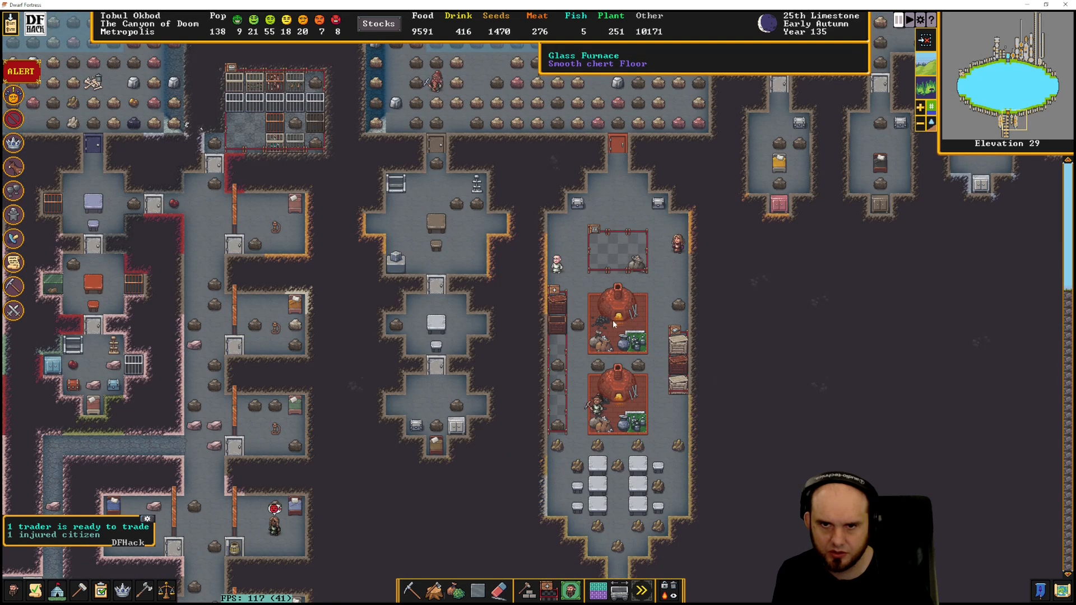
{"action": "left_click", "coordinate": [614, 323]}
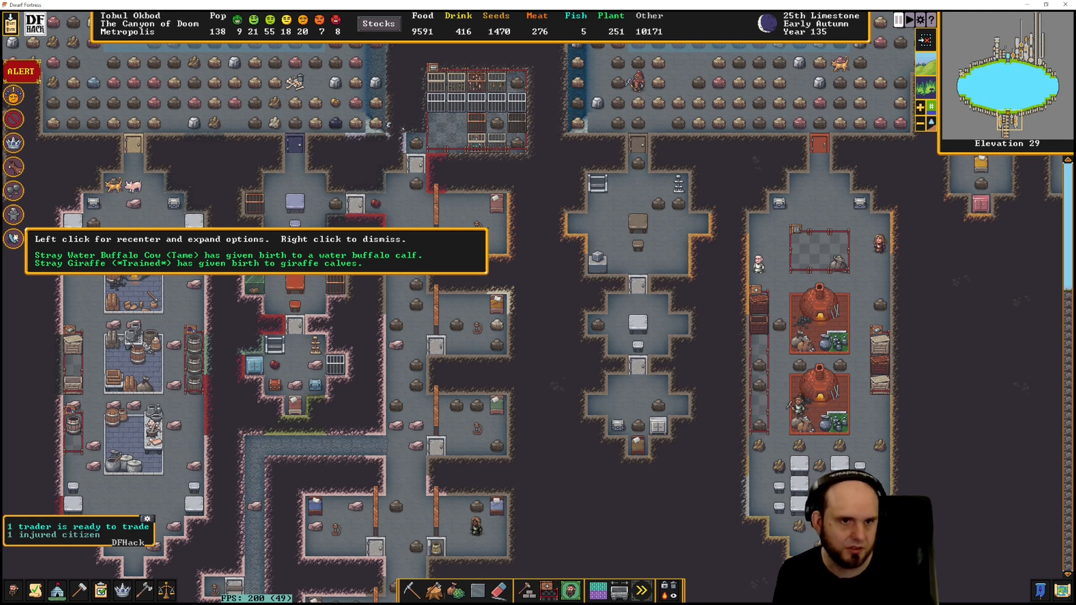
{"action": "left_click", "coordinate": [257, 254]}
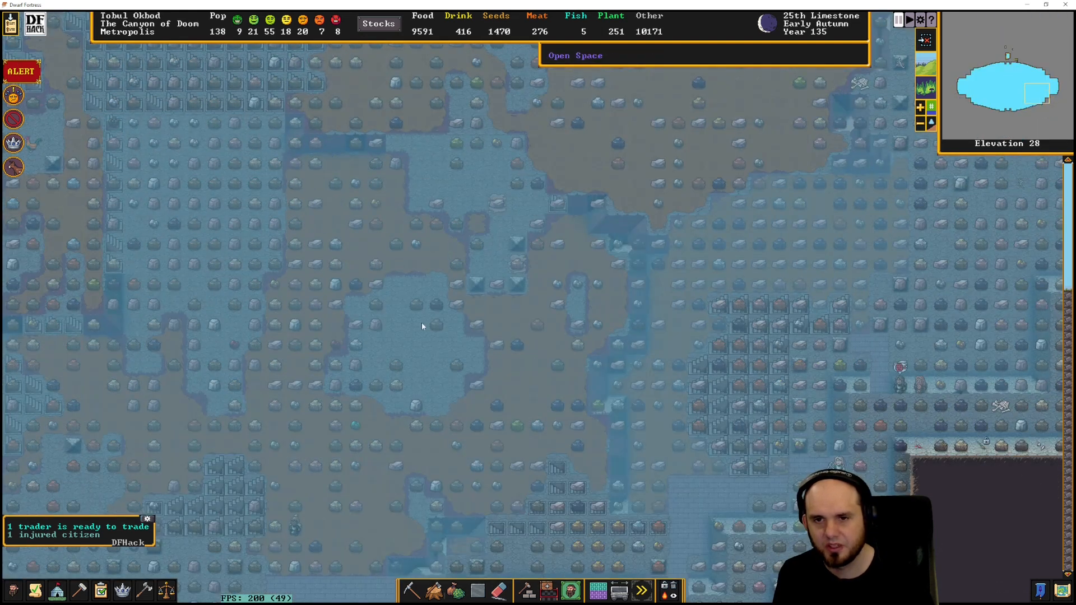
{"action": "scroll", "scroll_direction": "down", "scroll_amount": 3}
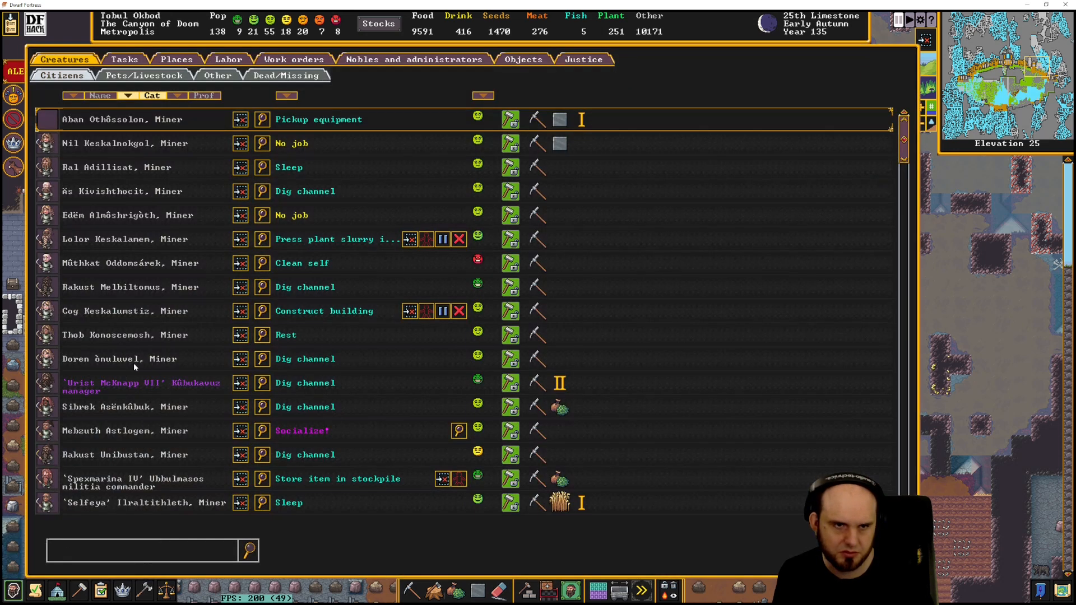
Review the Pets/Livestock roster of the fortress
{"action": "left_click", "coordinate": [144, 74]}
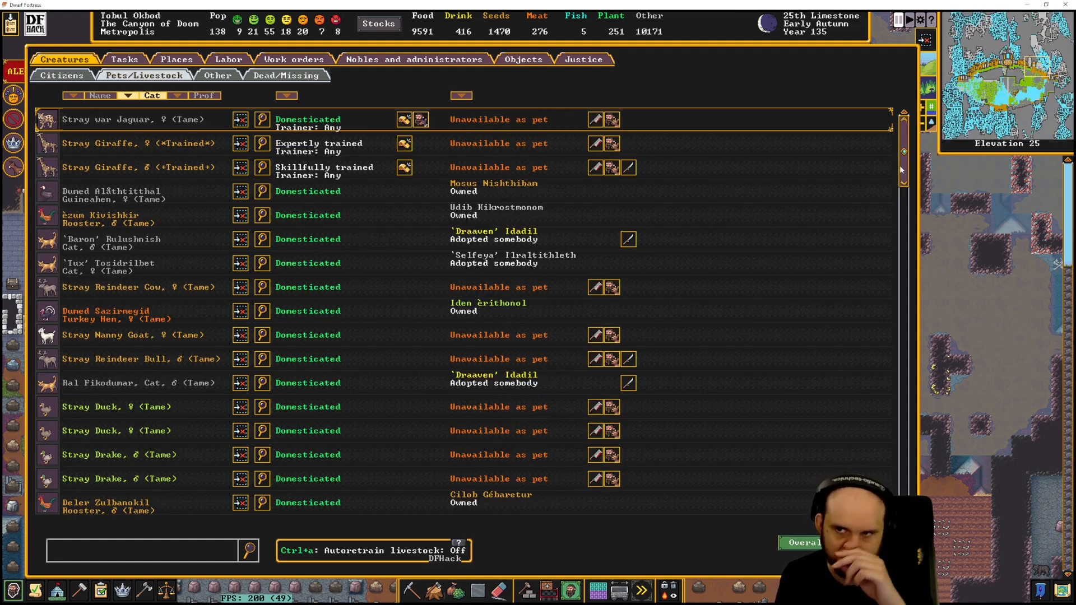
{"action": "scroll", "scroll_direction": "down", "scroll_amount": 3}
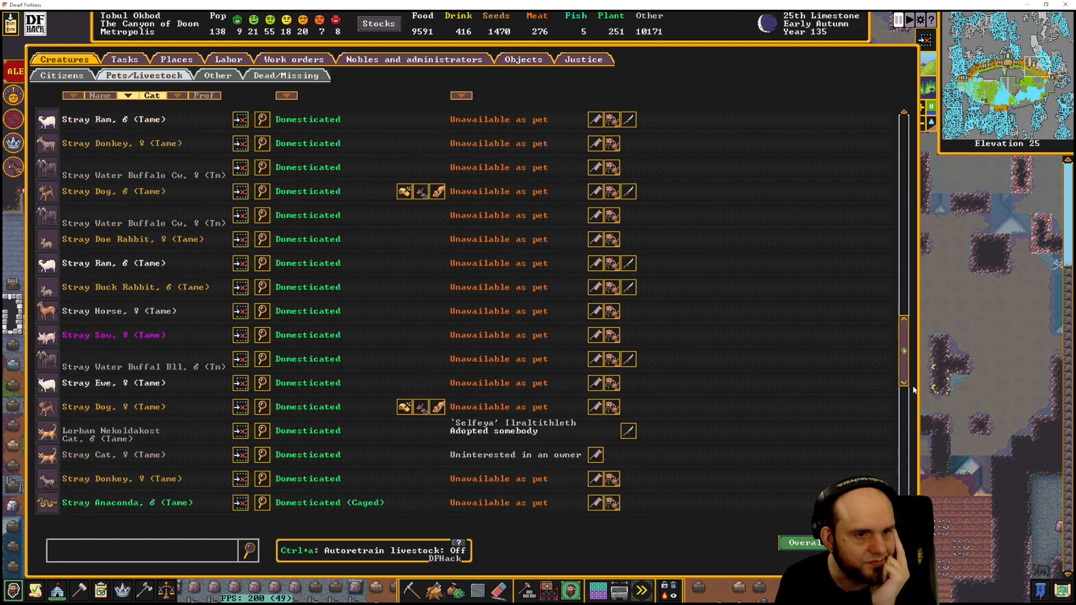
{"action": "scroll", "scroll_direction": "down", "scroll_amount": 3}
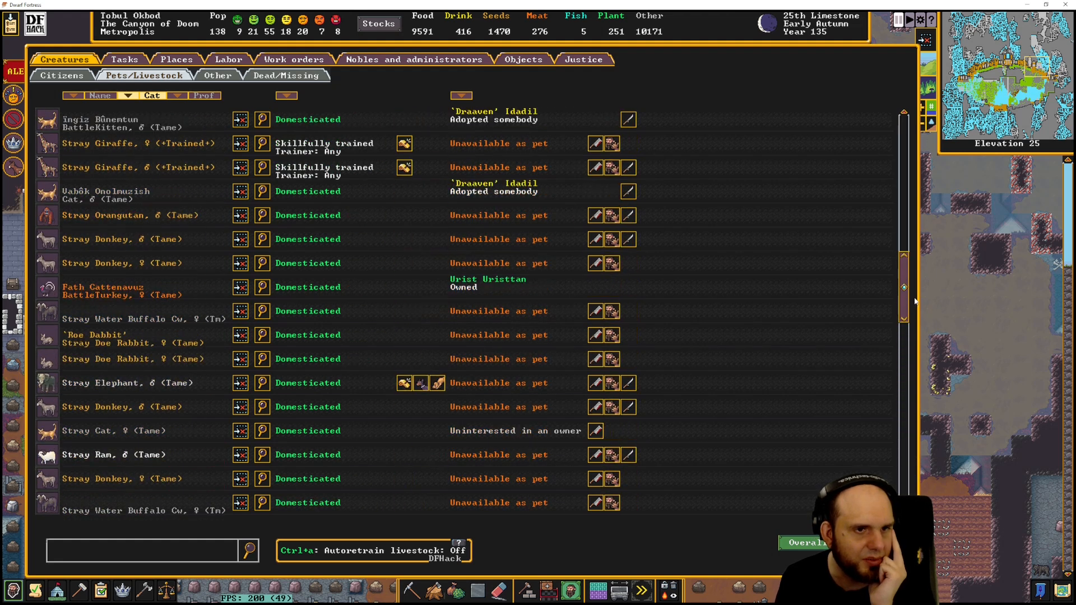
{"action": "scroll", "scroll_direction": "up", "scroll_amount": 3}
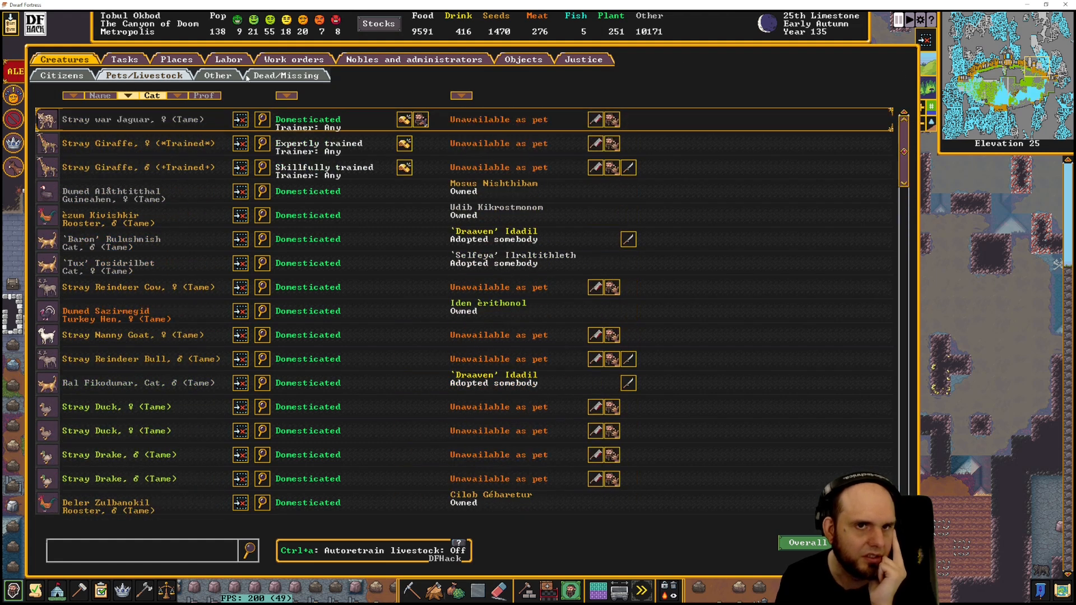
Browse the Other creatures list of caged mole dogs and tortoises, filtering by 'caged'
{"action": "left_click", "coordinate": [217, 75]}
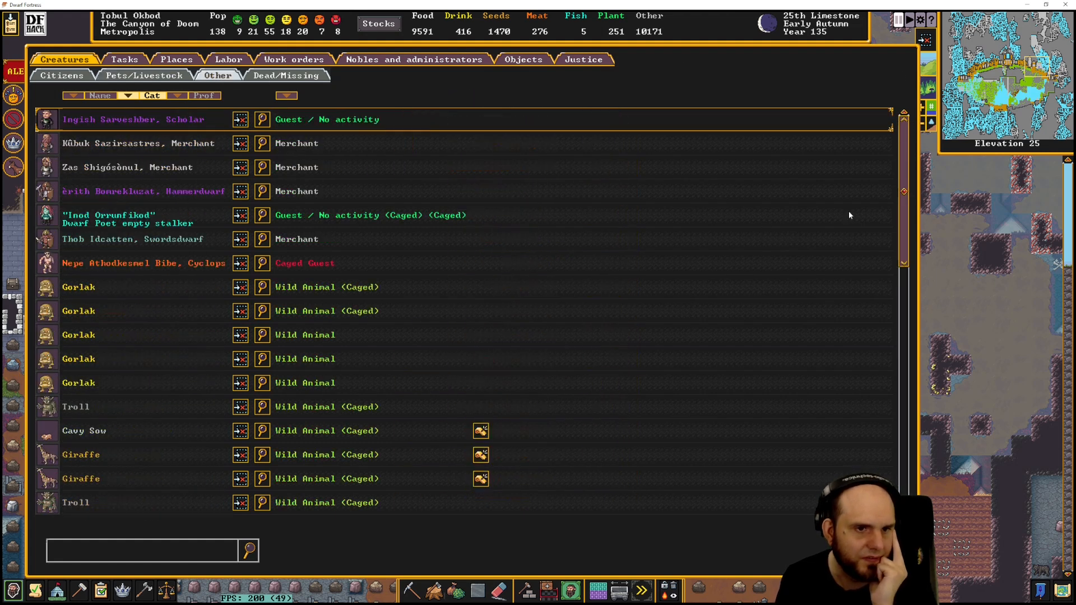
{"action": "scroll", "scroll_direction": "down", "scroll_amount": 3}
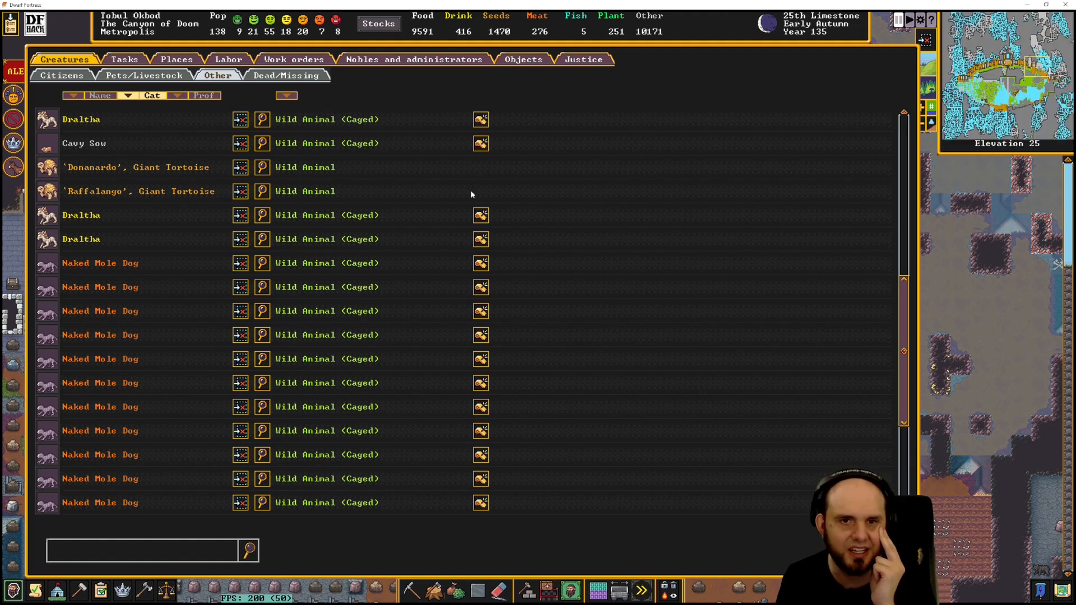
{"action": "mouse_move", "coordinate": [102, 195]}
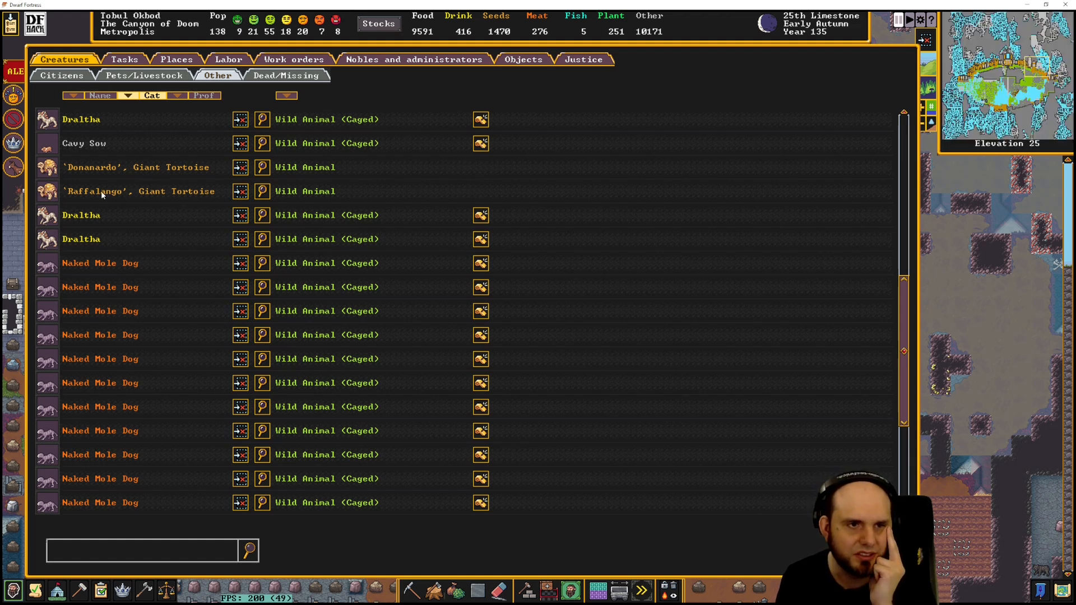
{"action": "mouse_move", "coordinate": [178, 369]}
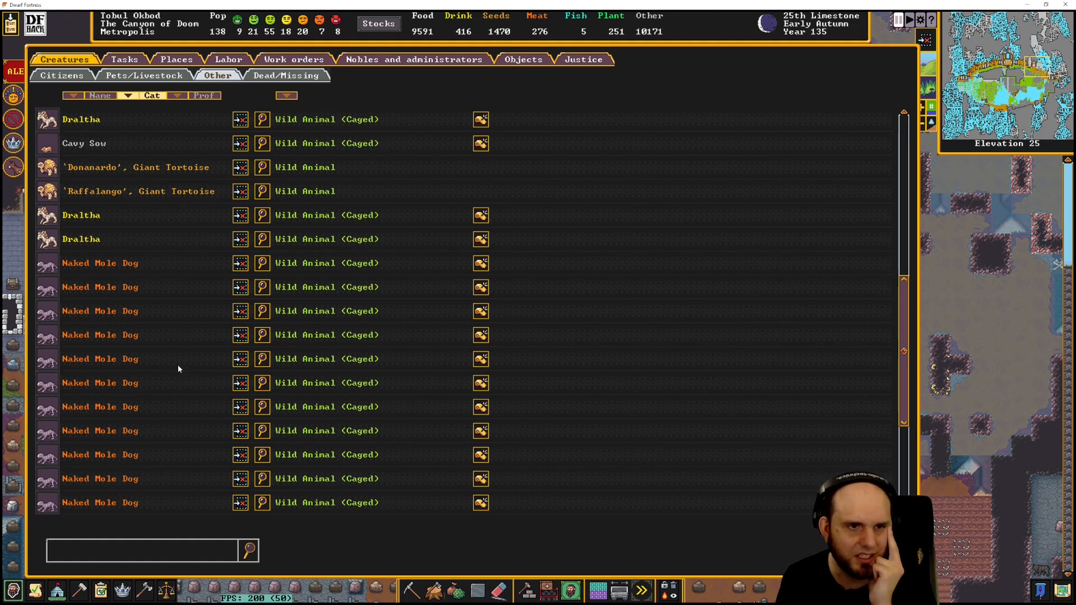
{"action": "scroll", "scroll_direction": "down", "scroll_amount": 3}
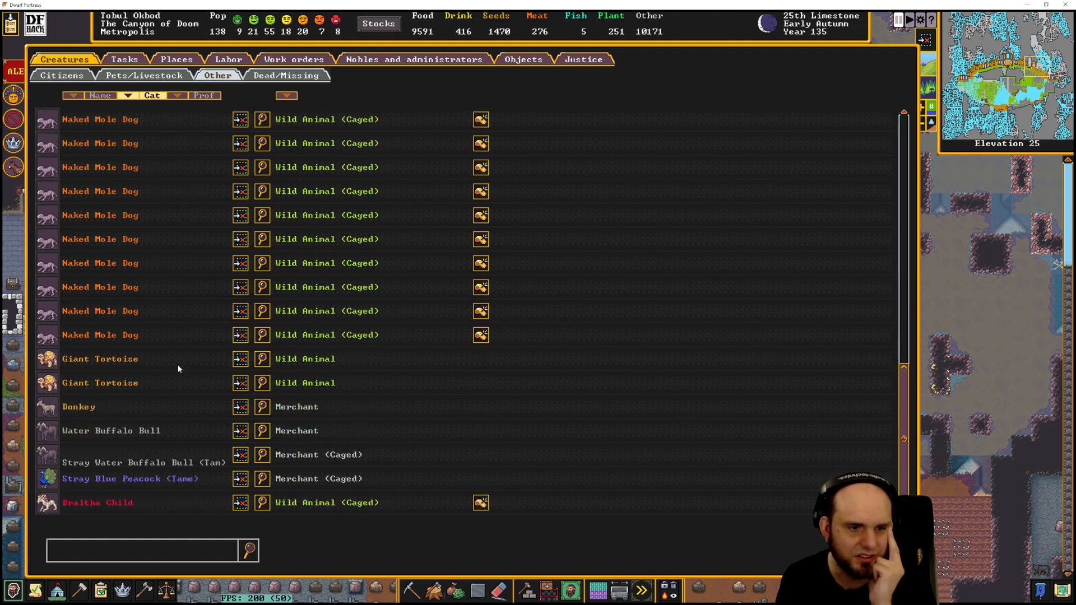
{"action": "mouse_move", "coordinate": [152, 394]}
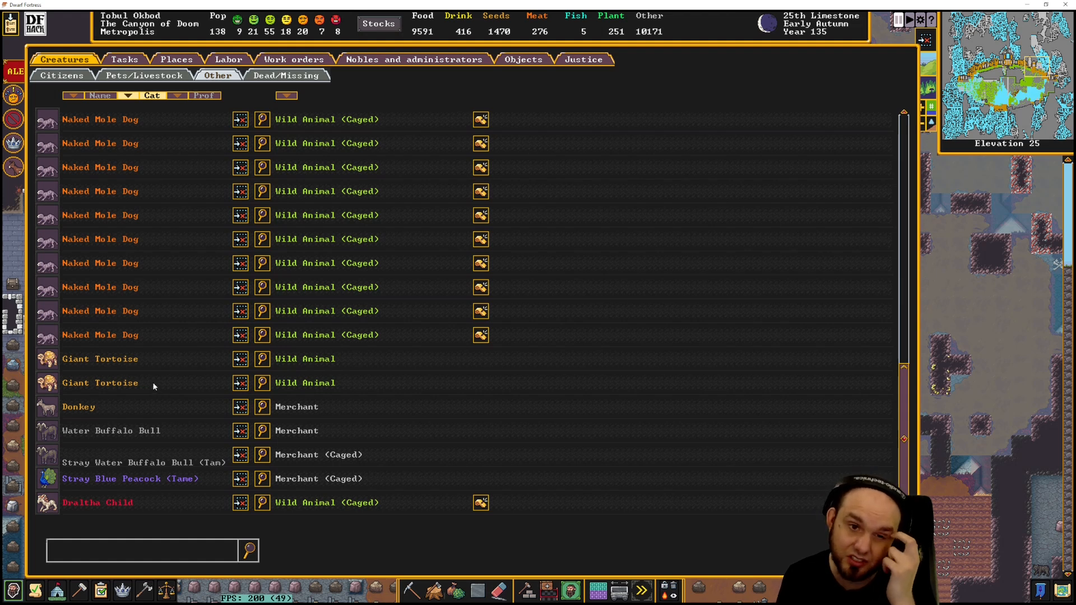
{"action": "mouse_move", "coordinate": [464, 307]}
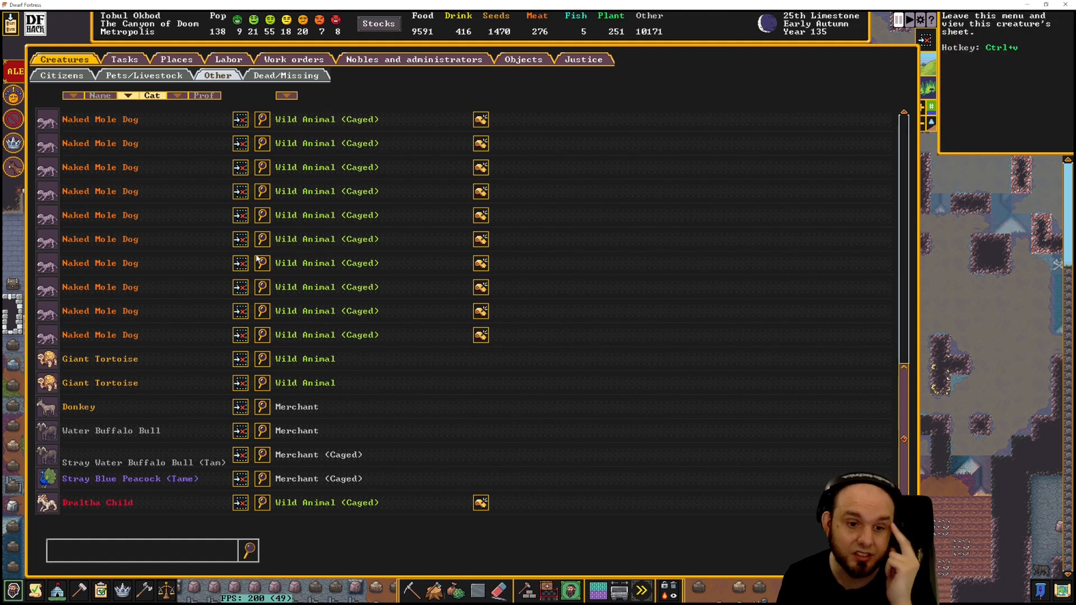
{"action": "left_click", "coordinate": [143, 74]}
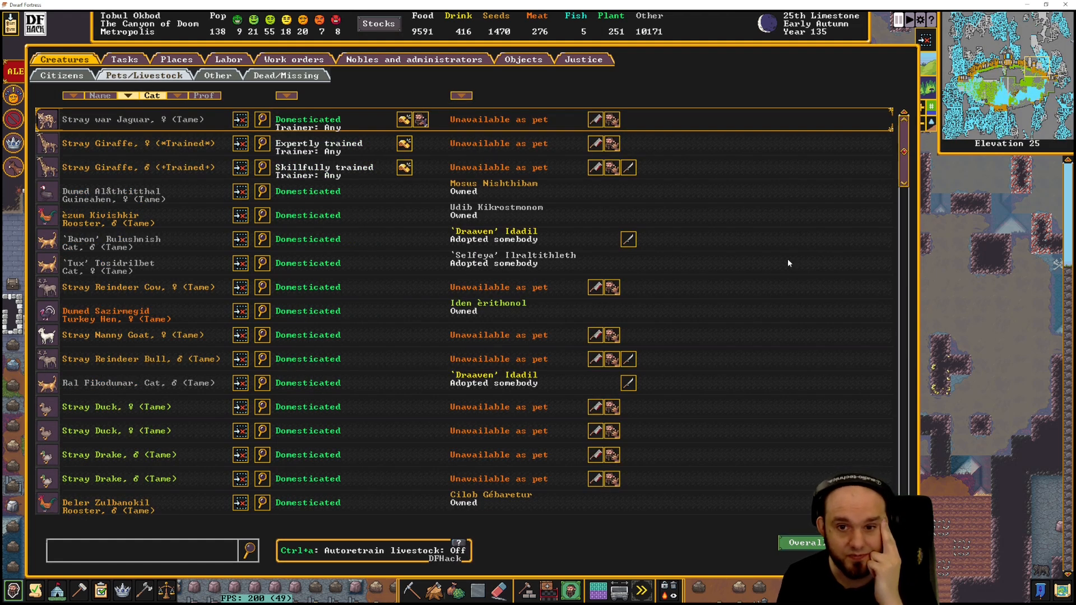
{"action": "scroll", "scroll_direction": "down", "scroll_amount": 3}
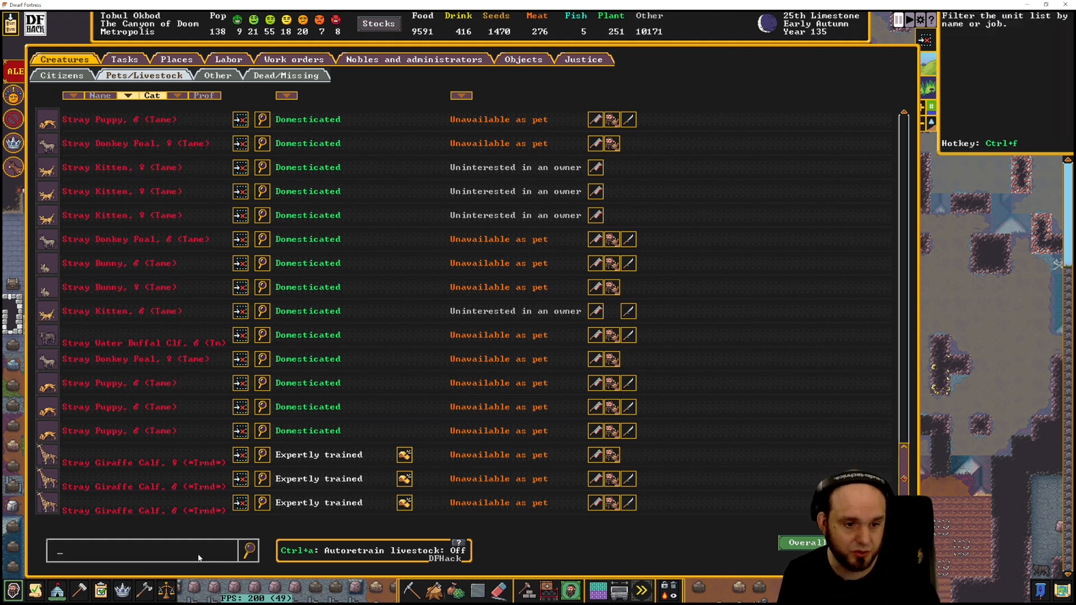
{"action": "type", "text": "caged"}
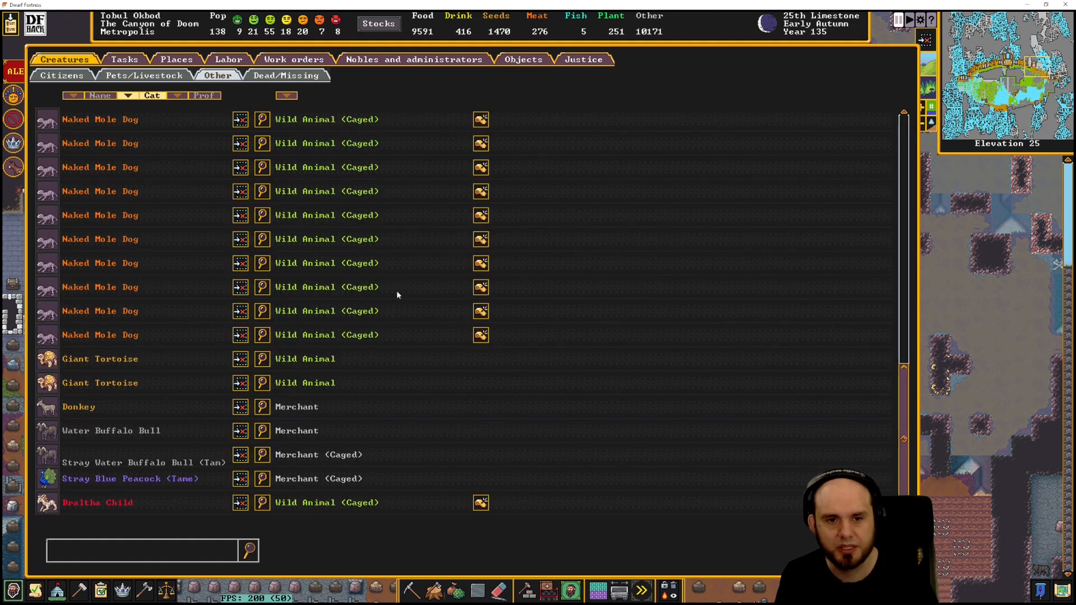
{"action": "mouse_move", "coordinate": [129, 293]}
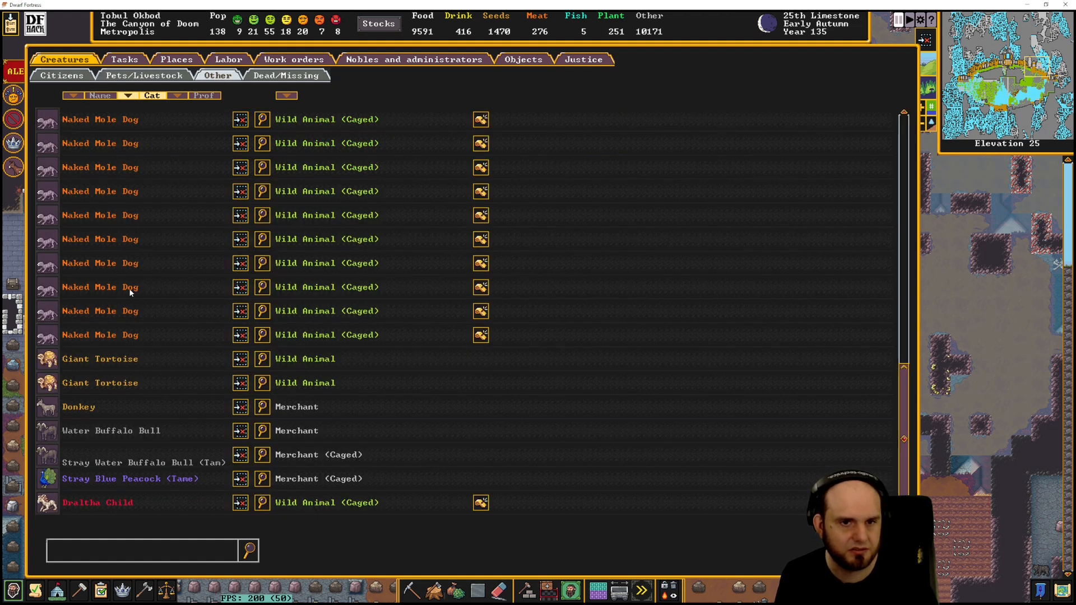
{"action": "mouse_move", "coordinate": [924, 324]}
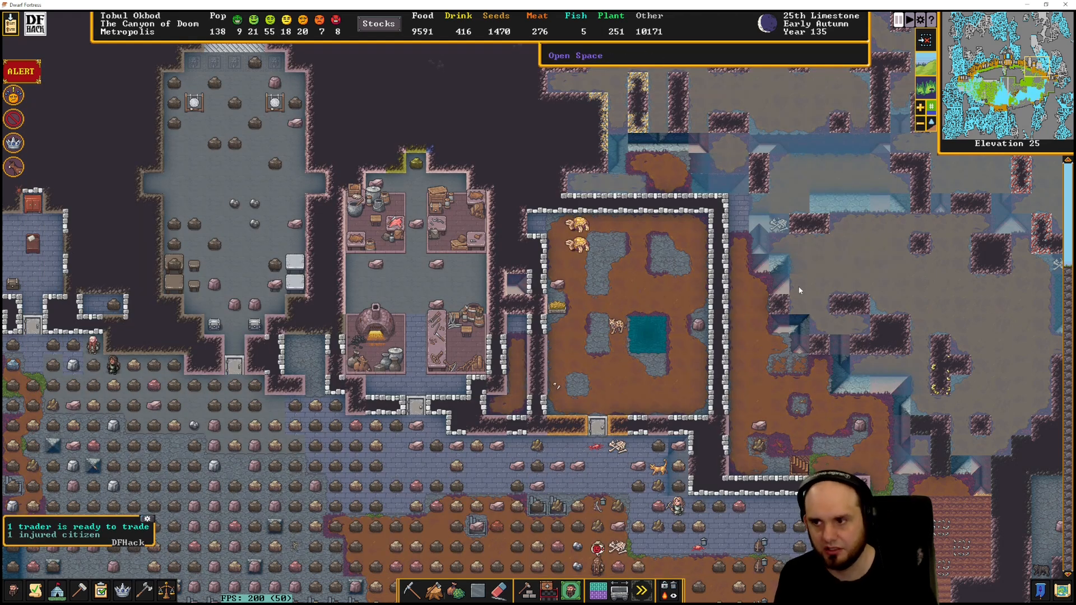
Scroll the other-creatures list down to the guests, merchants and caged cyclops
{"action": "scroll", "scroll_direction": "down", "scroll_amount": 3}
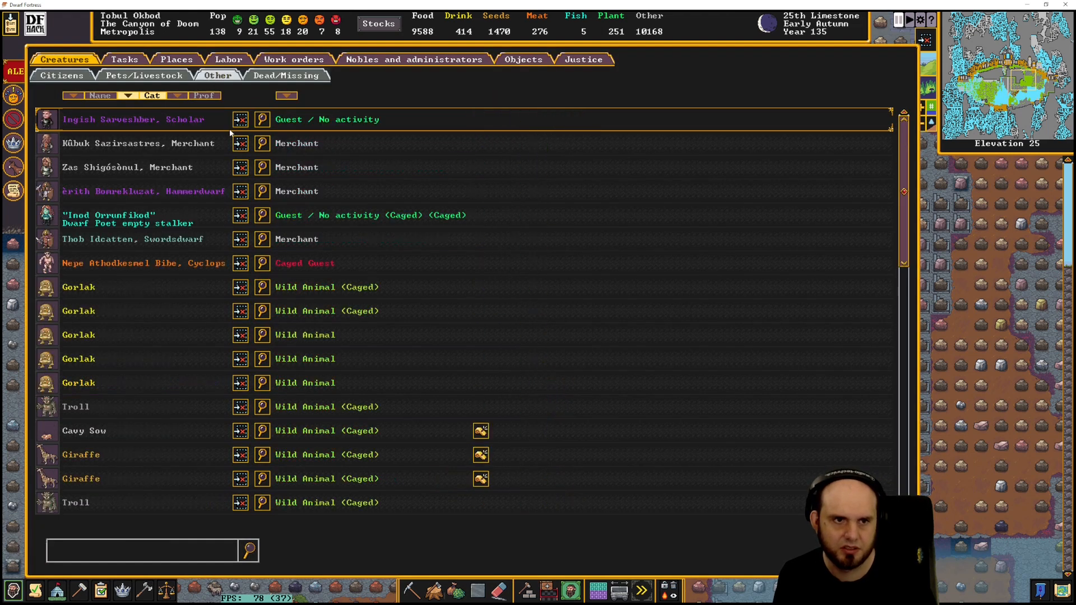
Assign 'Any trainer' to the caged Dralthas, Cavy Sow and Giraffe
{"action": "scroll", "scroll_direction": "down", "scroll_amount": 3}
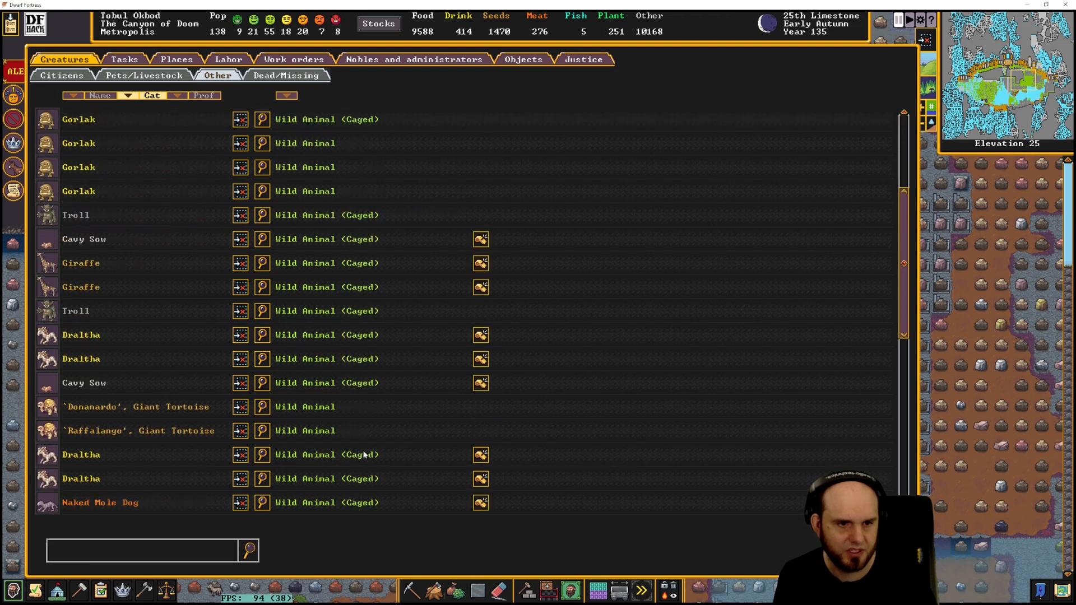
{"action": "scroll", "scroll_direction": "down", "scroll_amount": 3}
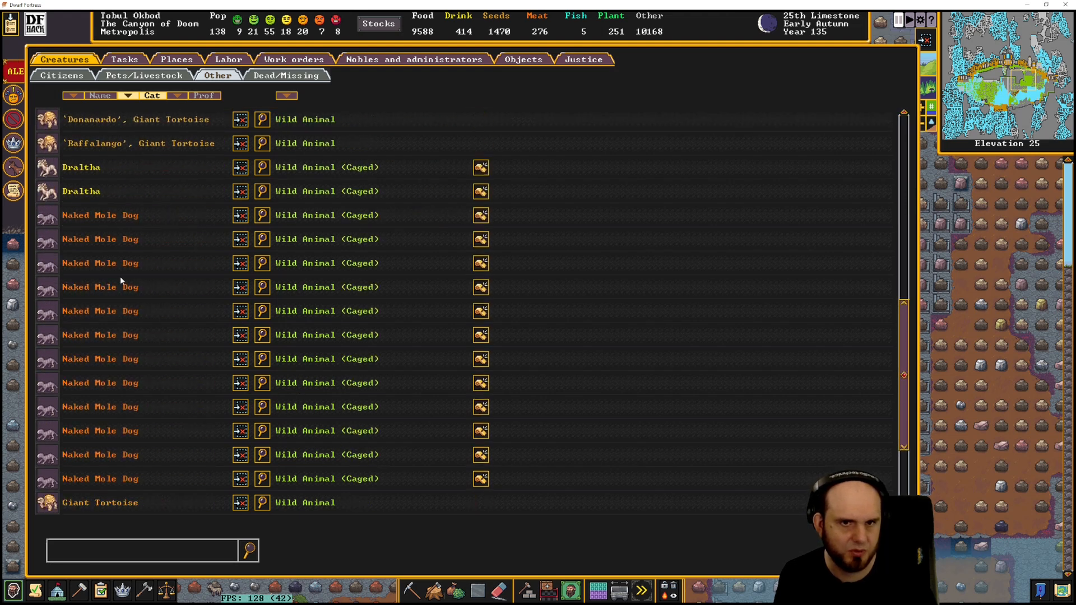
{"action": "left_click", "coordinate": [239, 167]}
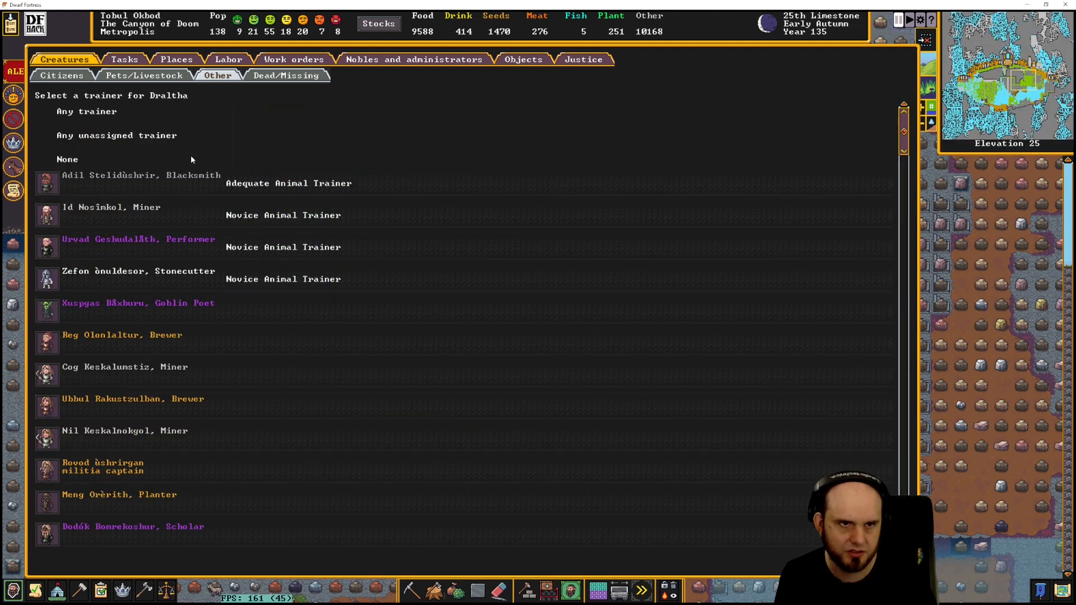
{"action": "left_click", "coordinate": [85, 111]}
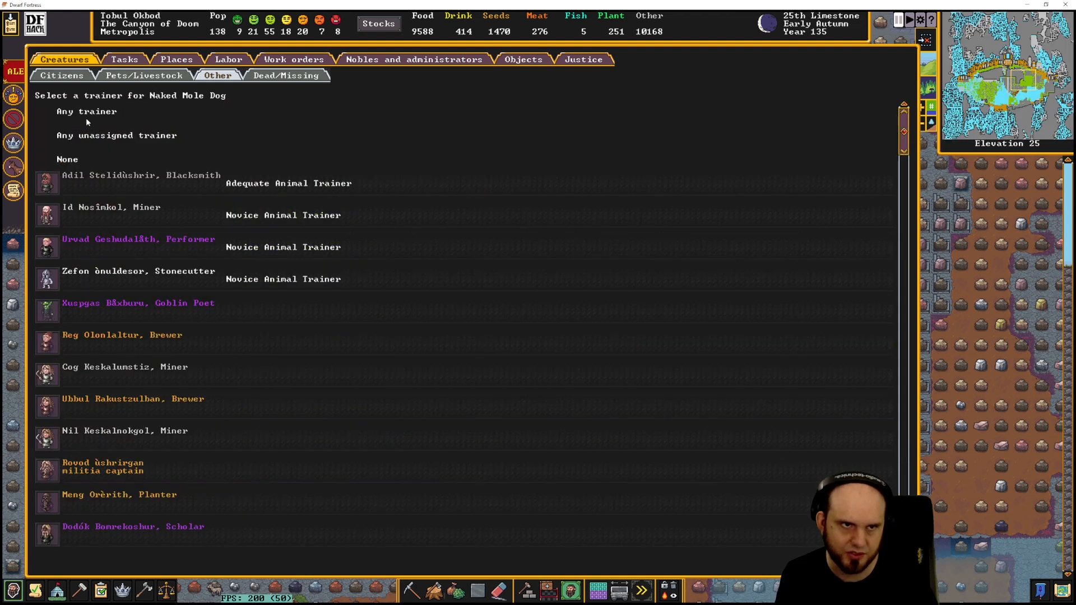
{"action": "mouse_move", "coordinate": [126, 184]}
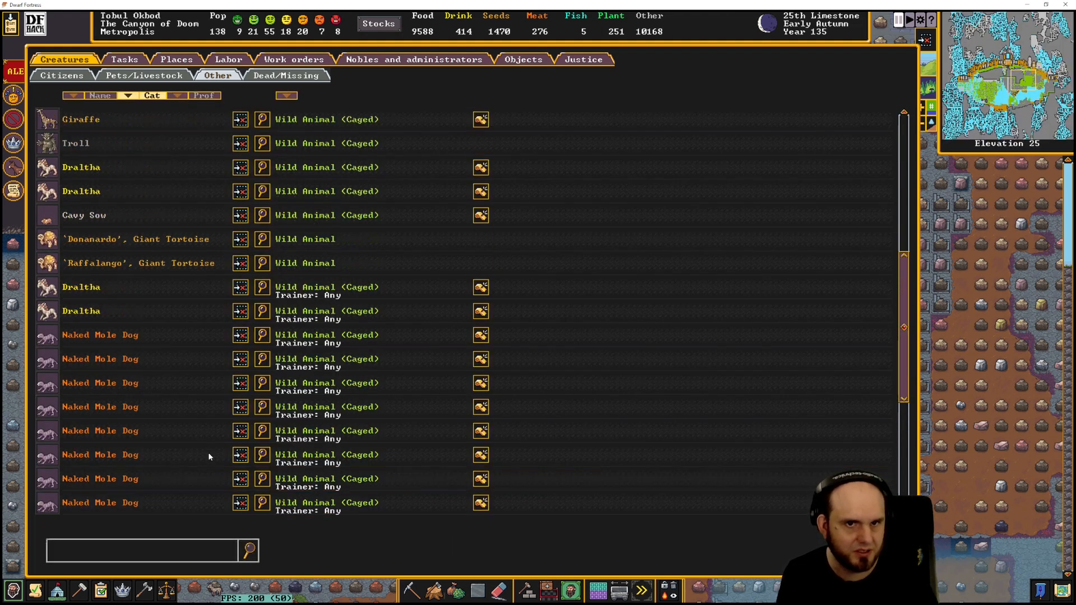
{"action": "left_click", "coordinate": [241, 287]}
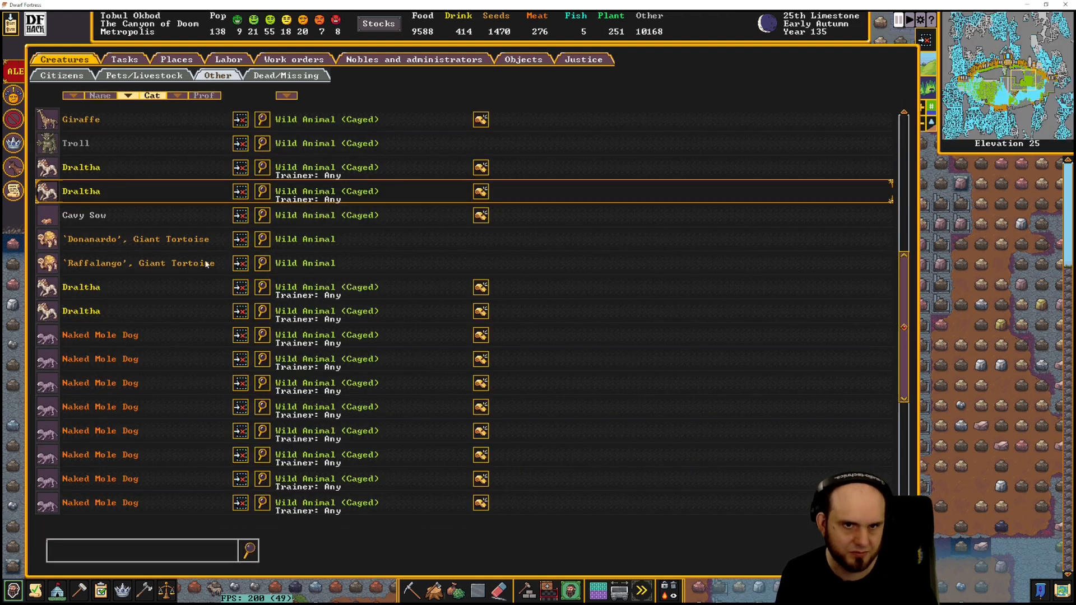
{"action": "left_click", "coordinate": [239, 214]}
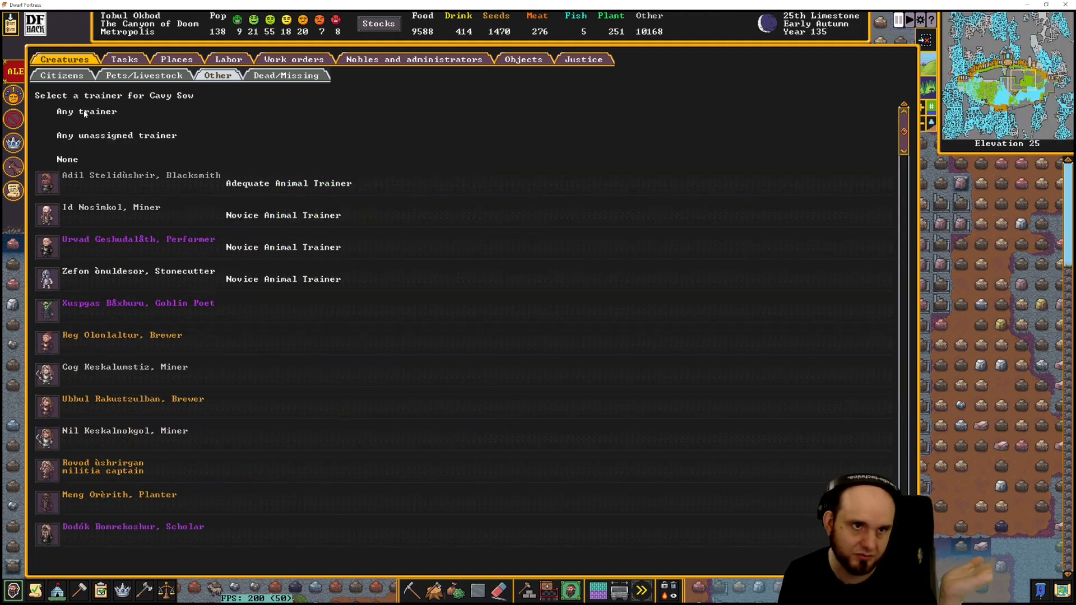
{"action": "left_click", "coordinate": [85, 111]}
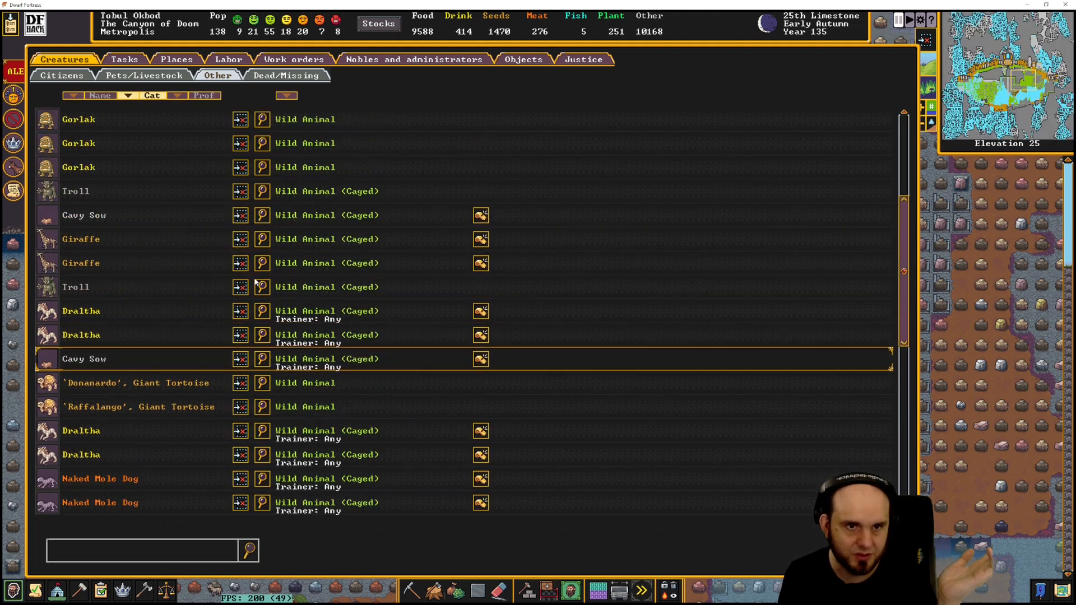
{"action": "left_click", "coordinate": [480, 239]}
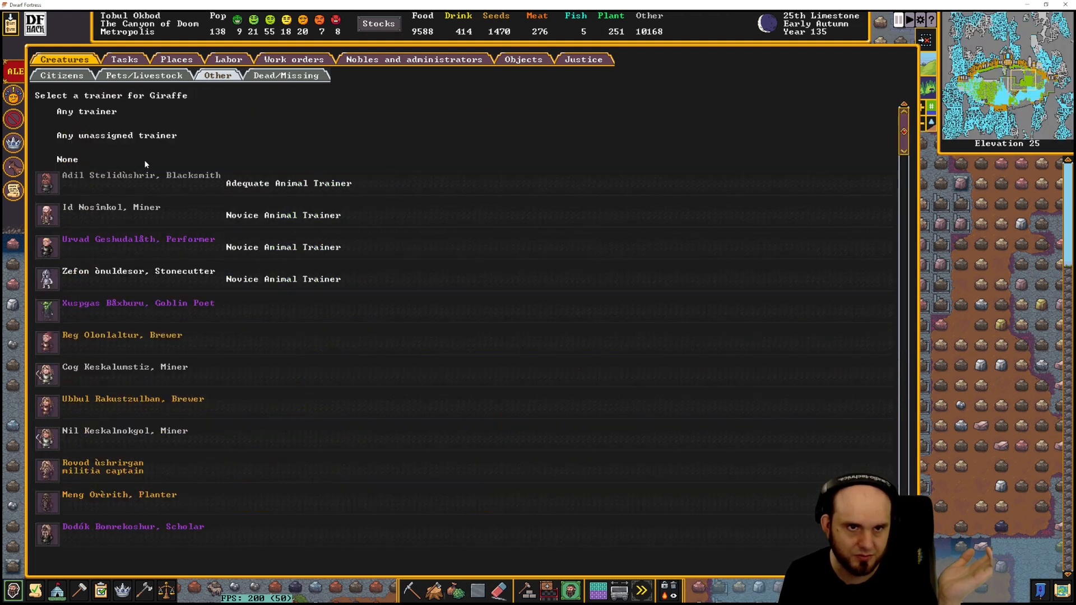
{"action": "mouse_move", "coordinate": [478, 266]}
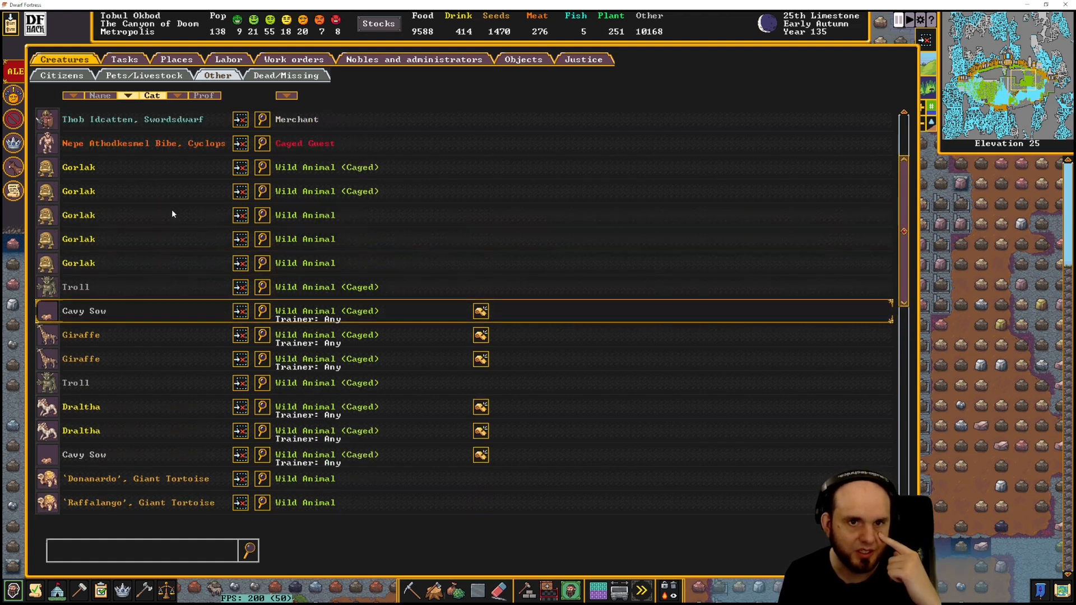
Assign 'Any trainer' to the caged Draltha Child at the list's end
{"action": "scroll", "scroll_direction": "up", "scroll_amount": 3}
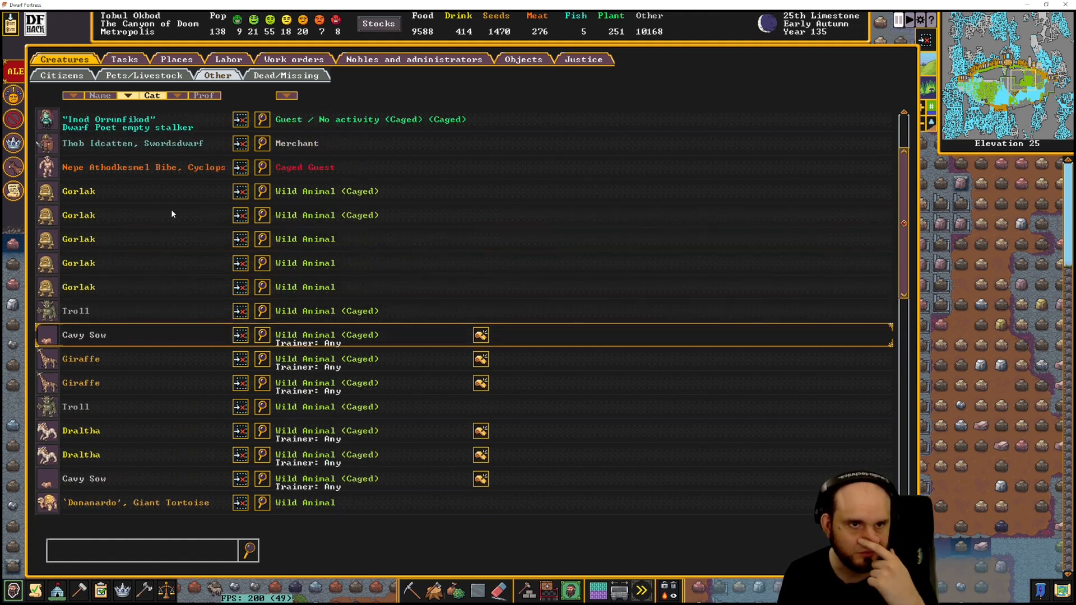
{"action": "scroll", "scroll_direction": "up", "scroll_amount": 3}
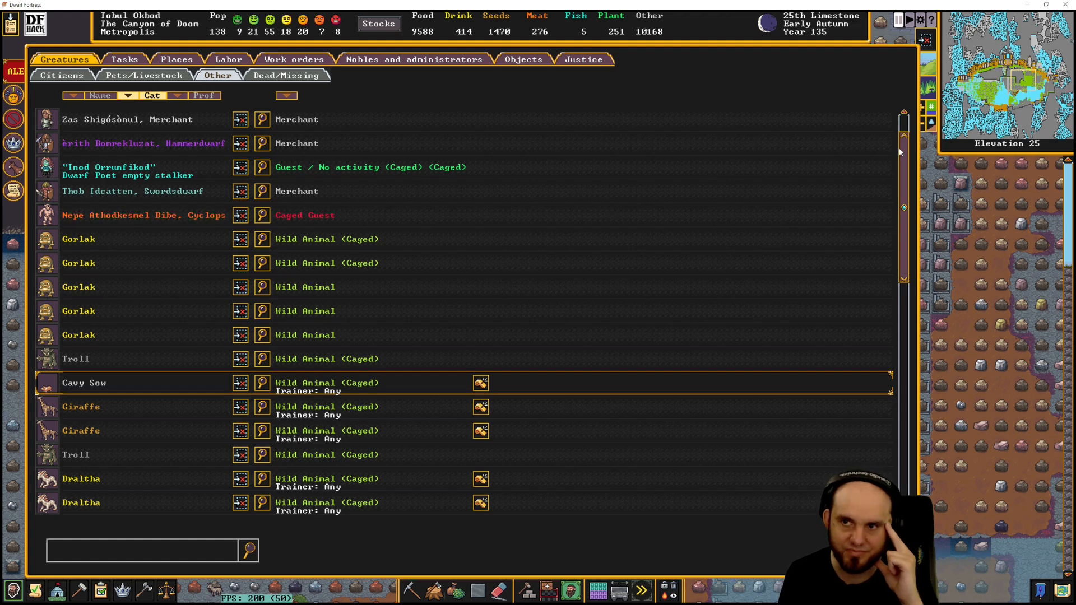
{"action": "mouse_move", "coordinate": [315, 216]}
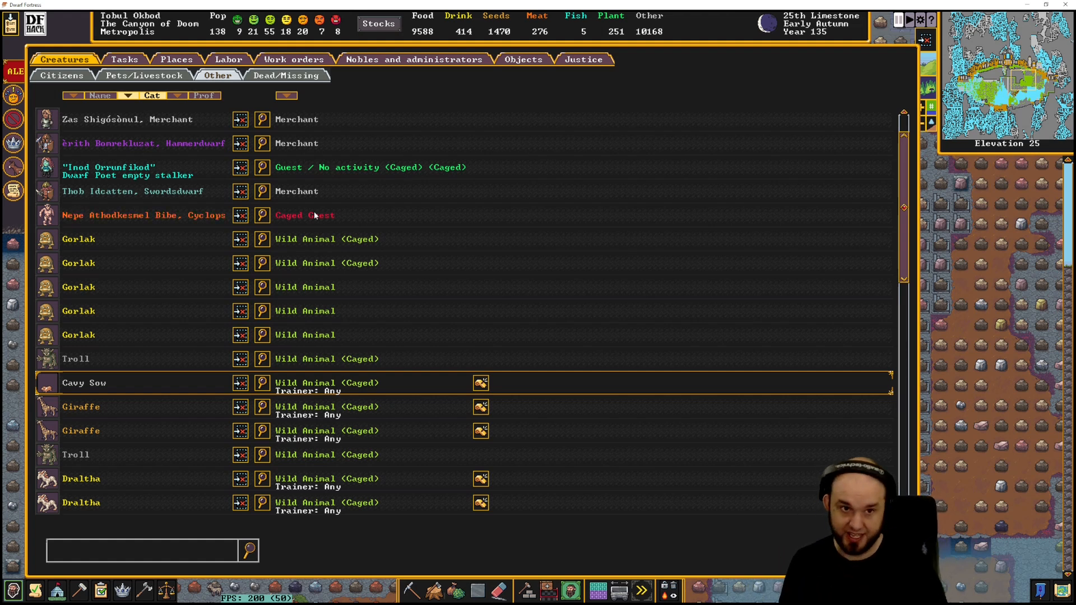
{"action": "scroll", "scroll_direction": "up", "scroll_amount": 3}
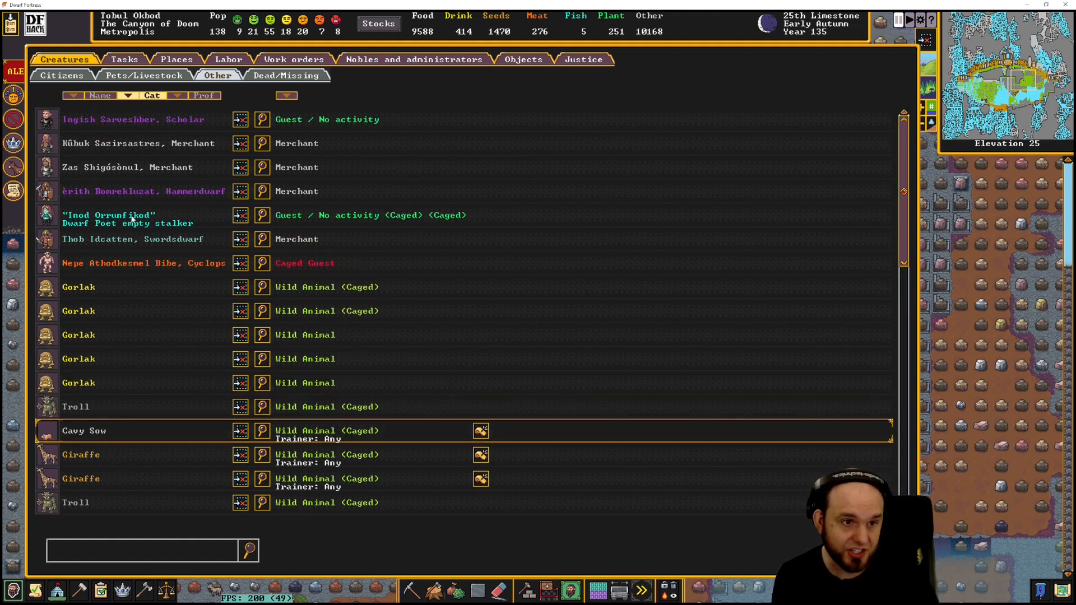
{"action": "scroll", "scroll_direction": "down", "scroll_amount": 3}
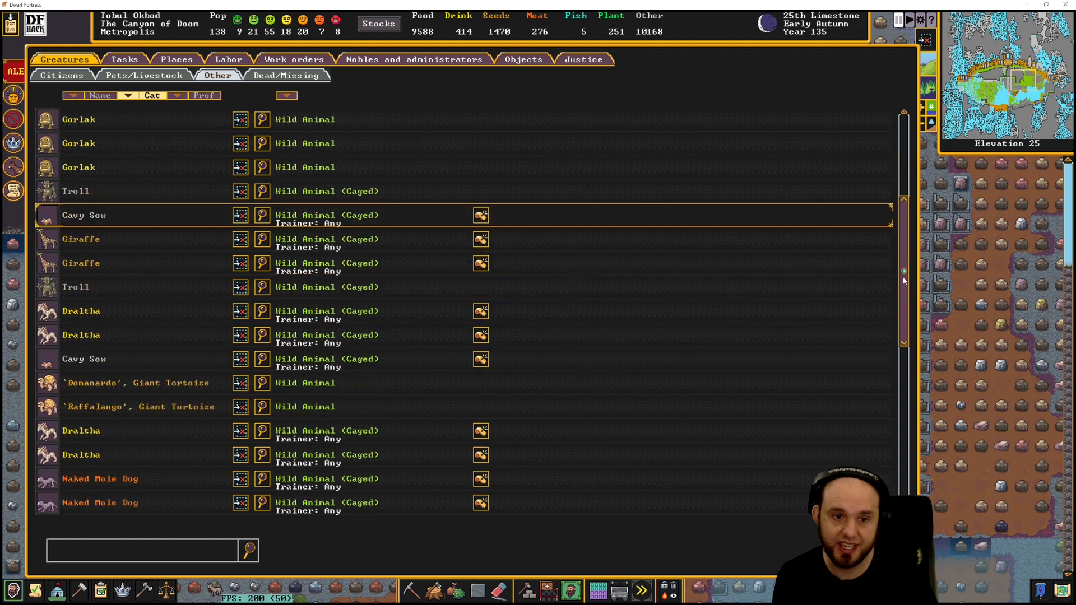
{"action": "scroll", "scroll_direction": "down", "scroll_amount": 3}
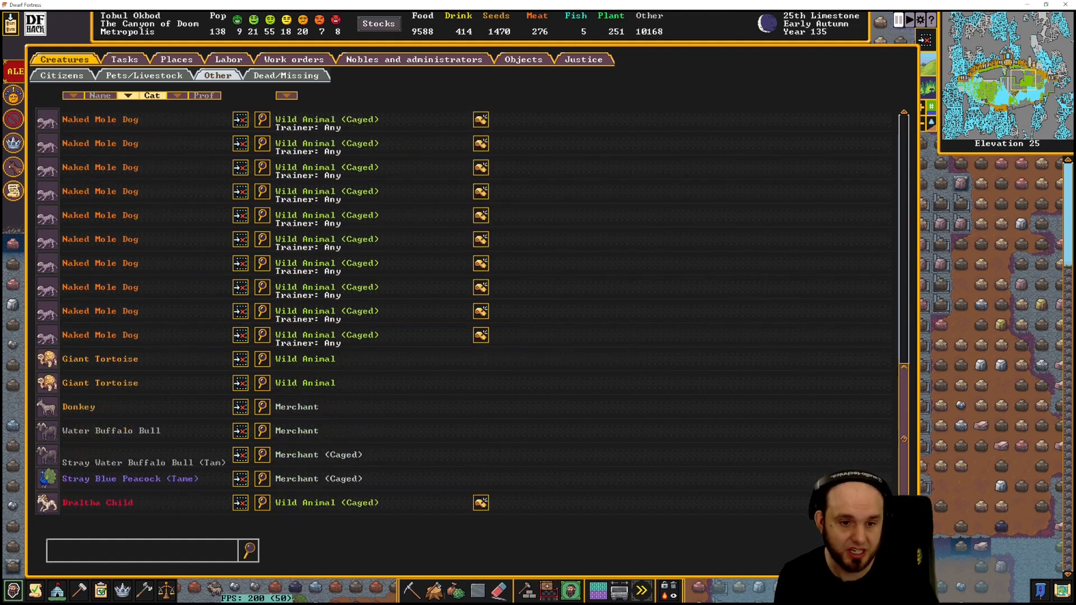
{"action": "left_click", "coordinate": [262, 502]}
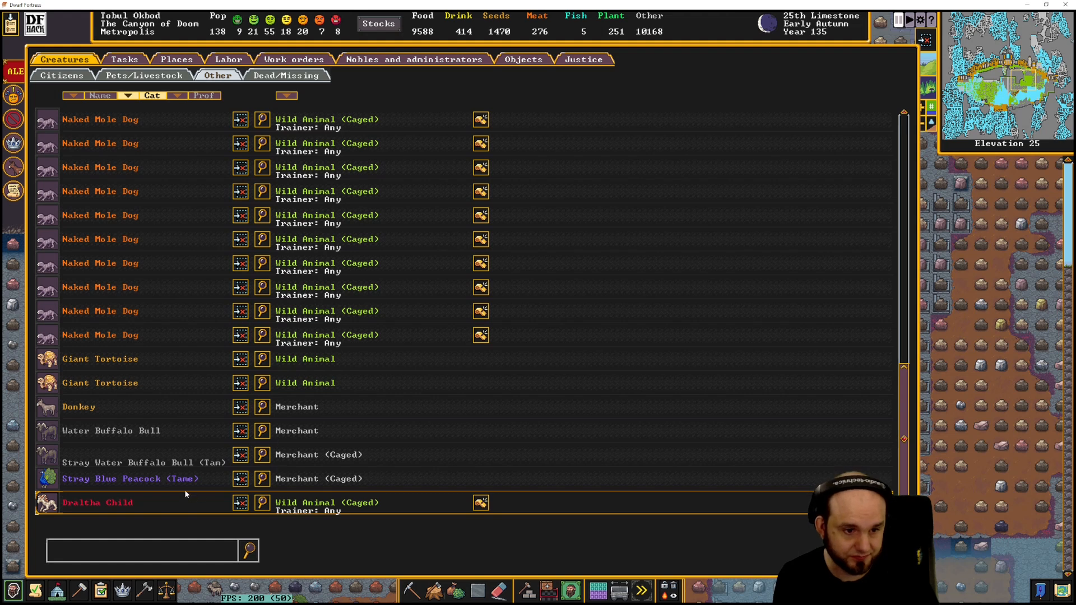
{"action": "mouse_move", "coordinate": [941, 376]}
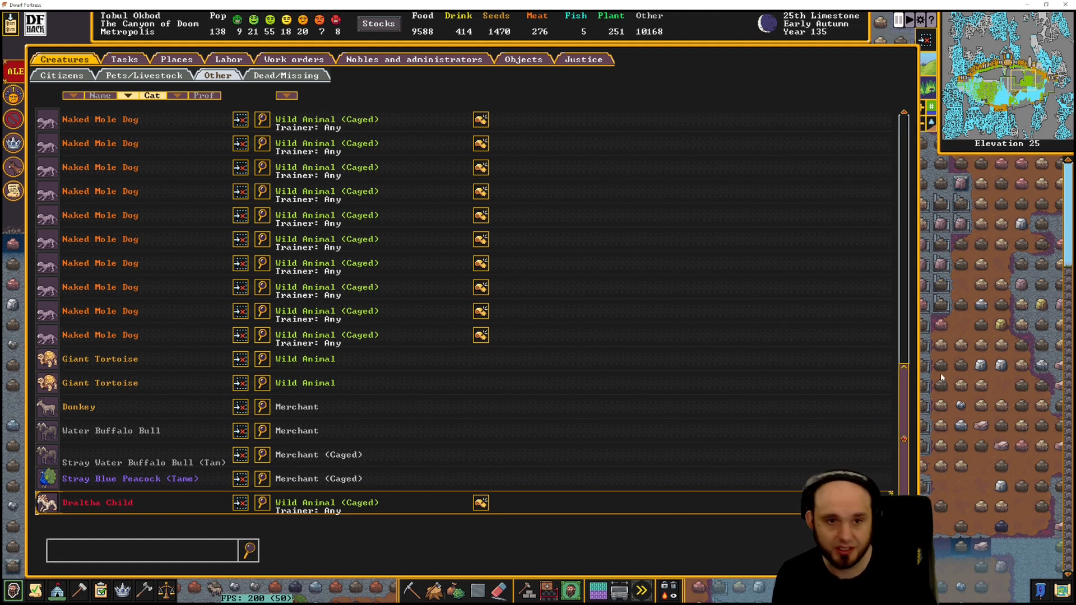
Close the creature list, leaving the IKEA JÄTTEPOPPEL cushion cover page visible
{"action": "key", "text": "Escape"}
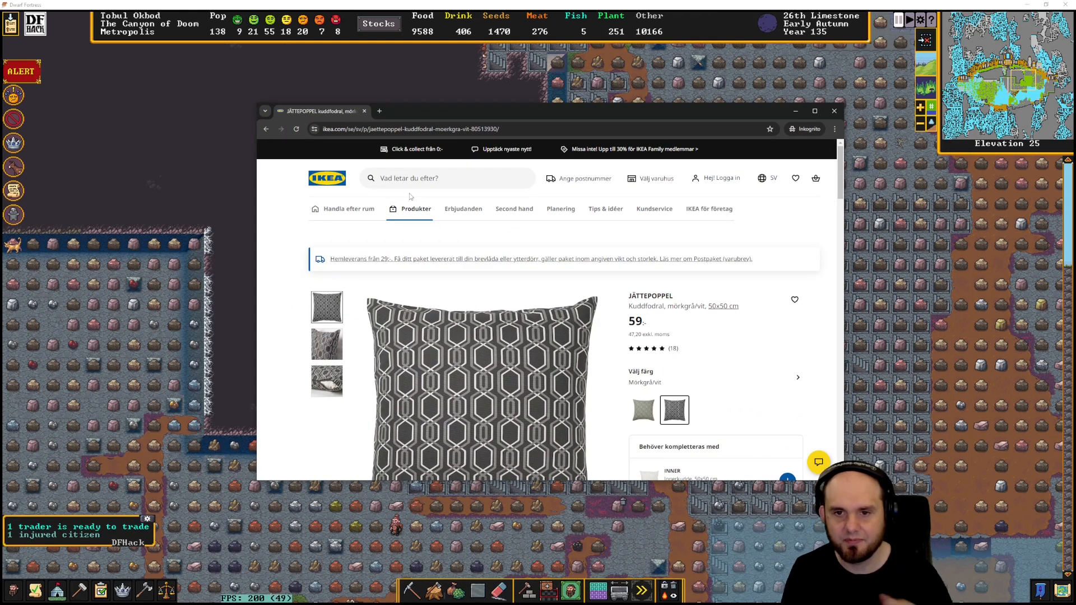
{"action": "mouse_move", "coordinate": [670, 317]}
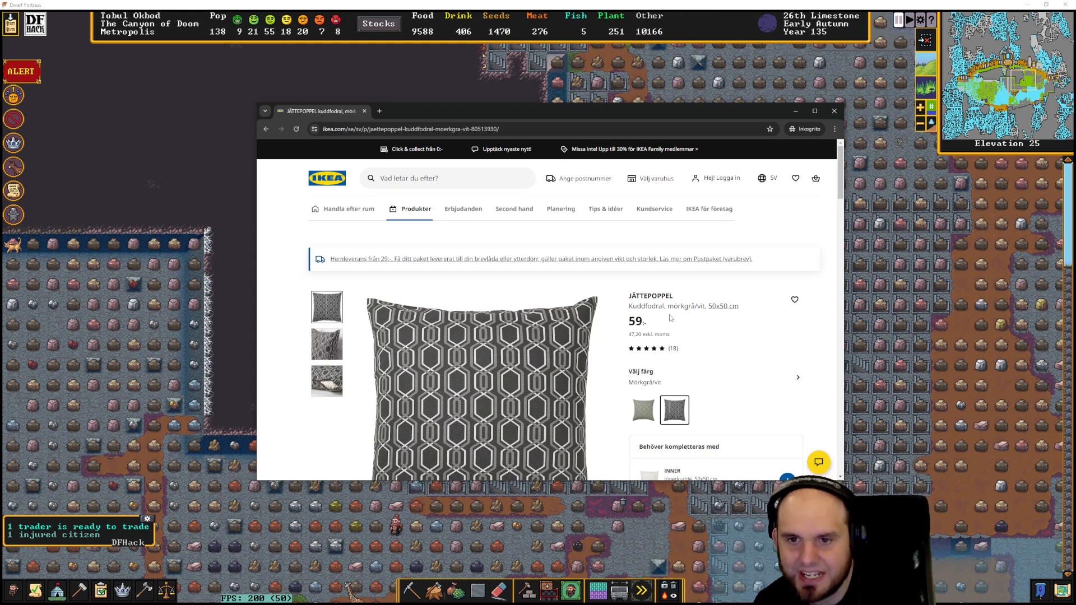
Switch the JÄTTEPOPPEL cushion cover to green/grey, view the zipper close-up and select the word POPPEL
{"action": "scroll", "scroll_direction": "down", "scroll_amount": 3}
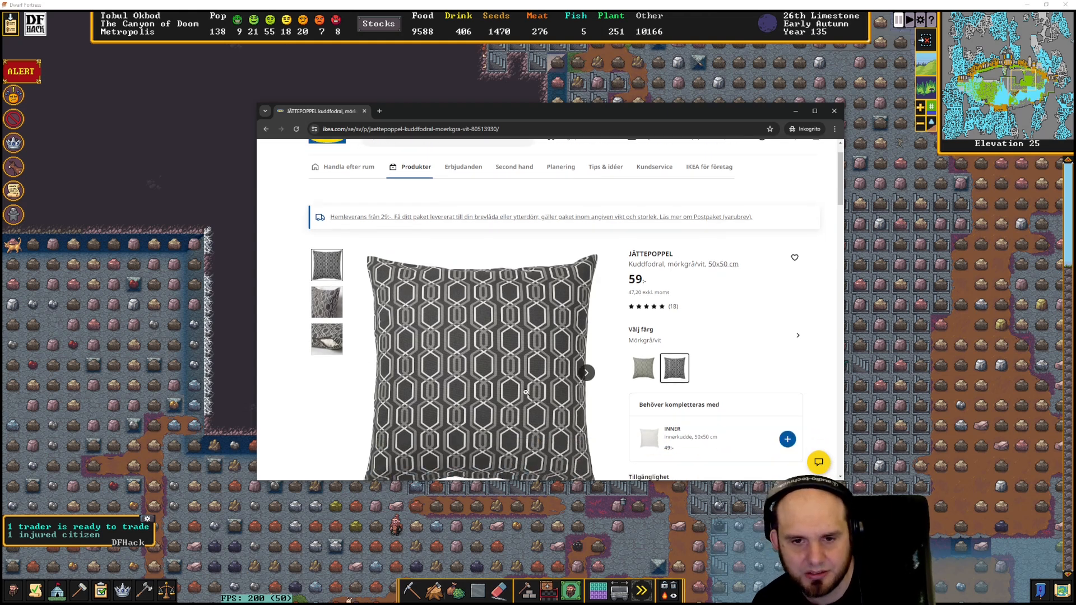
{"action": "left_click", "coordinate": [642, 367]}
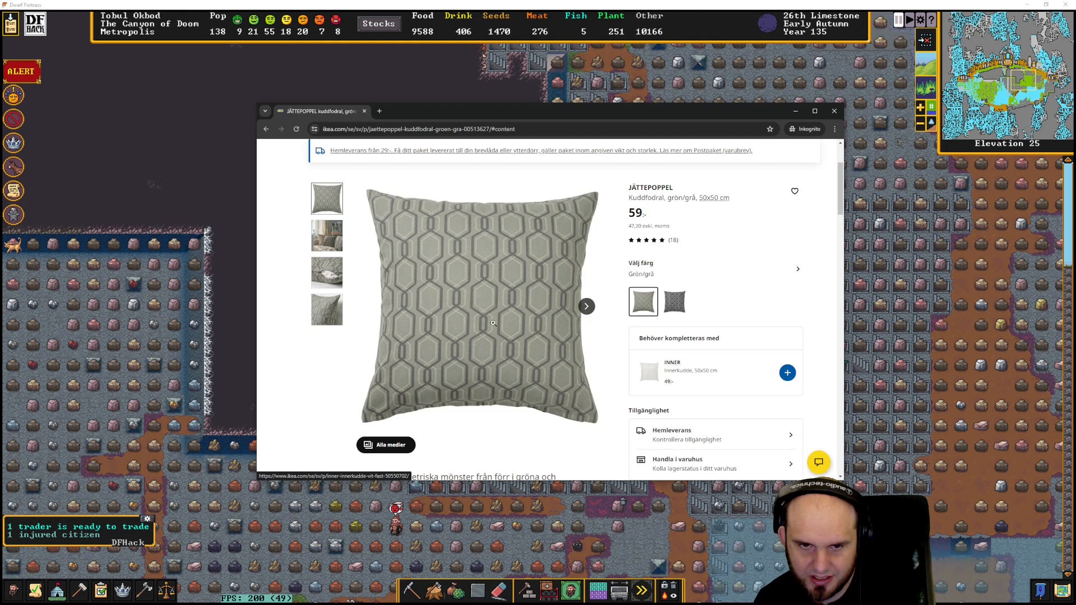
{"action": "left_click", "coordinate": [327, 272]}
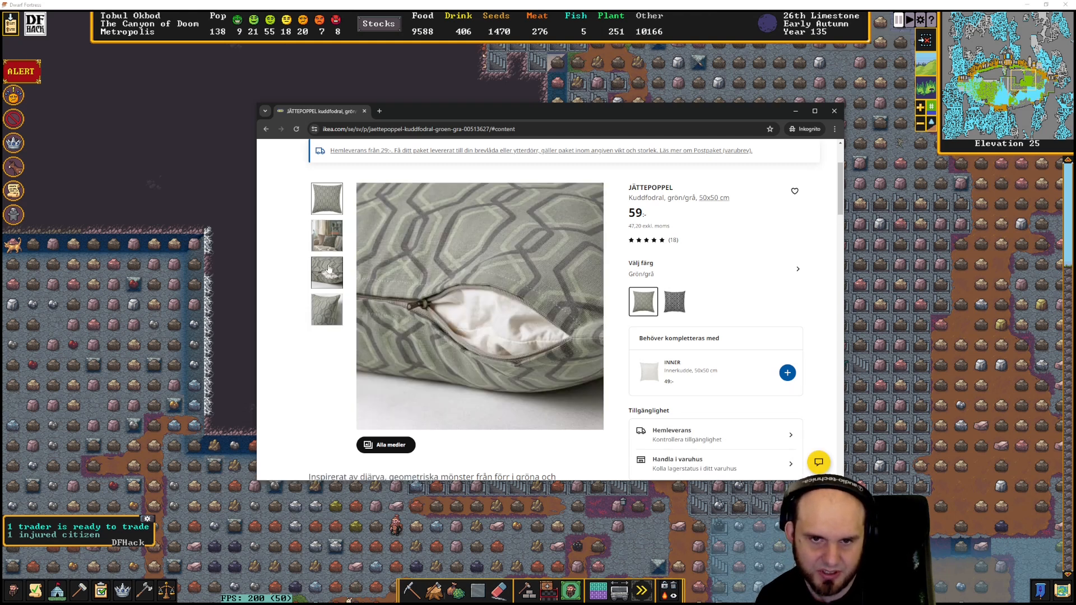
{"action": "scroll", "scroll_direction": "down", "scroll_amount": 3}
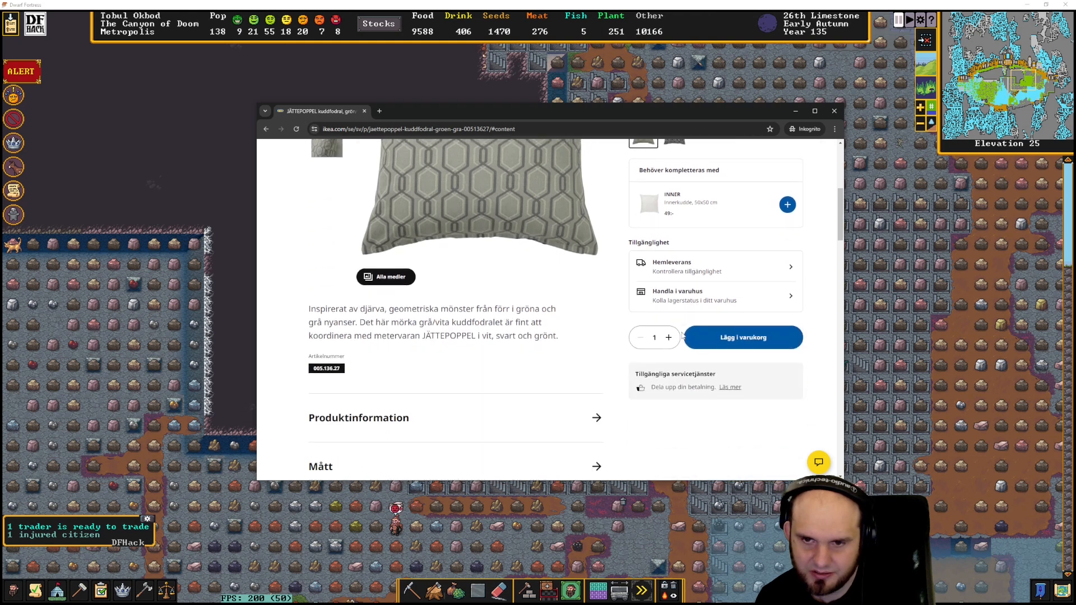
{"action": "scroll", "scroll_direction": "up", "scroll_amount": 3}
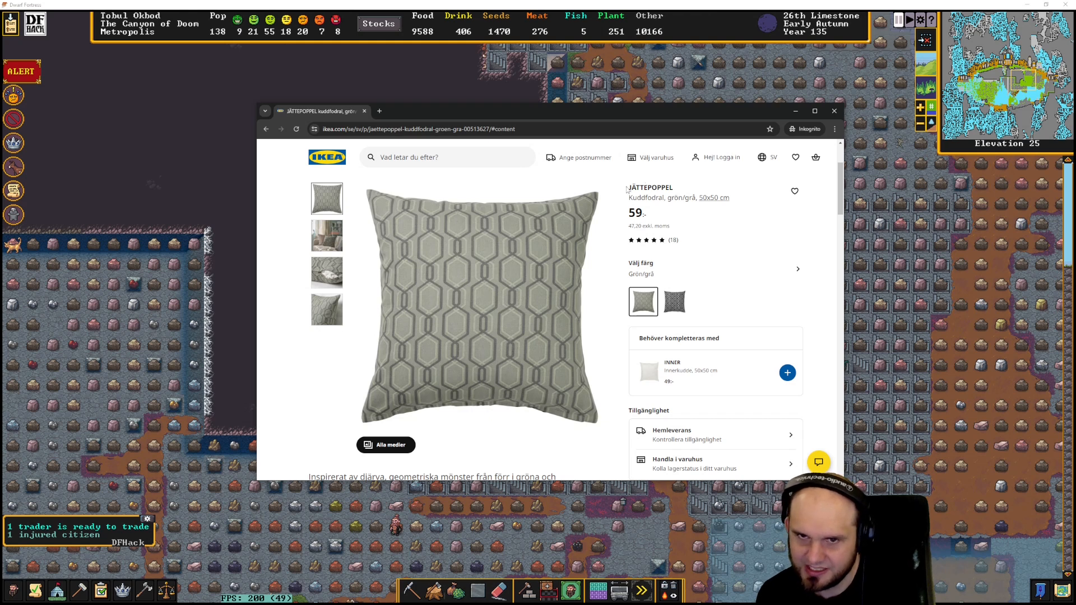
{"action": "double_click", "coordinate": [658, 186]}
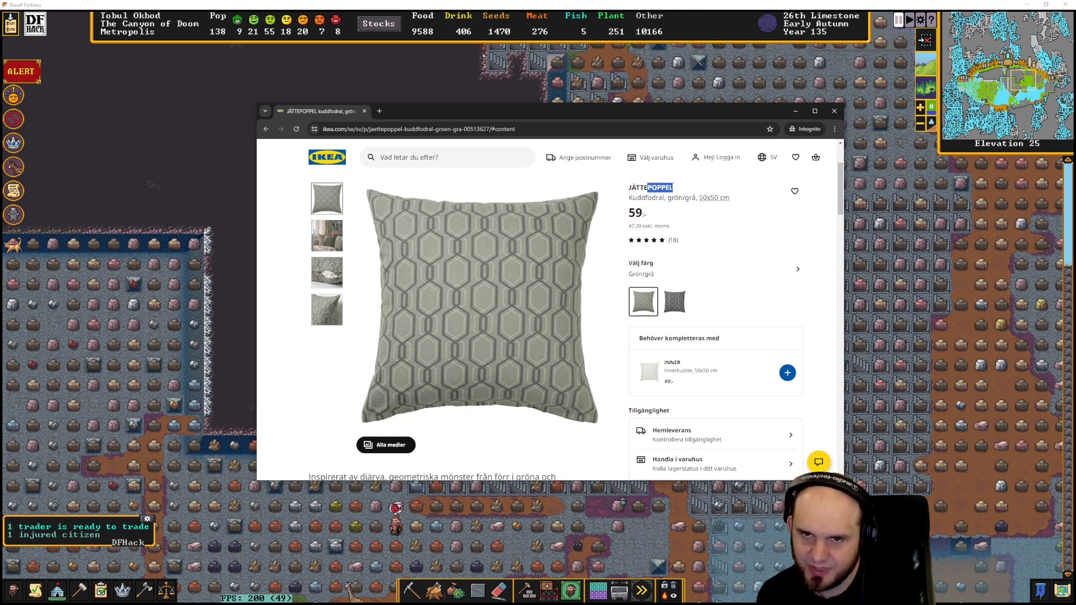
{"action": "mouse_move", "coordinate": [528, 305]}
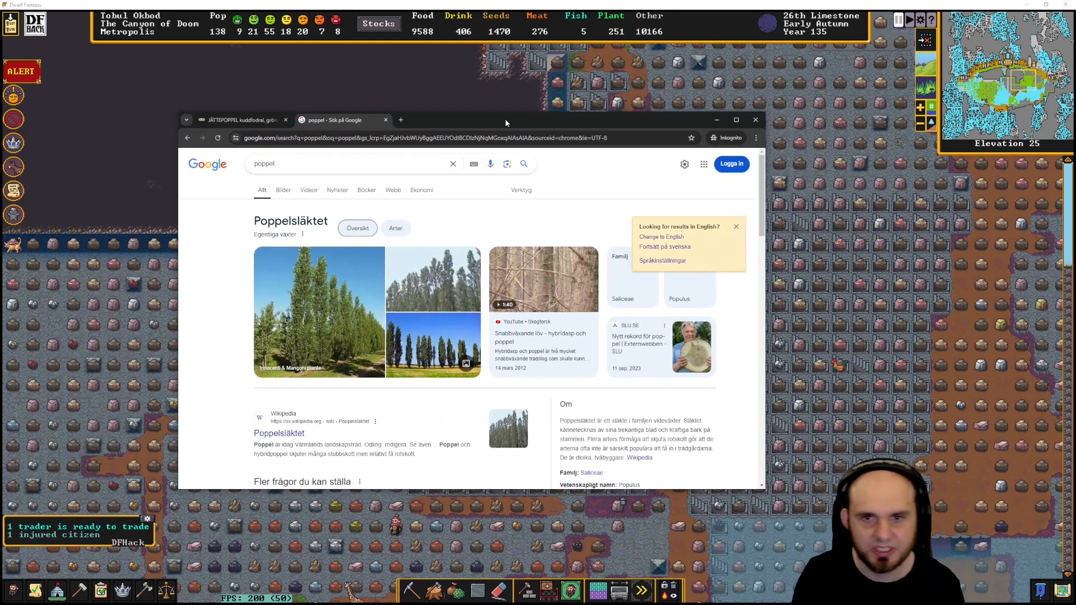
{"action": "mouse_move", "coordinate": [278, 433]}
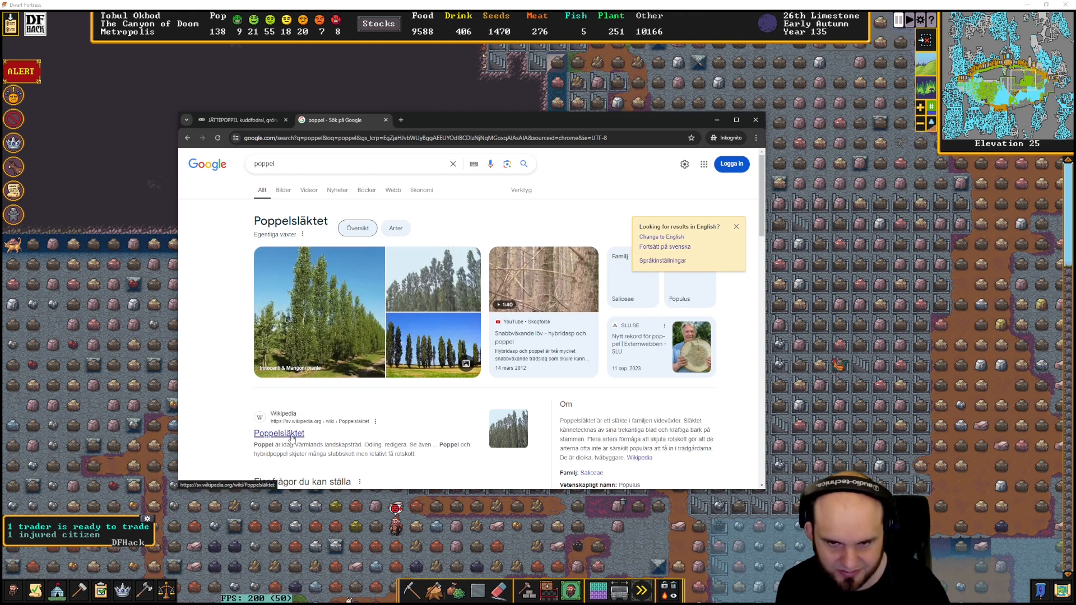
Open Wikipedia's Poppelsläktet article, switch it to the English Populus version and return to the cushion tab
{"action": "left_click", "coordinate": [279, 433]}
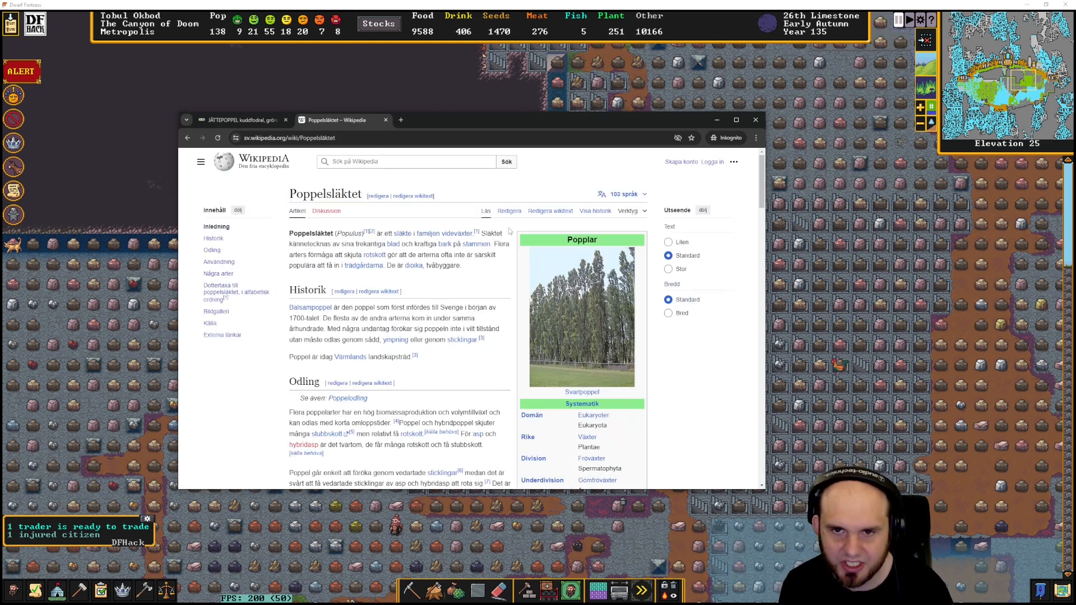
{"action": "mouse_move", "coordinate": [512, 225]}
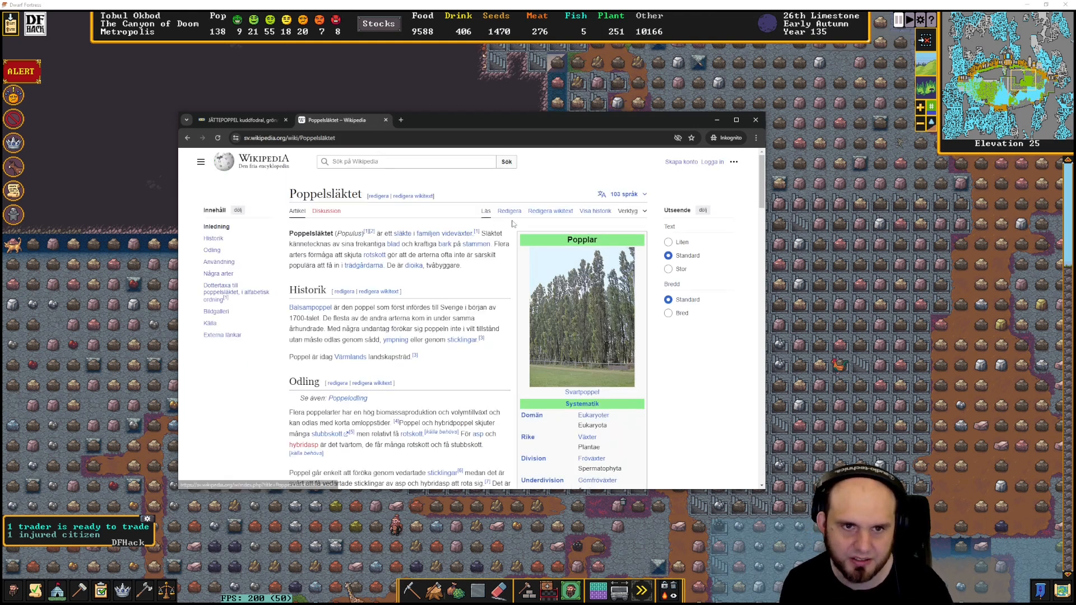
{"action": "left_click", "coordinate": [621, 195]}
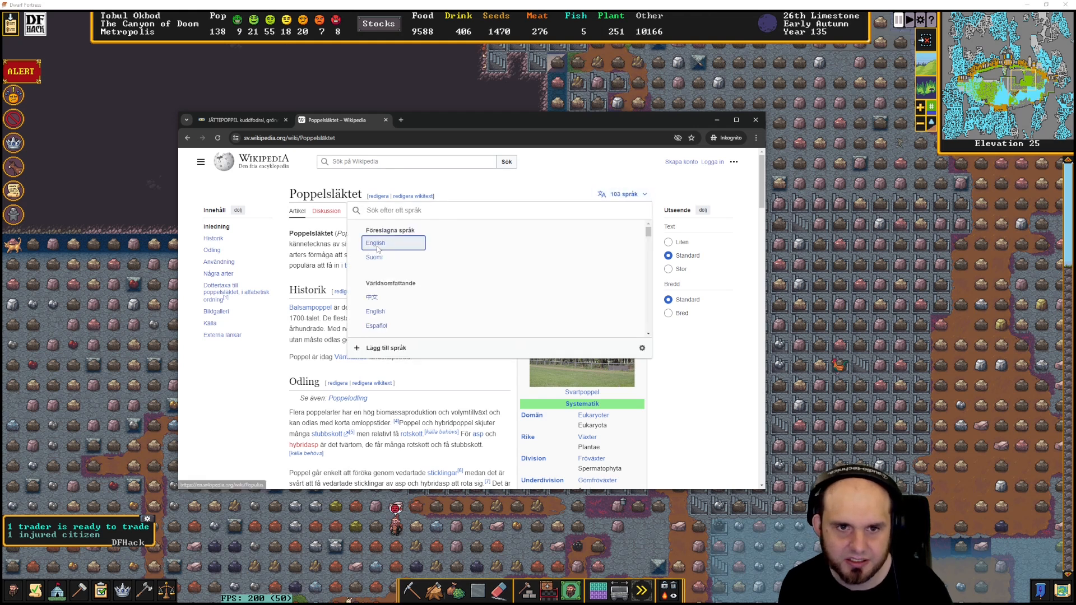
{"action": "left_click", "coordinate": [374, 243]}
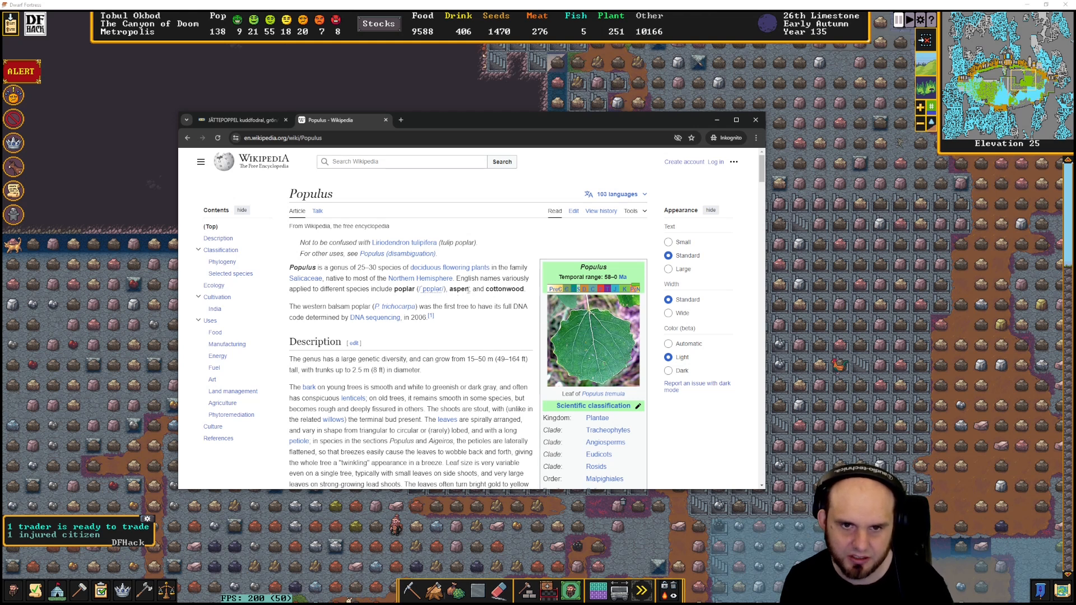
{"action": "mouse_move", "coordinate": [545, 164]}
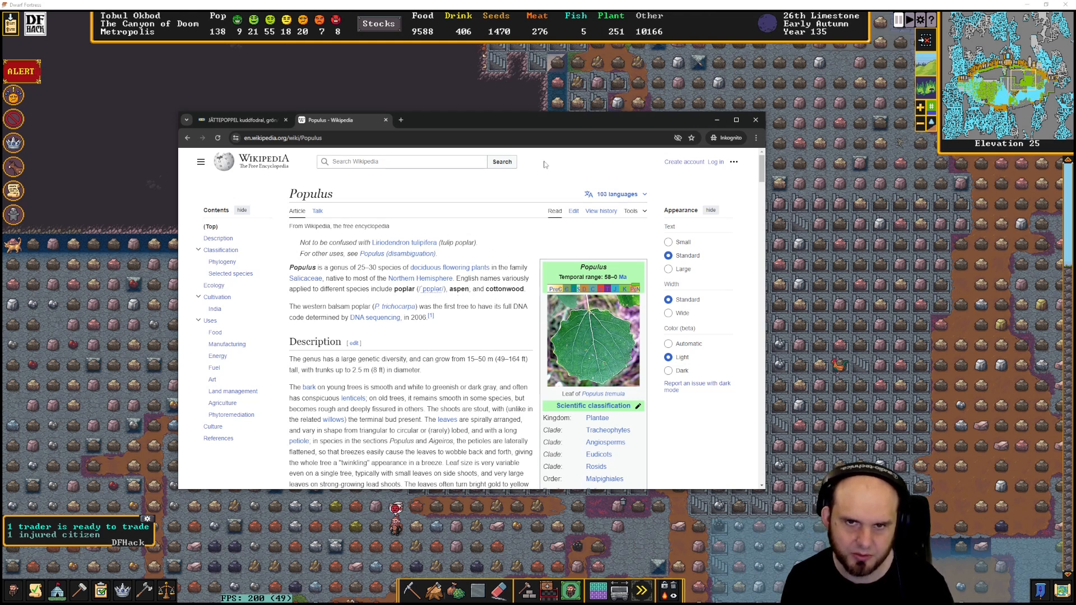
{"action": "left_click", "coordinate": [240, 120]}
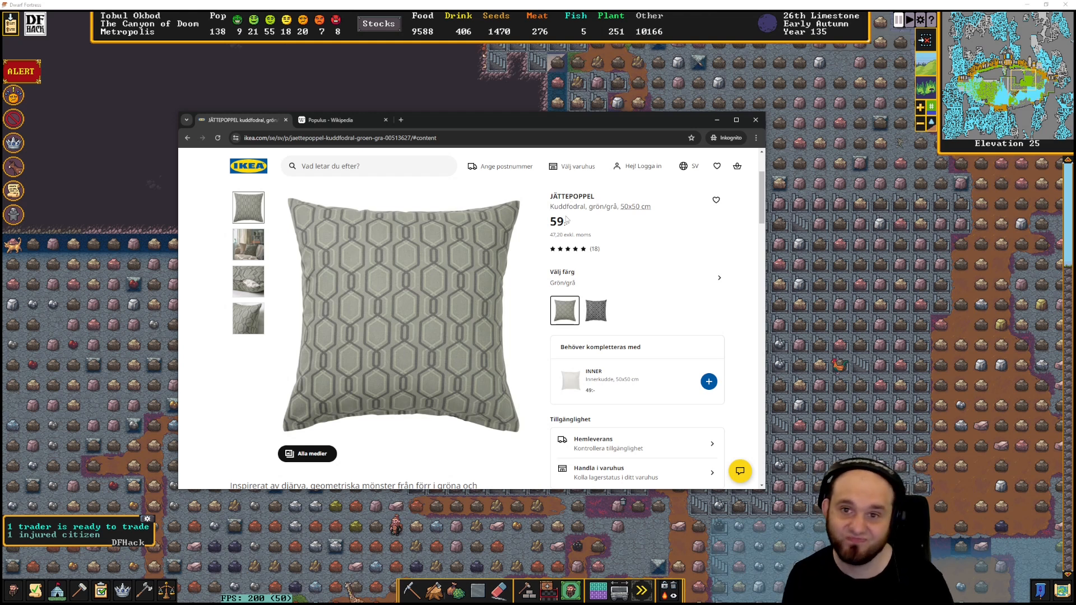
Switch the JÄTTEPOPPEL cushion cover page to English and browse its delivery and store options
{"action": "left_click", "coordinate": [688, 166]}
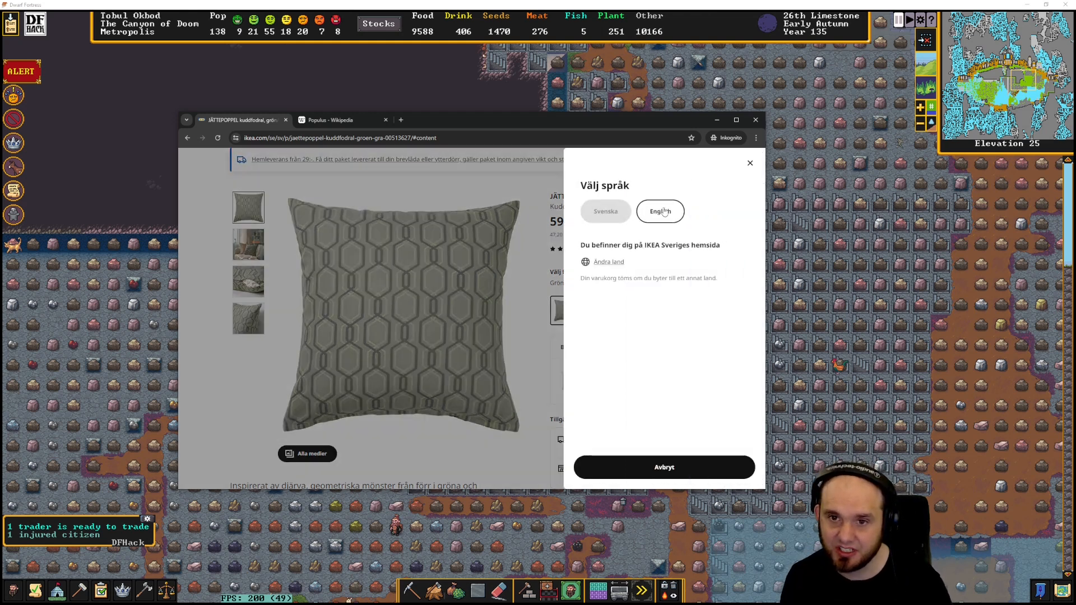
{"action": "left_click", "coordinate": [660, 211]}
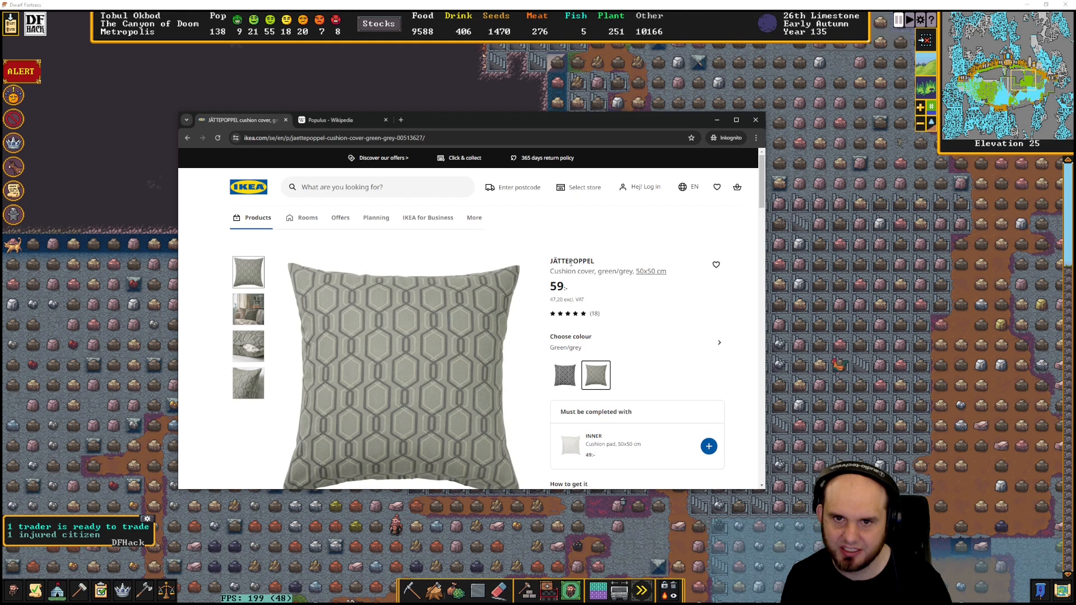
{"action": "mouse_move", "coordinate": [661, 309]}
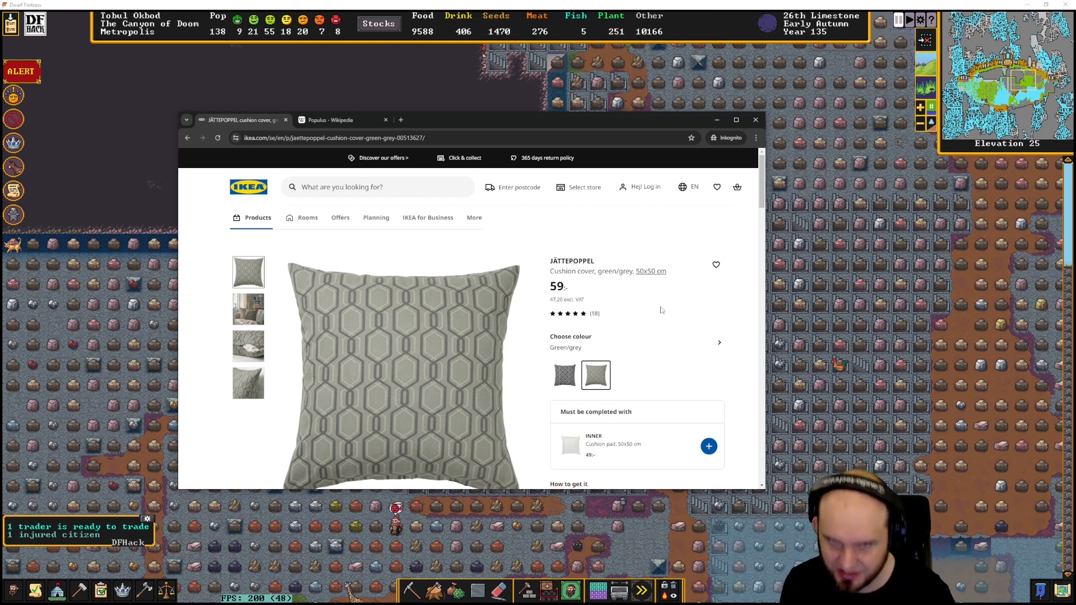
{"action": "mouse_move", "coordinate": [594, 313]}
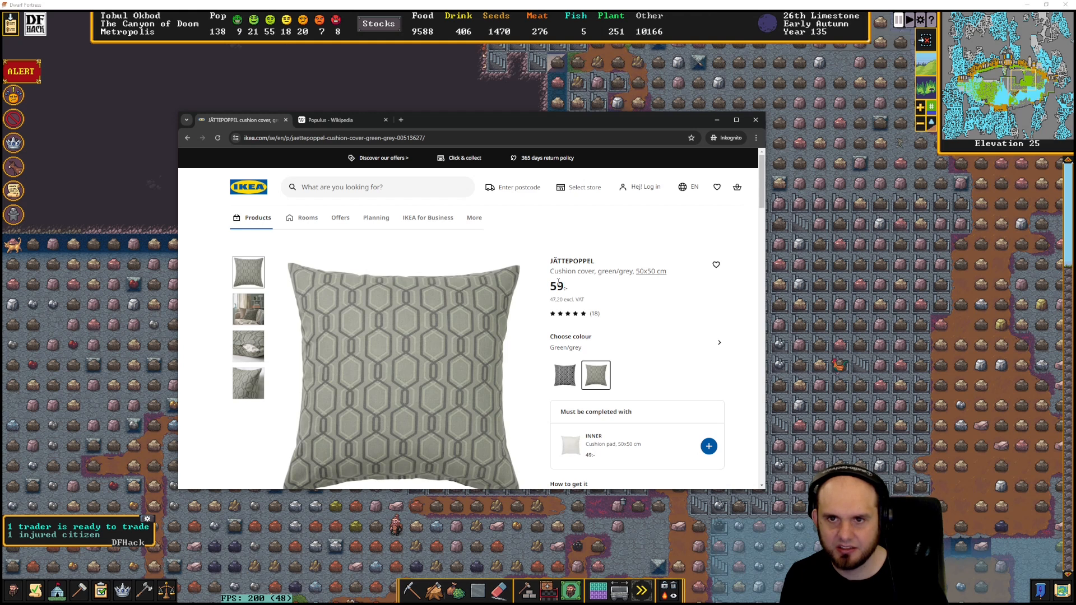
{"action": "mouse_move", "coordinate": [638, 186]}
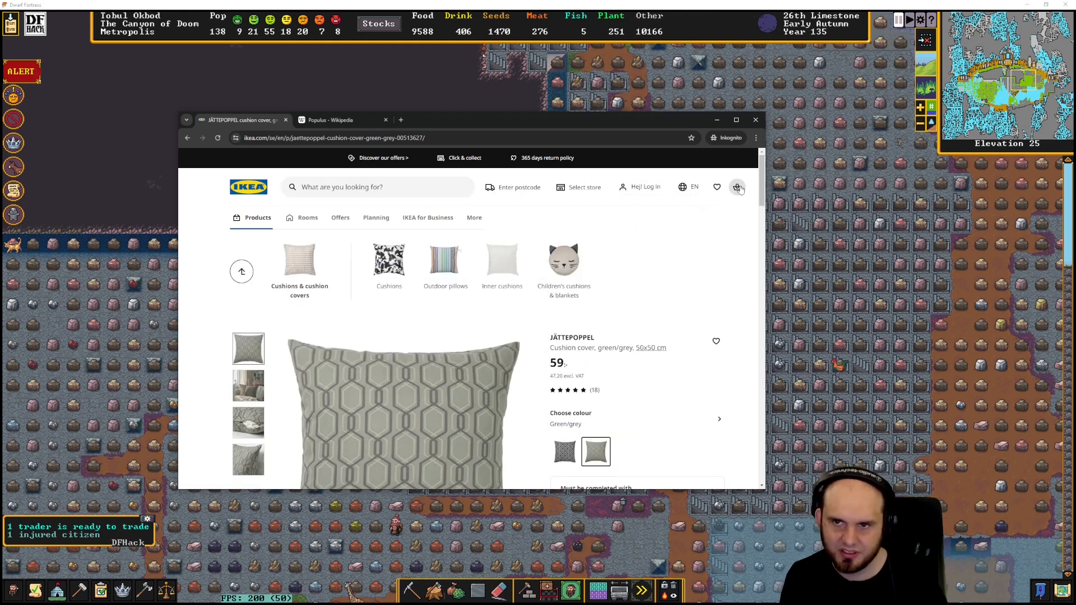
{"action": "scroll", "scroll_direction": "down", "scroll_amount": 3}
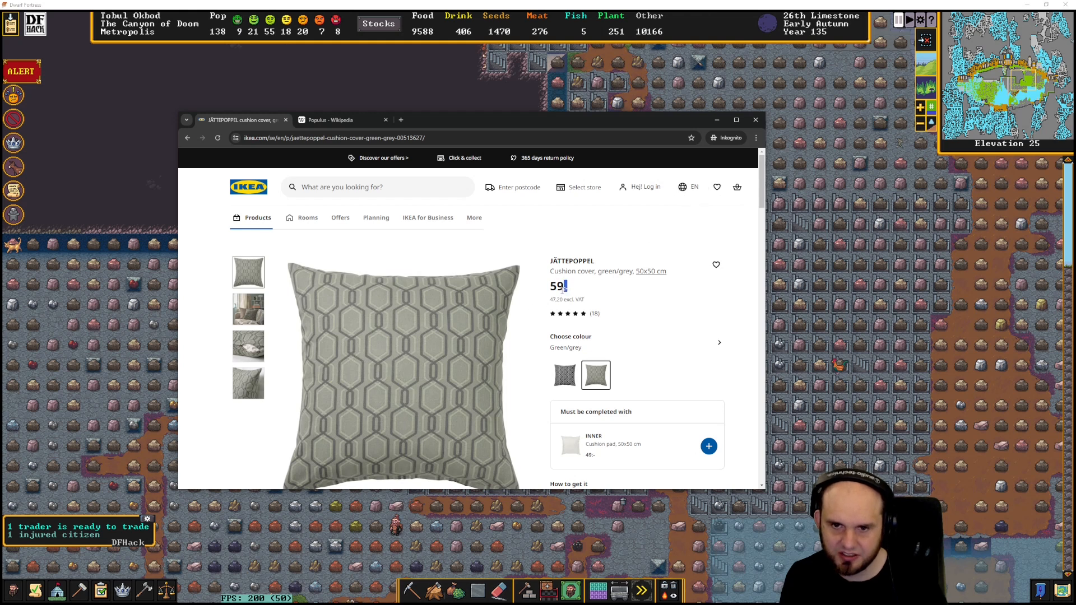
{"action": "scroll", "scroll_direction": "down", "scroll_amount": 3}
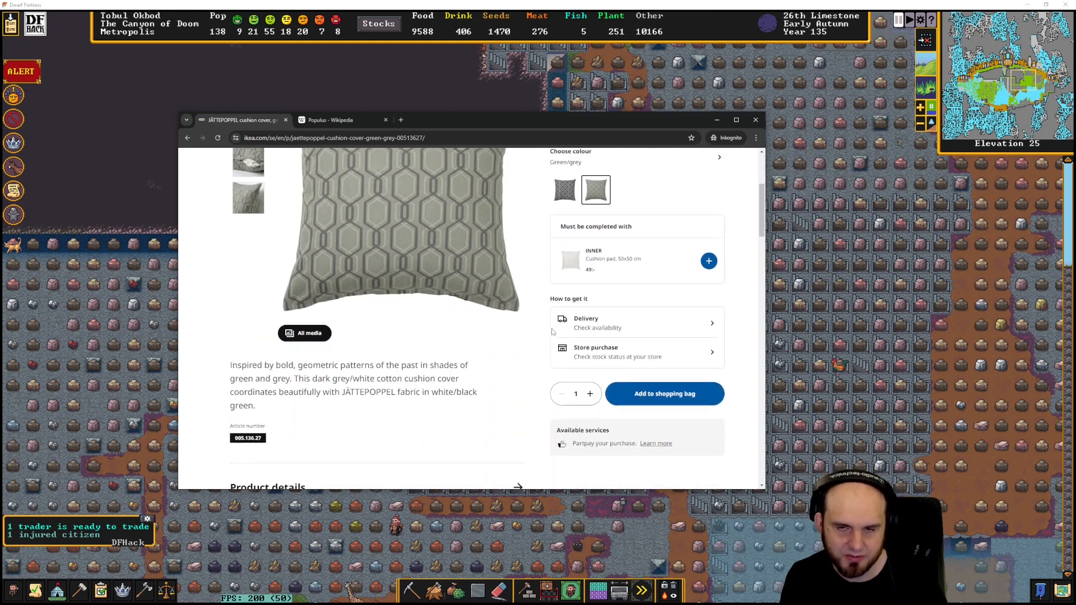
{"action": "scroll", "scroll_direction": "up", "scroll_amount": 3}
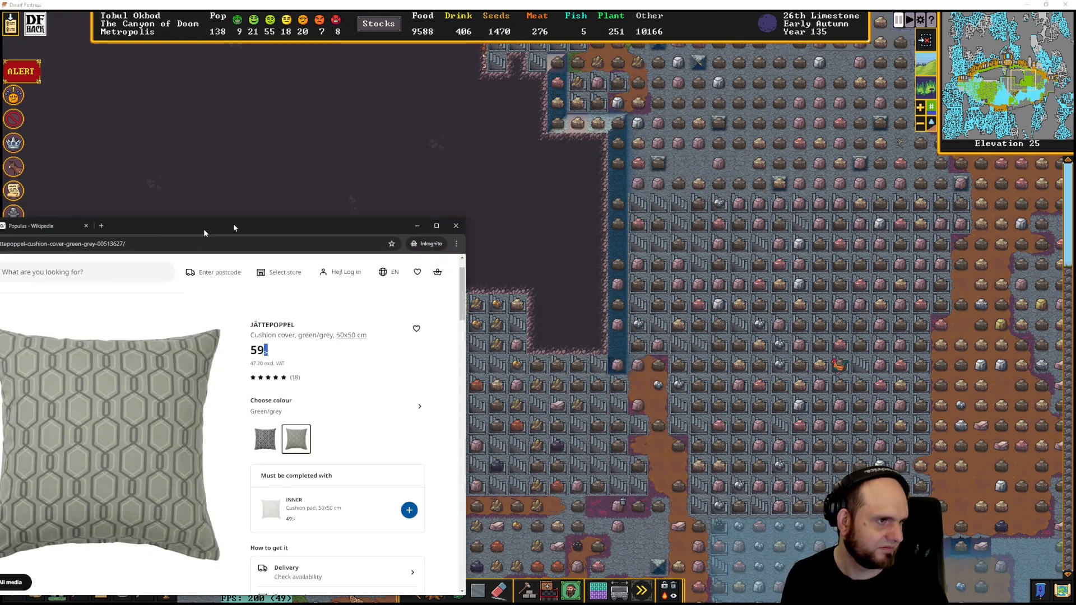
Return to the fortress map and move up toward elevation 28 by the stone-filled area
{"action": "left_click", "coordinate": [454, 226]}
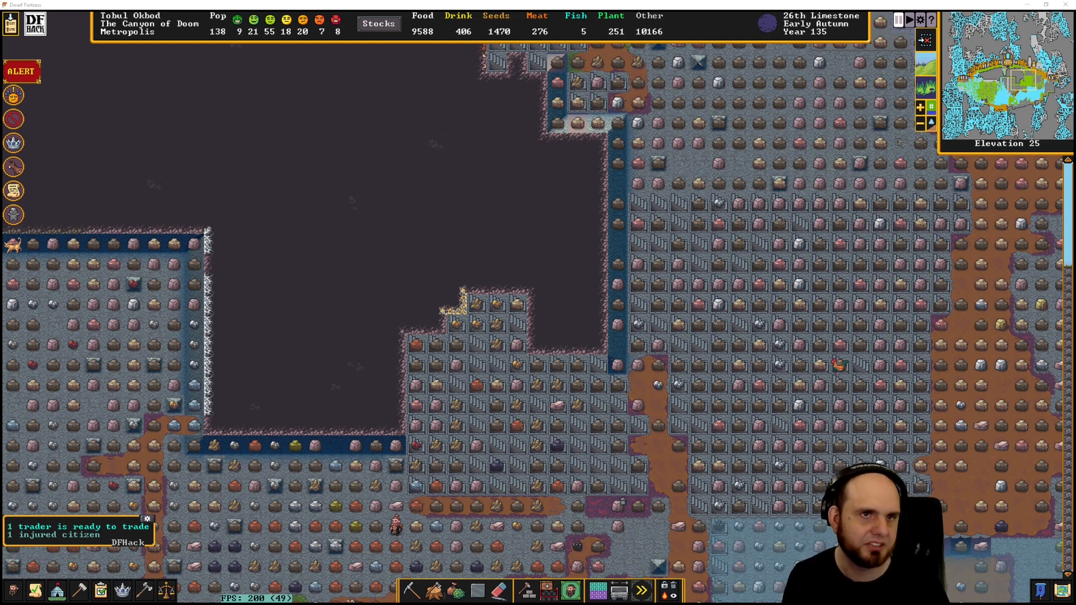
{"action": "mouse_move", "coordinate": [559, 241]}
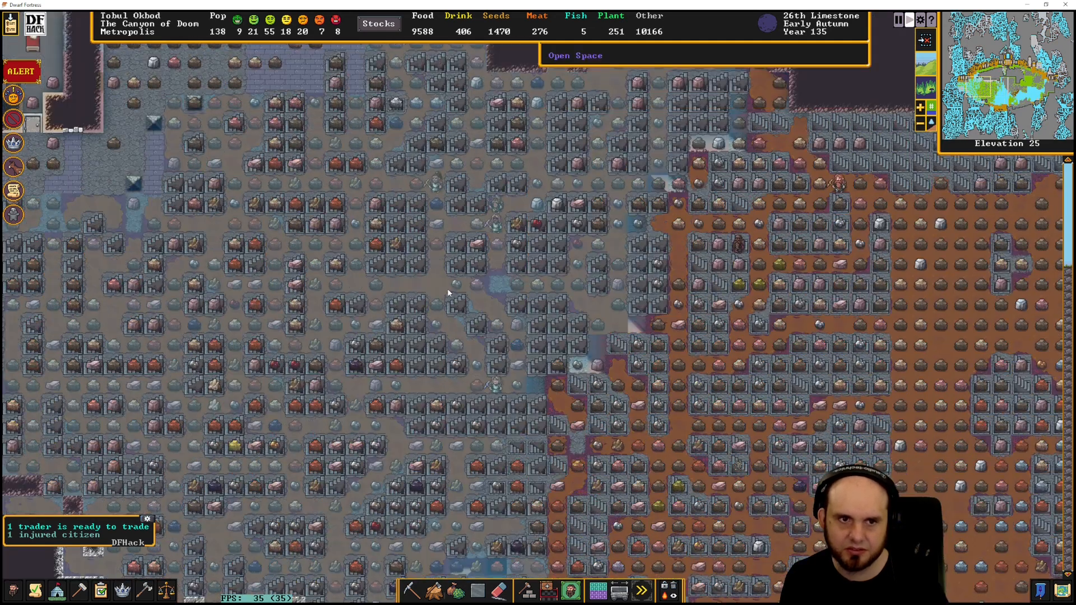
{"action": "scroll", "scroll_direction": "up", "scroll_amount": 3}
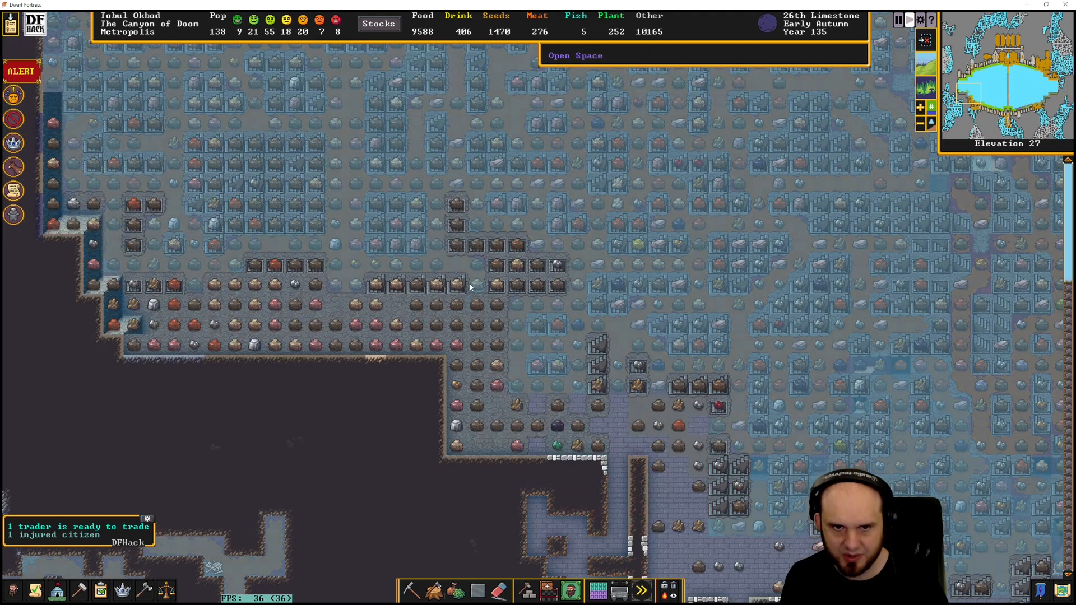
{"action": "mouse_move", "coordinate": [446, 556]}
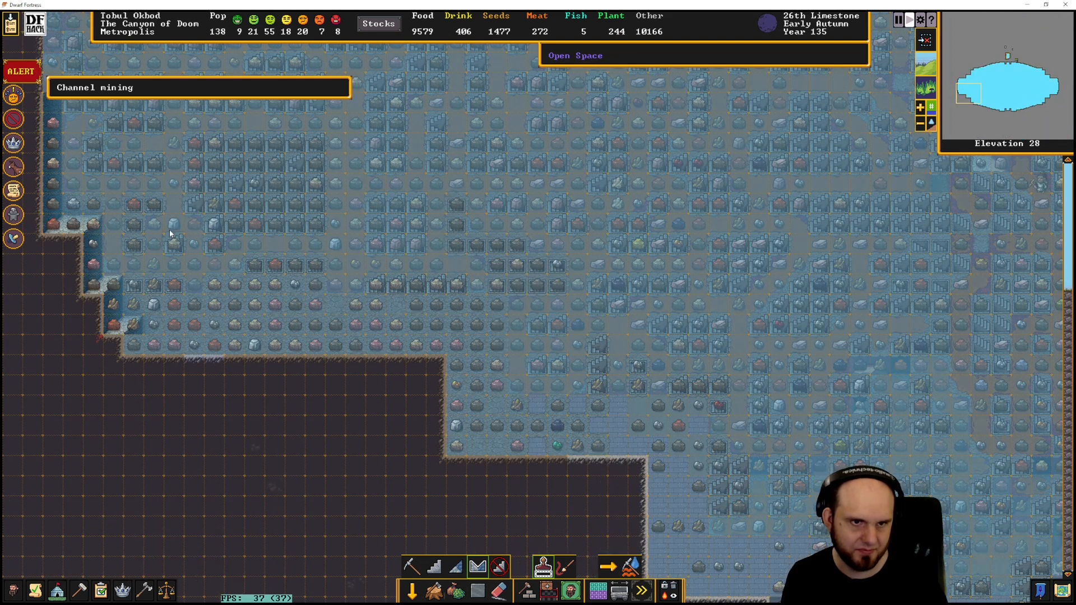
Move between levels around elevation 25 while laying channel designations among the staircase tiles
{"action": "scroll", "scroll_direction": "down", "scroll_amount": 3}
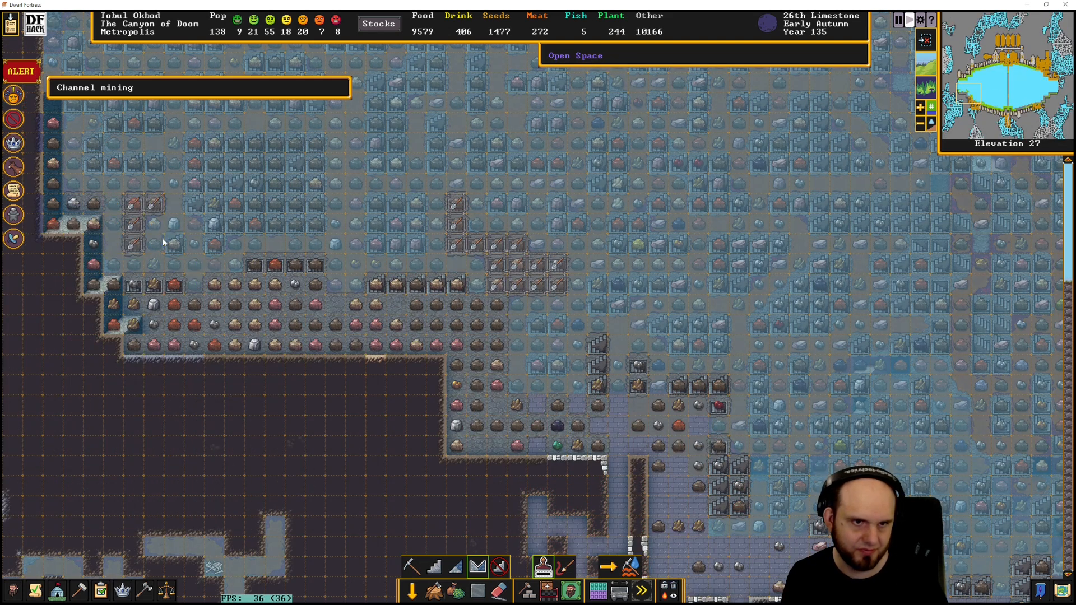
{"action": "scroll", "scroll_direction": "down", "scroll_amount": 3}
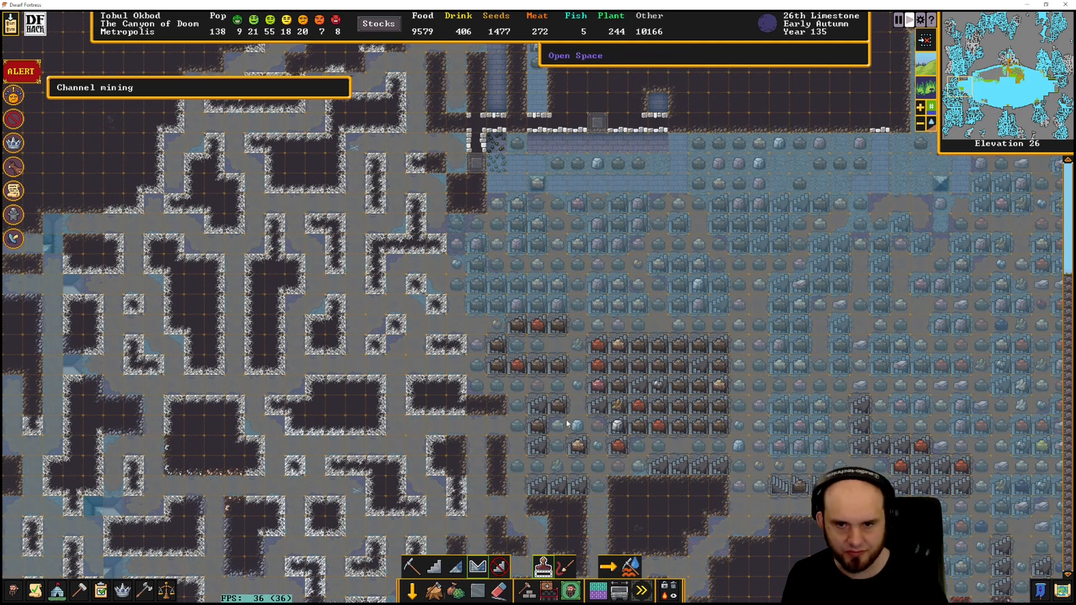
{"action": "mouse_move", "coordinate": [613, 368]}
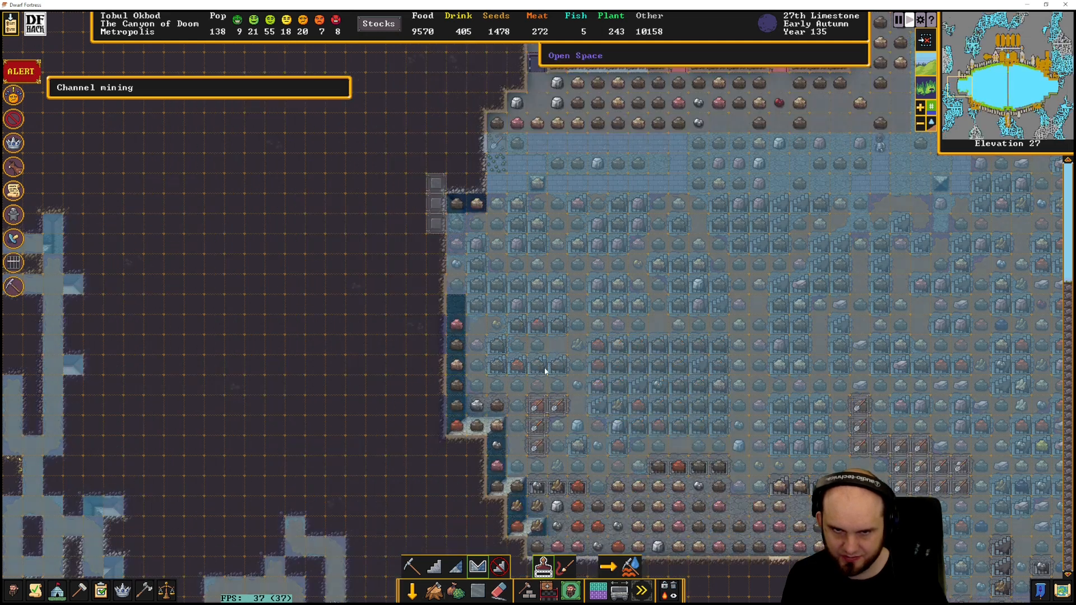
{"action": "scroll", "scroll_direction": "down", "scroll_amount": 3}
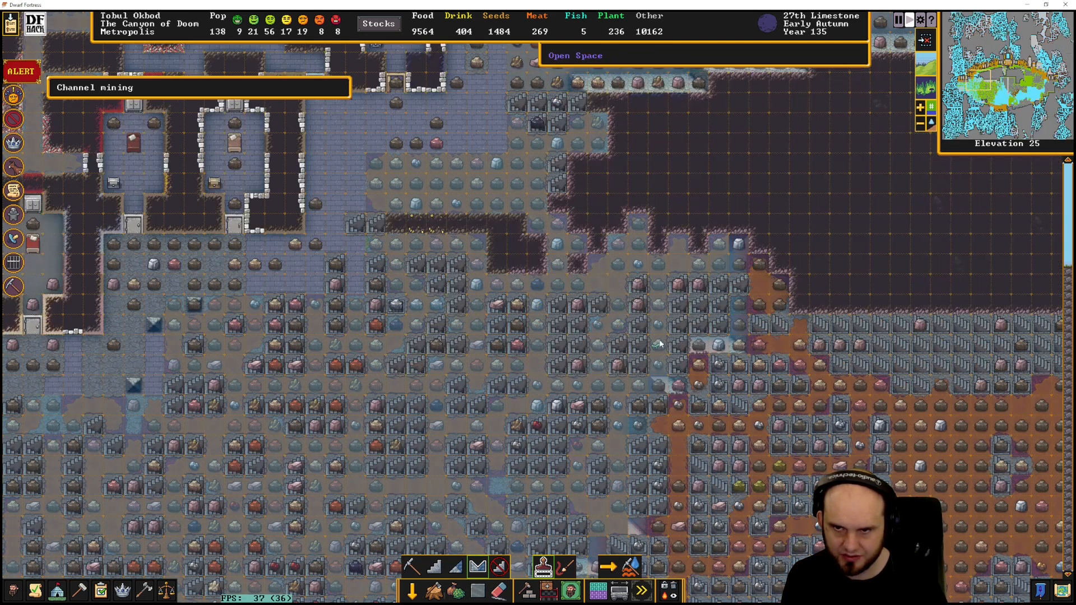
{"action": "scroll", "scroll_direction": "up", "scroll_amount": 3}
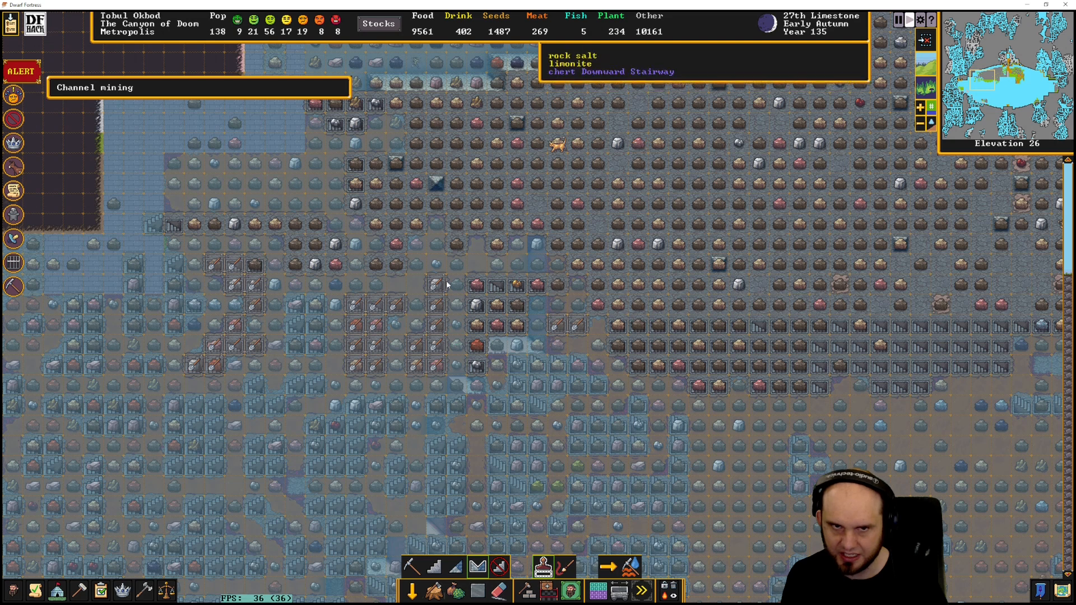
{"action": "mouse_move", "coordinate": [397, 262]}
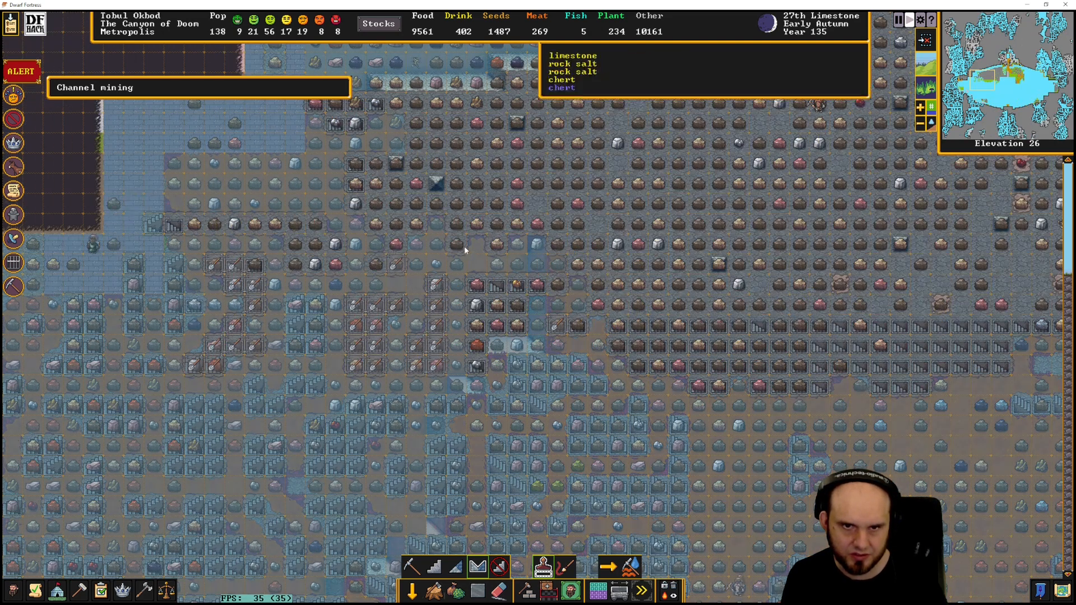
{"action": "scroll", "scroll_direction": "down", "scroll_amount": 3}
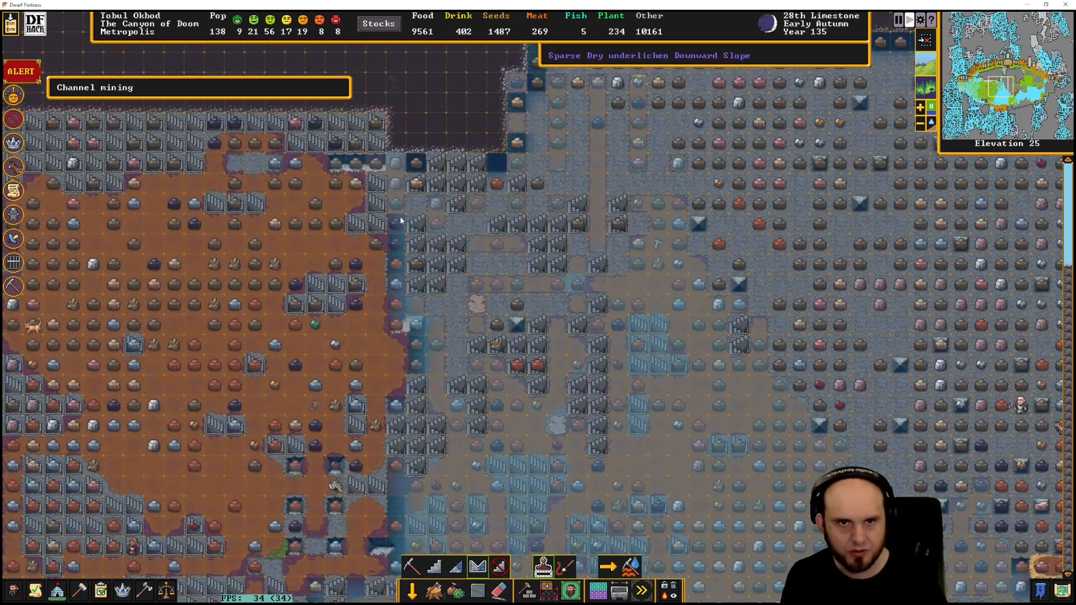
{"action": "mouse_move", "coordinate": [430, 230]}
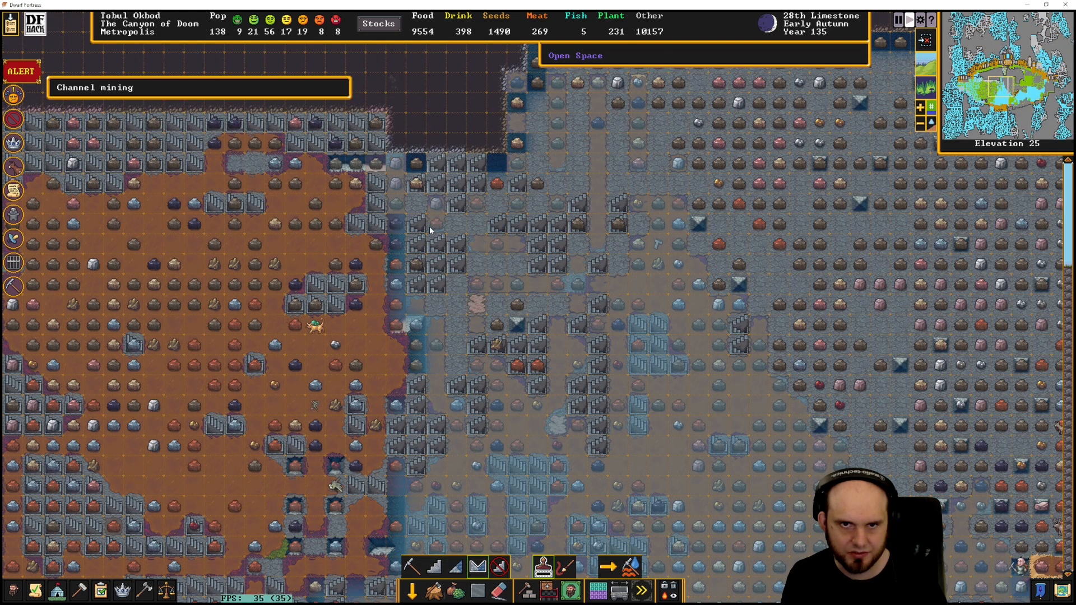
{"action": "scroll", "scroll_direction": "up", "scroll_amount": 3}
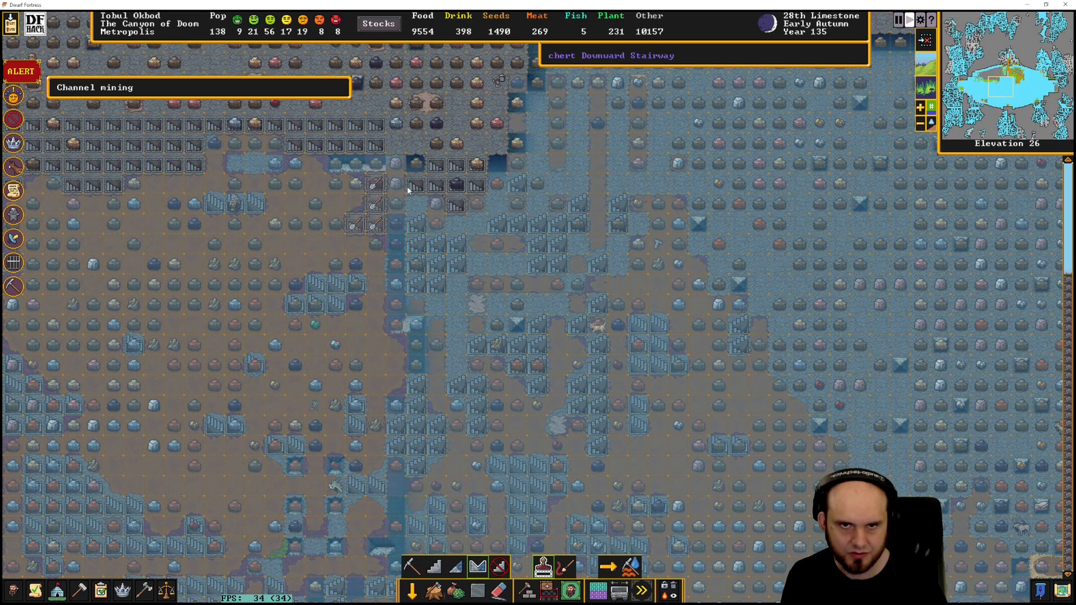
{"action": "scroll", "scroll_direction": "down", "scroll_amount": 3}
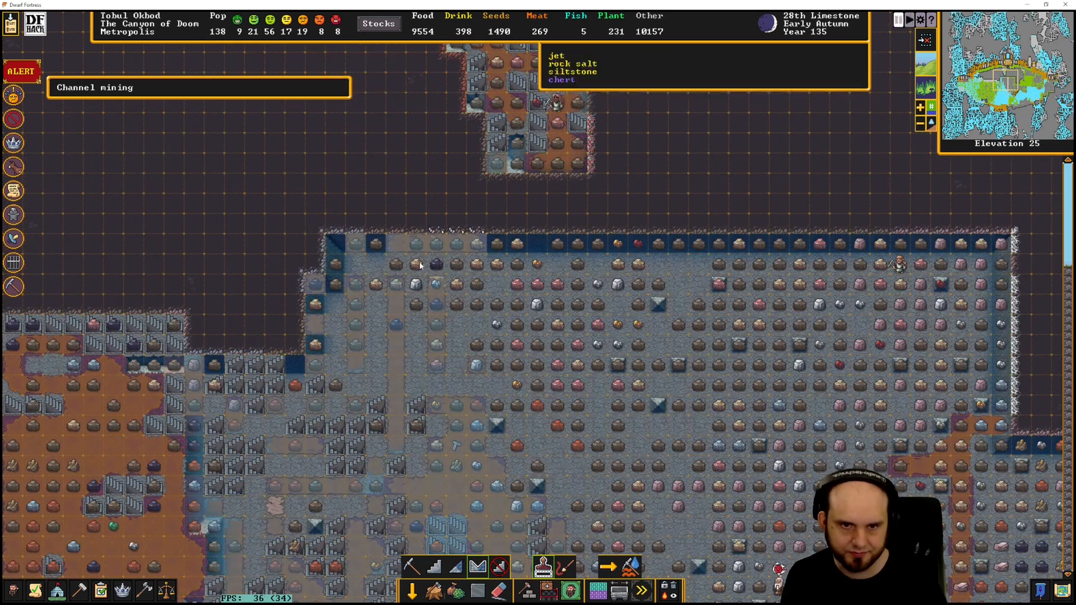
{"action": "scroll", "scroll_direction": "down", "scroll_amount": 3}
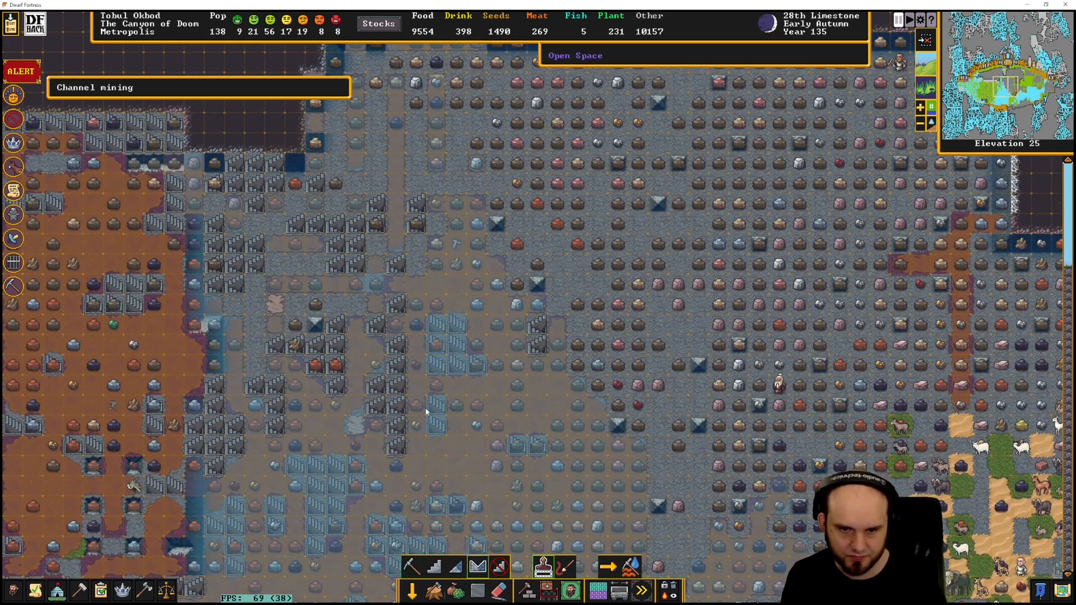
{"action": "scroll", "scroll_direction": "down", "scroll_amount": 3}
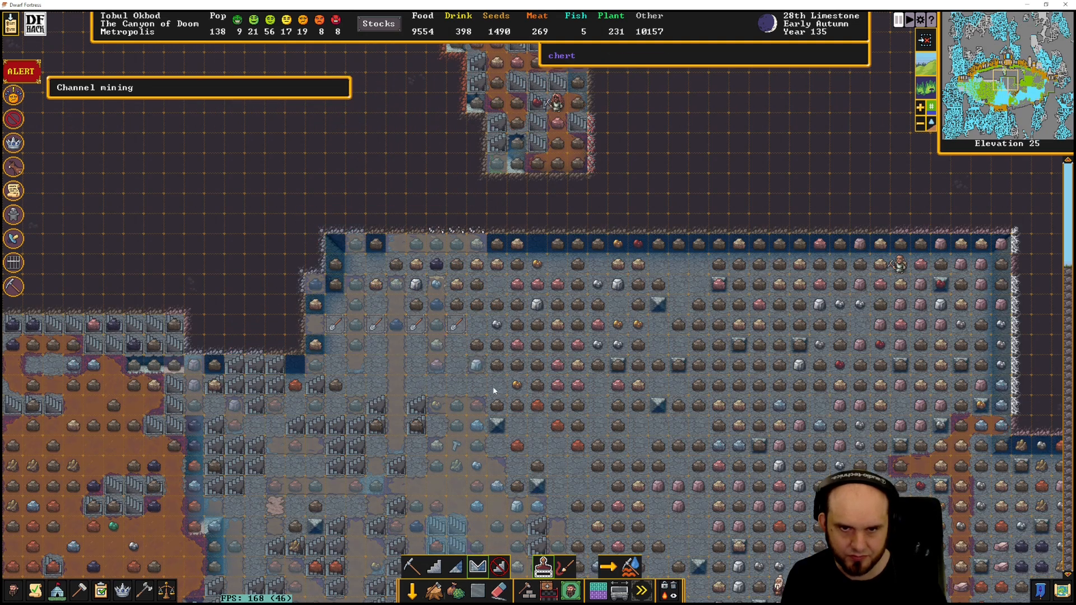
{"action": "mouse_move", "coordinate": [314, 306]}
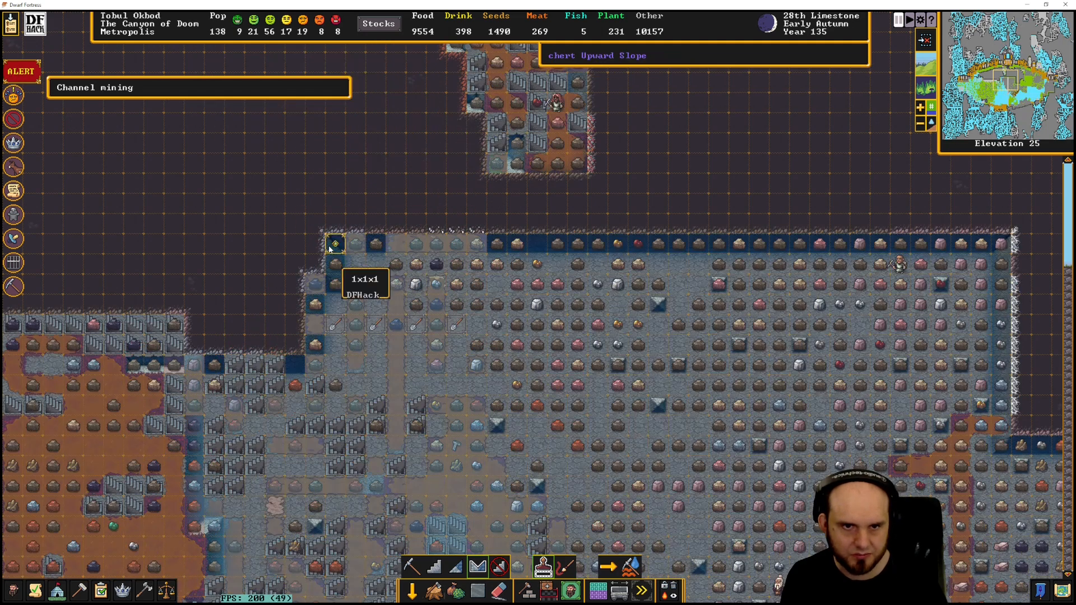
{"action": "mouse_move", "coordinate": [486, 309]}
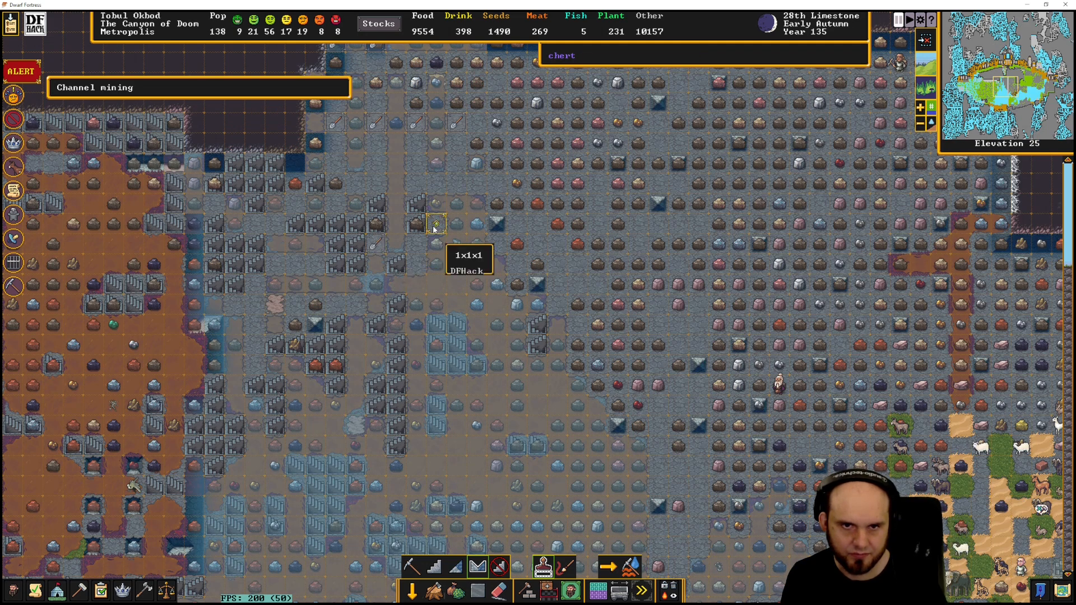
{"action": "mouse_move", "coordinate": [294, 269]}
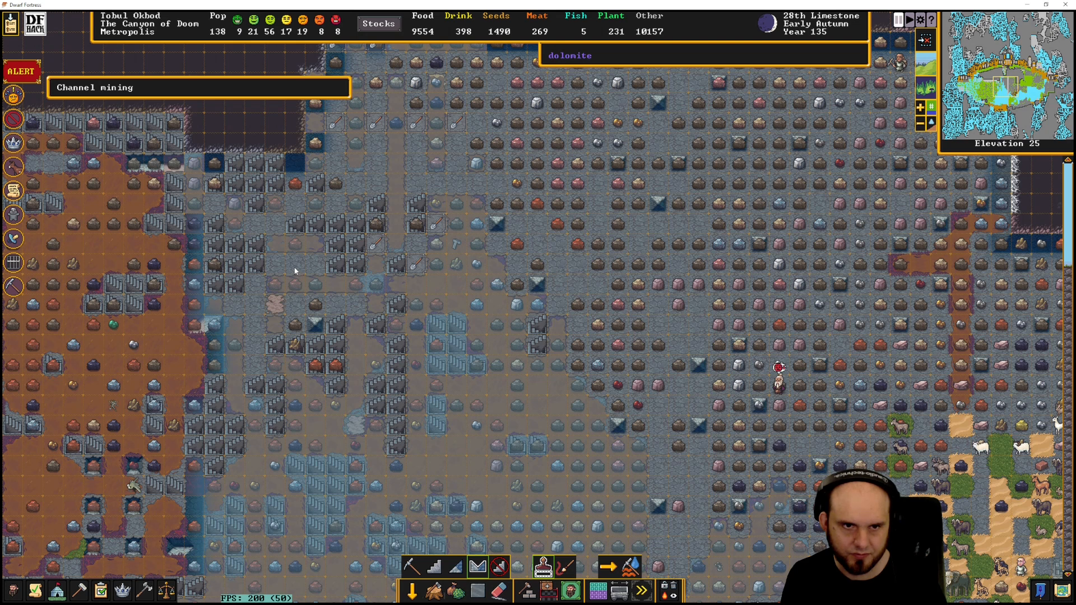
{"action": "mouse_move", "coordinate": [336, 308]}
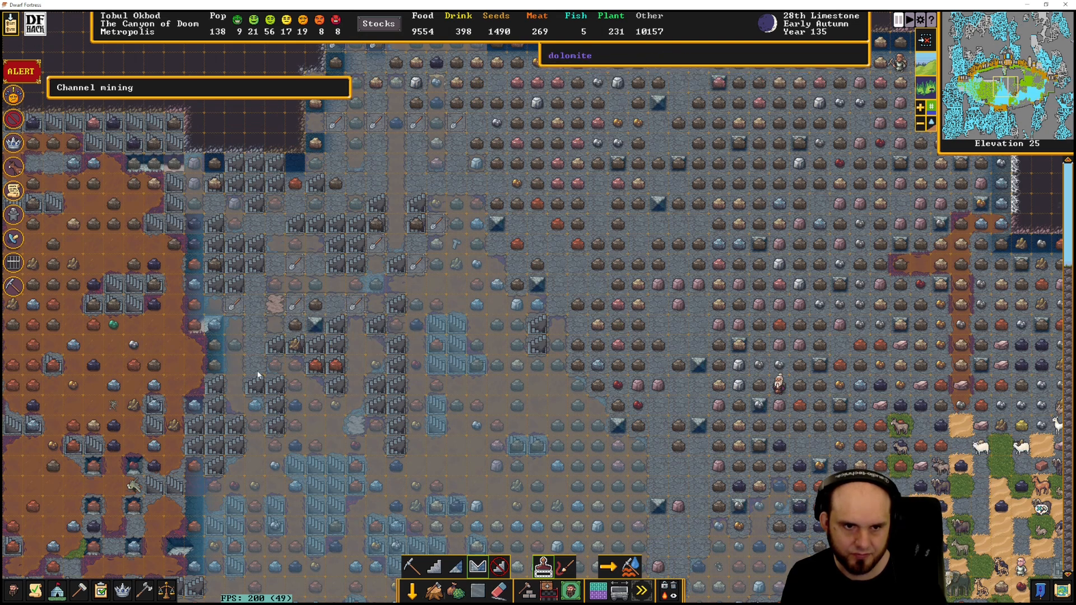
{"action": "mouse_move", "coordinate": [253, 349]}
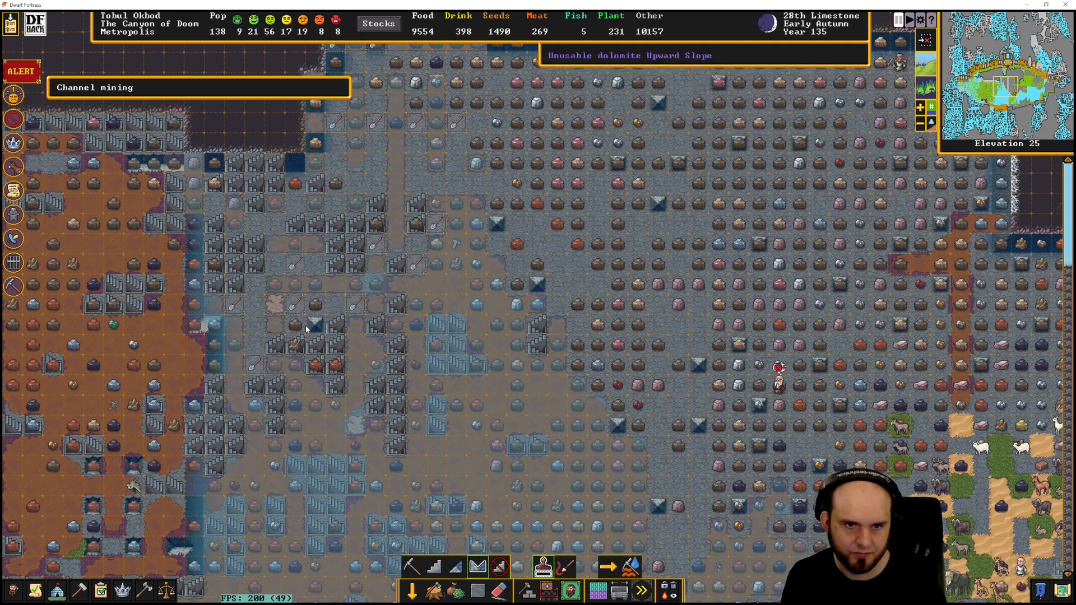
{"action": "mouse_move", "coordinate": [274, 230]}
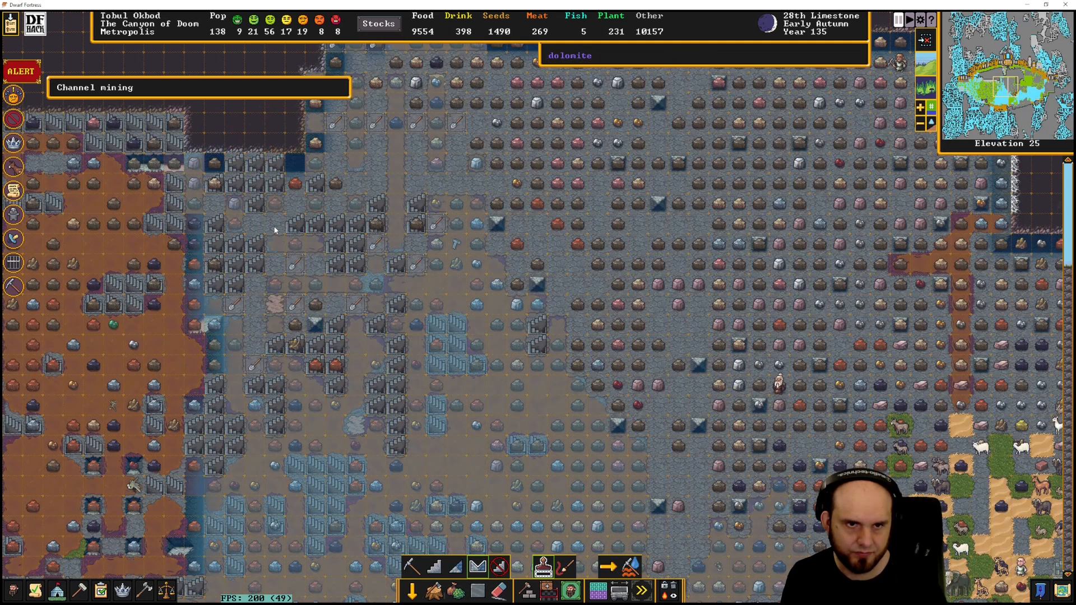
{"action": "mouse_move", "coordinate": [214, 207]}
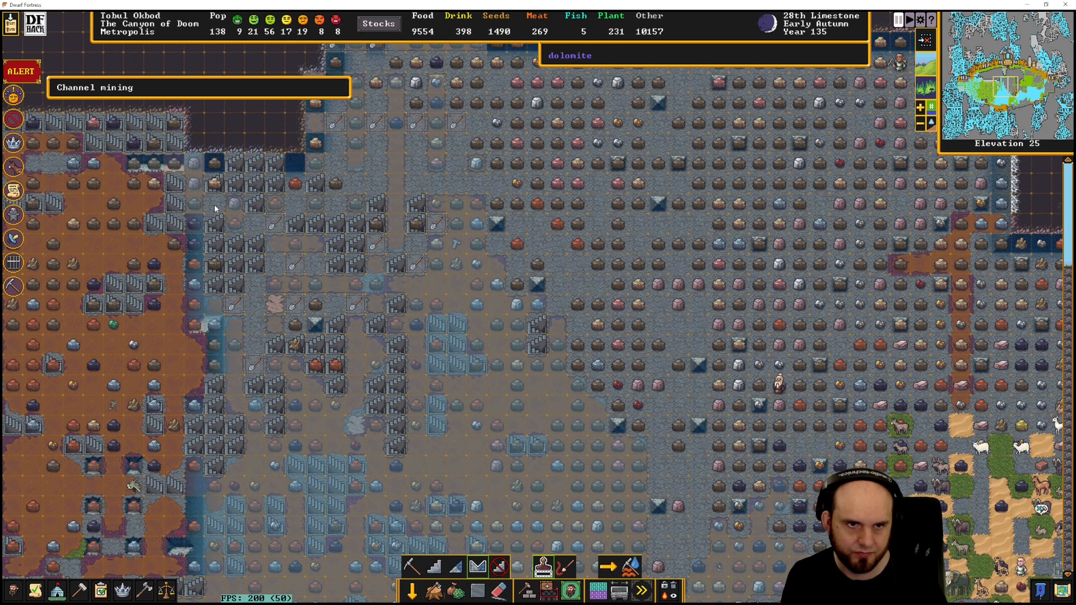
{"action": "scroll", "scroll_direction": "down", "scroll_amount": 3}
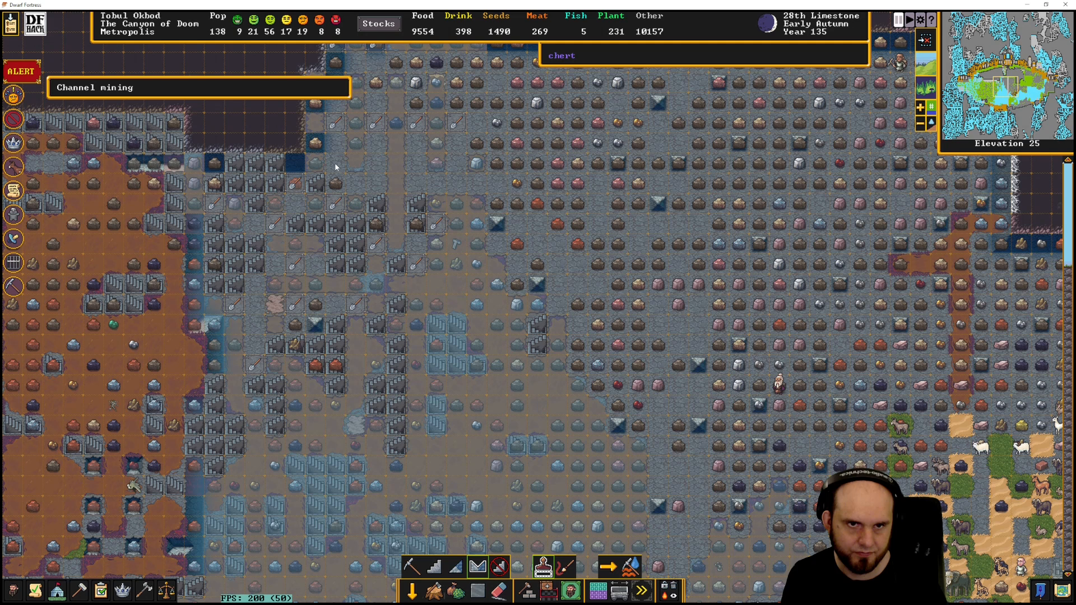
{"action": "mouse_move", "coordinate": [352, 182]}
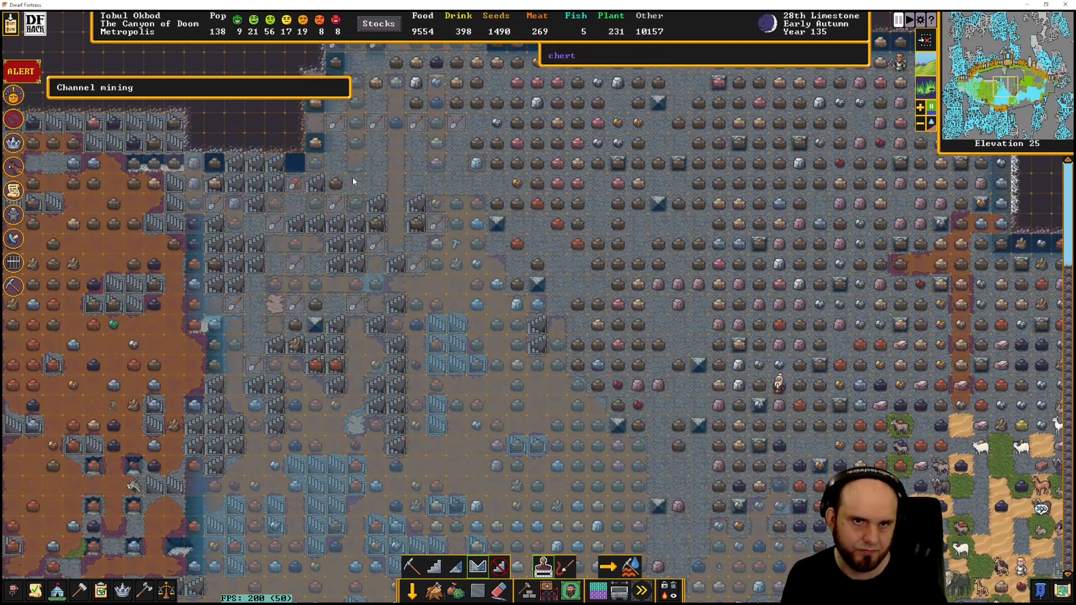
{"action": "mouse_move", "coordinate": [473, 192]}
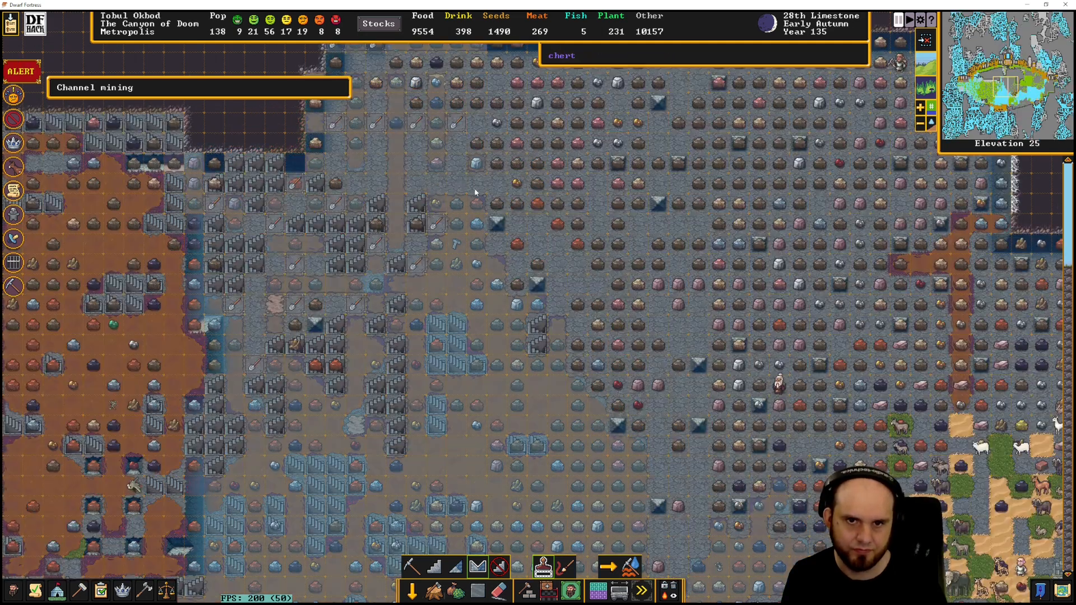
{"action": "mouse_move", "coordinate": [498, 219]}
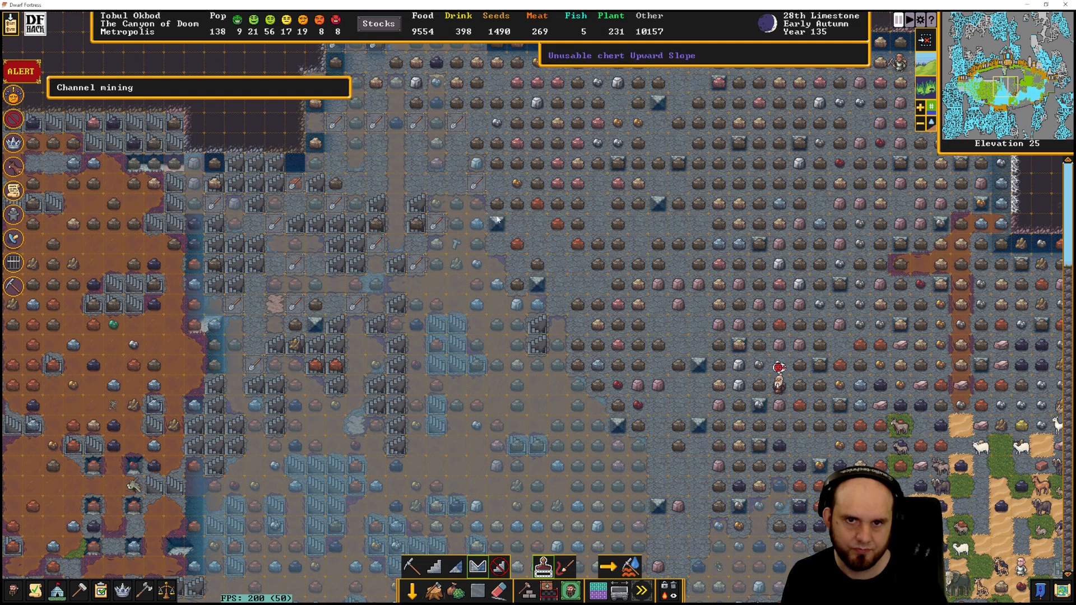
{"action": "mouse_move", "coordinate": [470, 296]}
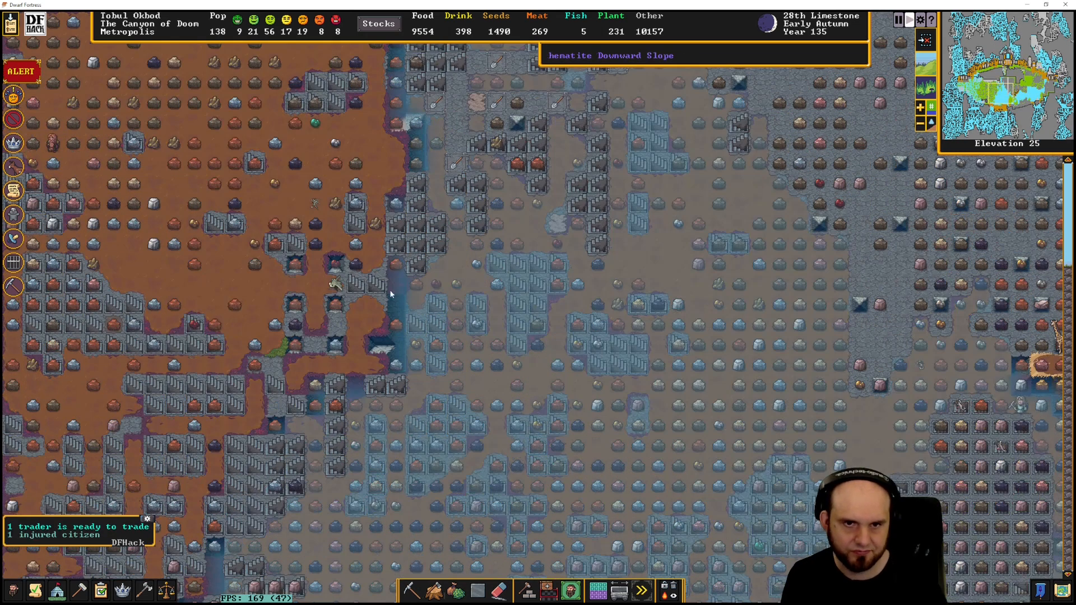
{"action": "scroll", "scroll_direction": "down", "scroll_amount": 3}
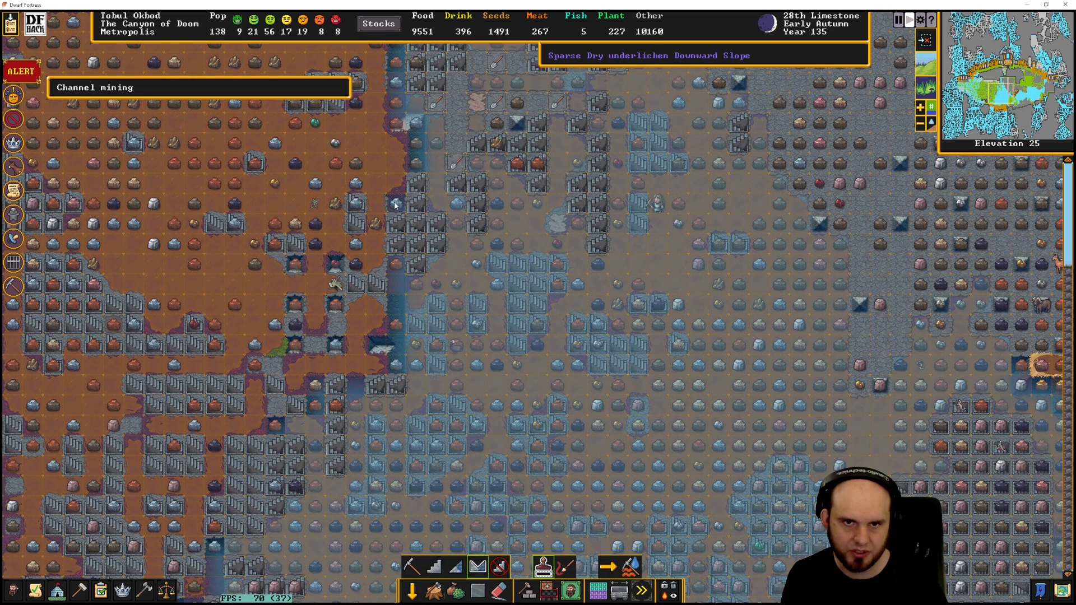
{"action": "mouse_move", "coordinate": [436, 268]}
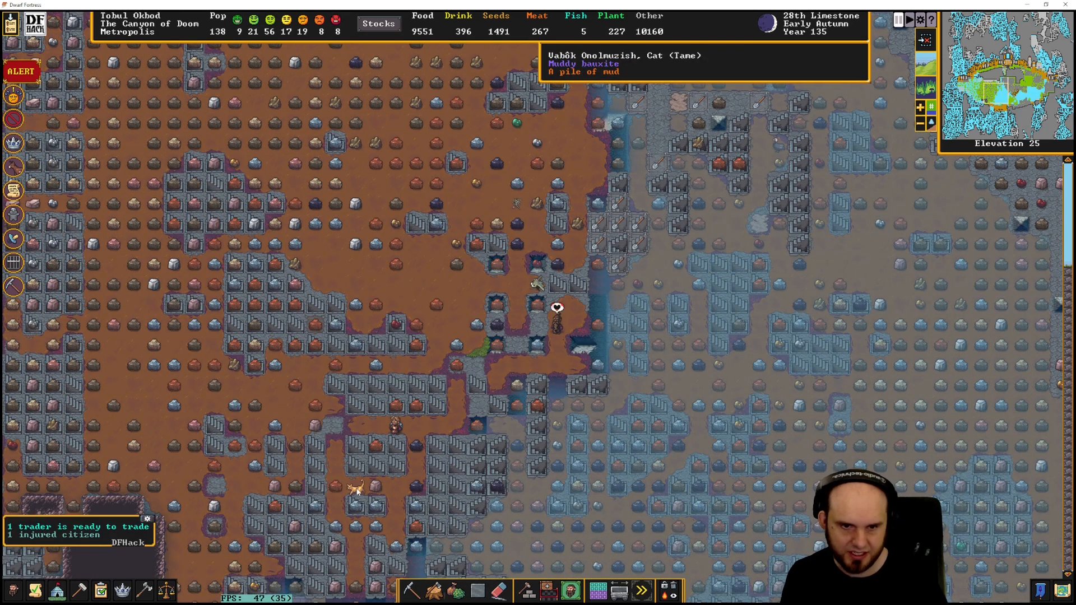
{"action": "left_click", "coordinate": [557, 309]}
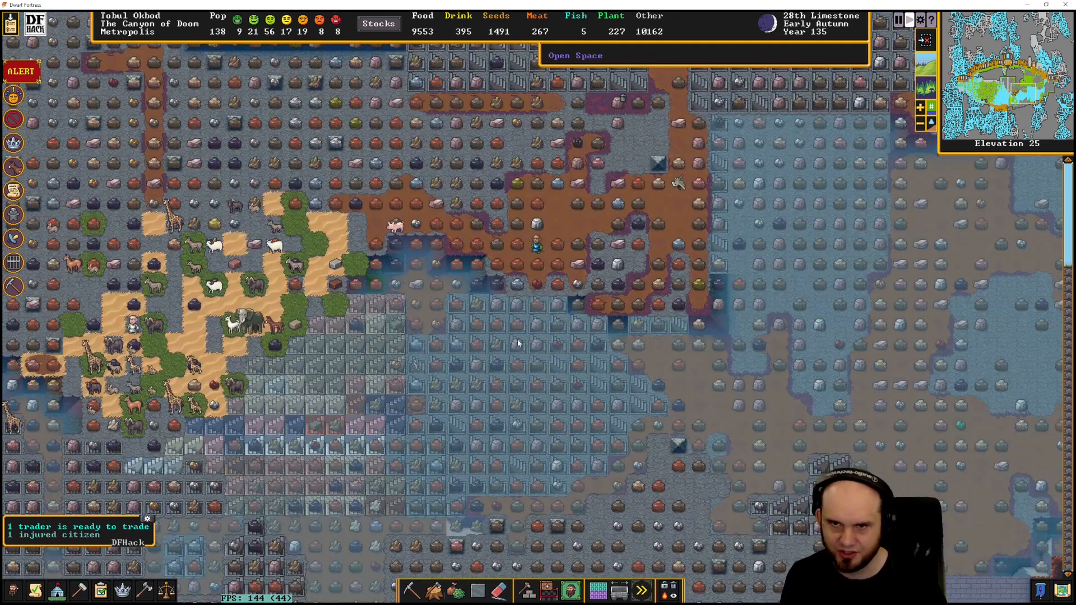
{"action": "scroll", "scroll_direction": "down", "scroll_amount": 3}
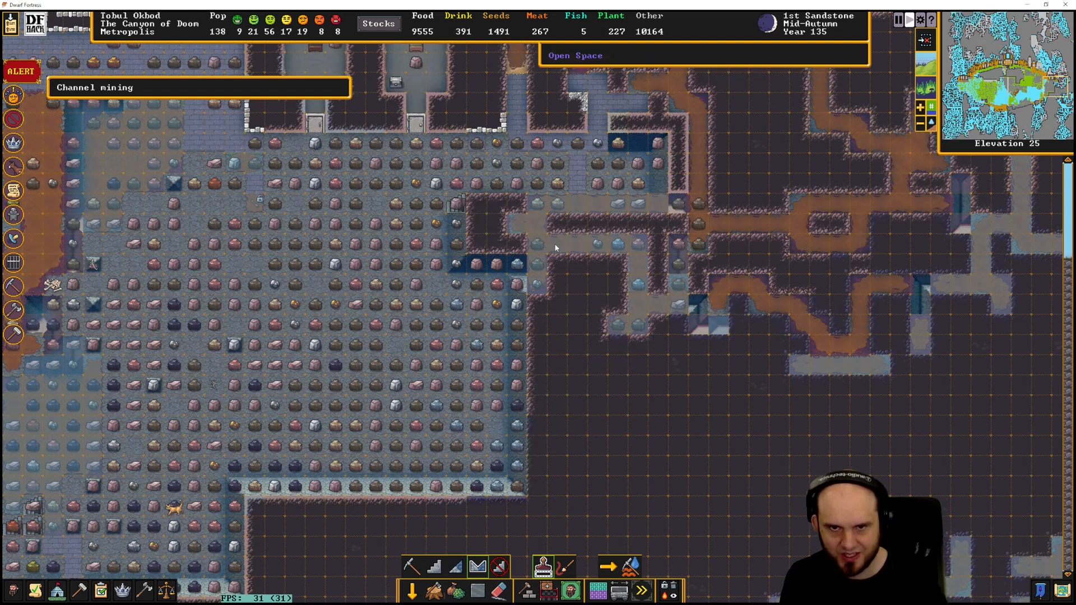
{"action": "mouse_move", "coordinate": [586, 228]}
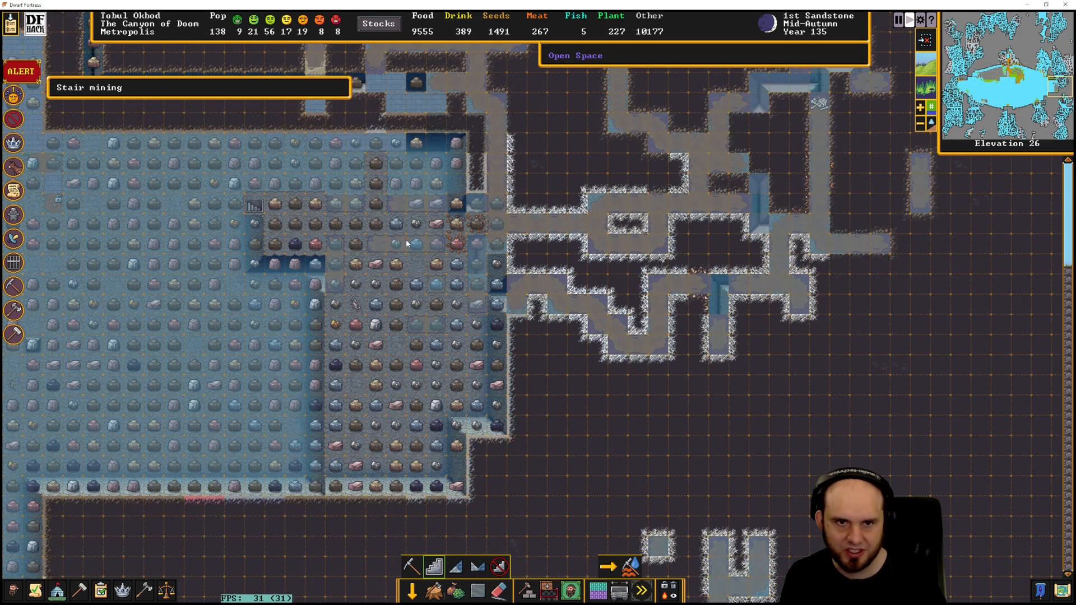
{"action": "mouse_move", "coordinate": [354, 226]}
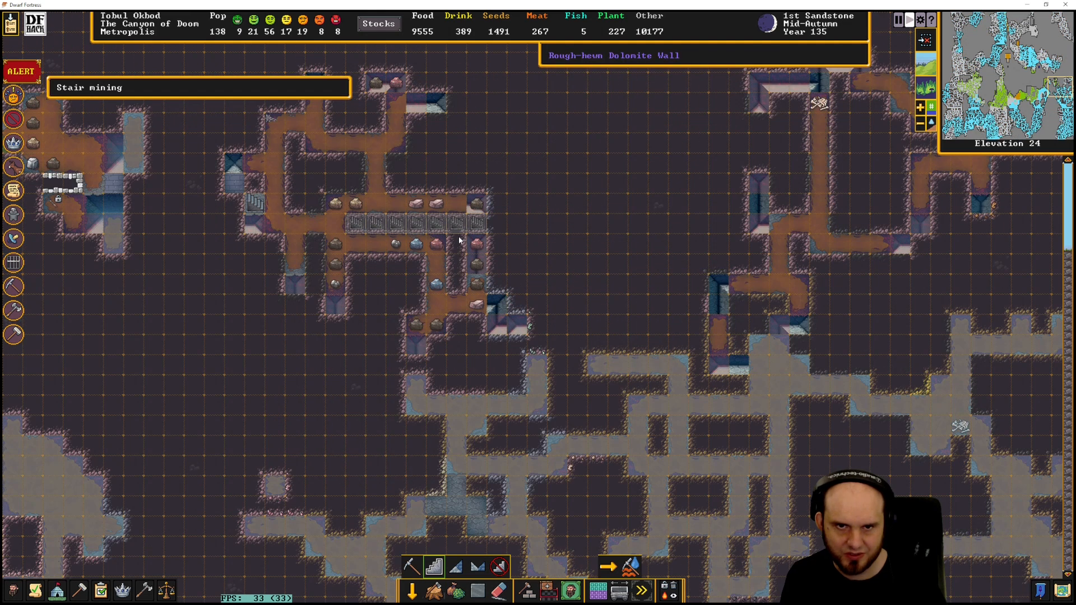
Shift to elevation 26 and lay the rectangular stair-mining designation over its stone-filled area
{"action": "scroll", "scroll_direction": "up", "scroll_amount": 3}
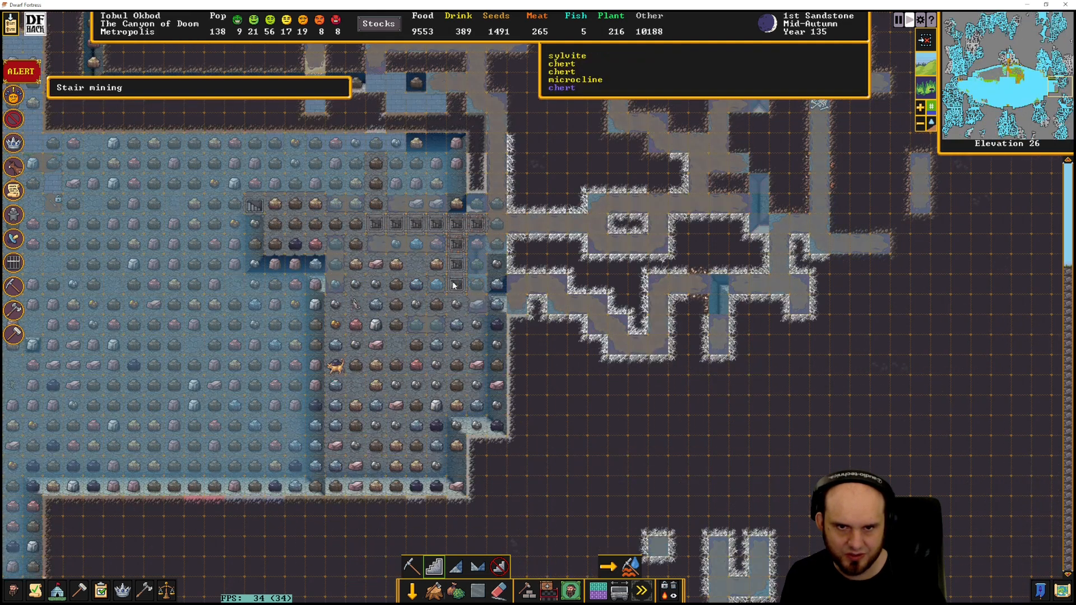
{"action": "mouse_move", "coordinate": [360, 266]}
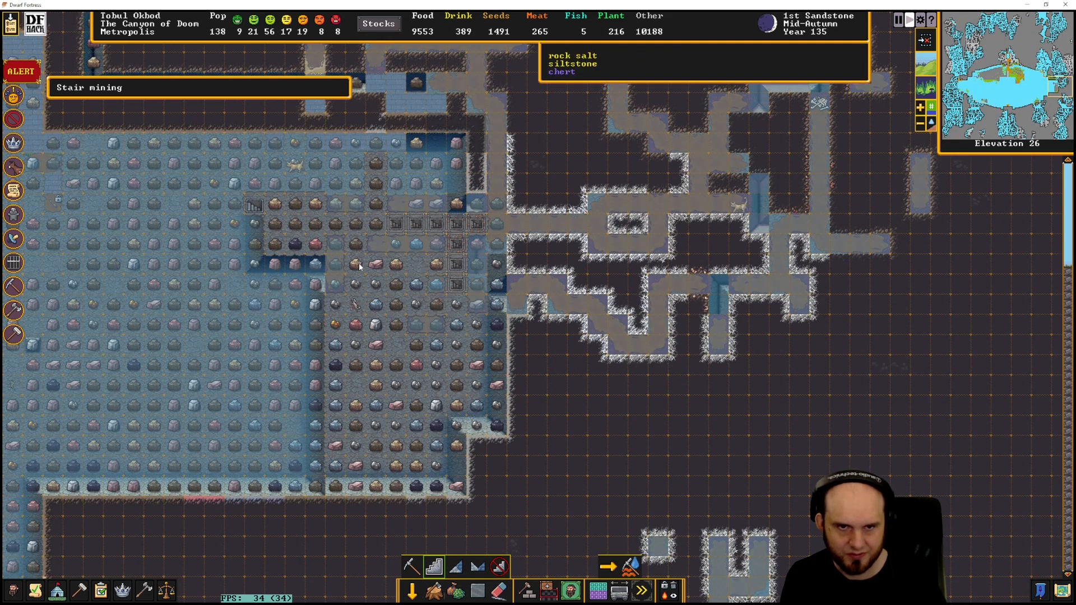
{"action": "scroll", "scroll_direction": "down", "scroll_amount": 3}
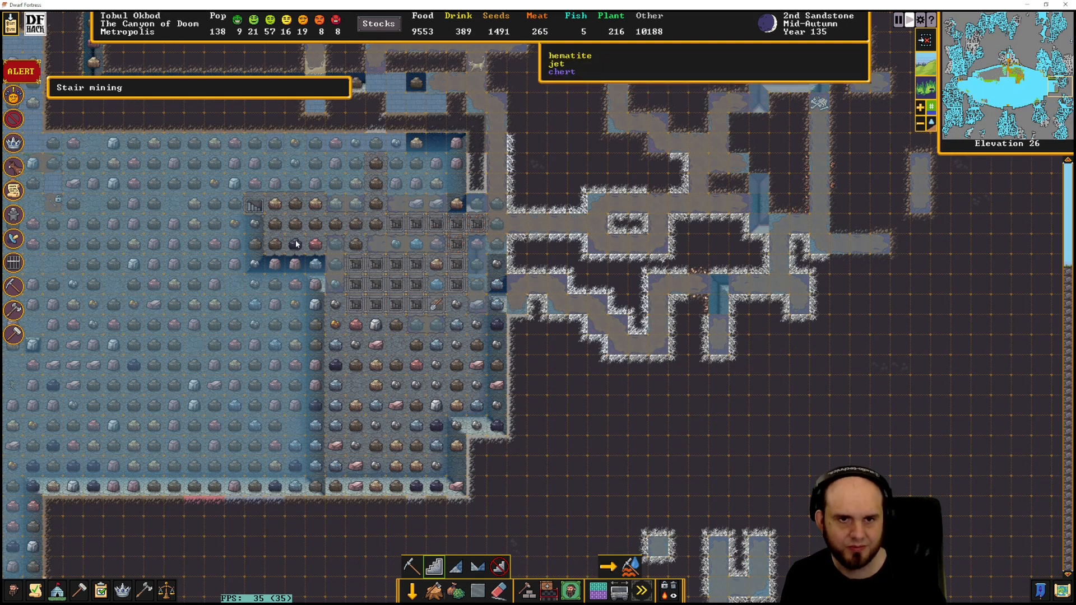
{"action": "scroll", "scroll_direction": "down", "scroll_amount": 3}
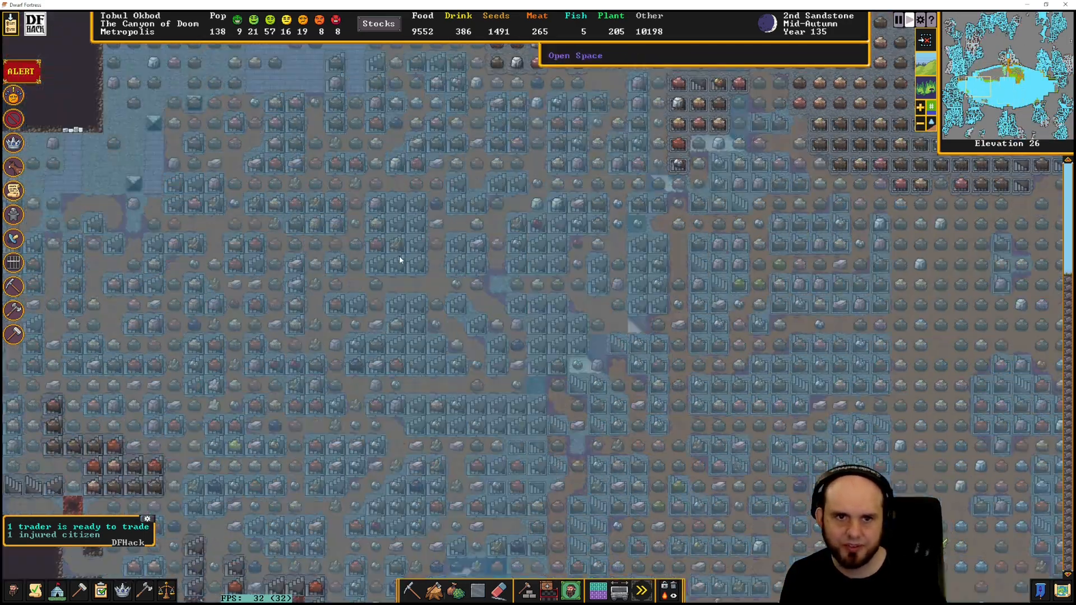
Drop down to elevation 25 before channelling the surface rock
{"action": "scroll", "scroll_direction": "down", "scroll_amount": 3}
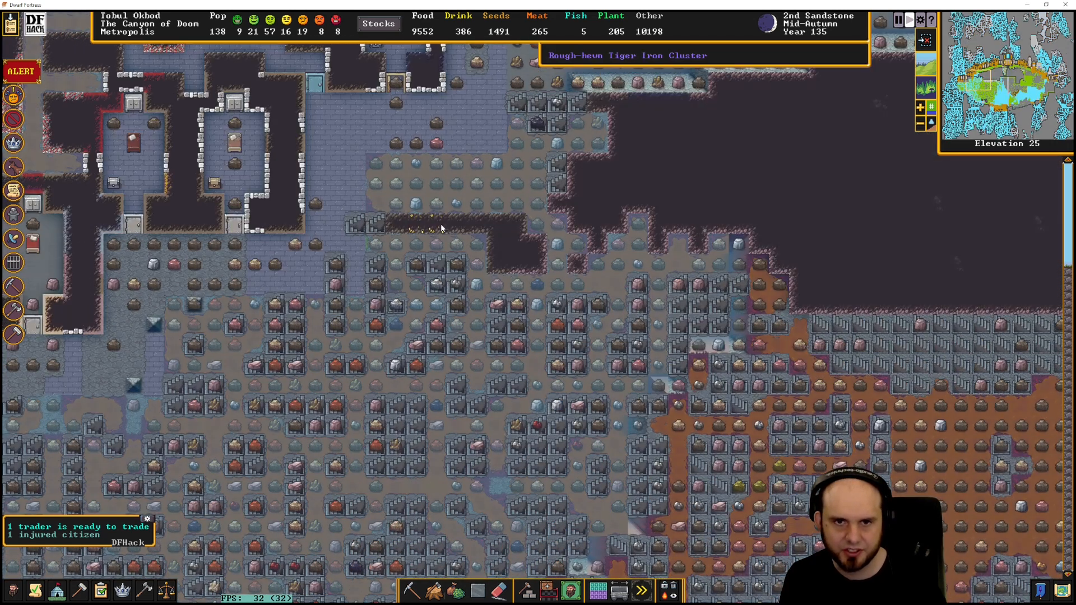
{"action": "mouse_move", "coordinate": [549, 258]}
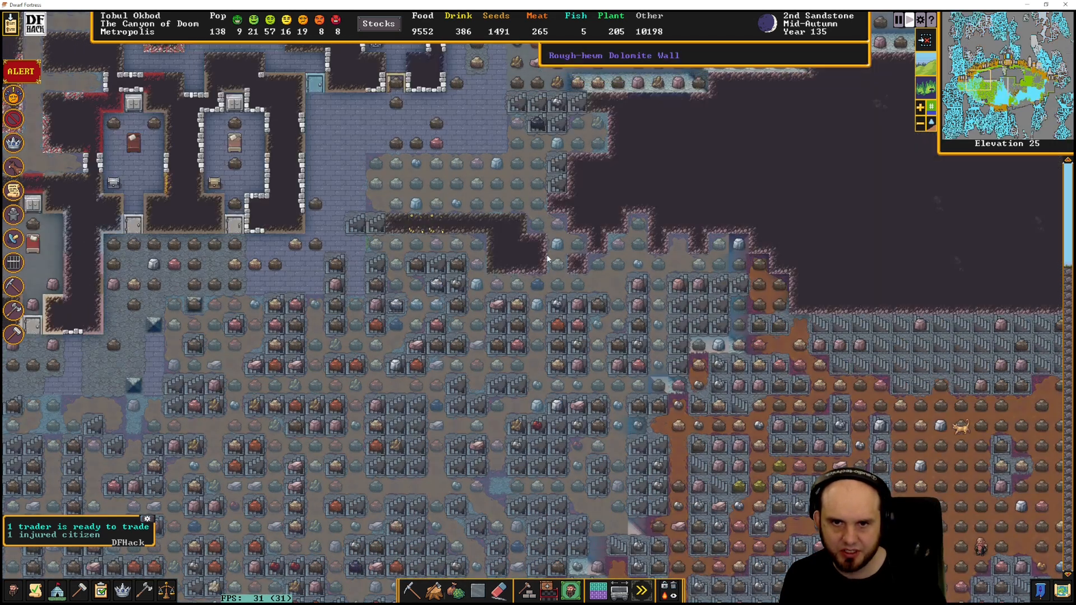
{"action": "mouse_move", "coordinate": [385, 224]}
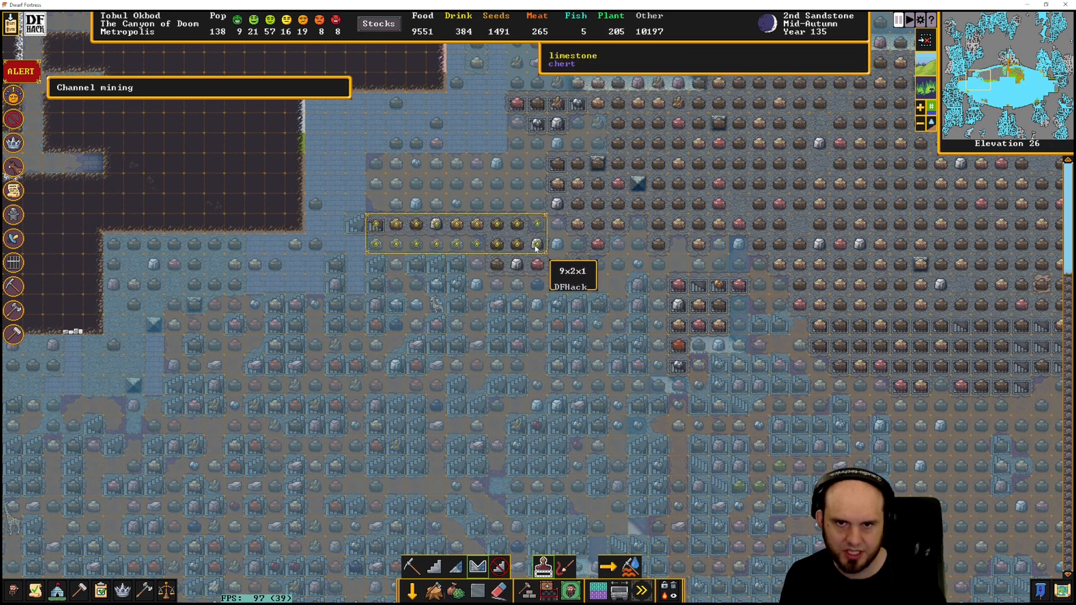
Designate the wide channel block on elevation 26, checking levels 24 to 27 as the pits appear
{"action": "scroll", "scroll_direction": "down", "scroll_amount": 3}
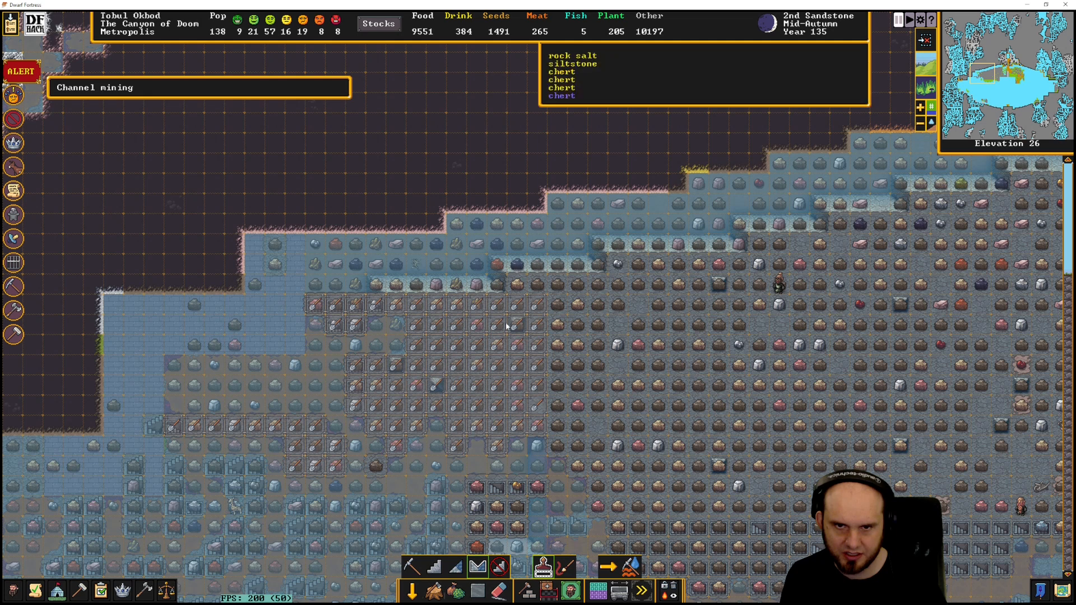
{"action": "scroll", "scroll_direction": "down", "scroll_amount": 3}
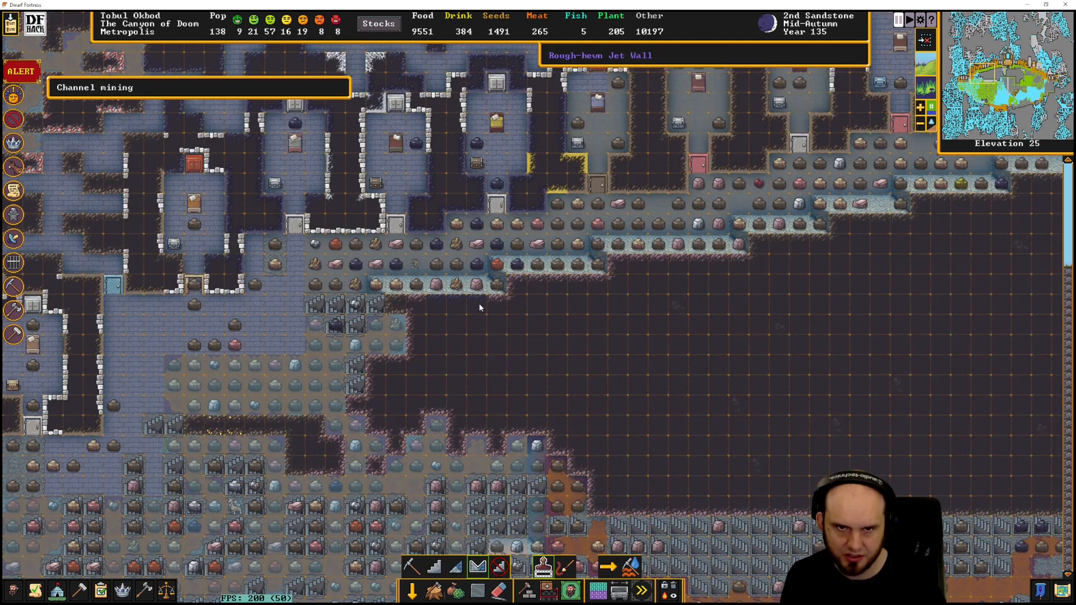
{"action": "scroll", "scroll_direction": "up", "scroll_amount": 3}
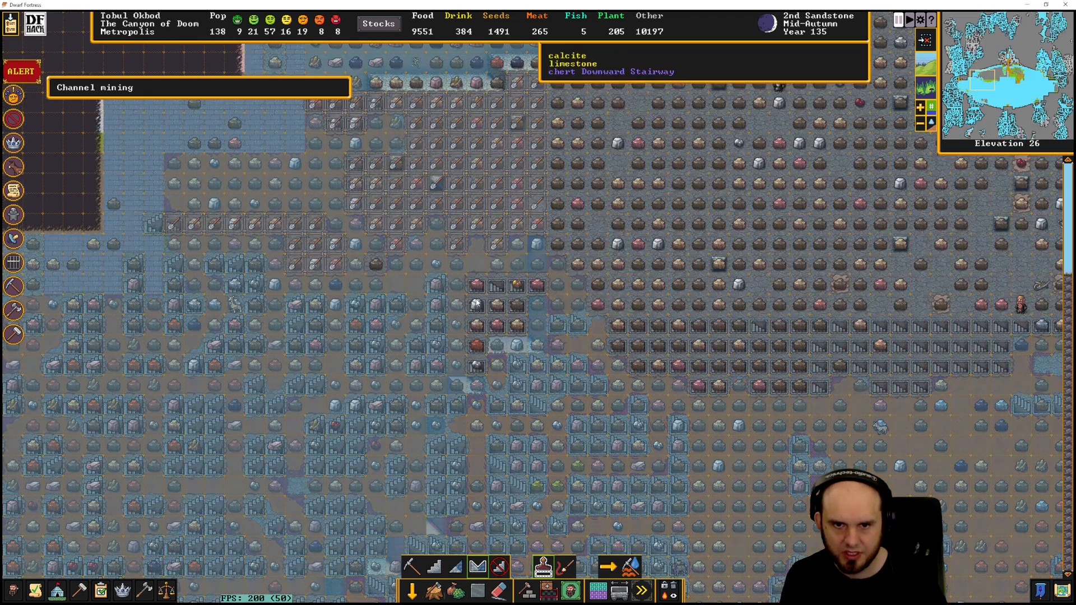
{"action": "mouse_move", "coordinate": [475, 366]}
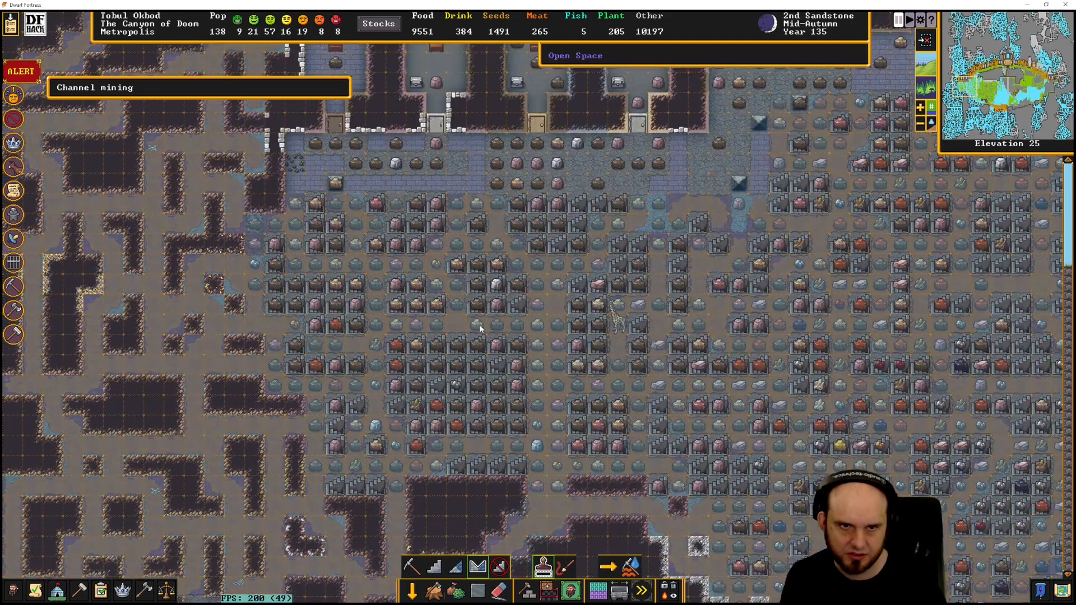
{"action": "scroll", "scroll_direction": "down", "scroll_amount": 3}
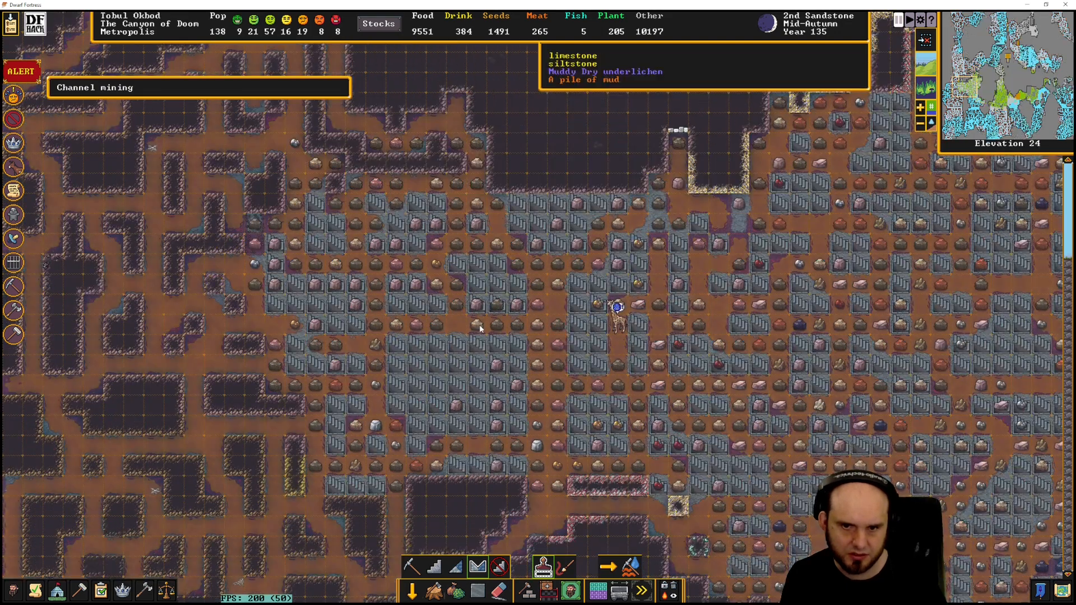
{"action": "scroll", "scroll_direction": "up", "scroll_amount": 3}
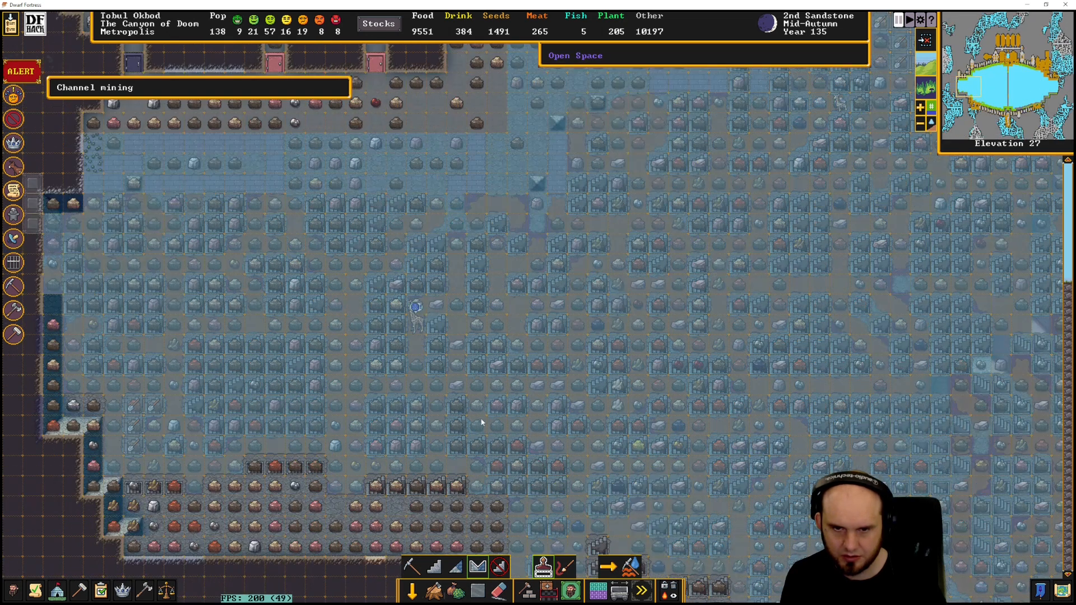
{"action": "mouse_move", "coordinate": [453, 401]}
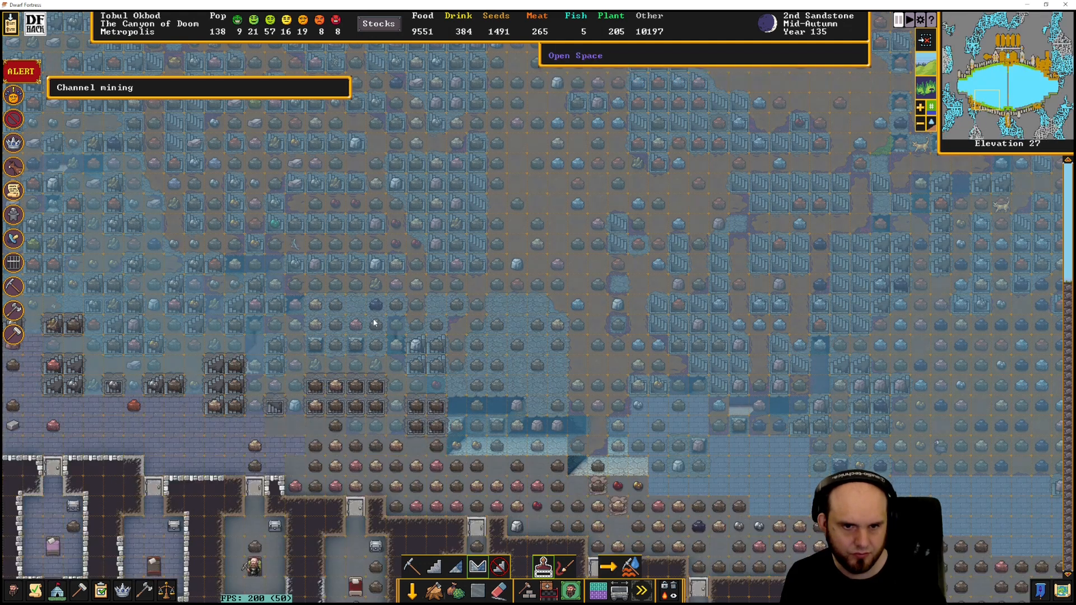
{"action": "scroll", "scroll_direction": "down", "scroll_amount": 3}
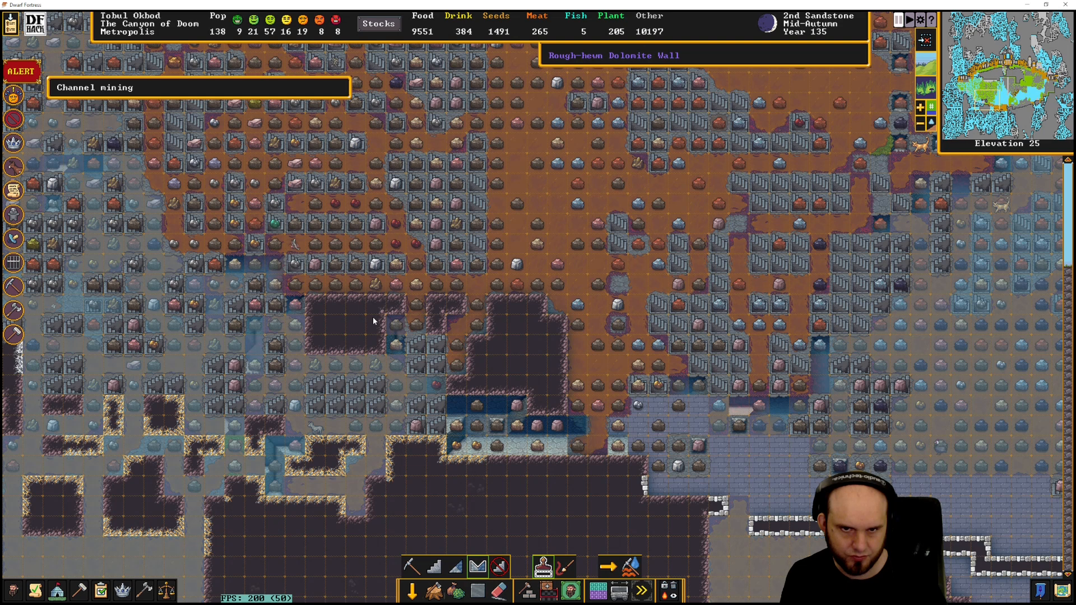
{"action": "scroll", "scroll_direction": "up", "scroll_amount": 3}
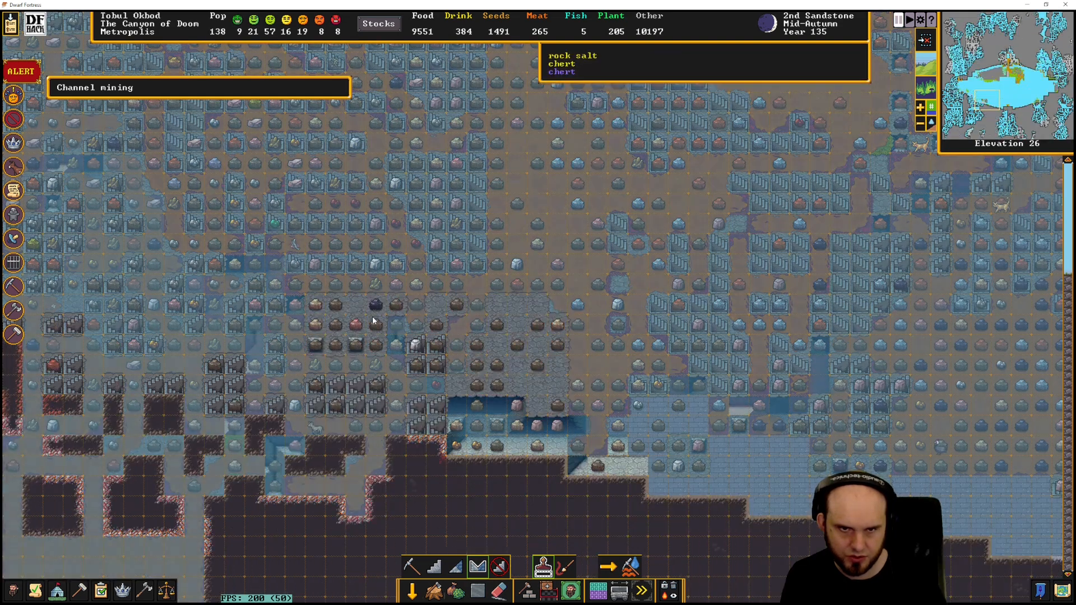
{"action": "scroll", "scroll_direction": "down", "scroll_amount": 3}
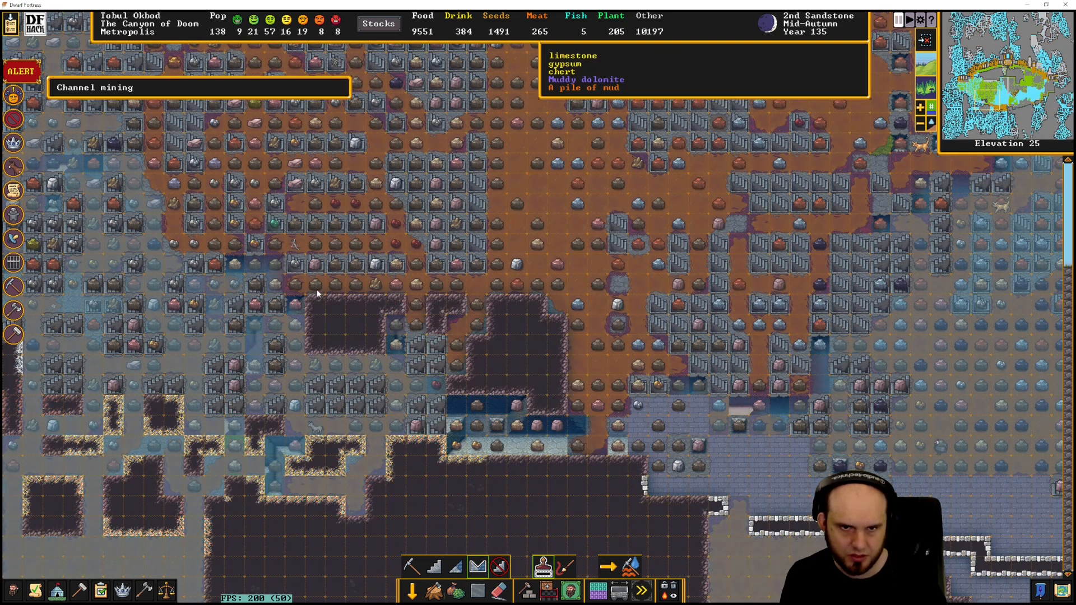
{"action": "mouse_move", "coordinate": [388, 306]}
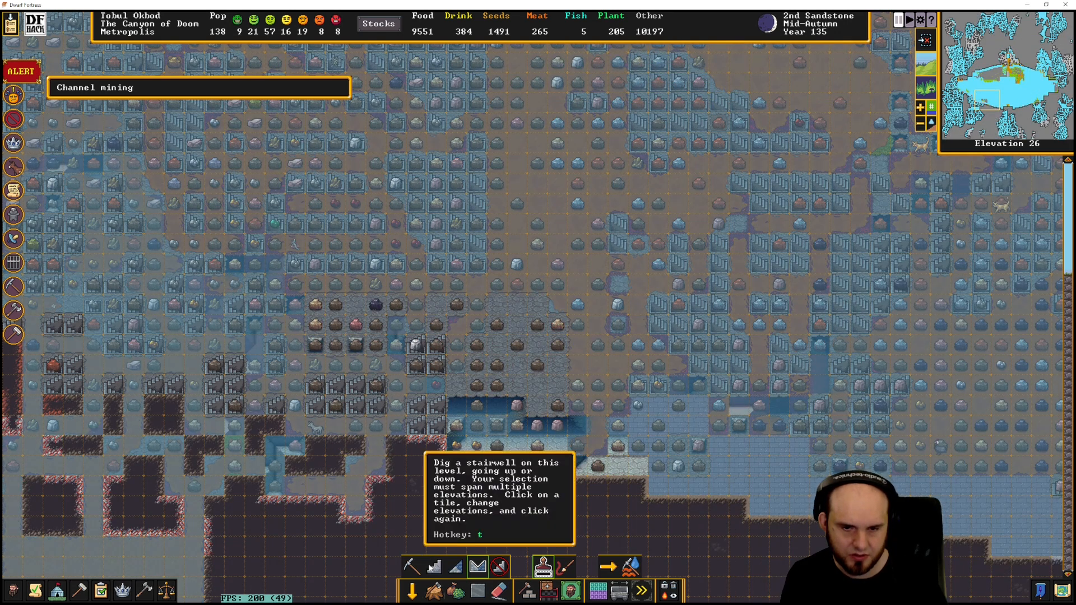
With the Stair tool, designate a stairwell block spanning elevations 25 and 26 beside the channelled rock
{"action": "left_click", "coordinate": [433, 566]}
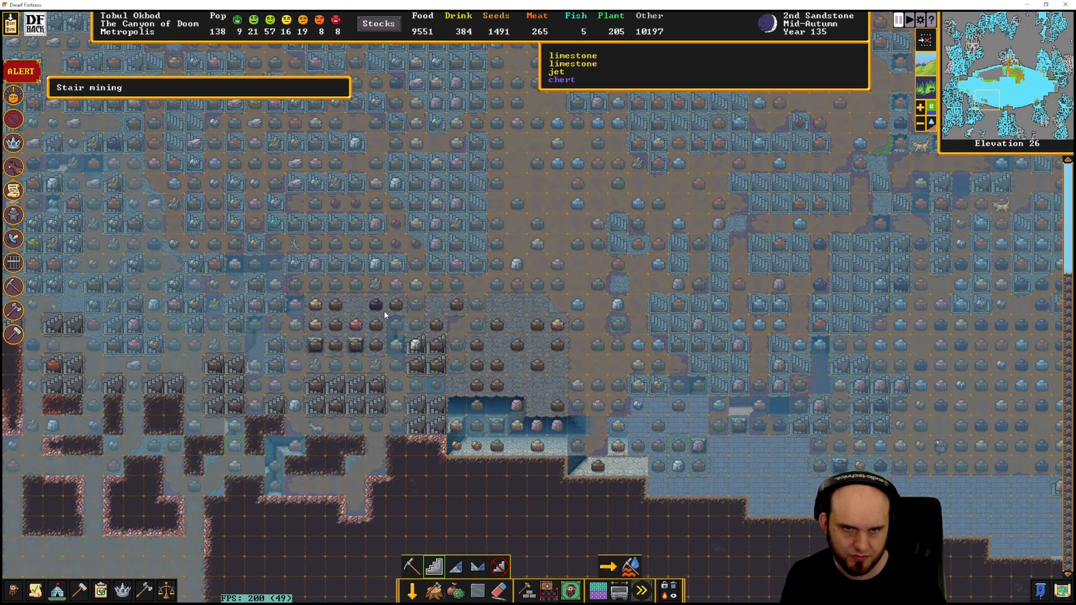
{"action": "scroll", "scroll_direction": "down", "scroll_amount": 3}
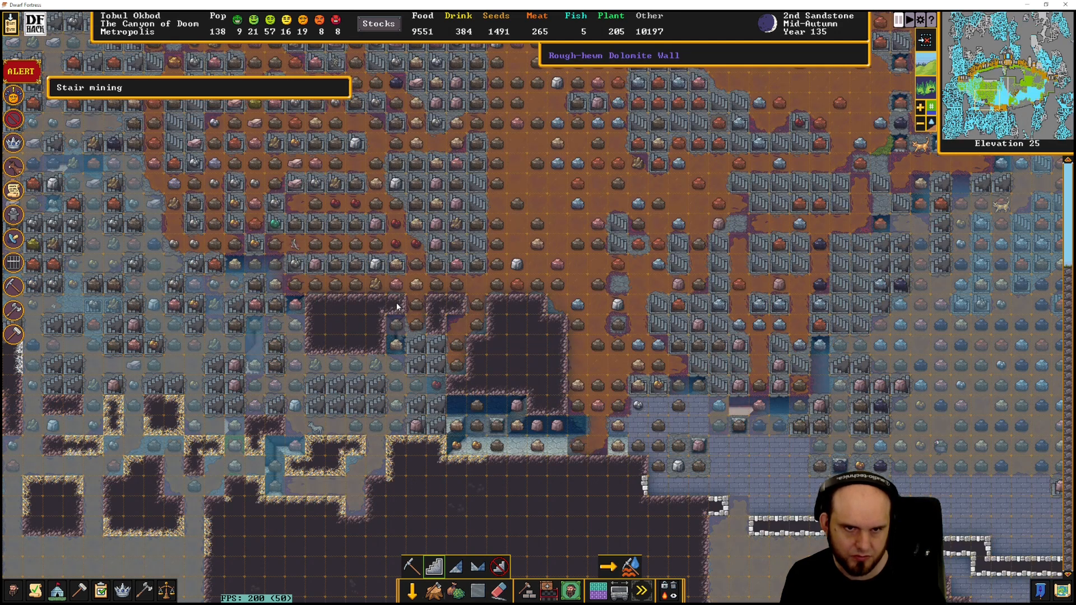
{"action": "scroll", "scroll_direction": "up", "scroll_amount": 3}
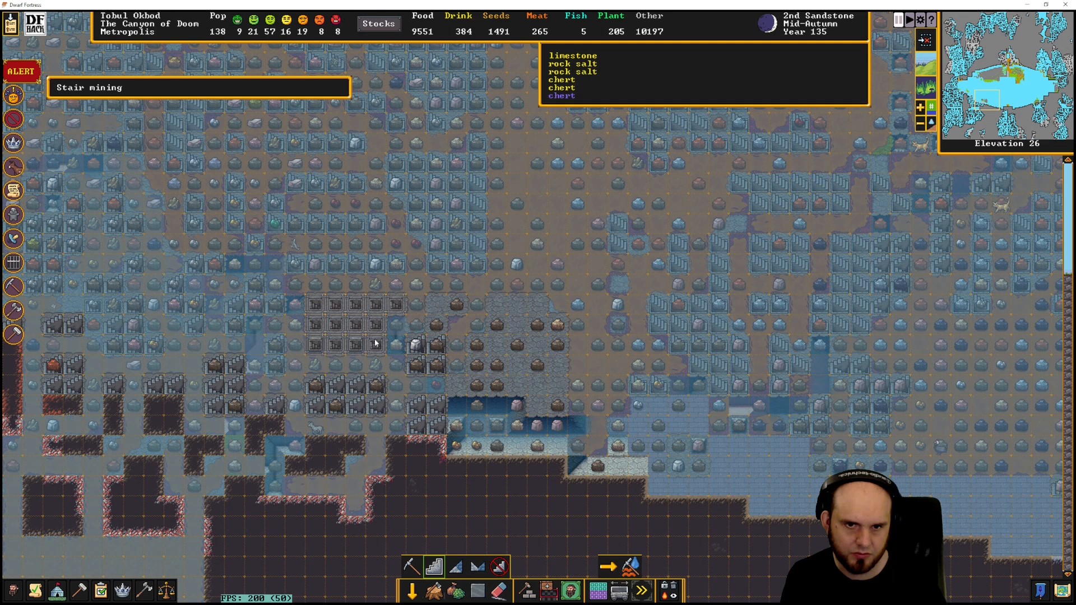
{"action": "scroll", "scroll_direction": "down", "scroll_amount": 3}
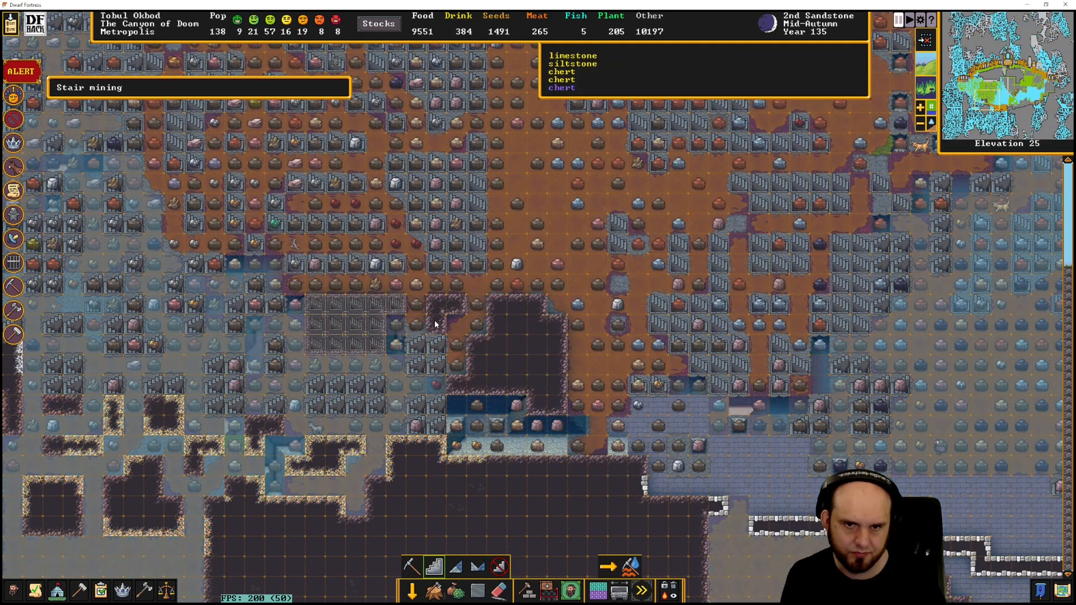
{"action": "mouse_move", "coordinate": [458, 342]}
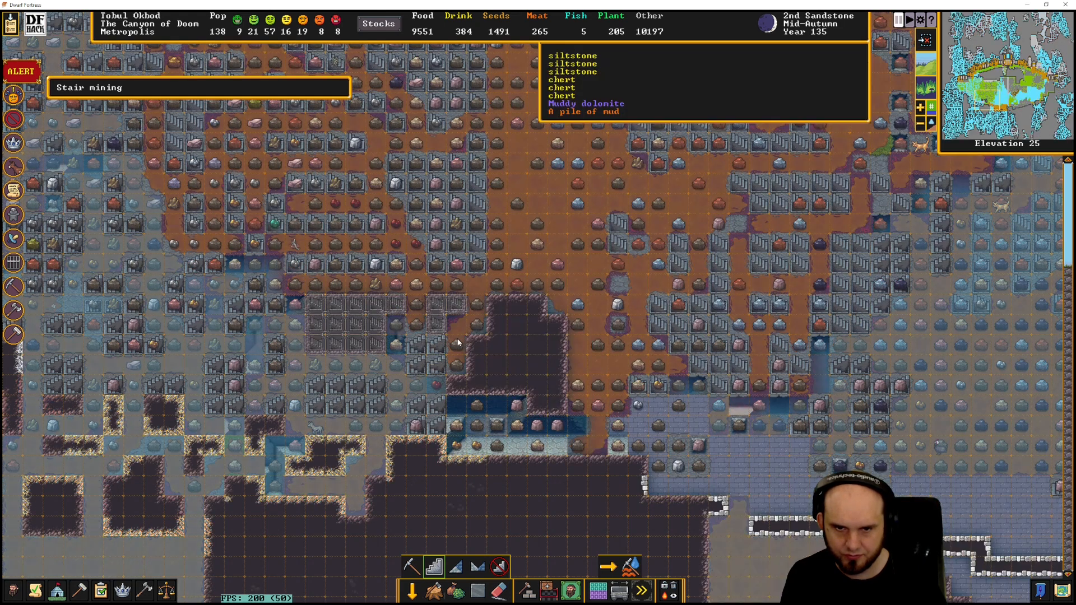
{"action": "mouse_move", "coordinate": [471, 393]}
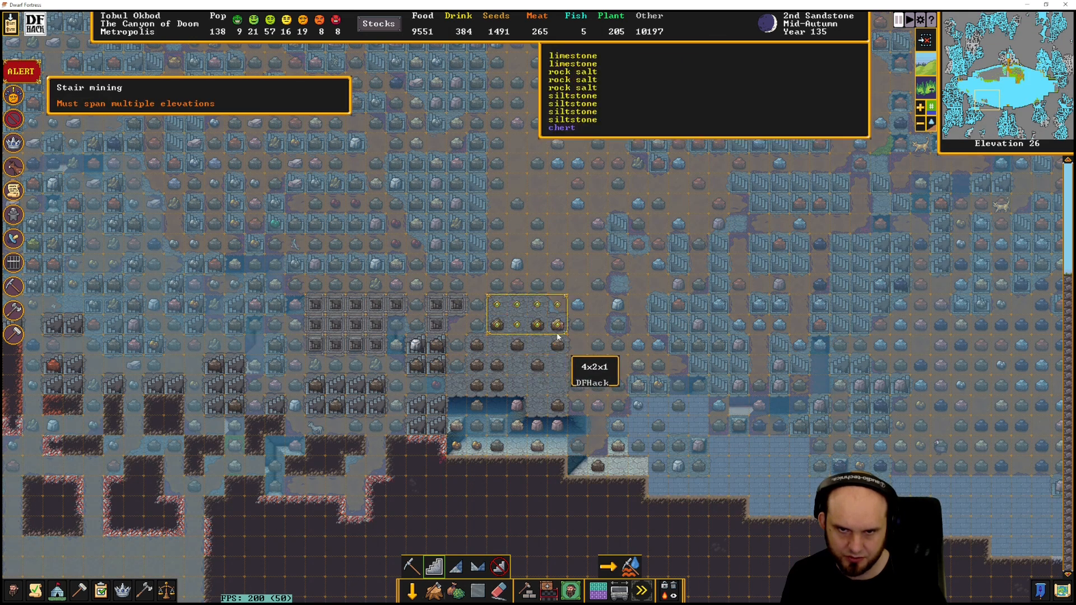
{"action": "mouse_move", "coordinate": [555, 334]}
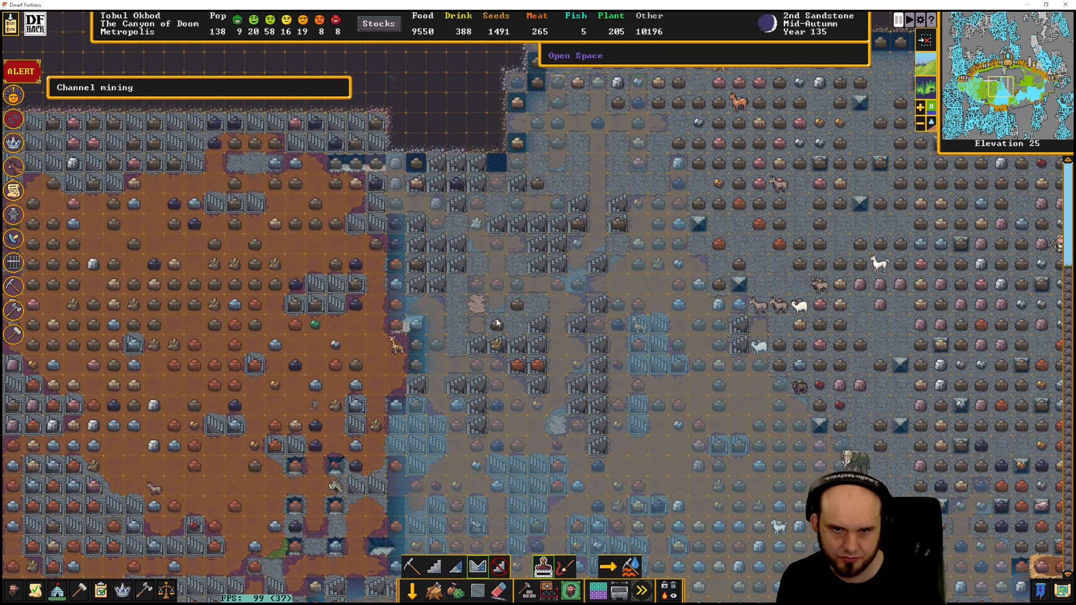
Switch back to Channel and mark more tiles in the upper rock of elevation 25 near the staircases
{"action": "scroll", "scroll_direction": "down", "scroll_amount": 3}
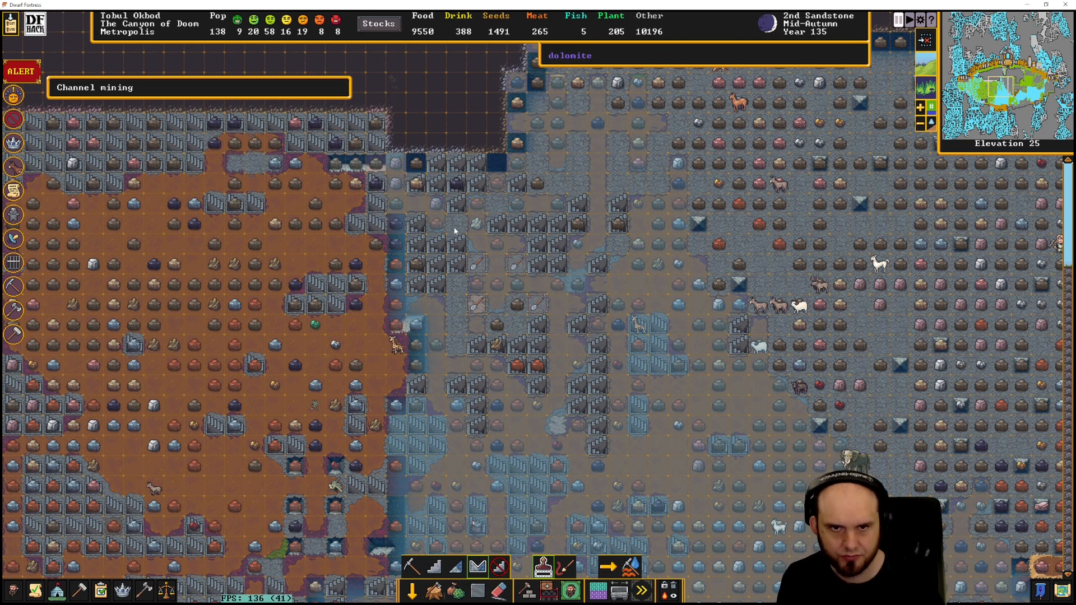
{"action": "mouse_move", "coordinate": [517, 147]}
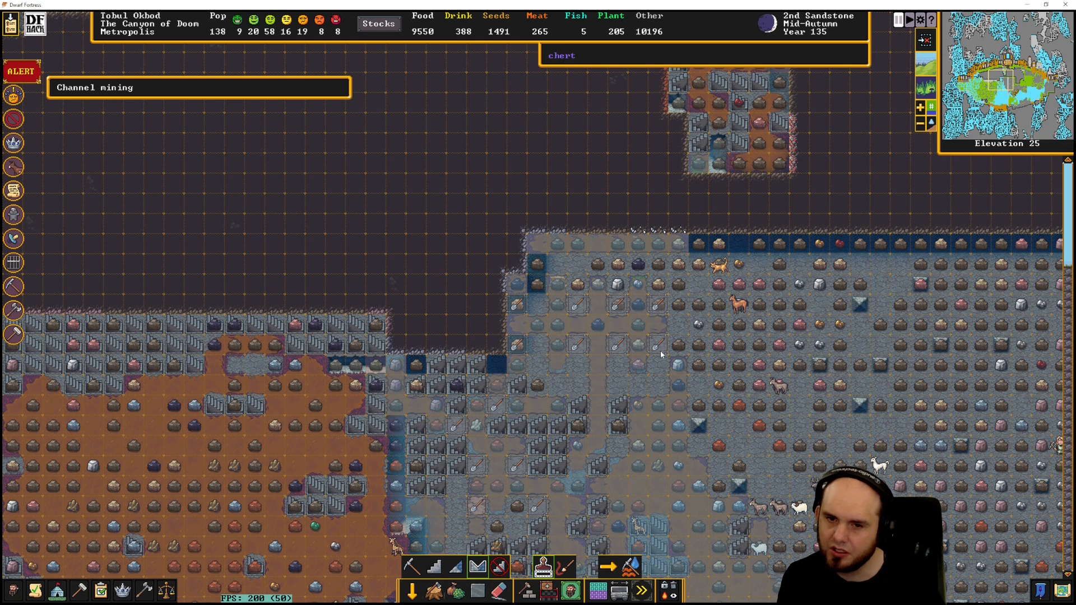
{"action": "scroll", "scroll_direction": "down", "scroll_amount": 3}
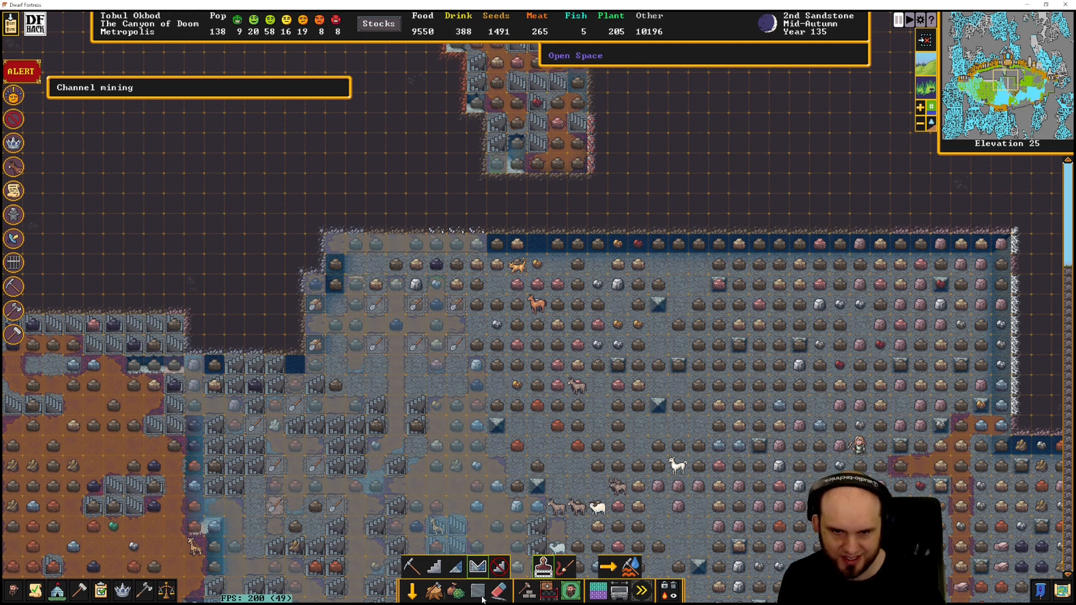
{"action": "left_click", "coordinate": [498, 566]}
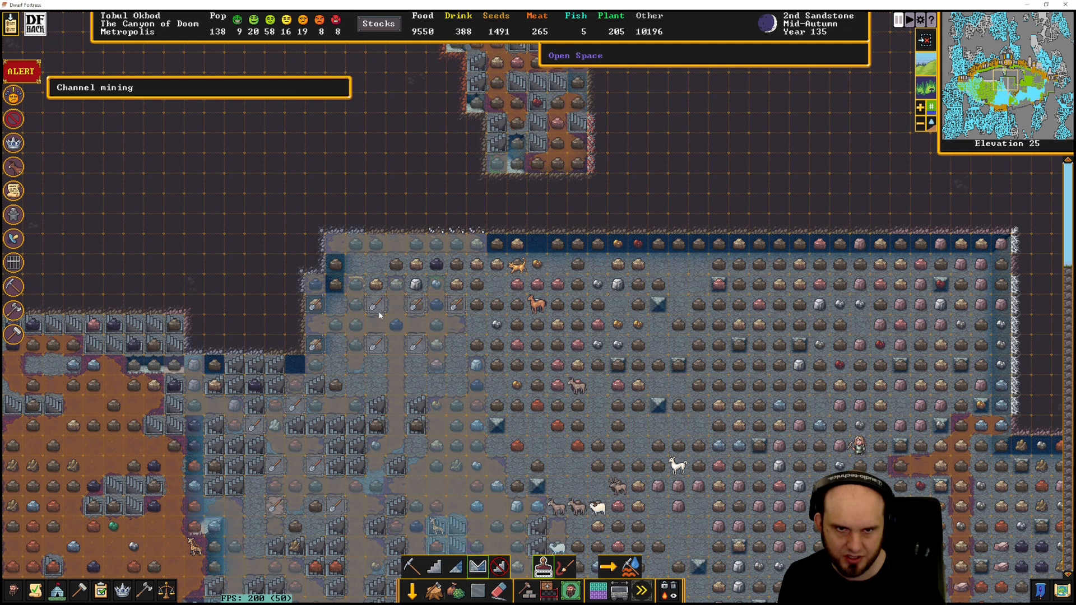
{"action": "mouse_move", "coordinate": [341, 300]}
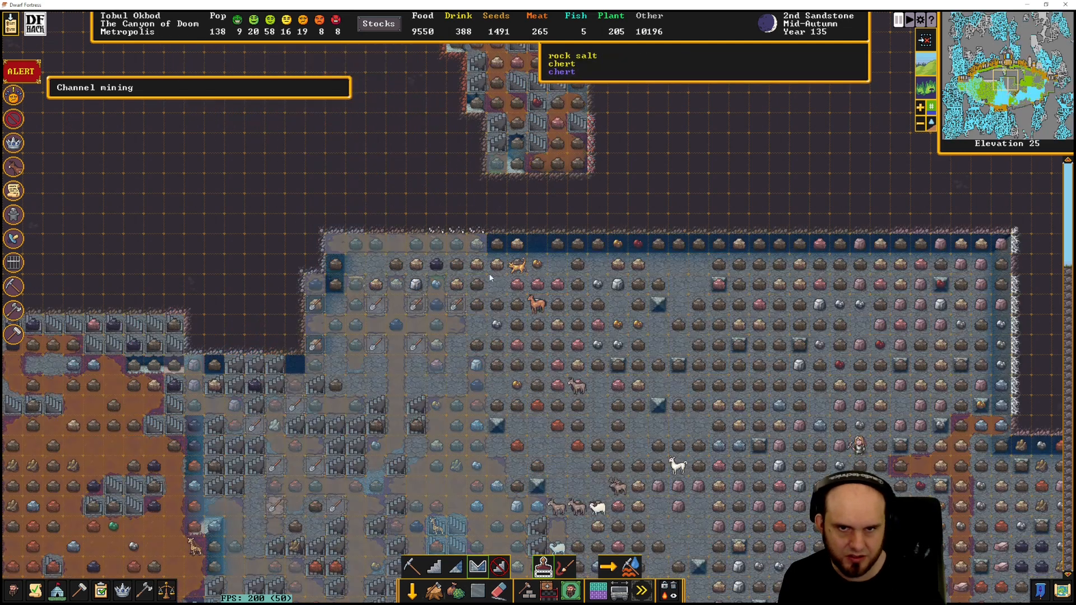
{"action": "mouse_move", "coordinate": [480, 393]}
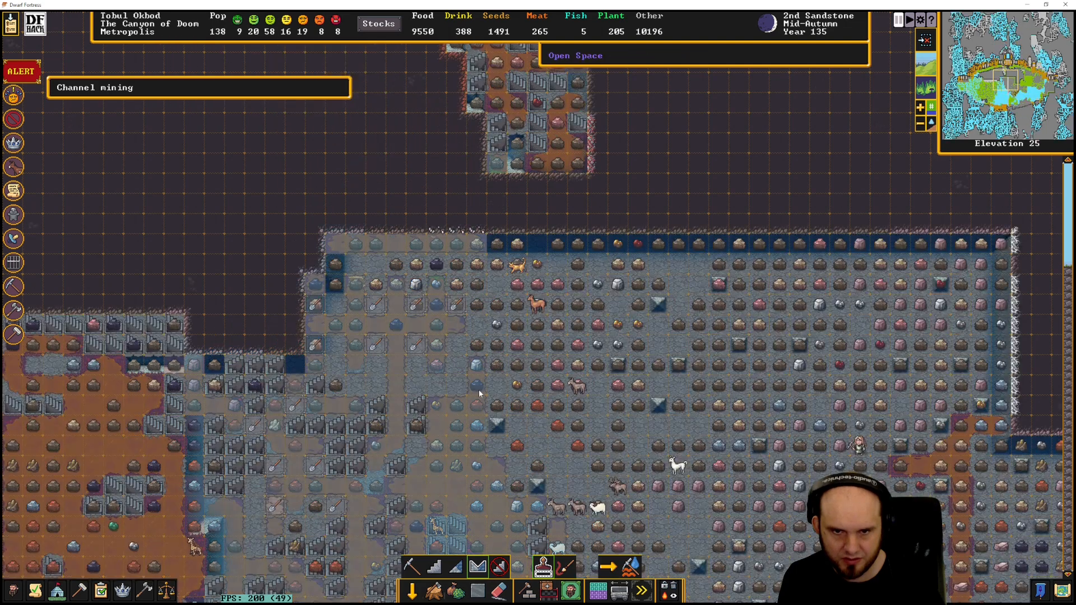
{"action": "scroll", "scroll_direction": "down", "scroll_amount": 3}
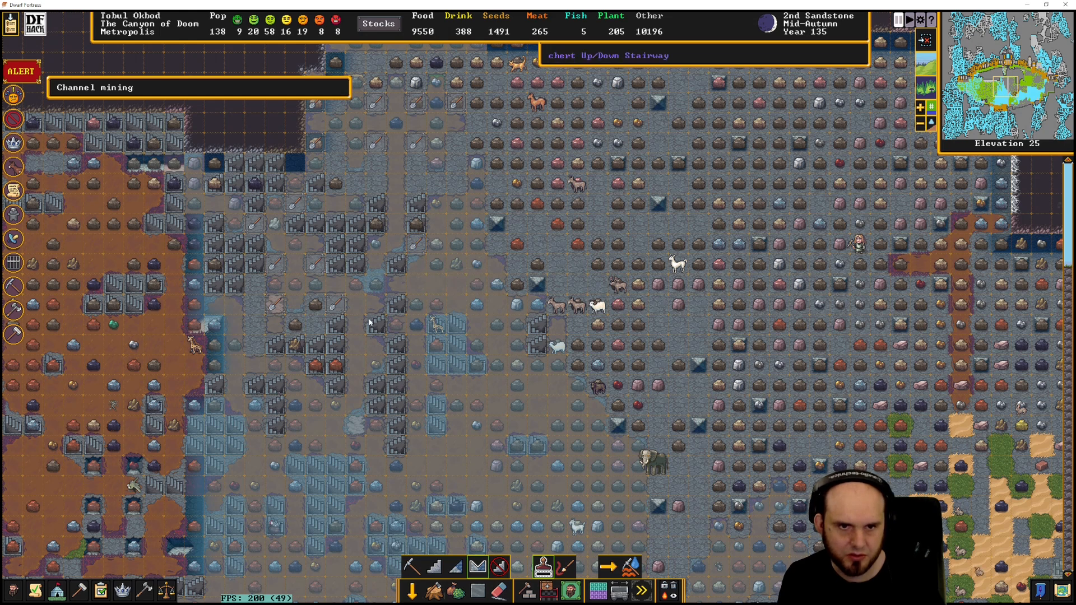
{"action": "mouse_move", "coordinate": [259, 343]}
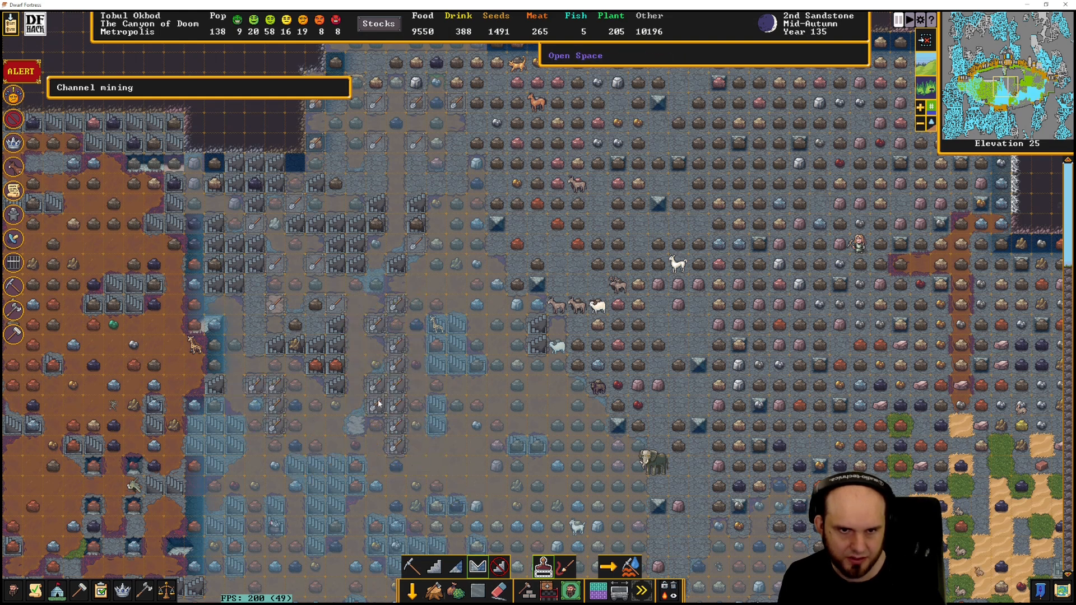
Switch to Channel mining and designate a stepped rock strip beside the stairs on elevation 25
{"action": "scroll", "scroll_direction": "down", "scroll_amount": 3}
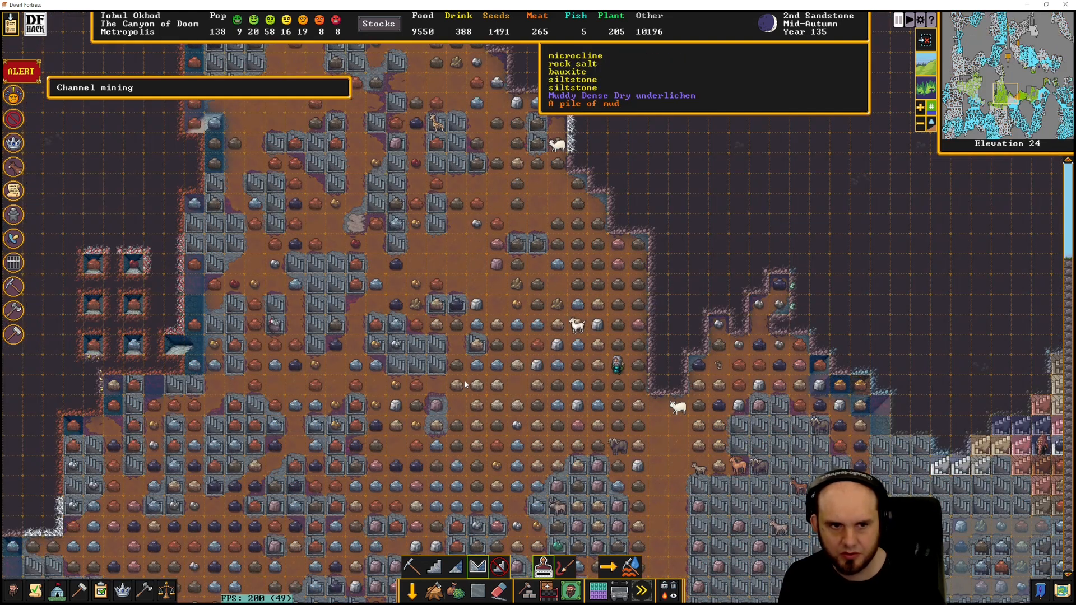
{"action": "scroll", "scroll_direction": "up", "scroll_amount": 3}
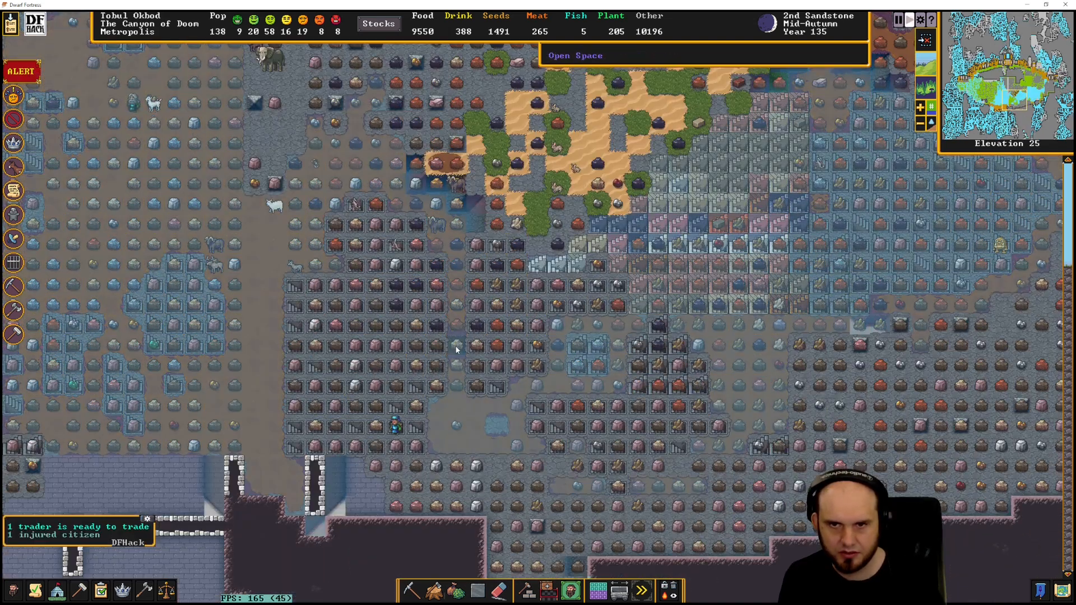
{"action": "scroll", "scroll_direction": "down", "scroll_amount": 3}
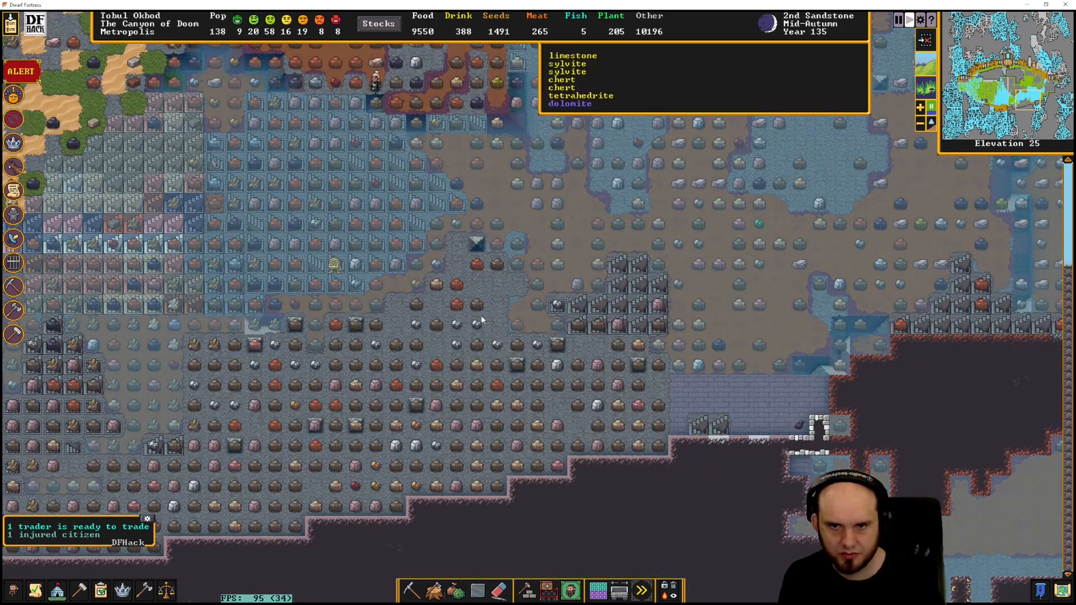
{"action": "scroll", "scroll_direction": "down", "scroll_amount": 3}
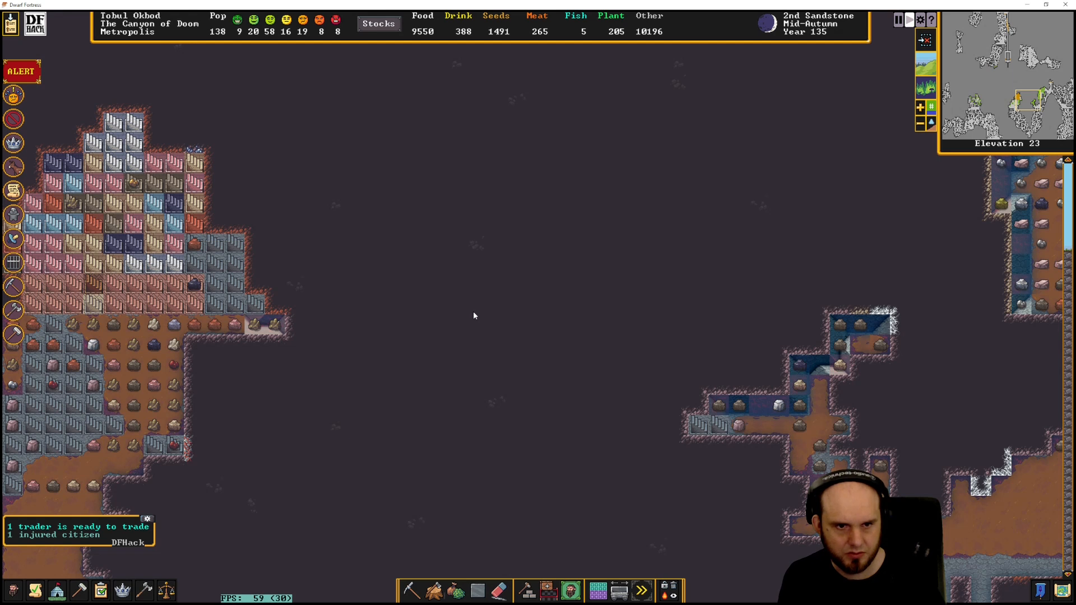
{"action": "scroll", "scroll_direction": "up", "scroll_amount": 3}
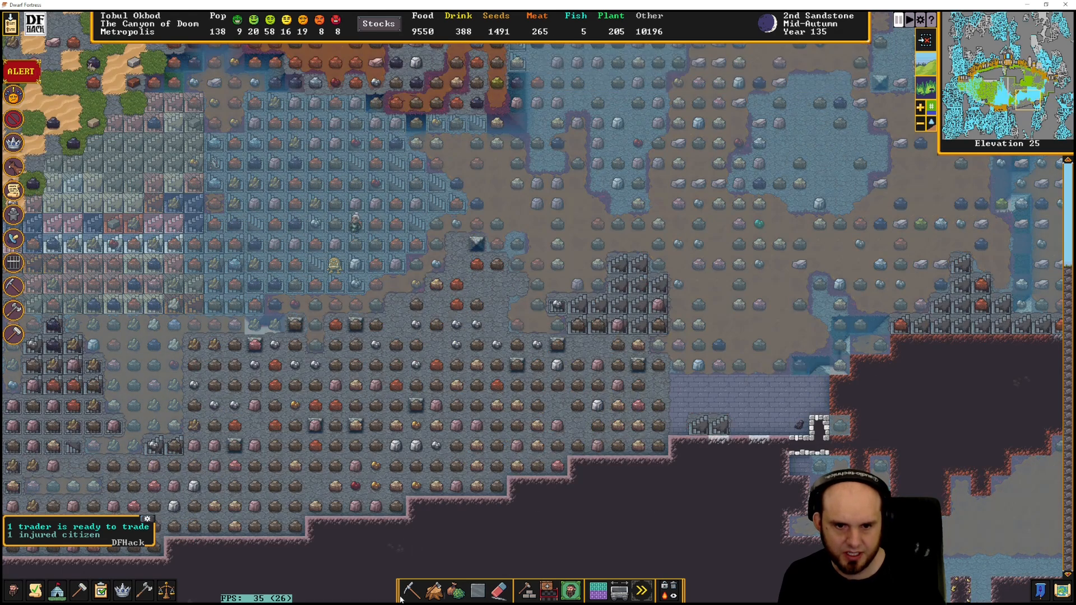
{"action": "left_click", "coordinate": [411, 591]}
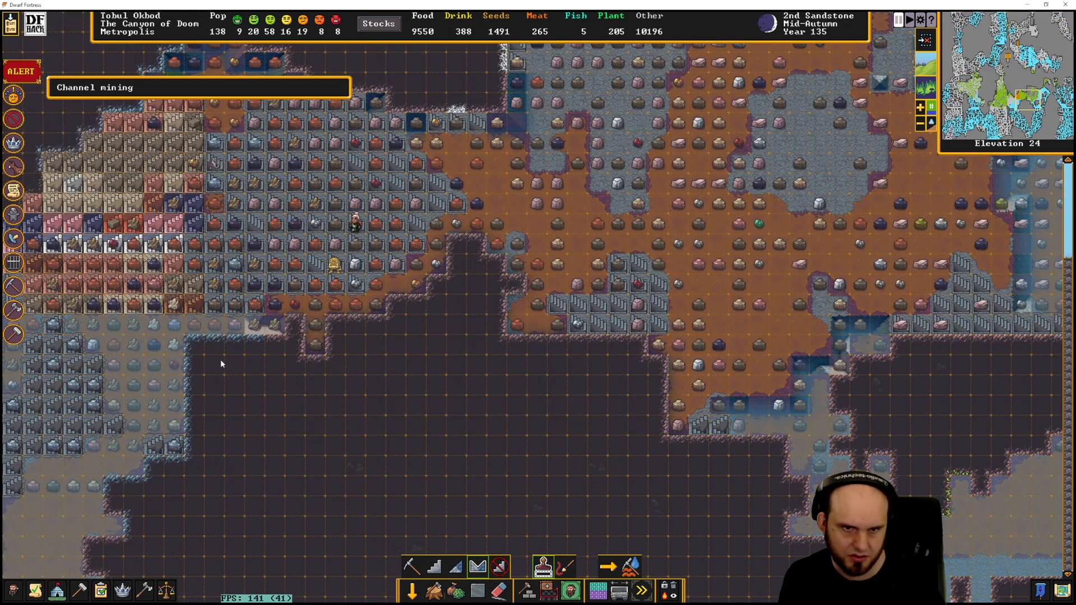
{"action": "scroll", "scroll_direction": "up", "scroll_amount": 3}
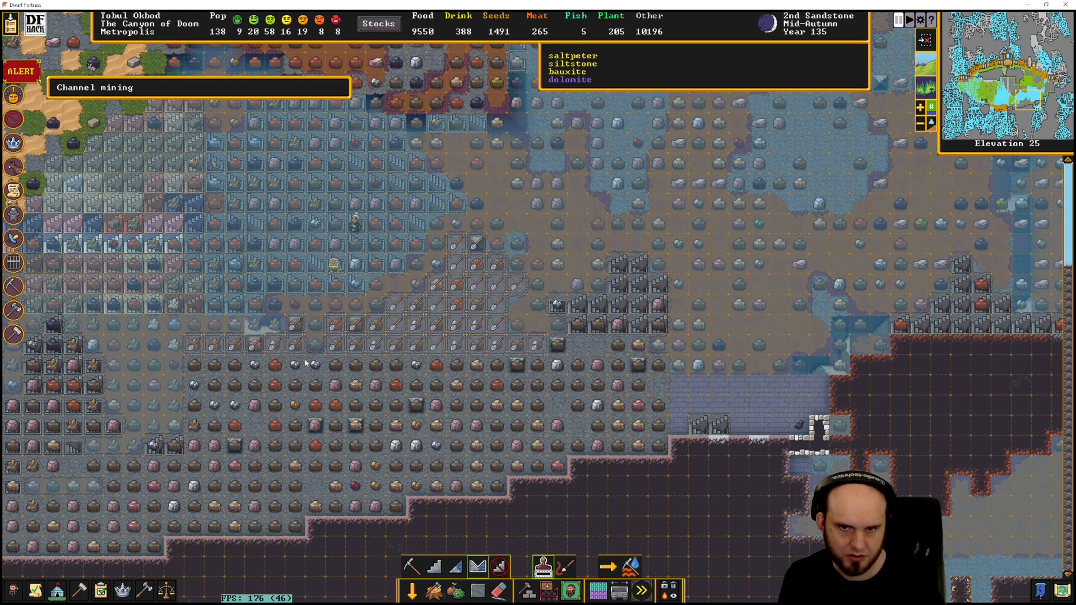
{"action": "mouse_move", "coordinate": [590, 336]}
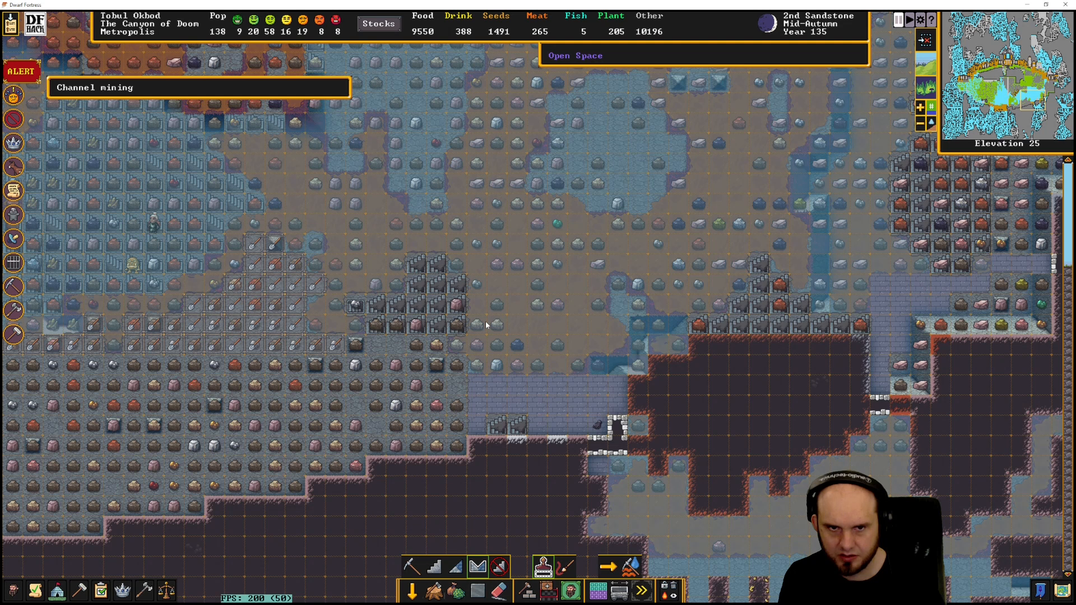
{"action": "mouse_move", "coordinate": [377, 299]}
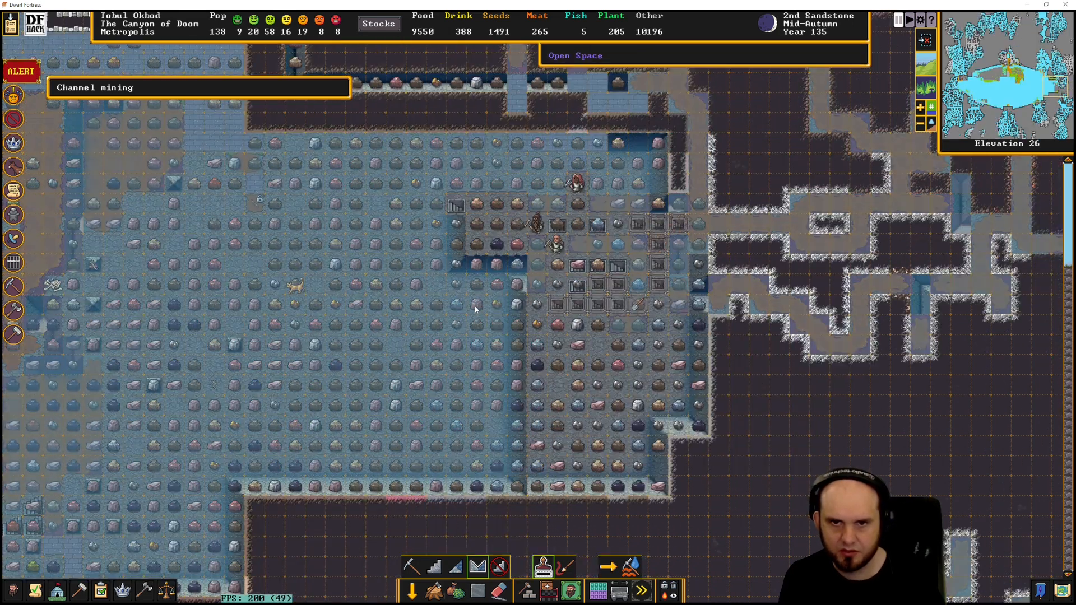
Channel individual tiles near the stairway block on elevation 26, then review the levels below
{"action": "left_click", "coordinate": [577, 181]}
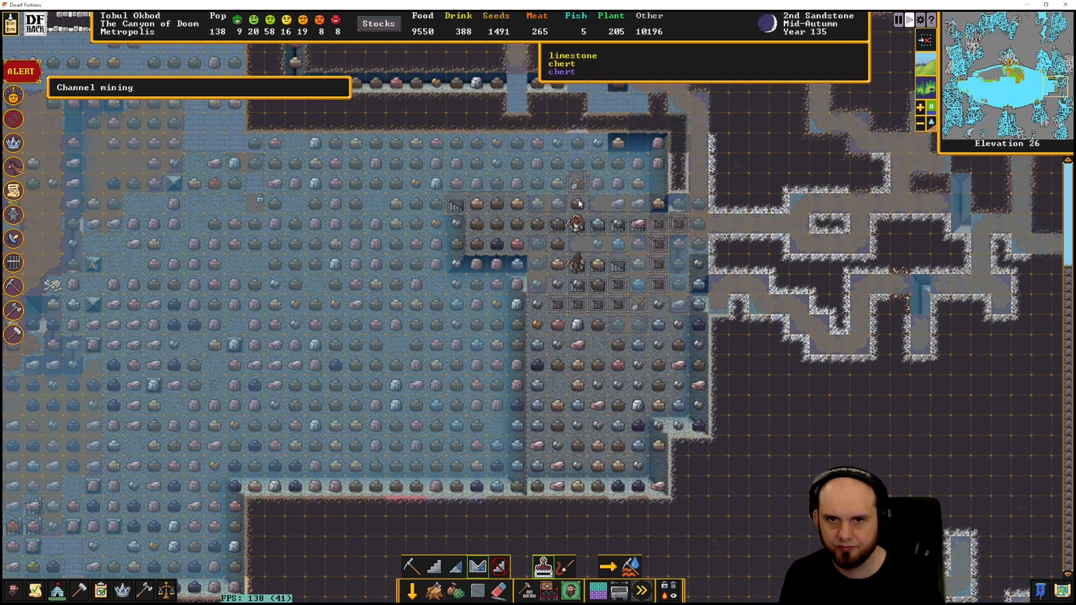
{"action": "scroll", "scroll_direction": "down", "scroll_amount": 3}
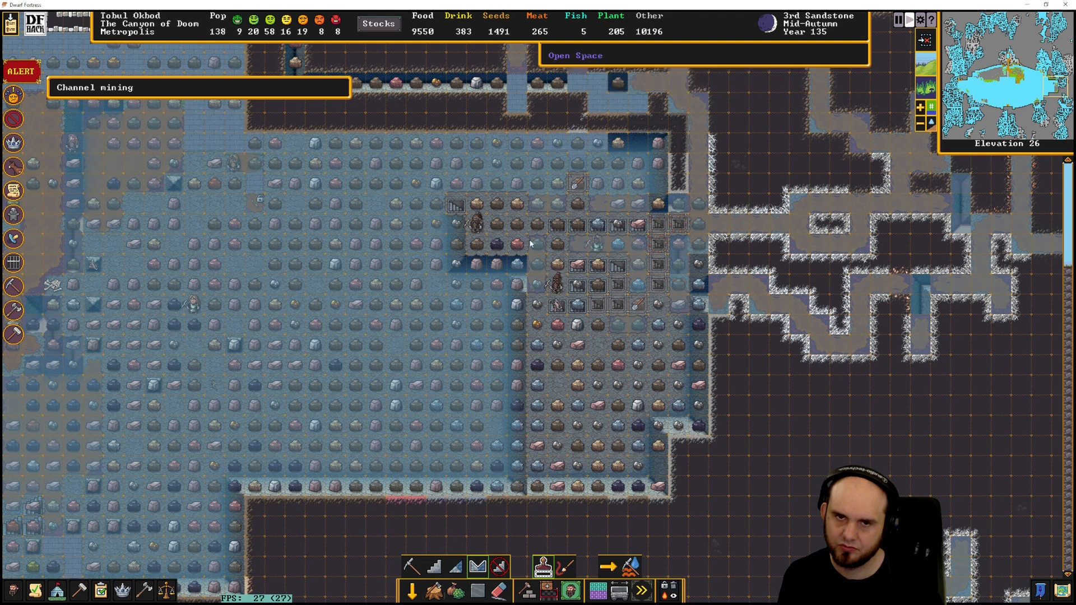
{"action": "scroll", "scroll_direction": "down", "scroll_amount": 3}
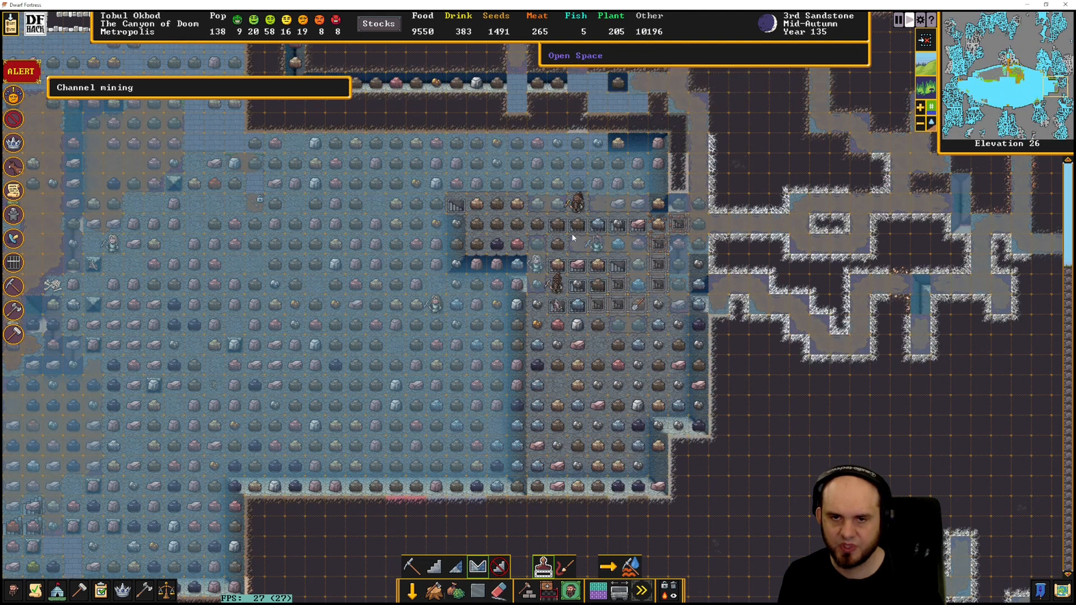
{"action": "scroll", "scroll_direction": "down", "scroll_amount": 3}
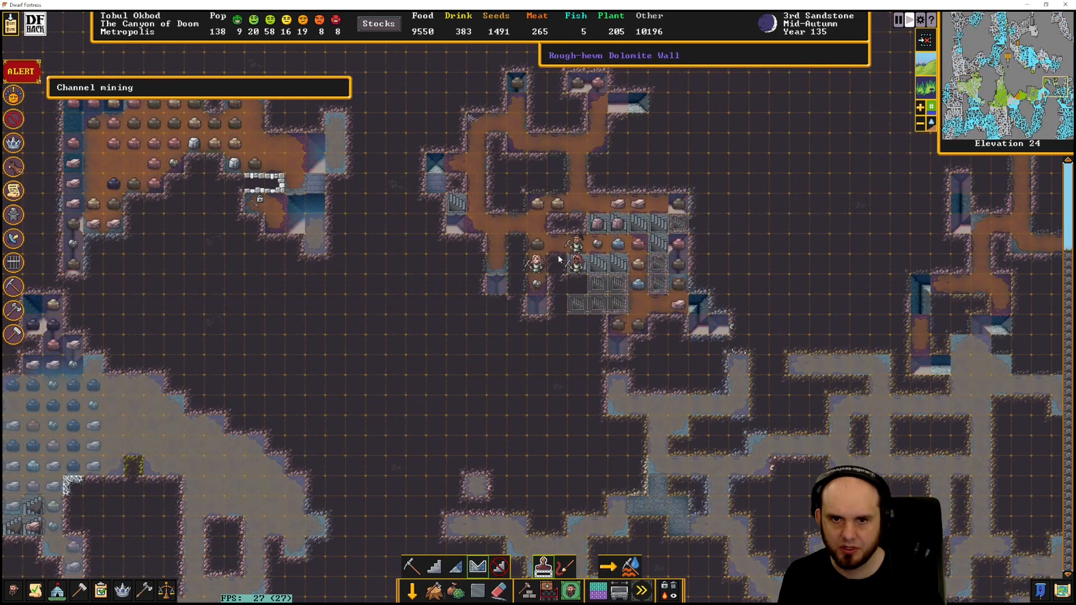
{"action": "scroll", "scroll_direction": "up", "scroll_amount": 3}
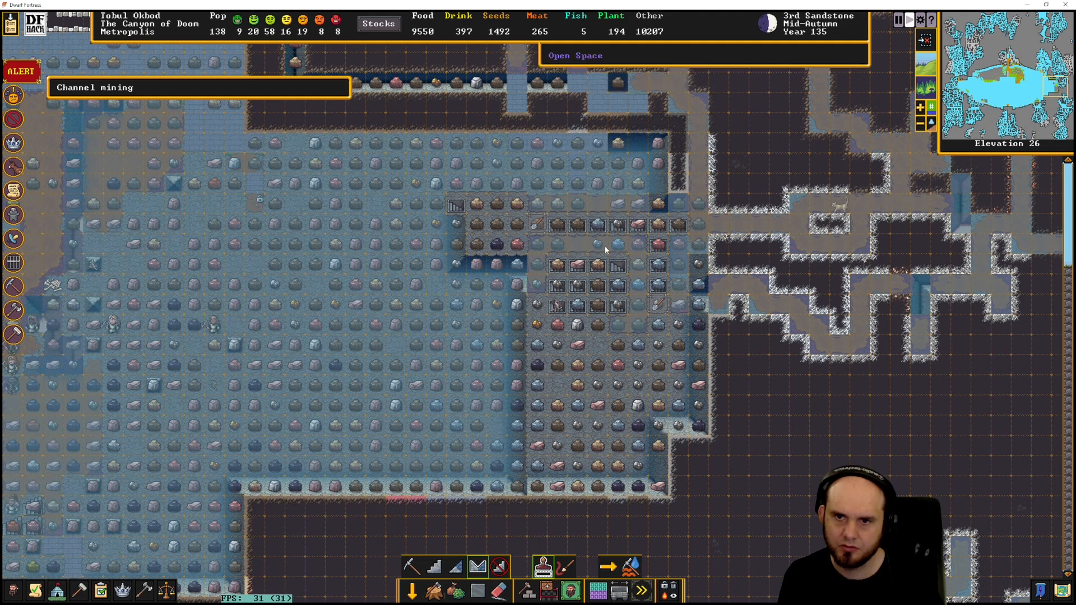
{"action": "scroll", "scroll_direction": "down", "scroll_amount": 3}
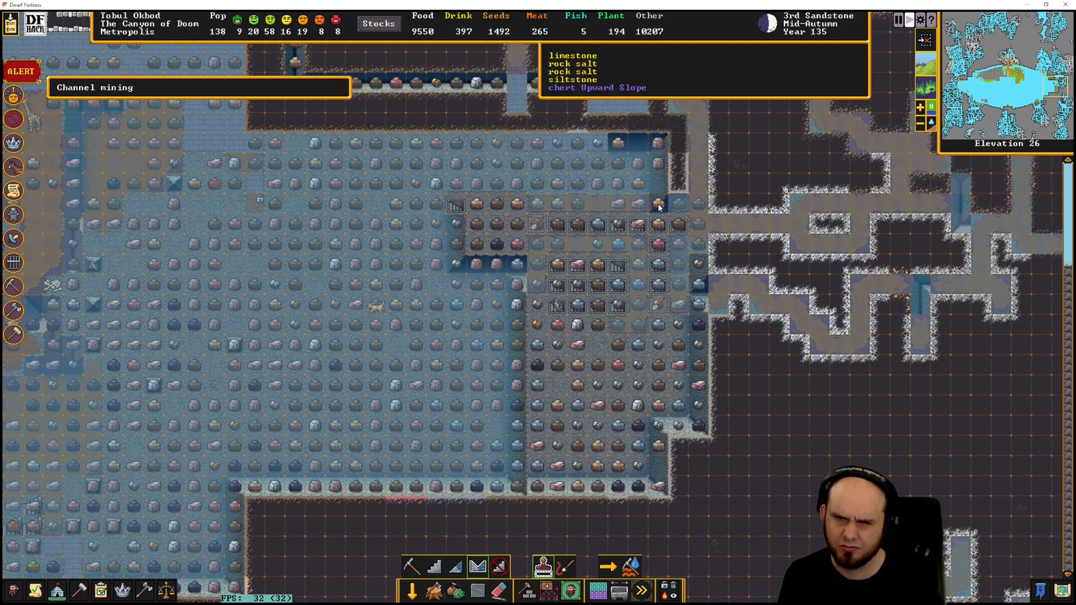
{"action": "scroll", "scroll_direction": "down", "scroll_amount": 3}
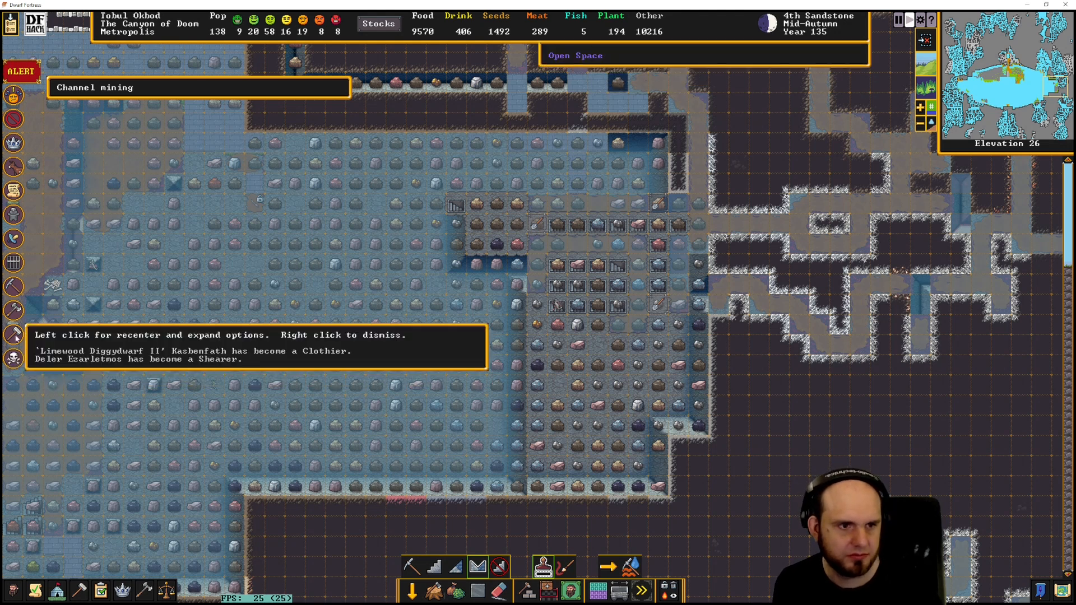
Dismiss the profession-change notice and recenter on the Arinsarvesh caravan arrival announcement
{"action": "right_click", "coordinate": [257, 346]}
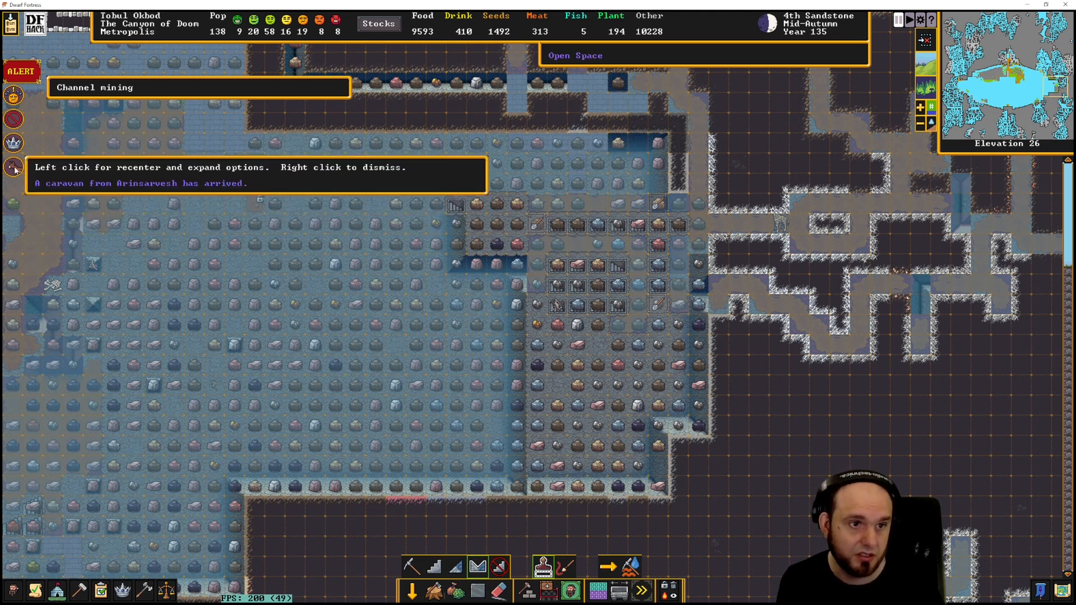
{"action": "left_click", "coordinate": [12, 168]}
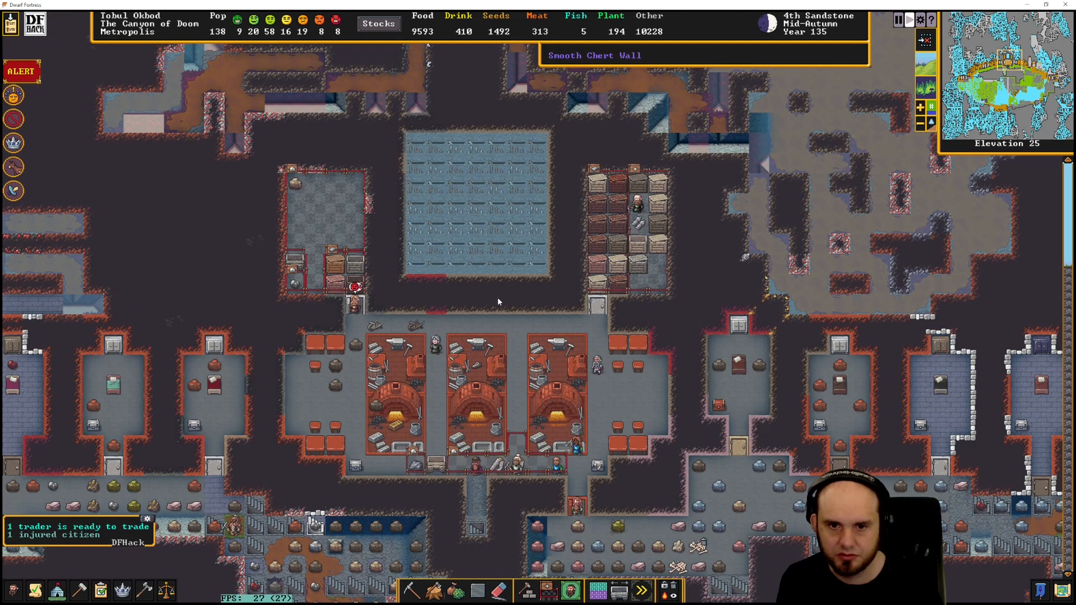
{"action": "scroll", "scroll_direction": "down", "scroll_amount": 3}
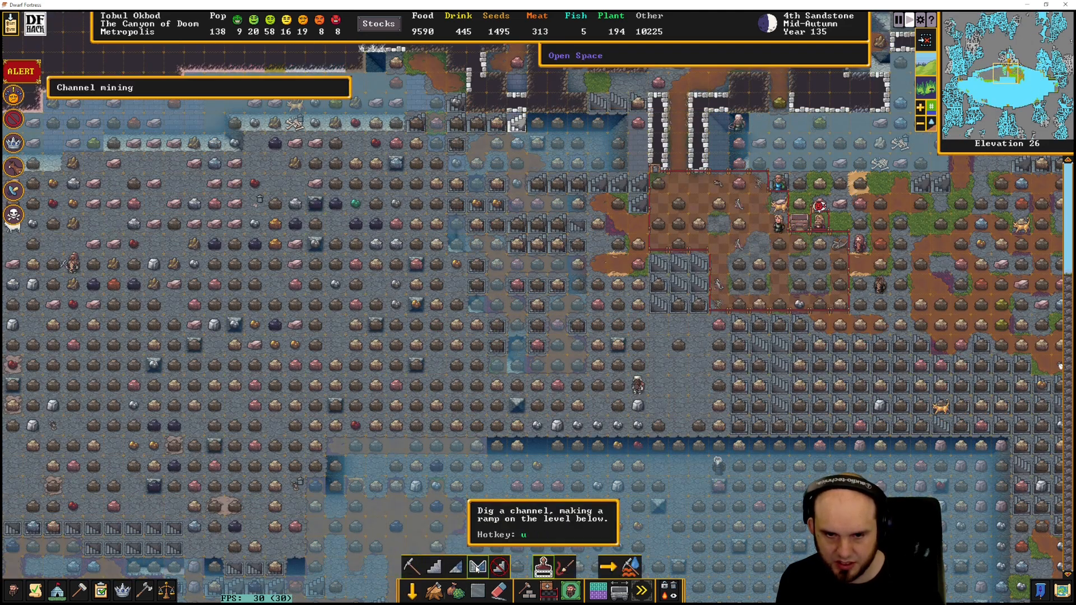
{"action": "mouse_move", "coordinate": [513, 284]}
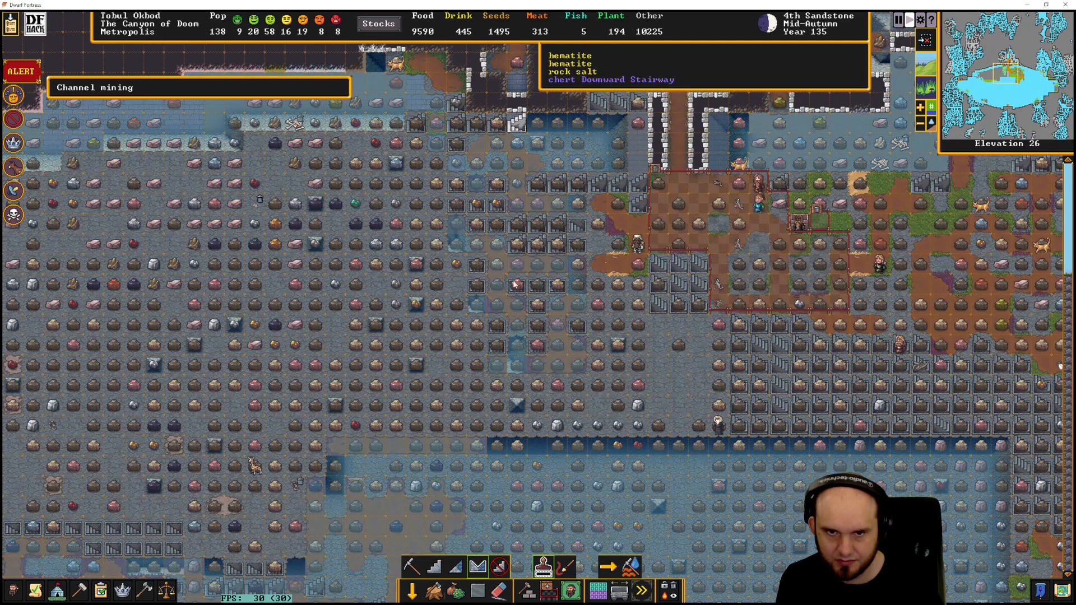
{"action": "scroll", "scroll_direction": "down", "scroll_amount": 3}
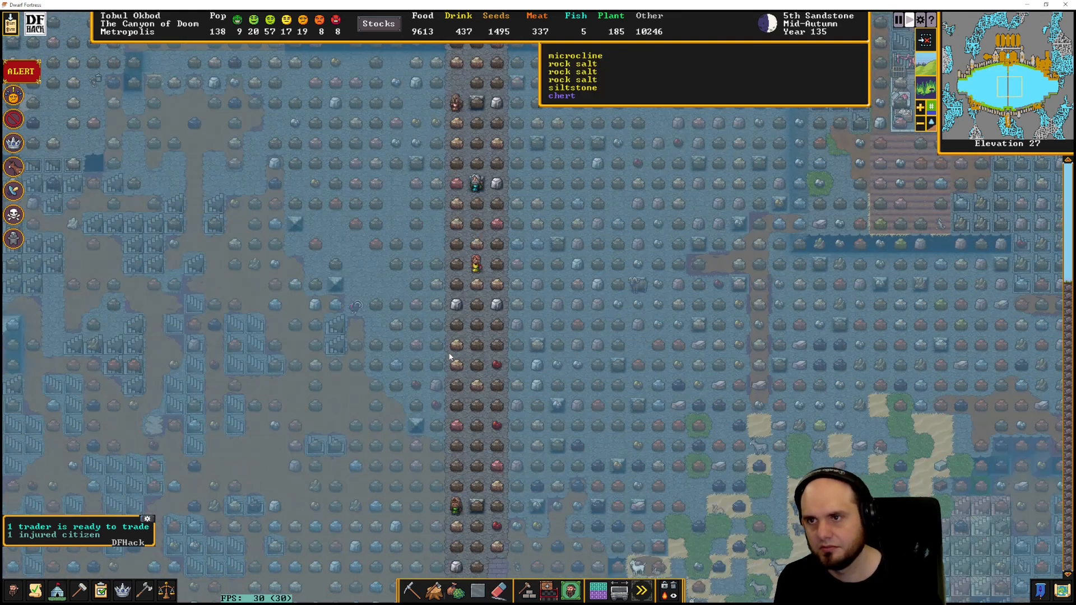
{"action": "scroll", "scroll_direction": "down", "scroll_amount": 3}
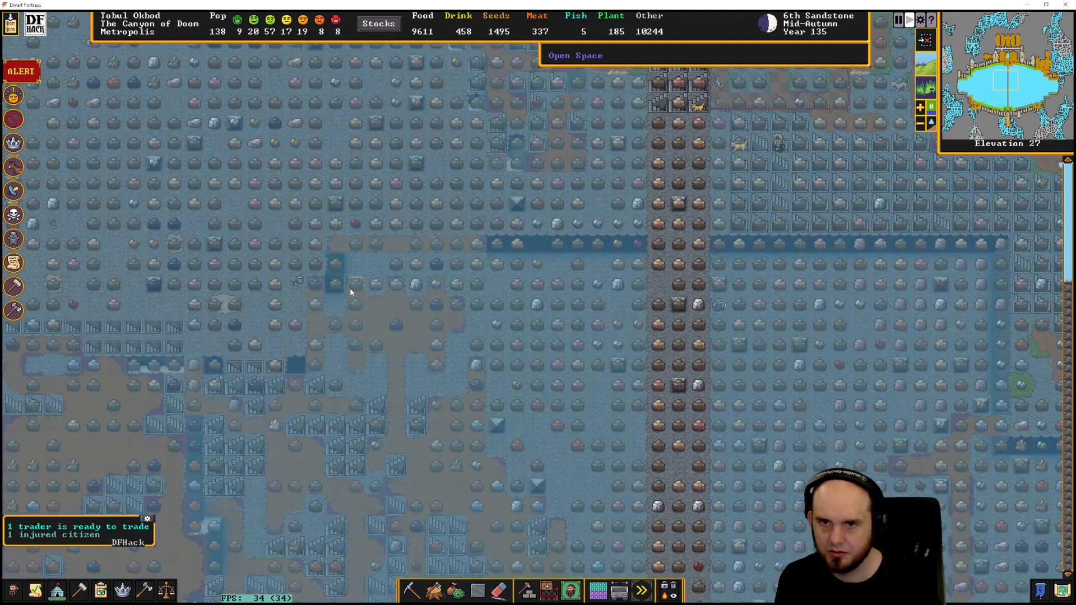
{"action": "scroll", "scroll_direction": "down", "scroll_amount": 3}
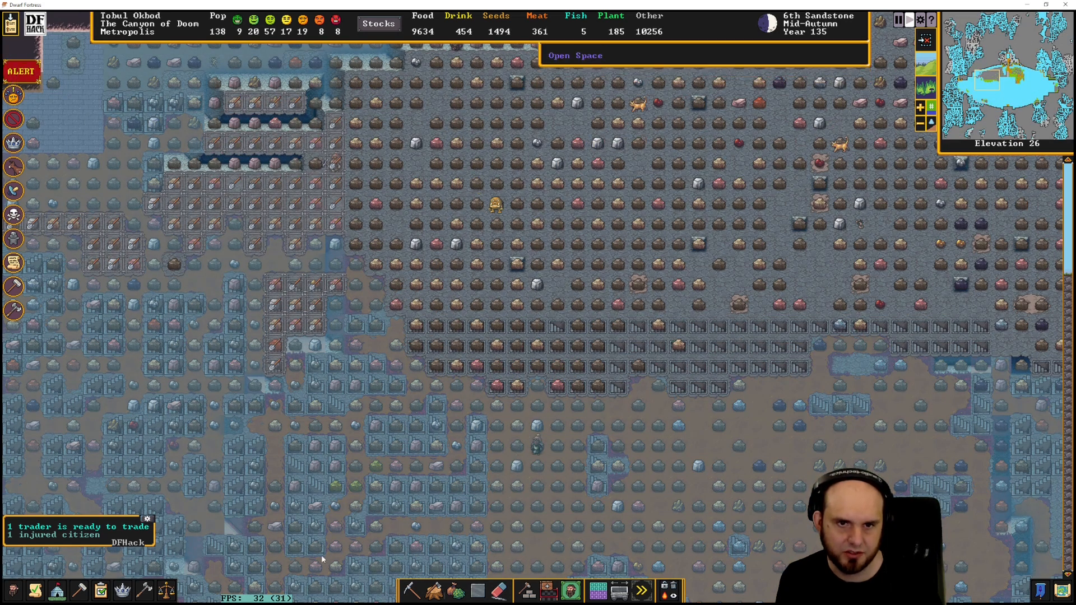
Channel a broad rectangle of rock on elevation 26 via Dig, checking the levels above and below
{"action": "left_click", "coordinate": [412, 590]}
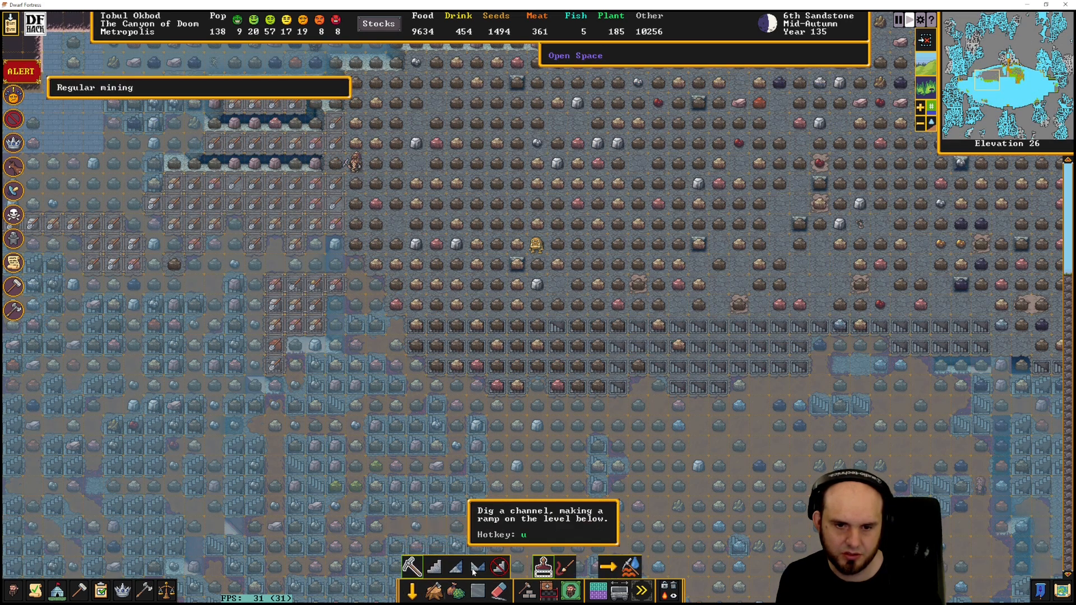
{"action": "left_click", "coordinate": [477, 565]}
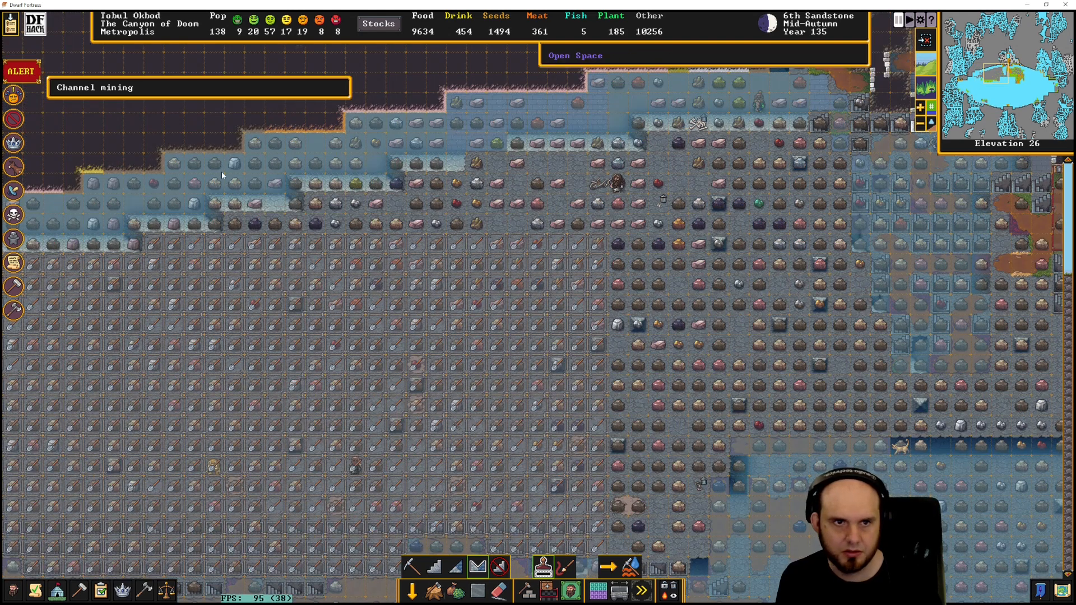
{"action": "mouse_move", "coordinate": [660, 135]}
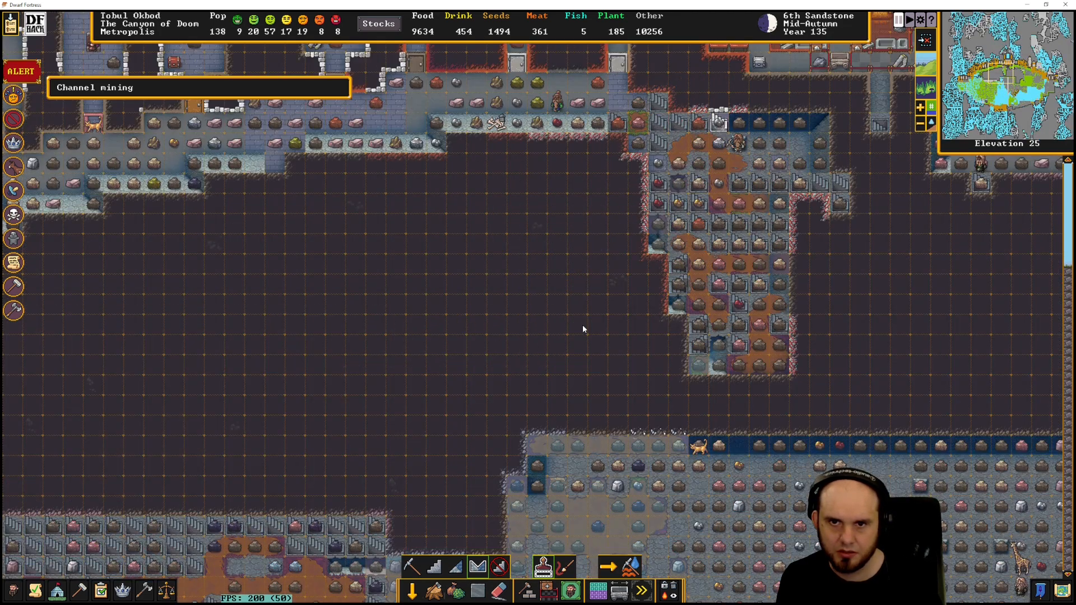
{"action": "scroll", "scroll_direction": "down", "scroll_amount": 3}
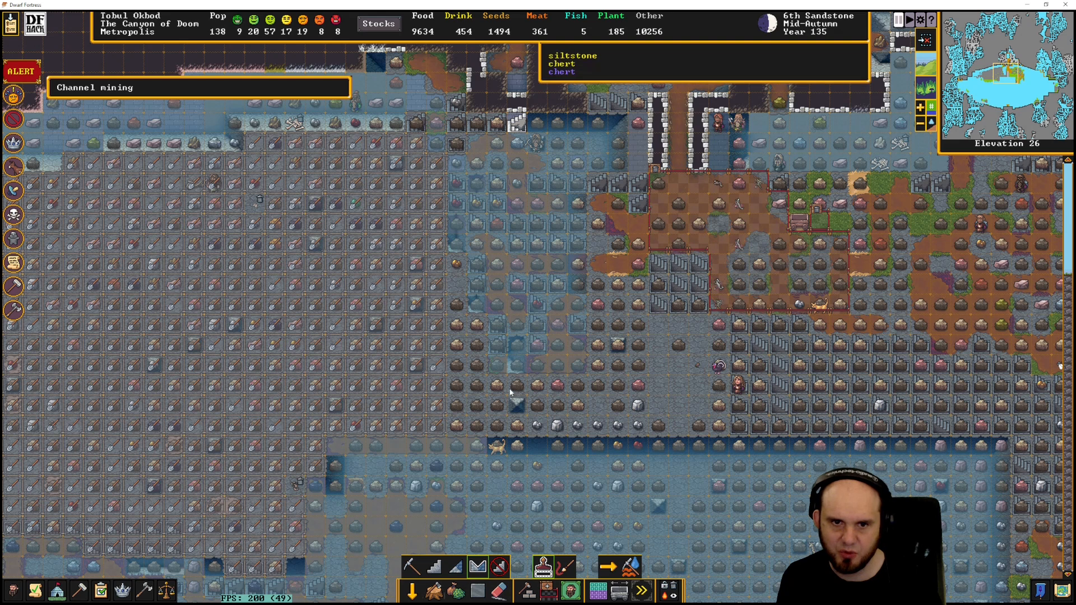
{"action": "mouse_move", "coordinate": [455, 296]}
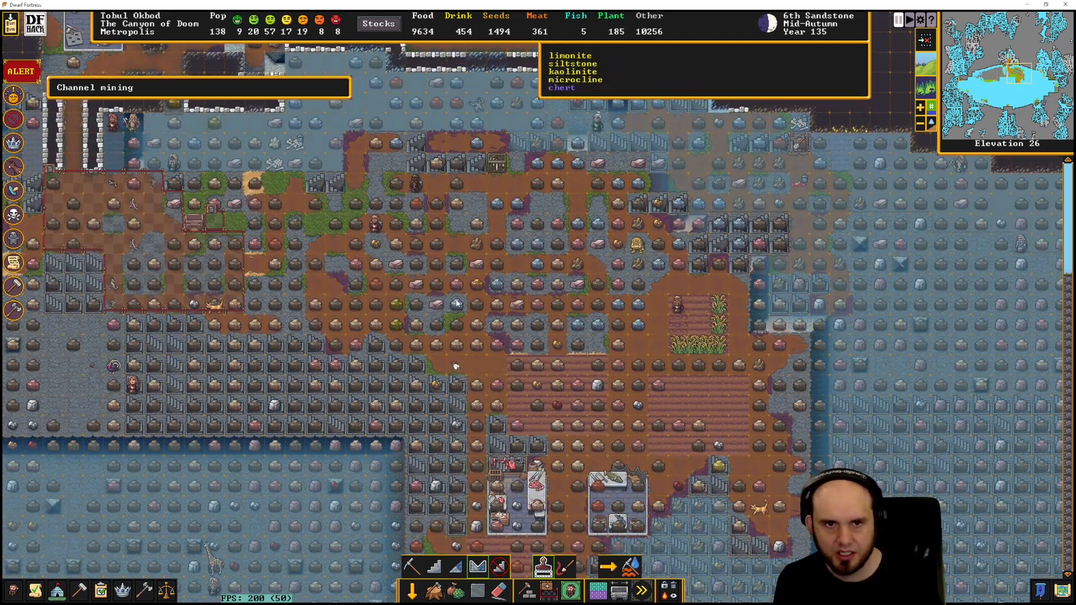
{"action": "scroll", "scroll_direction": "down", "scroll_amount": 3}
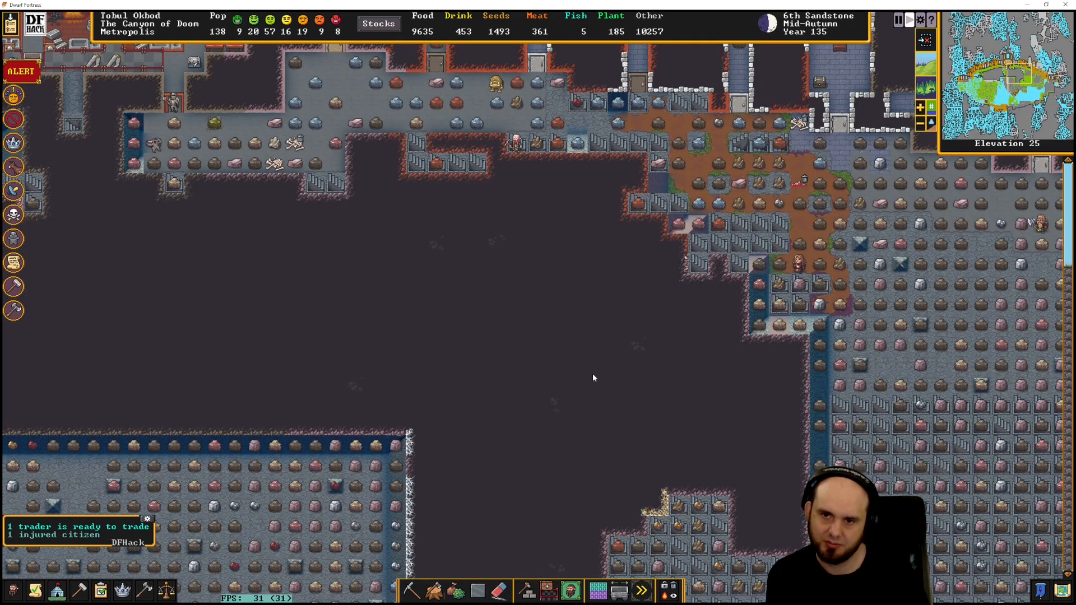
{"action": "scroll", "scroll_direction": "up", "scroll_amount": 3}
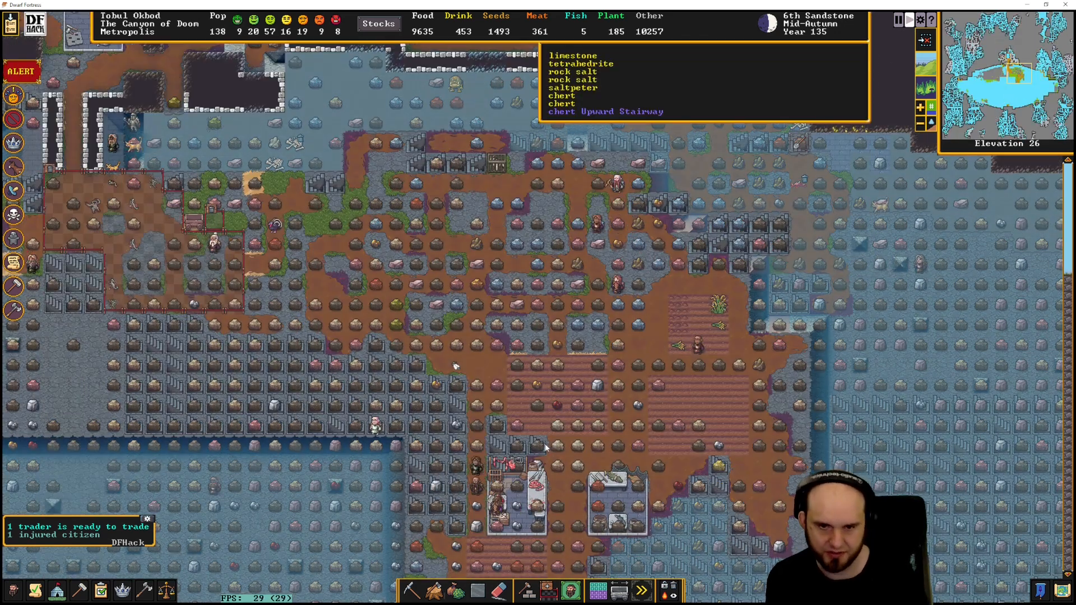